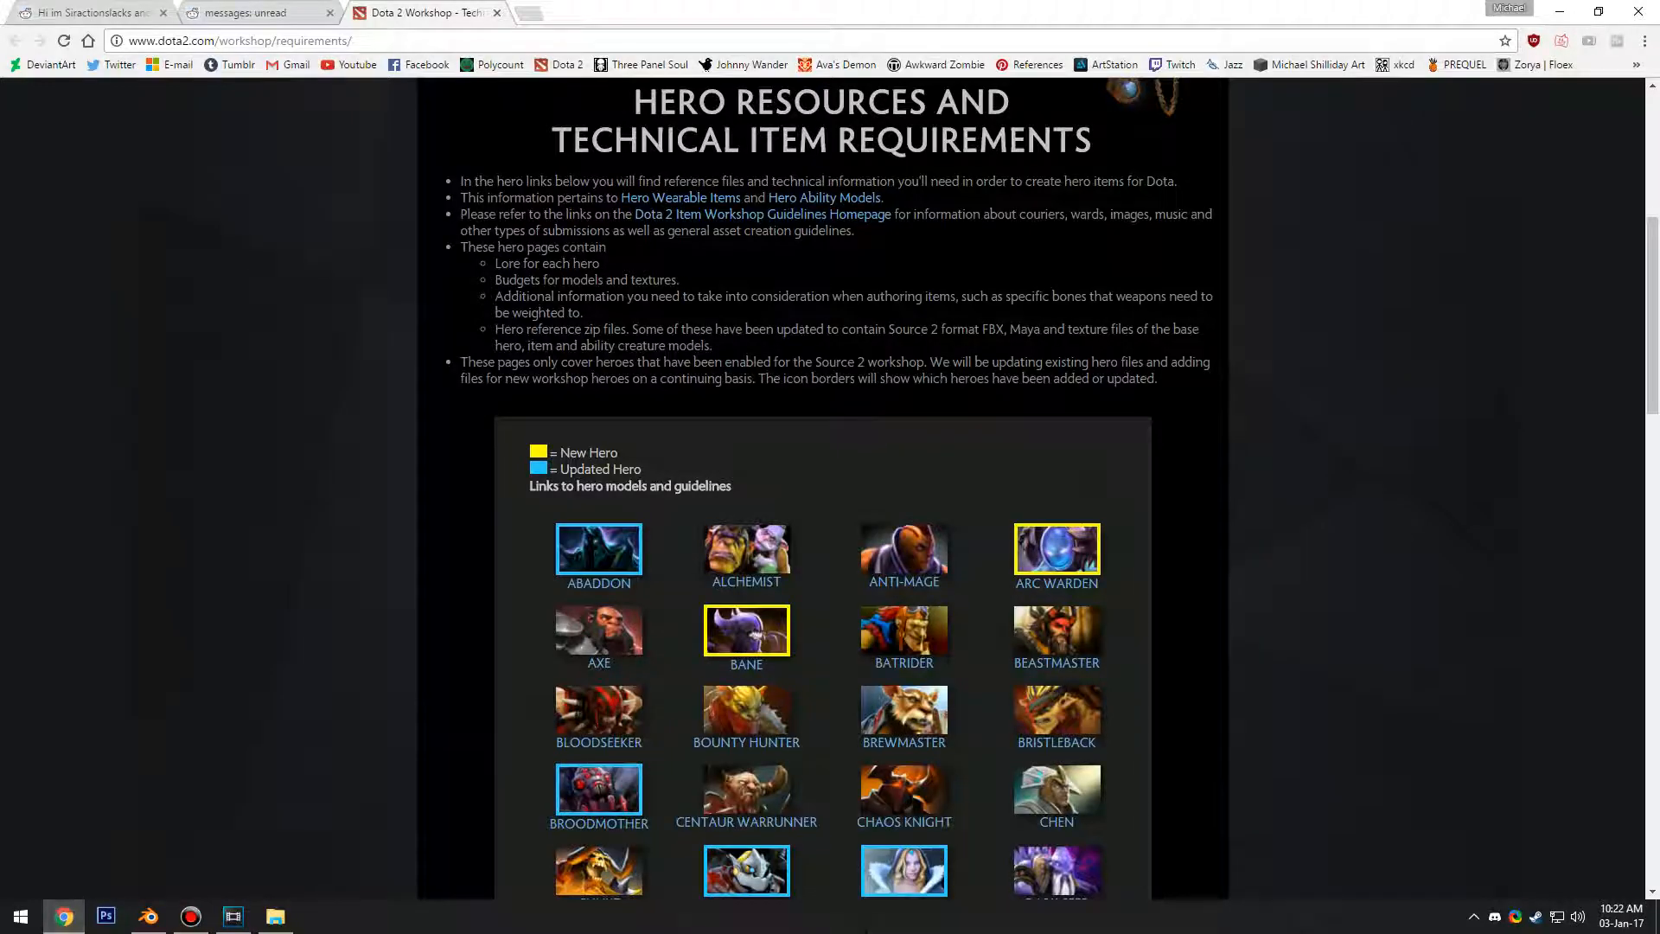
Step: Check Reddit messages, then return to the Dota 2 hero resources page and browse the heroes
click(254, 13)
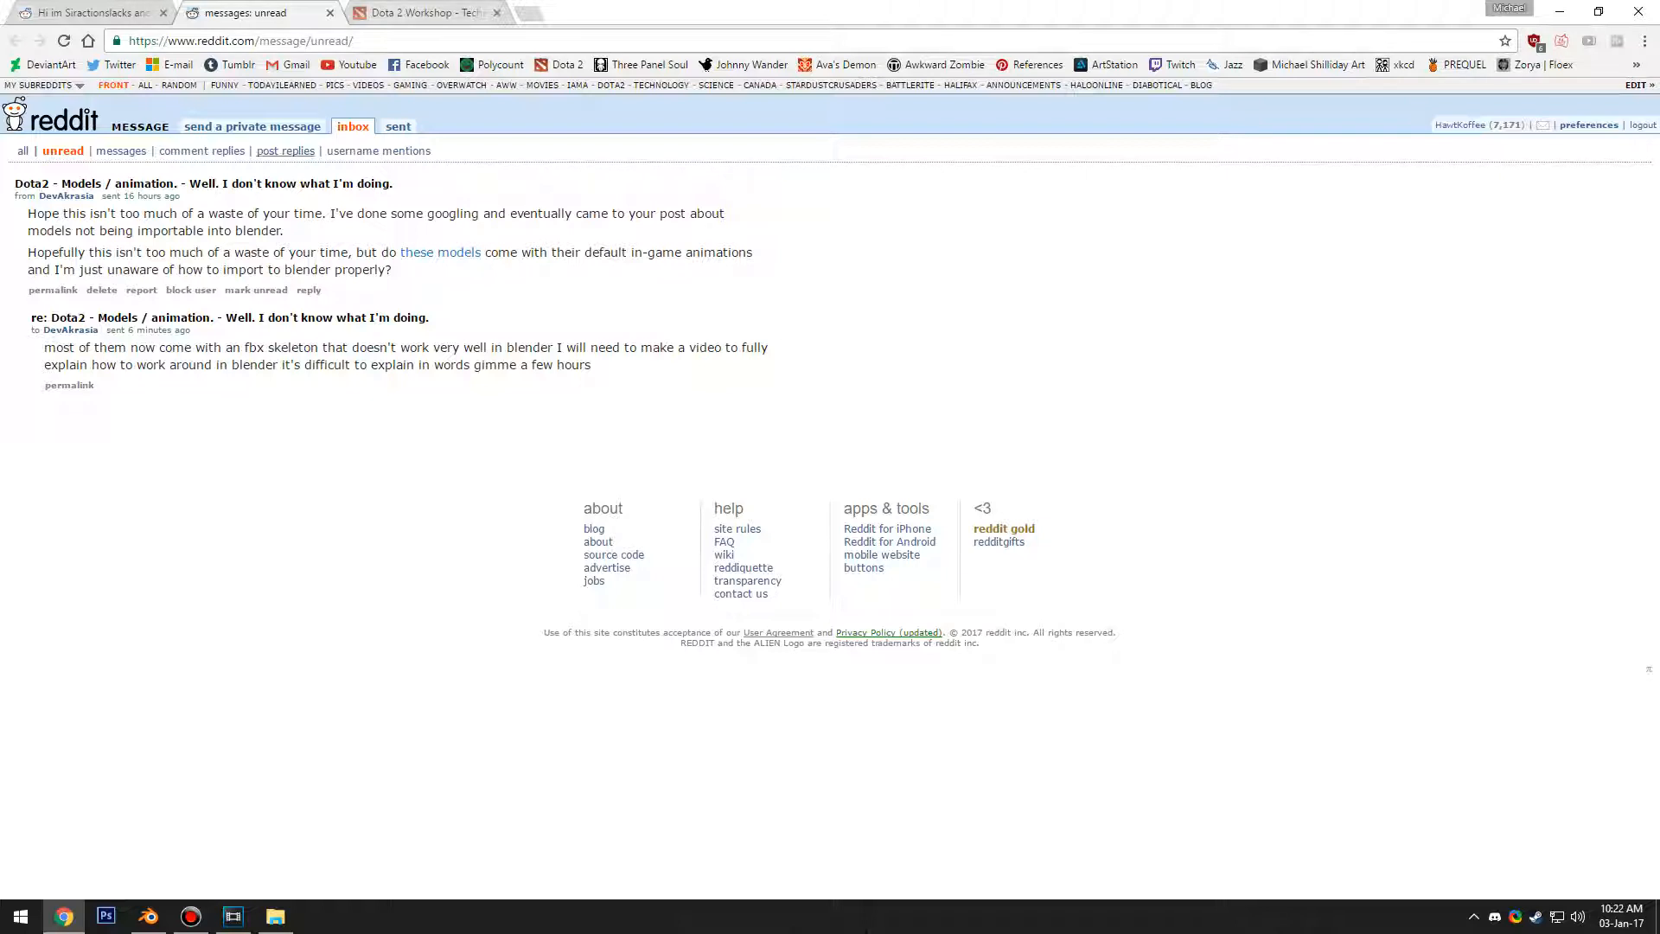
click(423, 12)
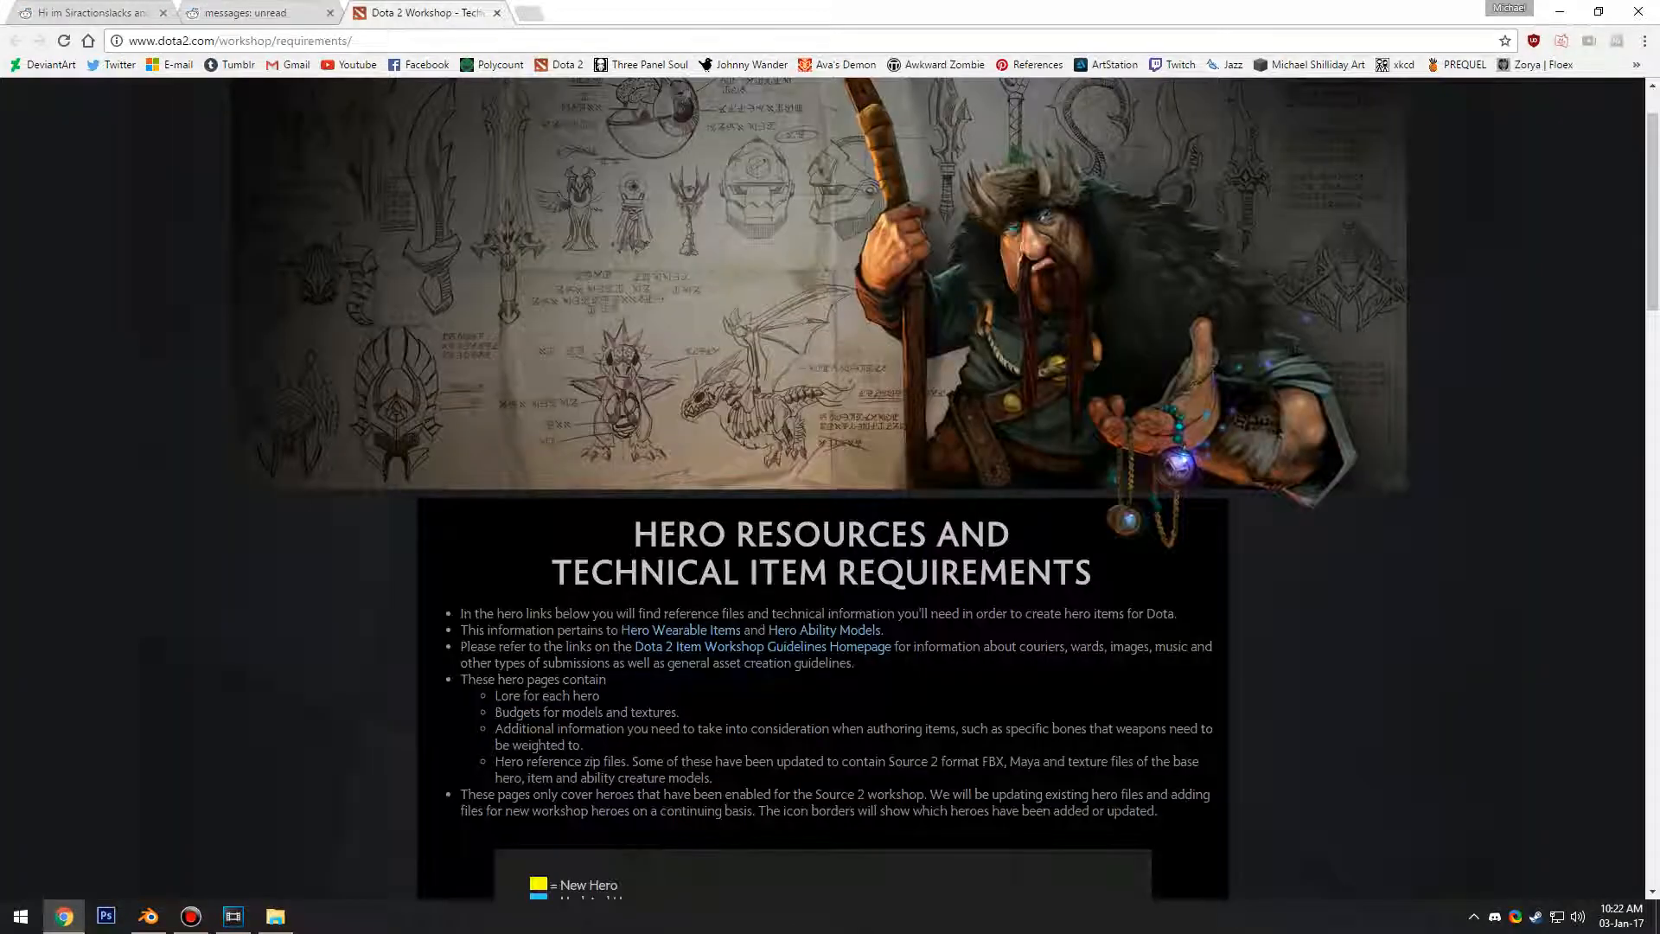
scroll(down, 3)
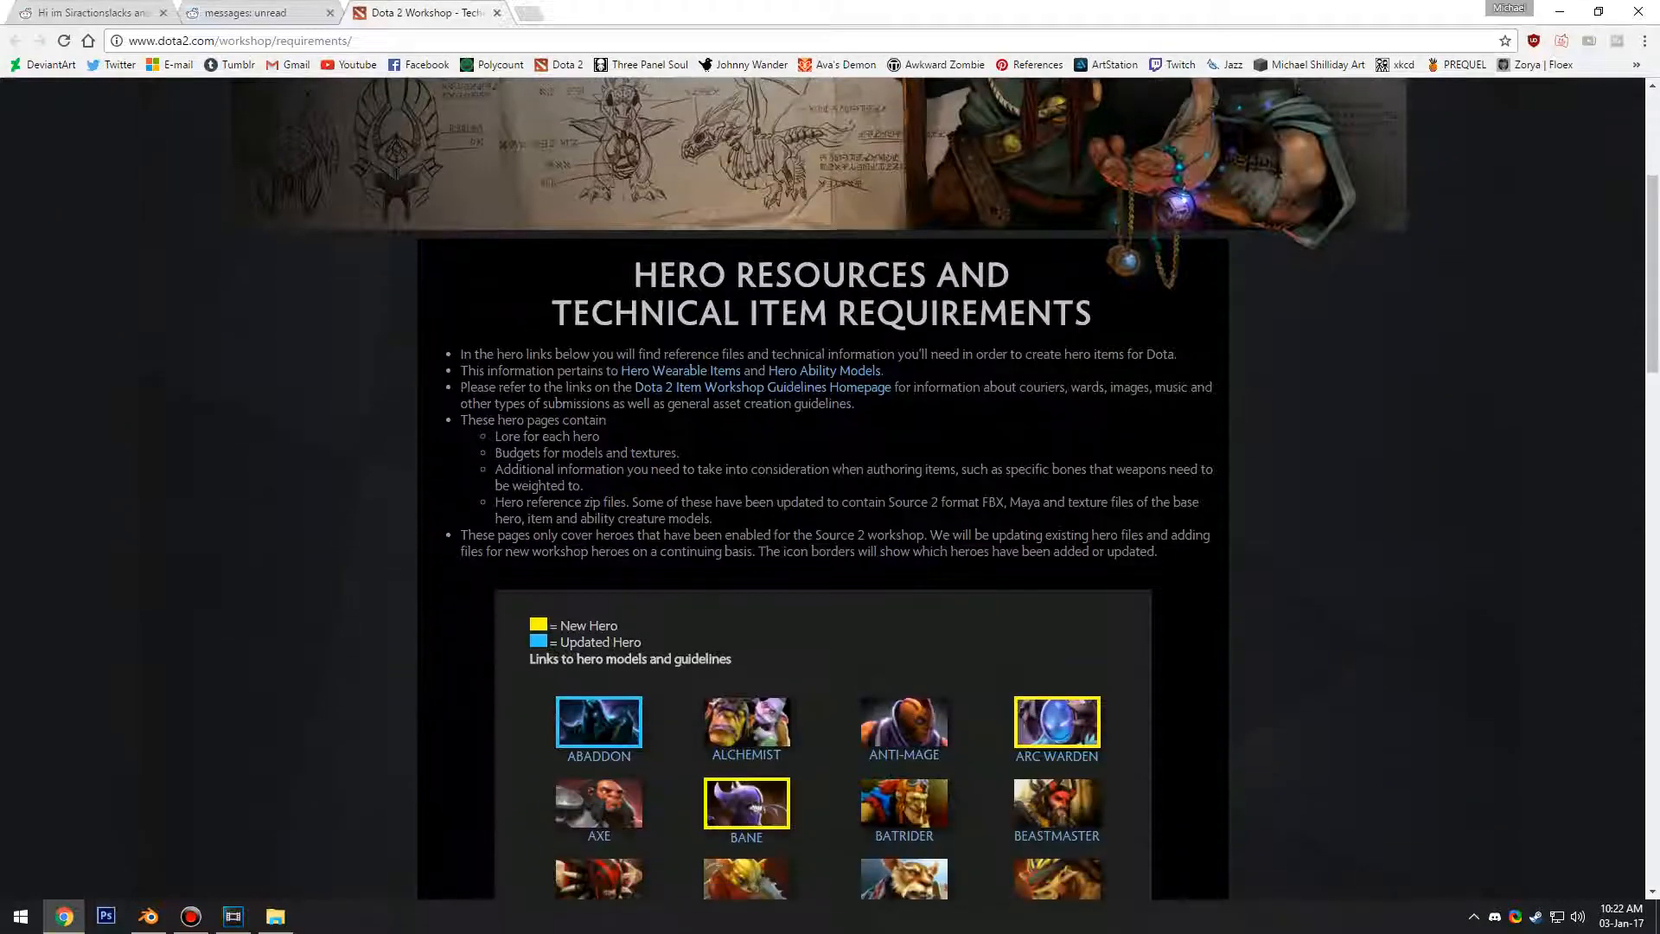
scroll(down, 3)
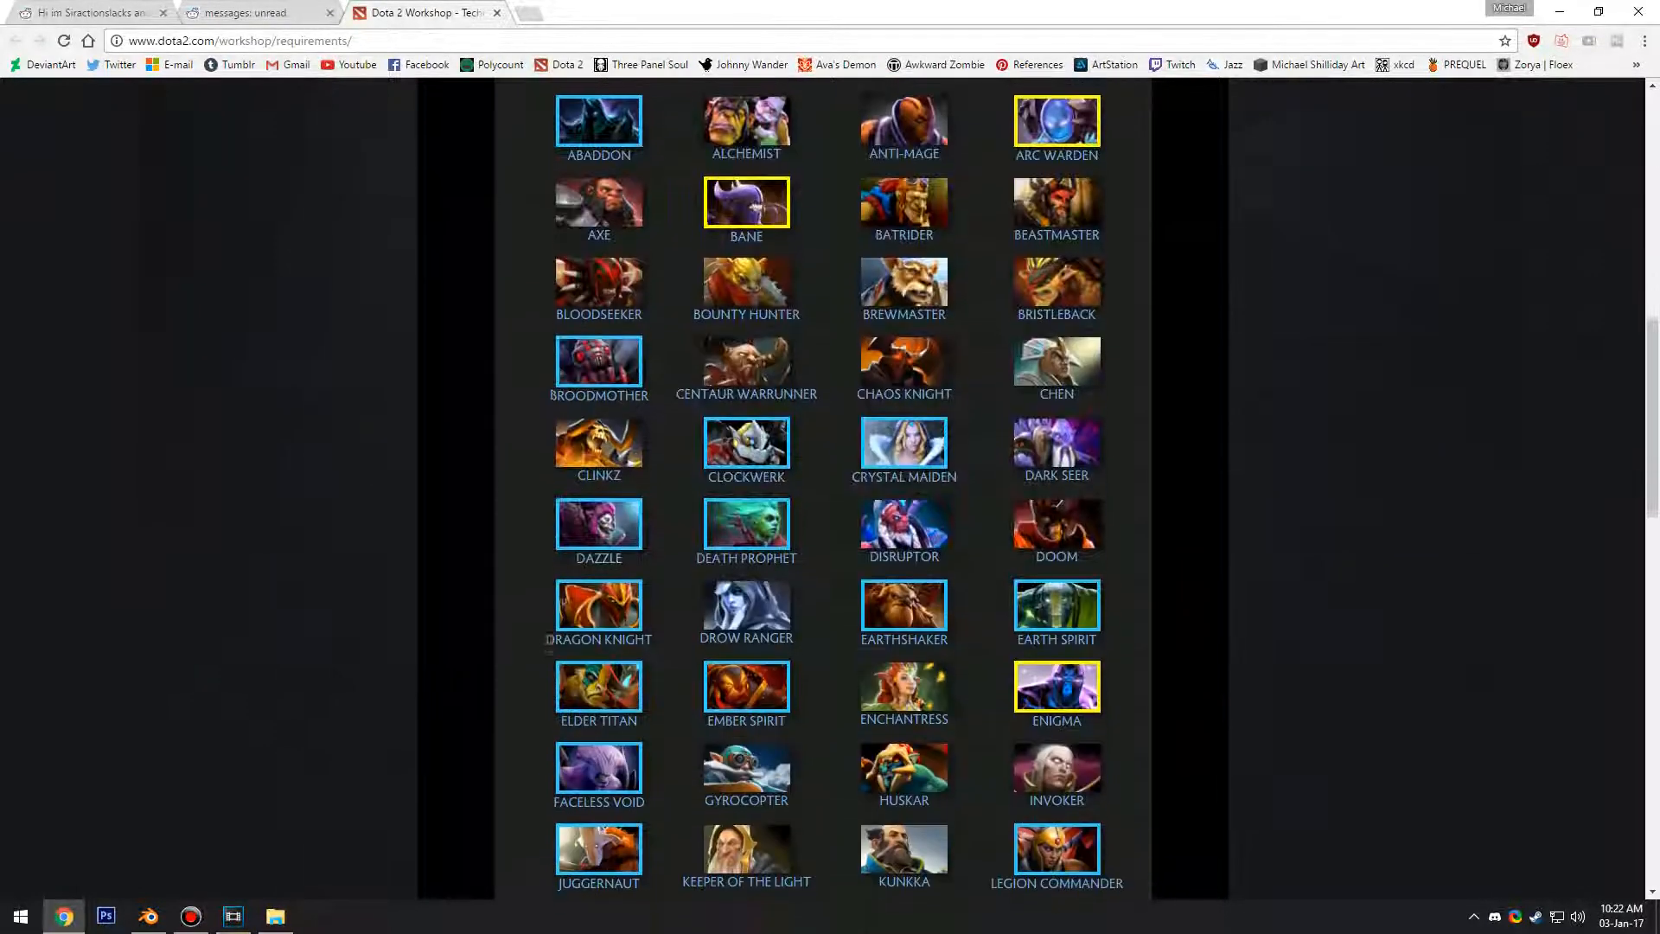
scroll(down, 3)
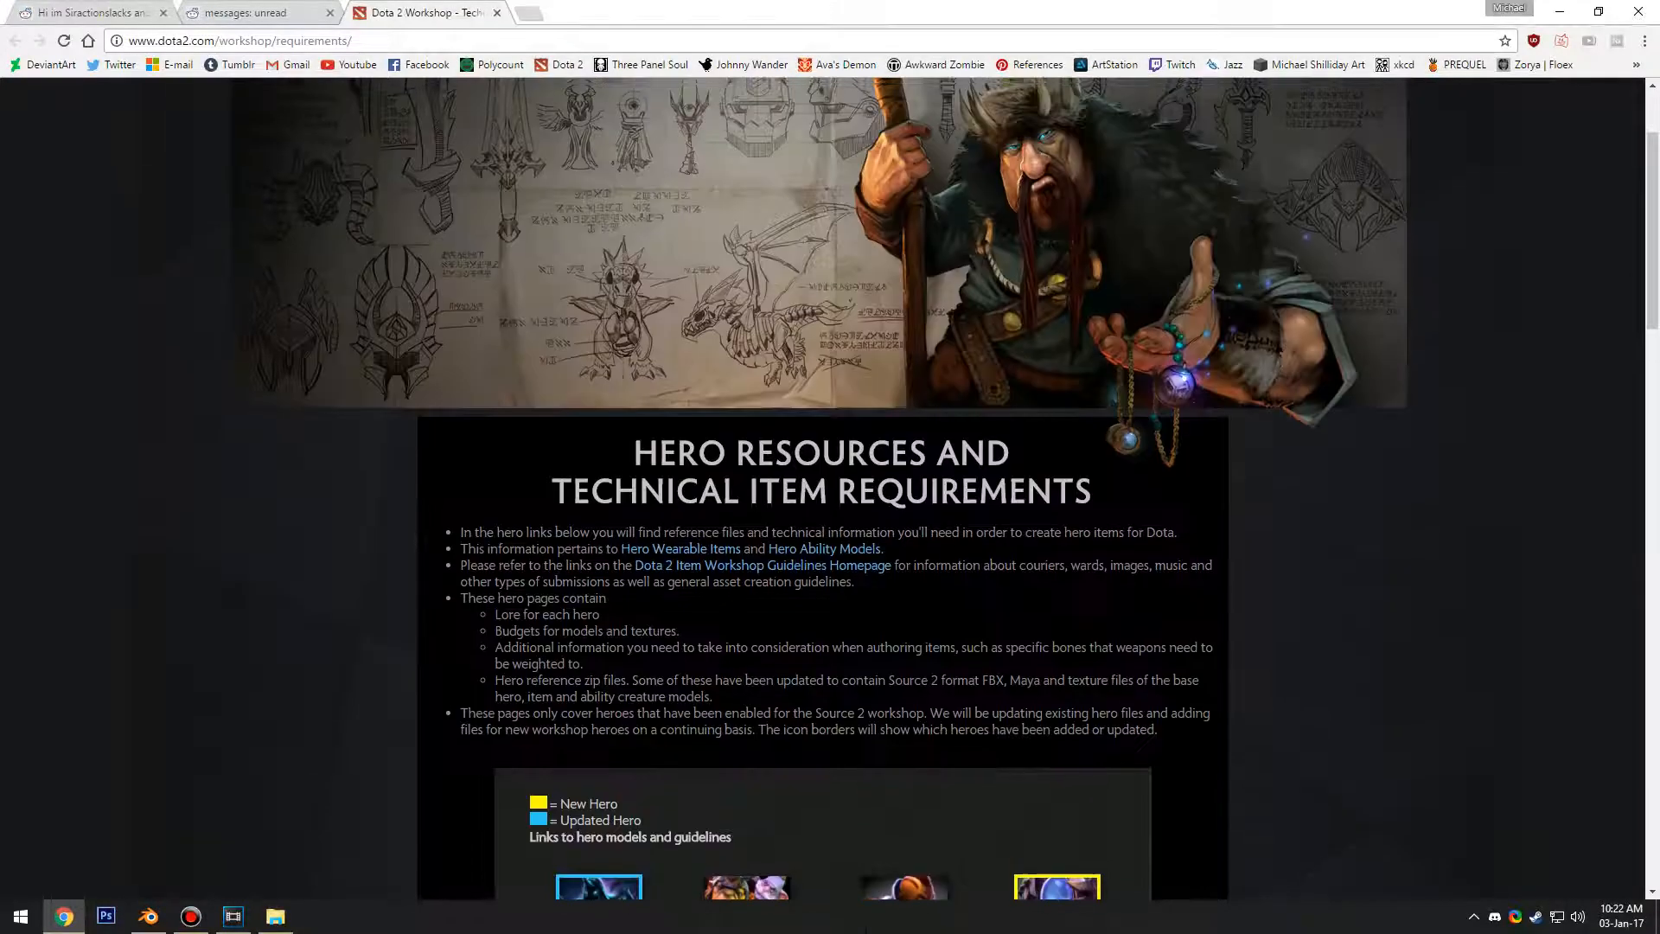
scroll(down, 3)
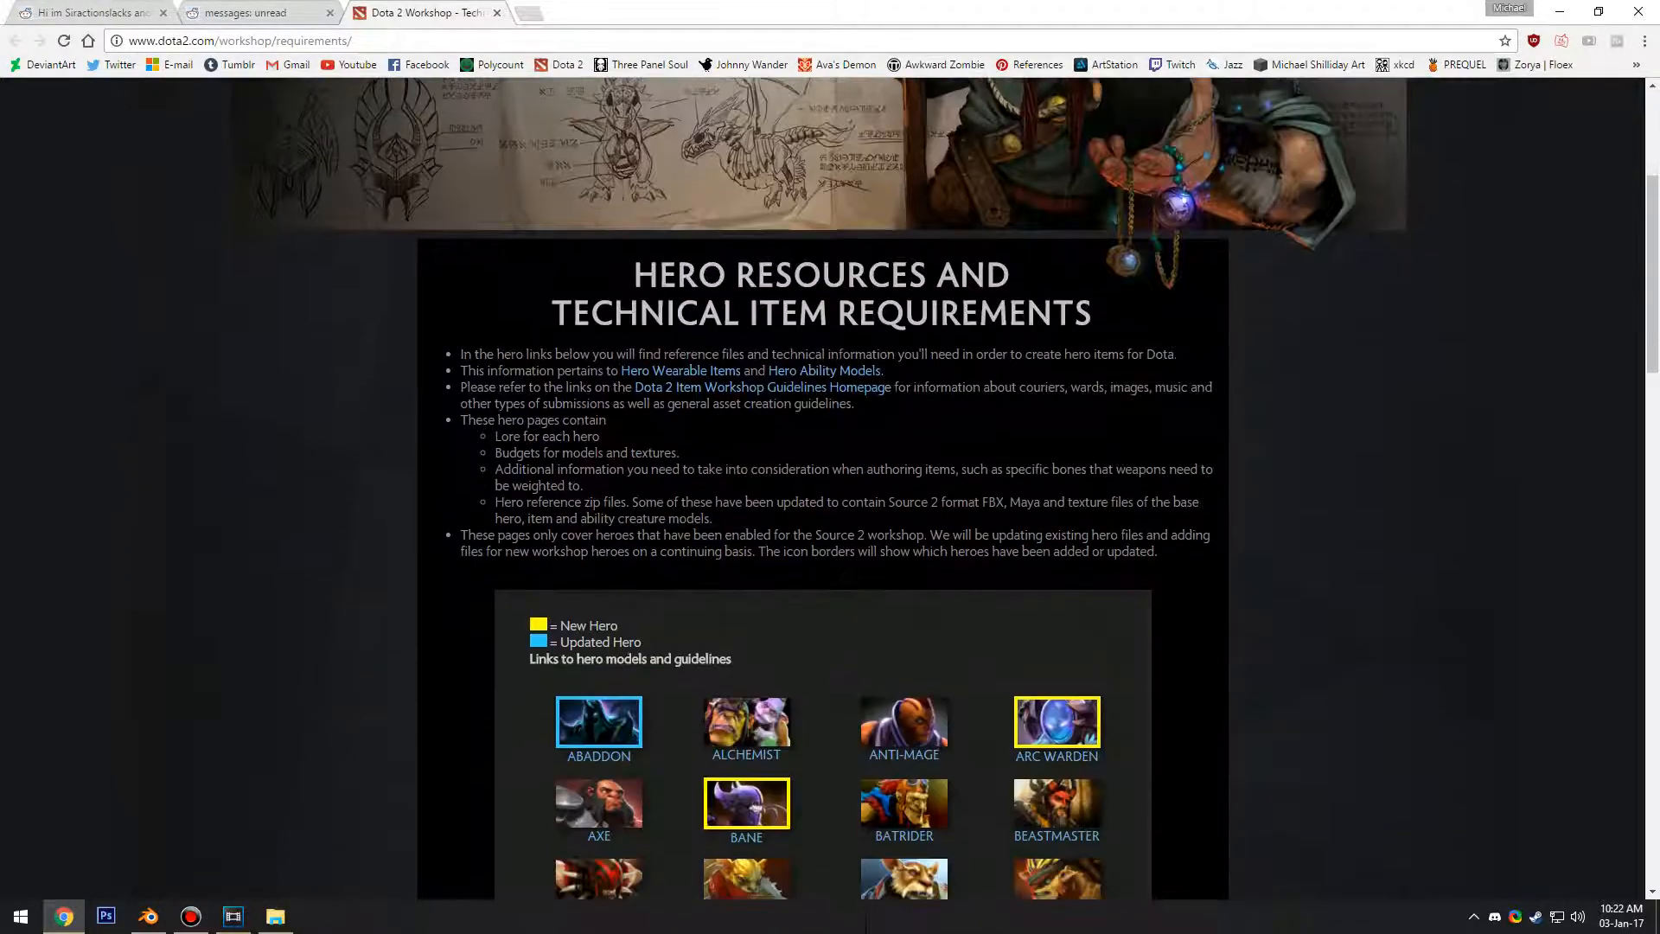
scroll(down, 3)
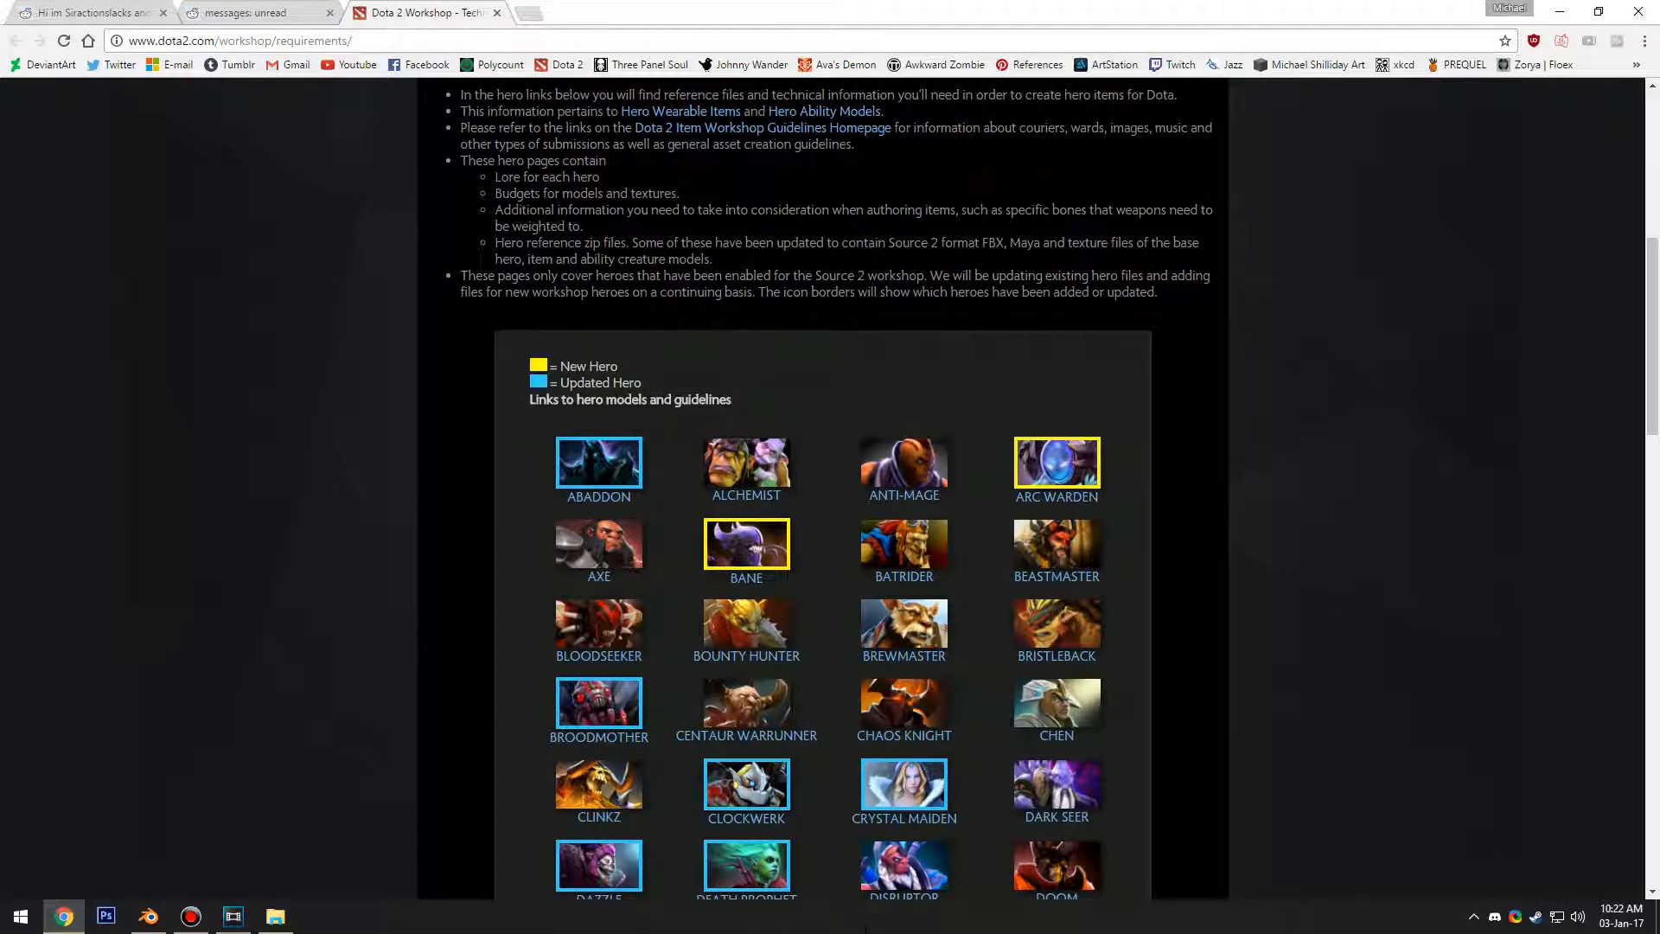
scroll(down, 3)
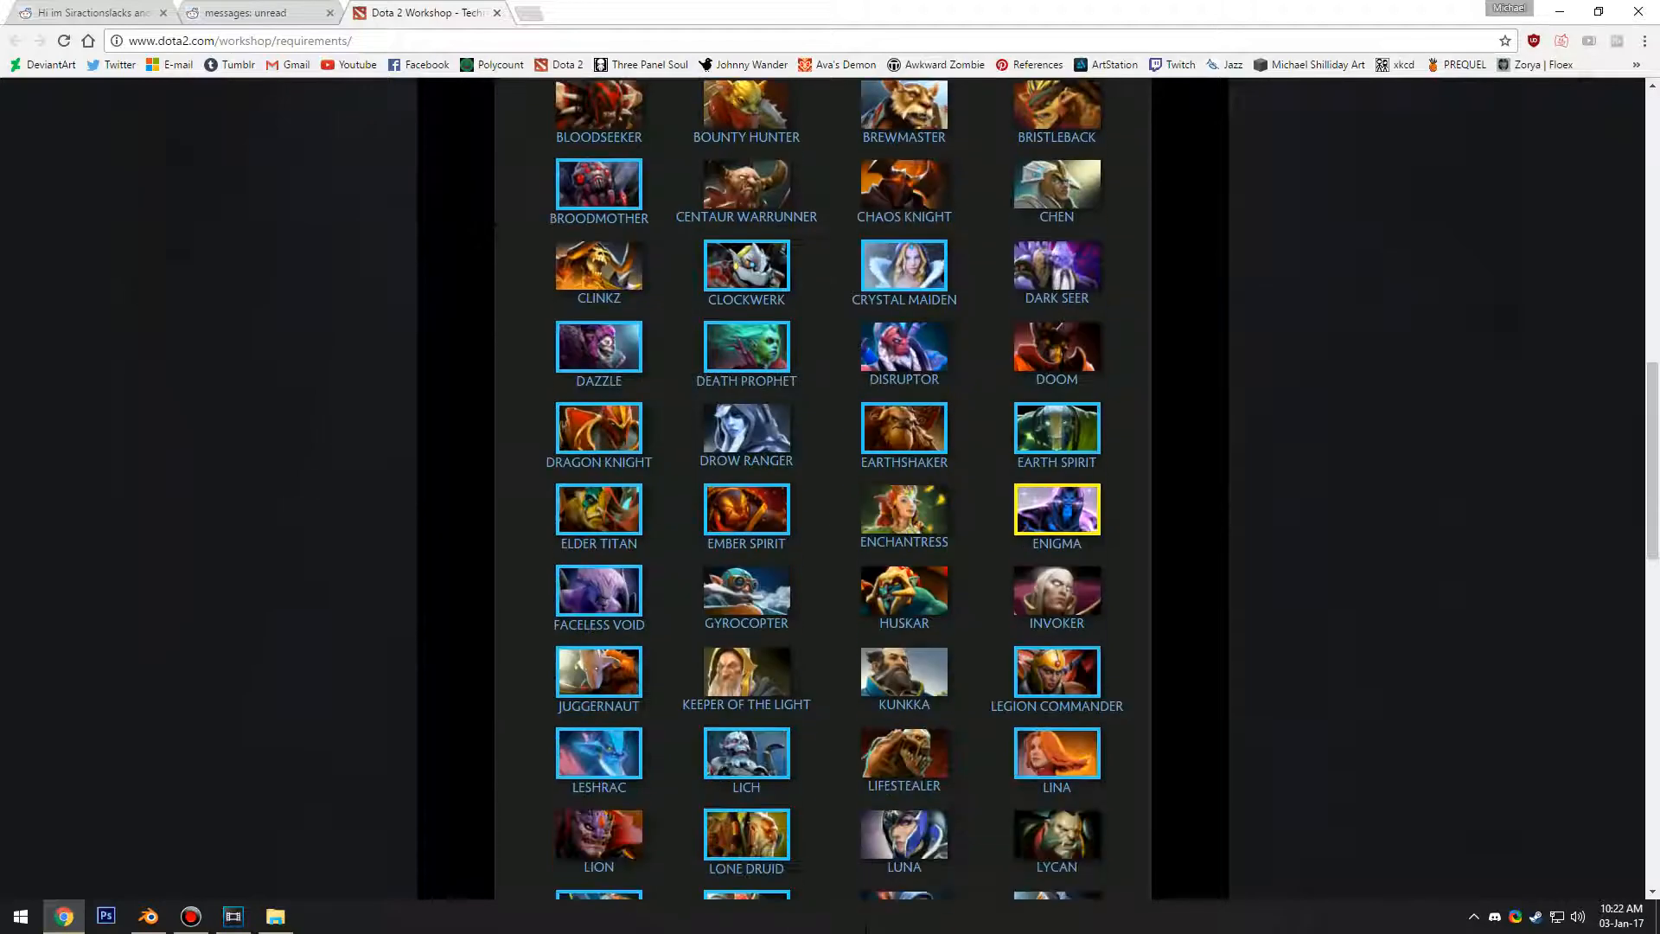
scroll(down, 3)
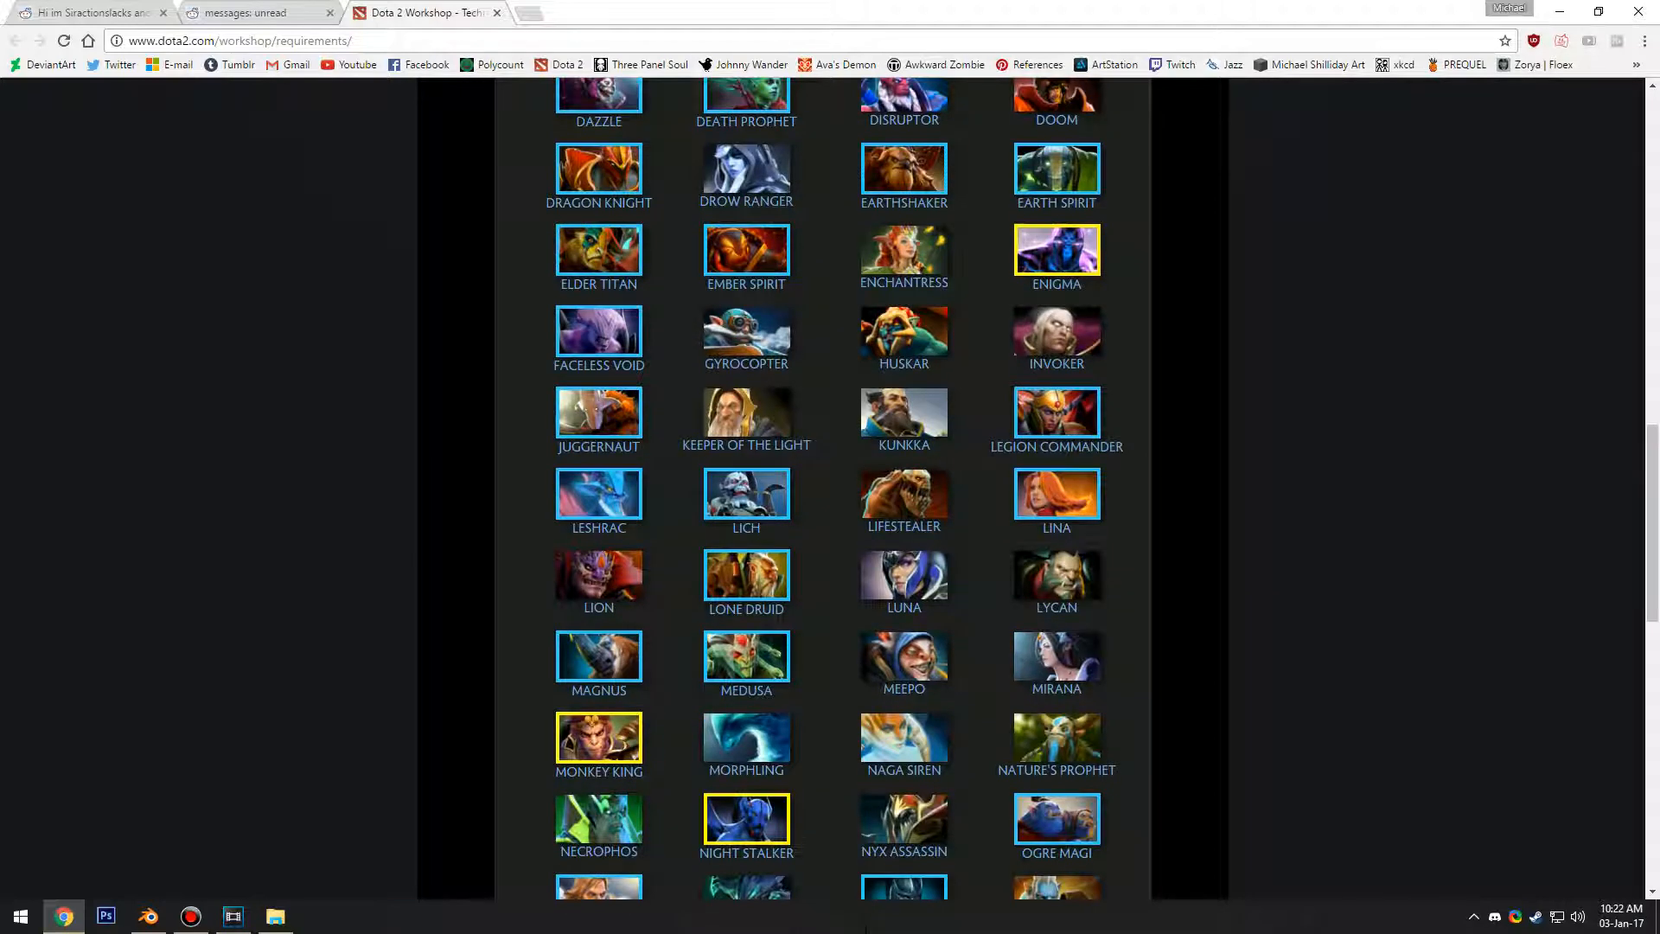
scroll(down, 3)
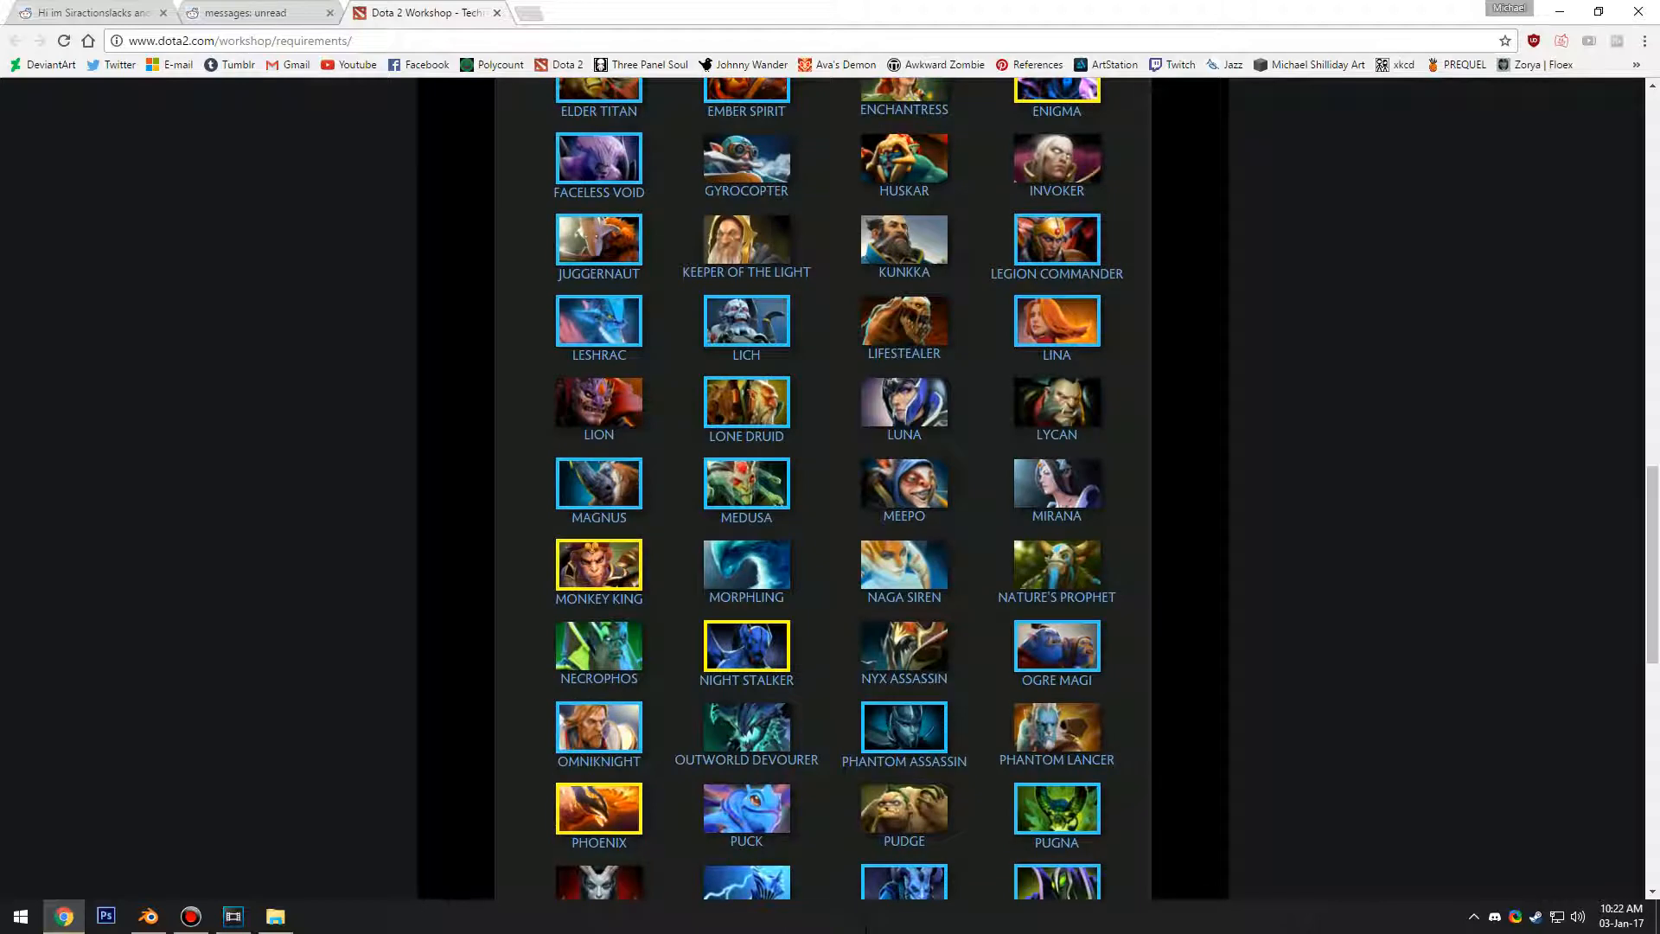
scroll(down, 3)
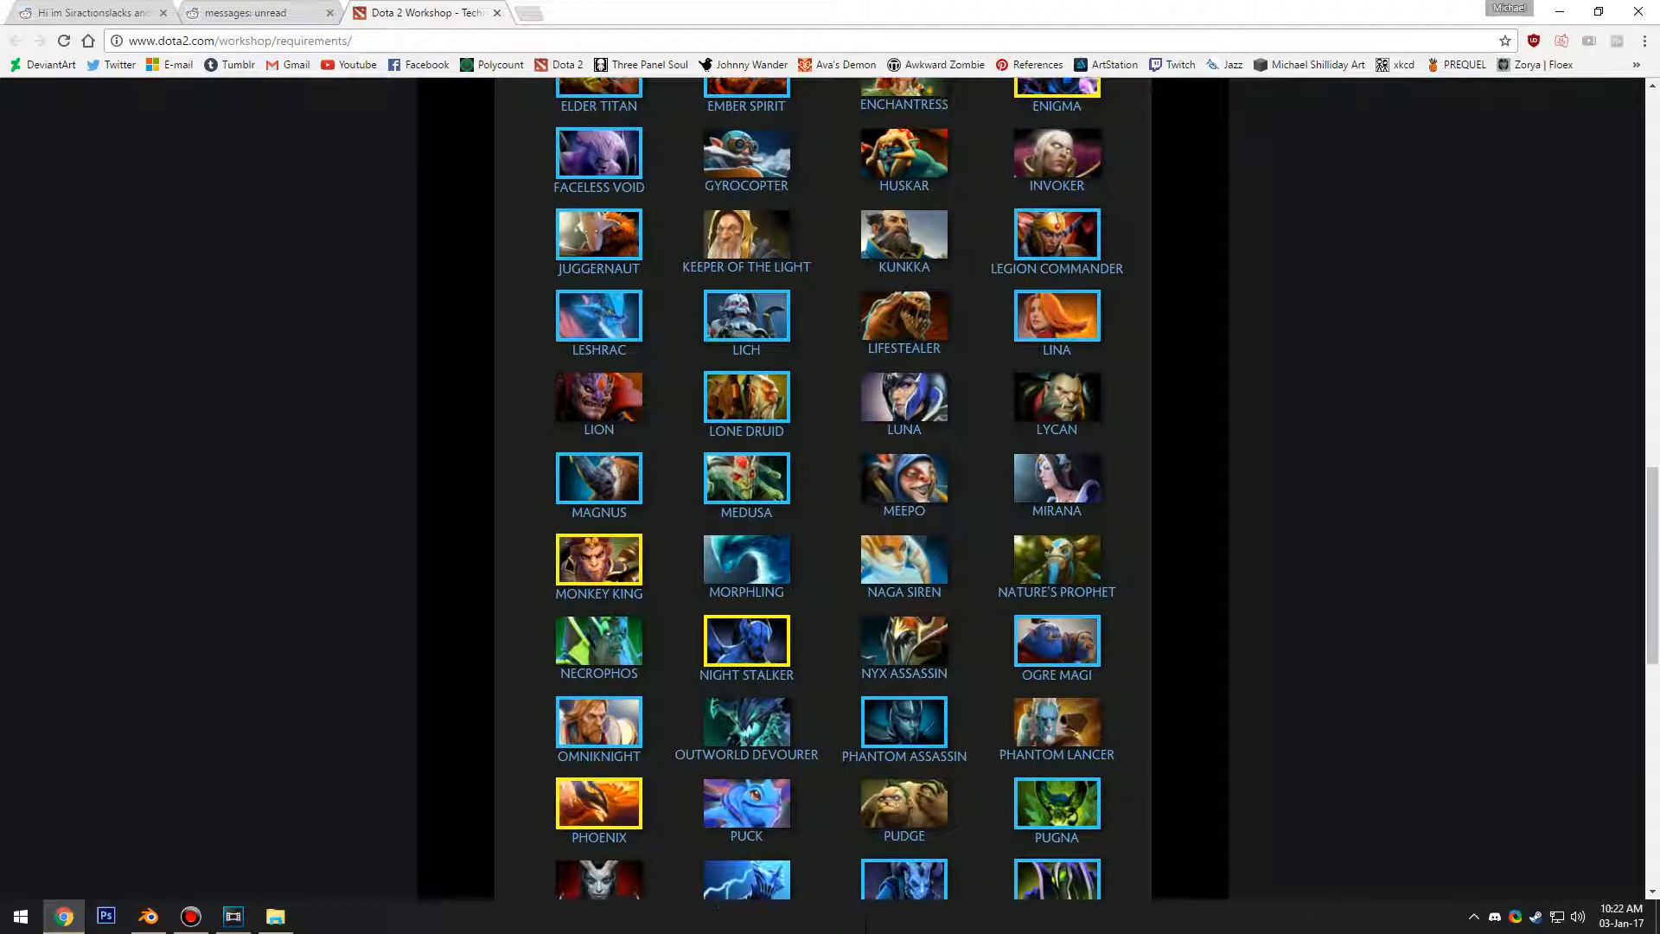
scroll(down, 3)
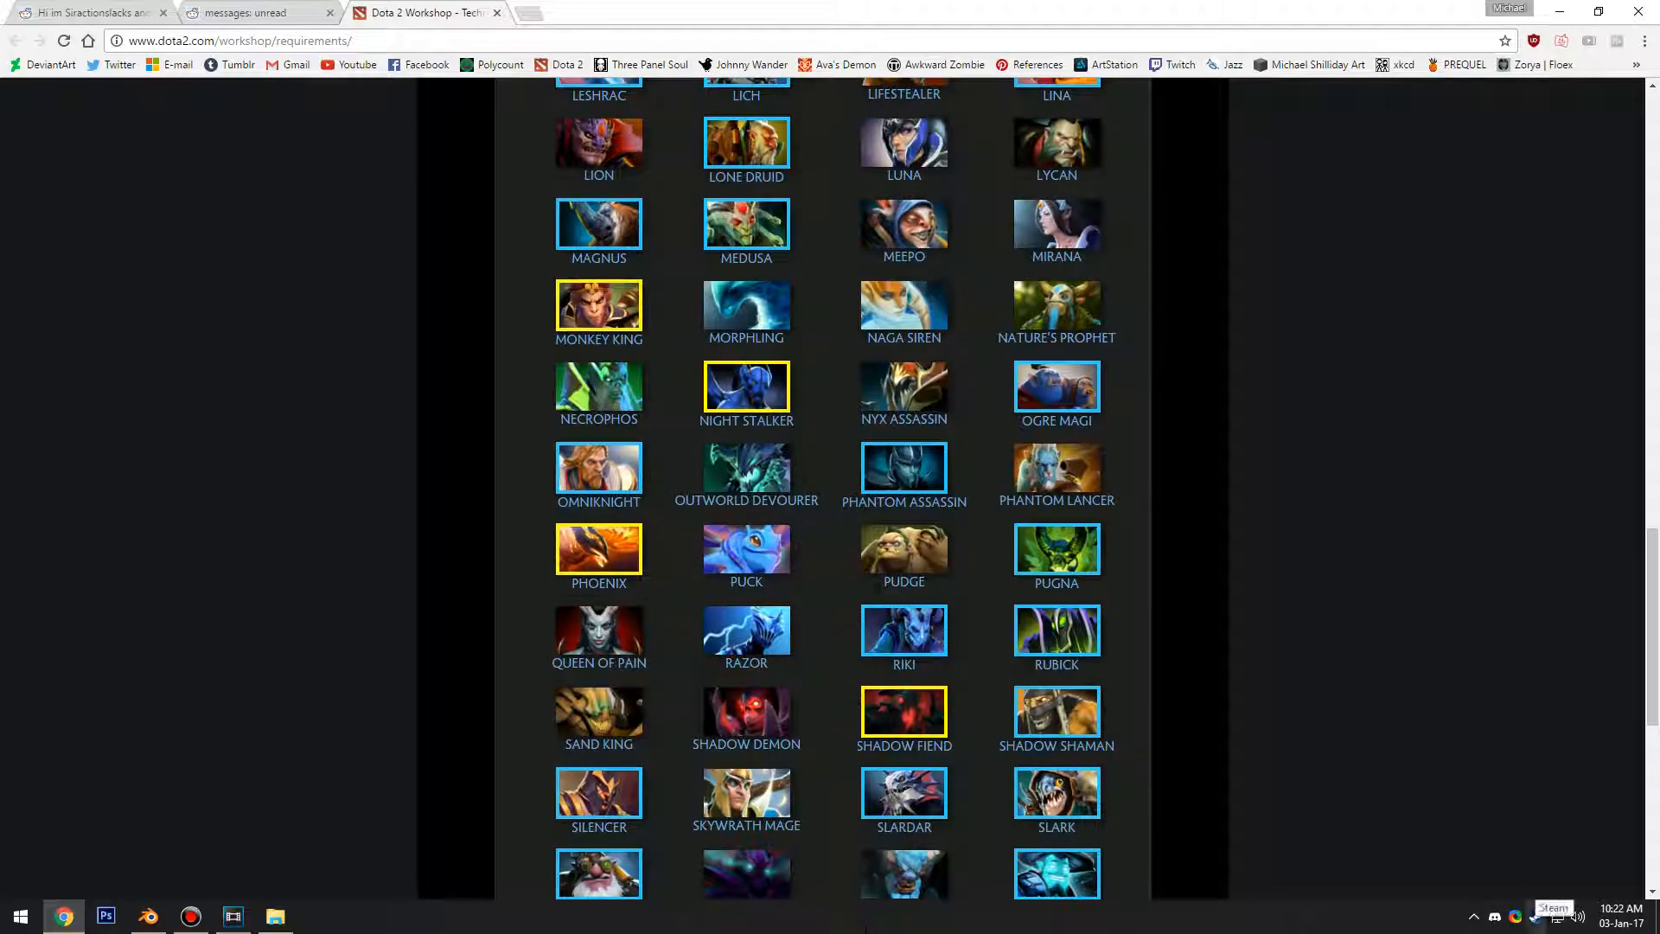
scroll(down, 3)
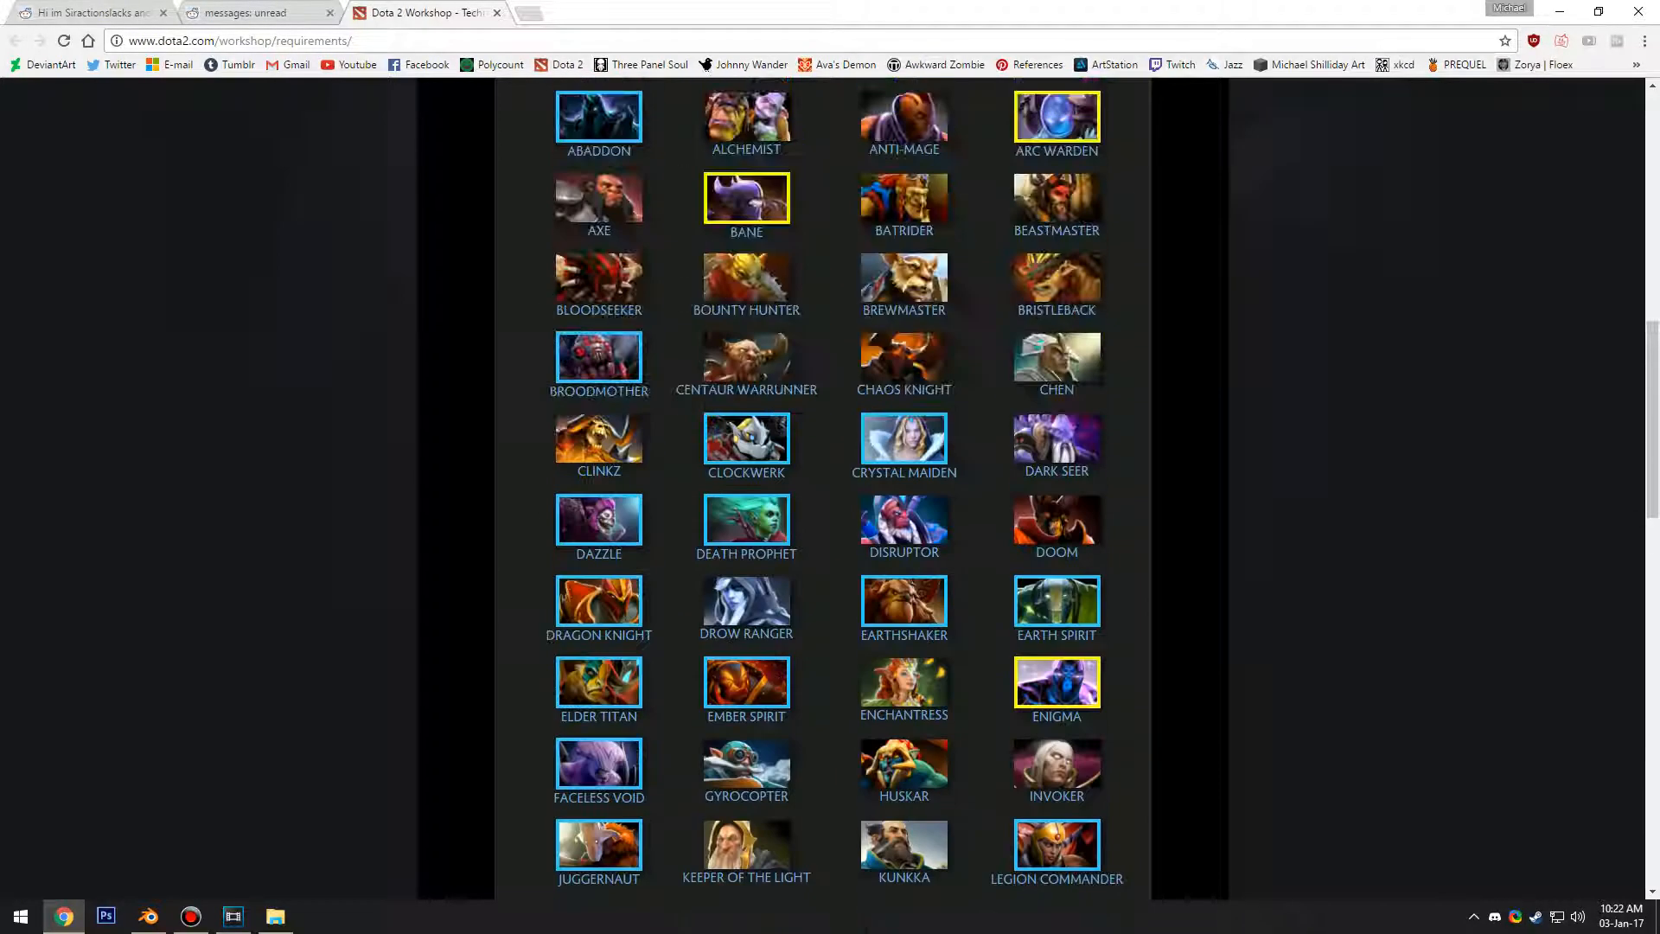
scroll(up, 3)
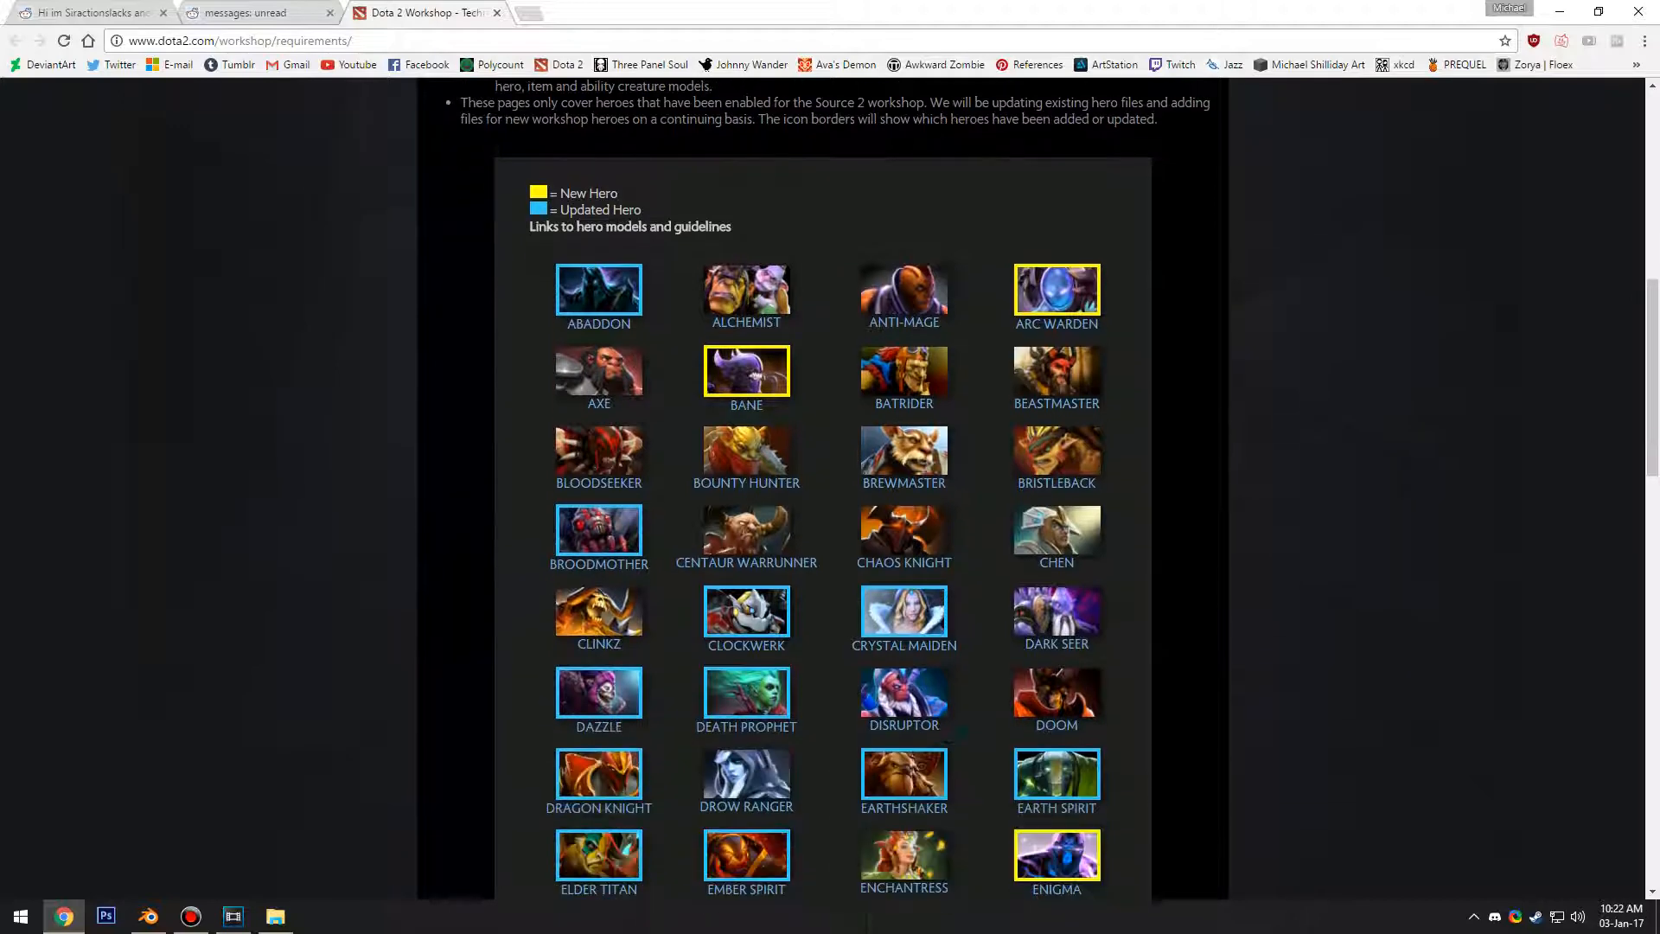
scroll(up, 3)
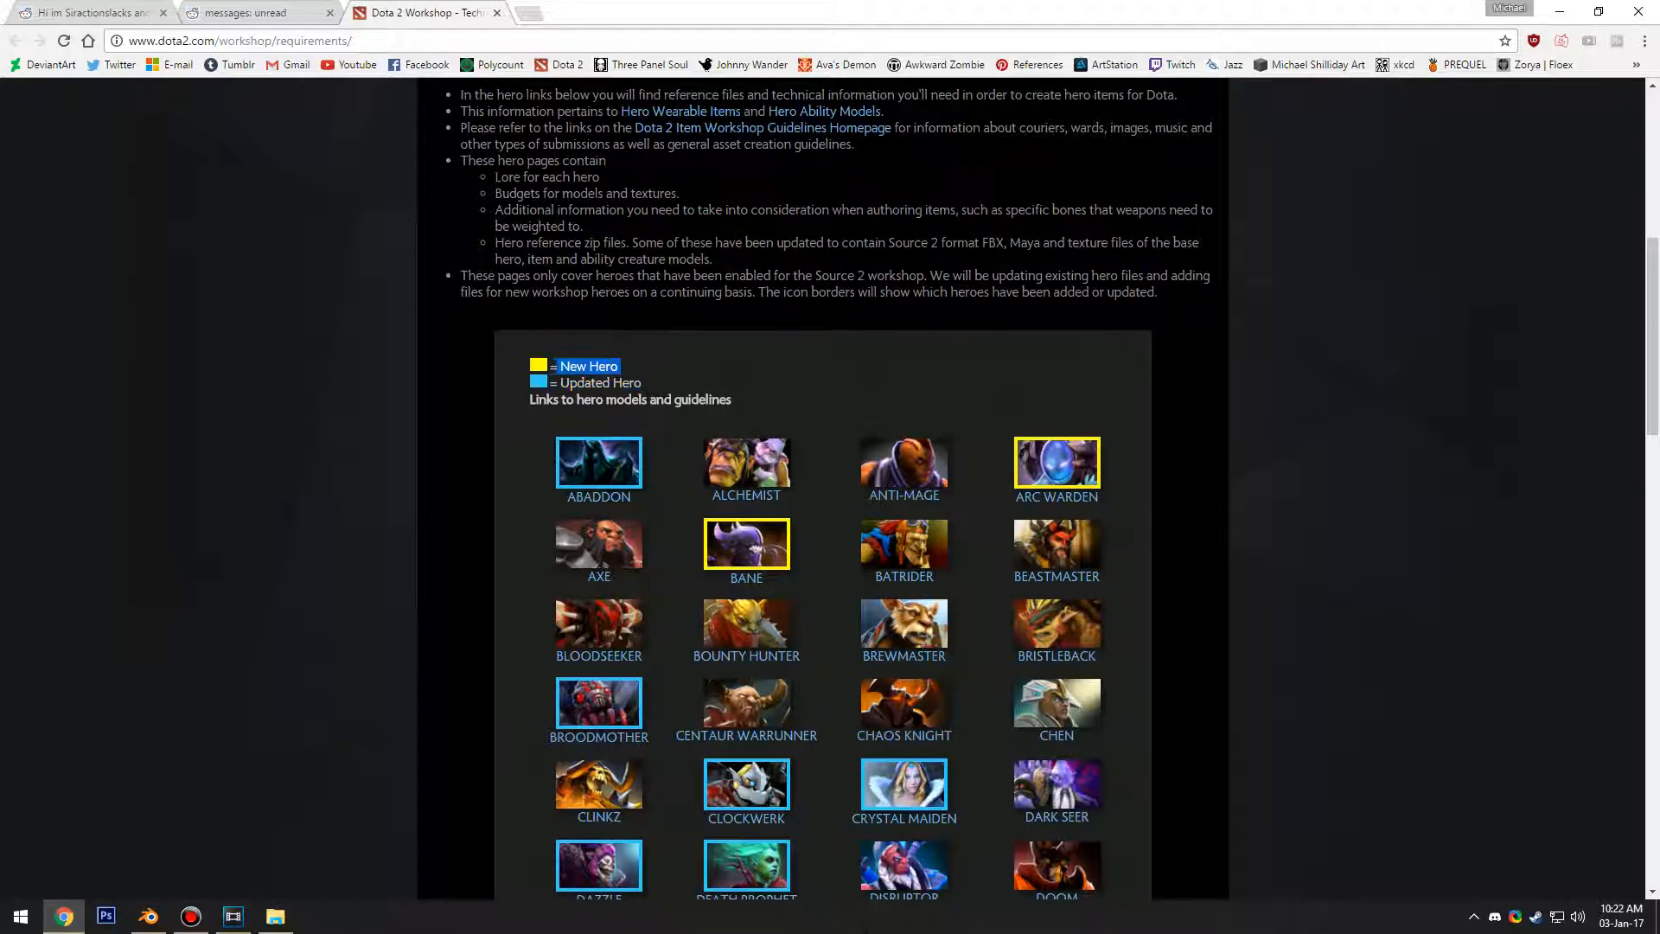
scroll(down, 3)
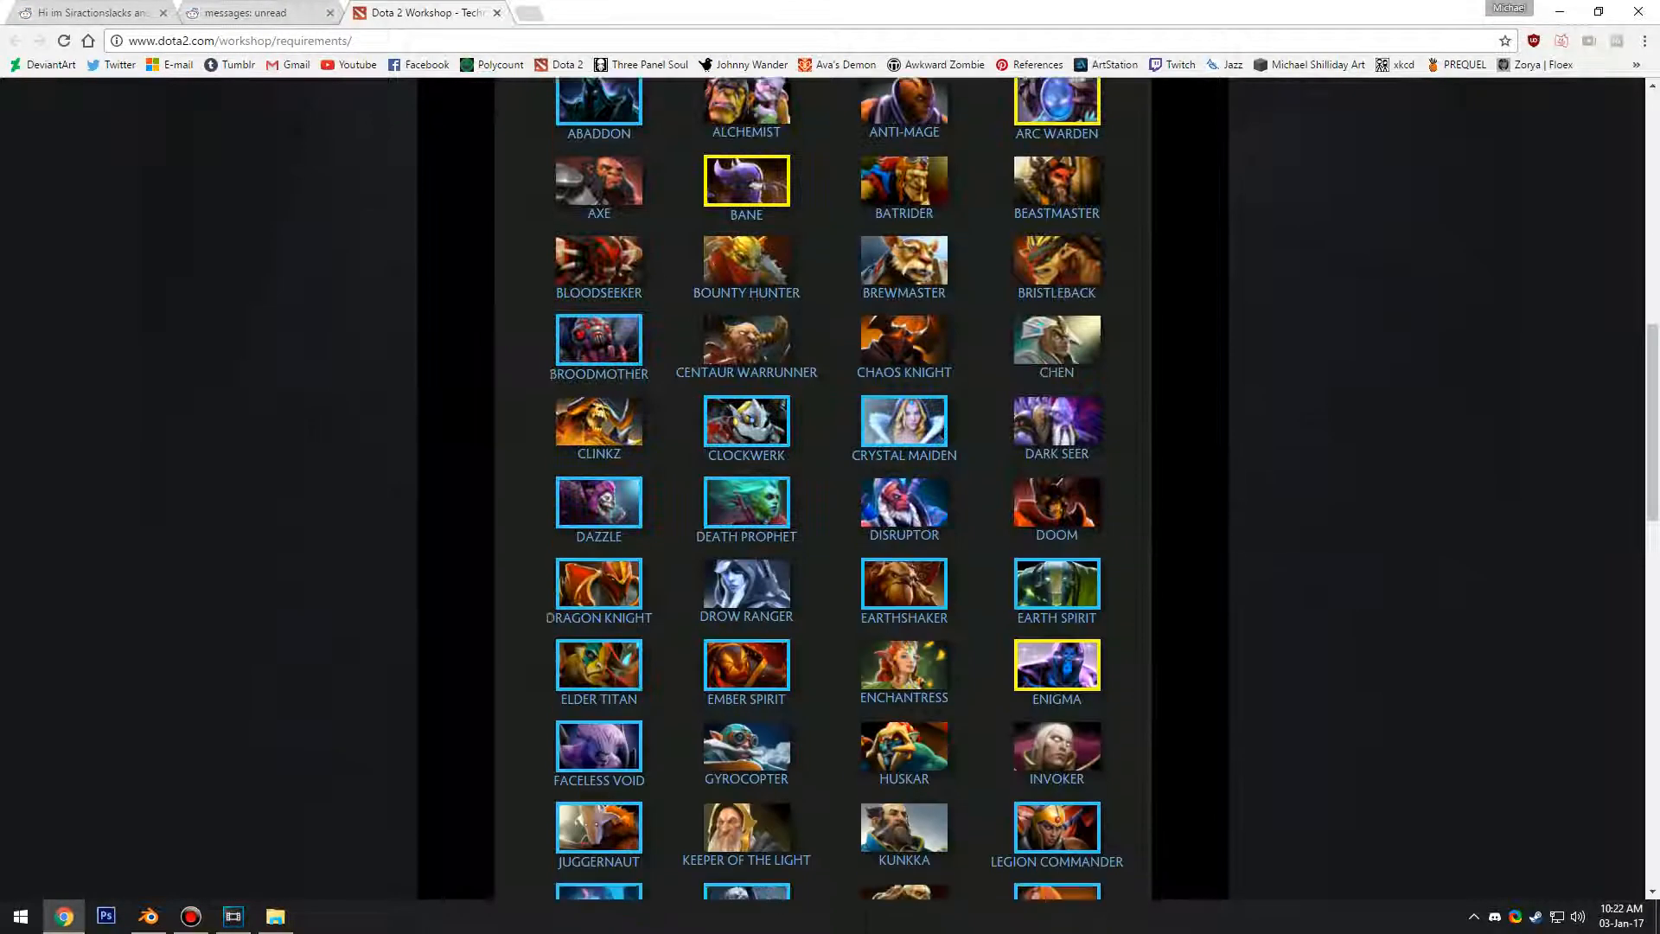
scroll(down, 3)
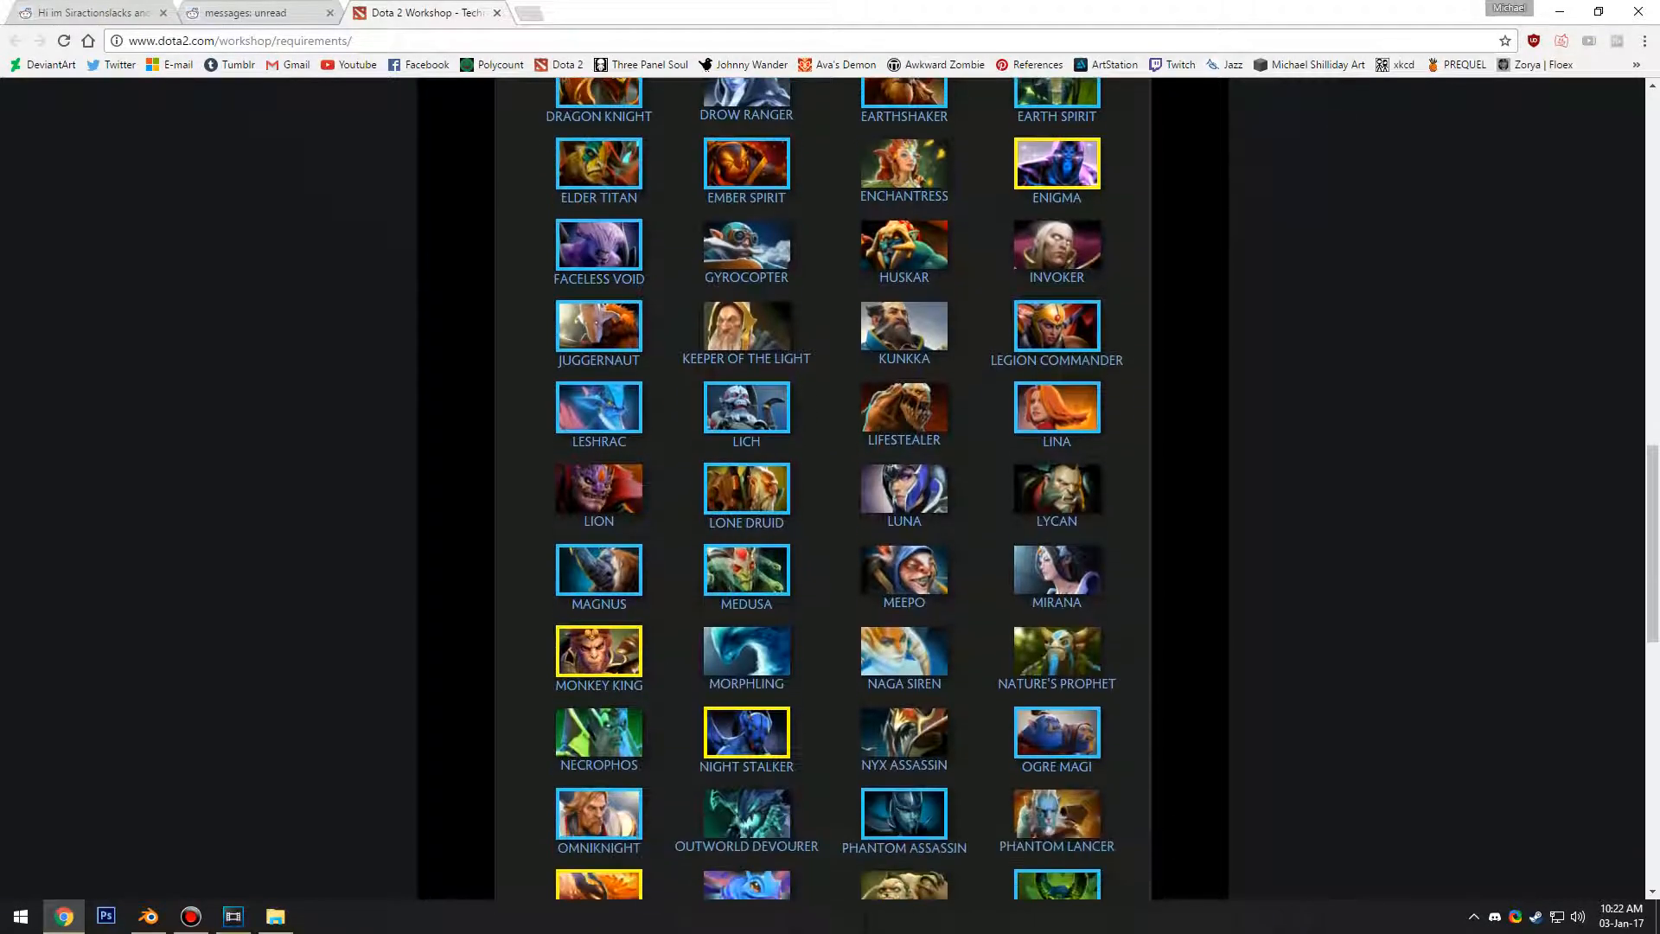
scroll(down, 3)
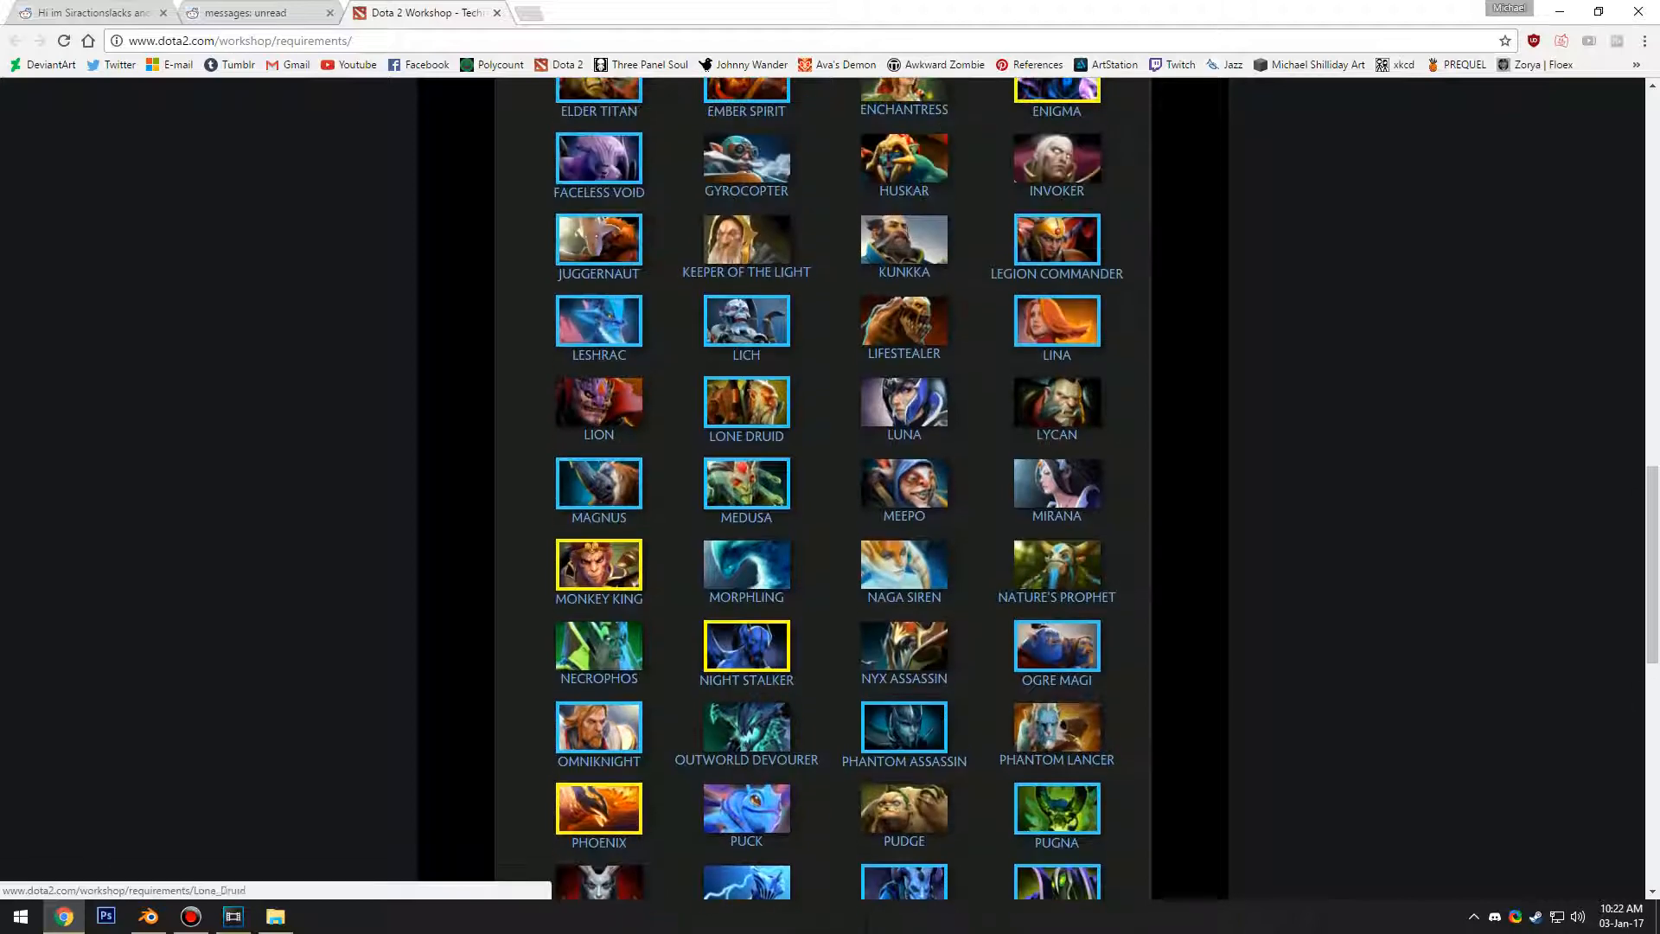
Step: On the Faceless Void hero page, download the model and open faceless_void.zip
click(599, 154)
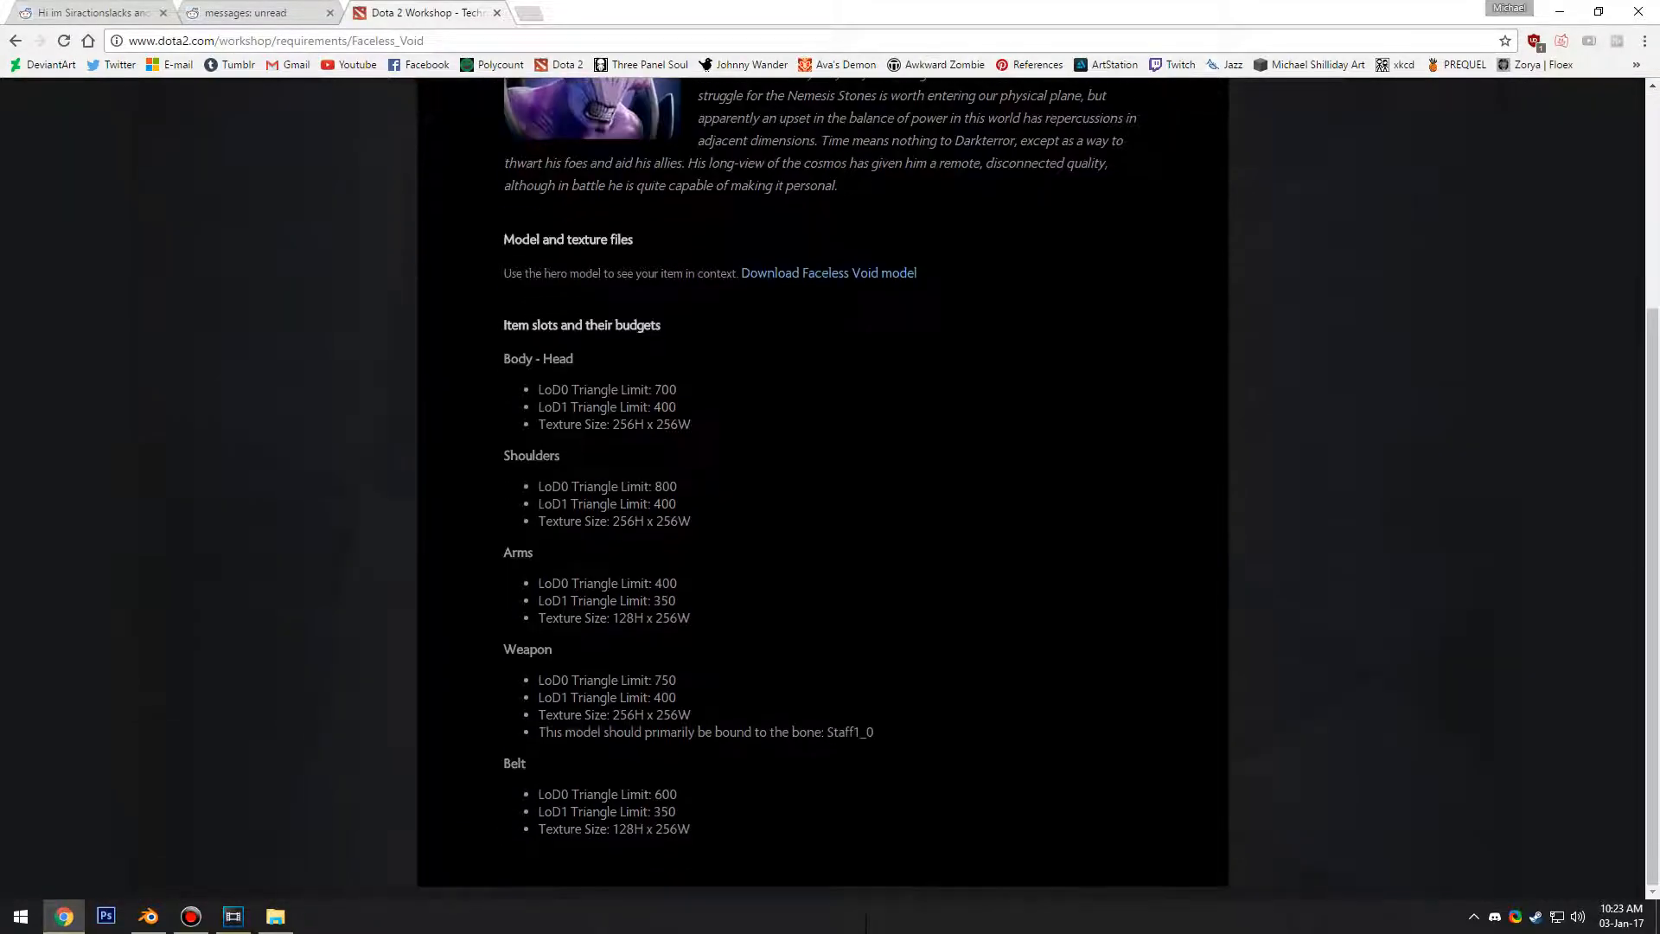
drag(504, 455, 690, 828)
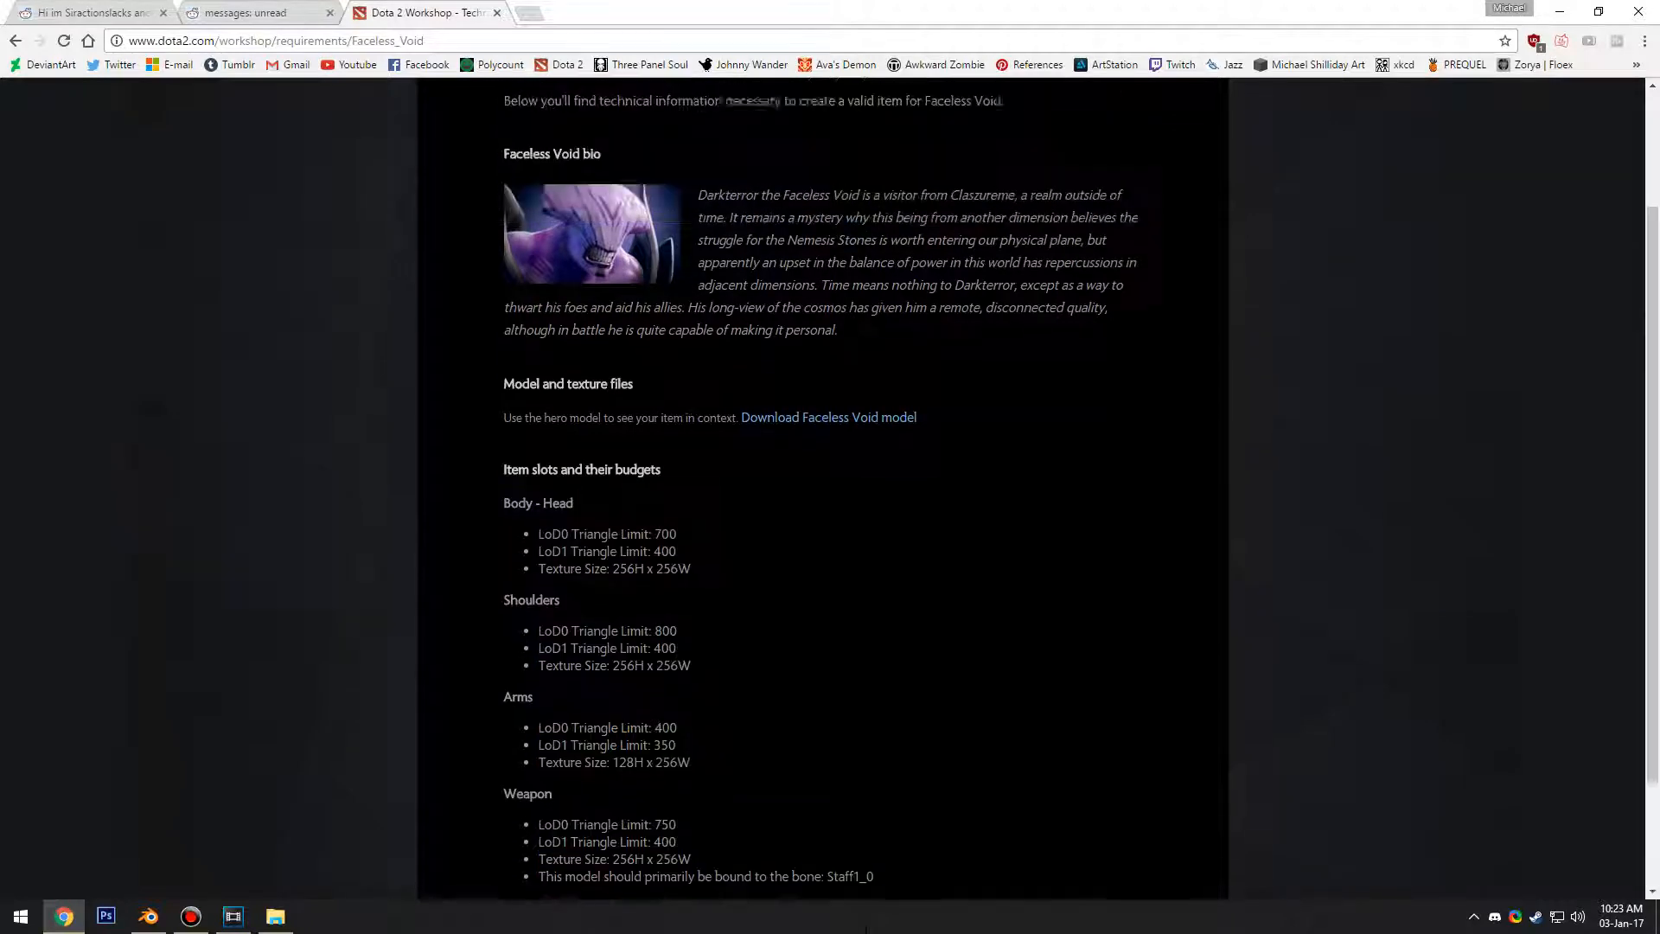
scroll(up, 3)
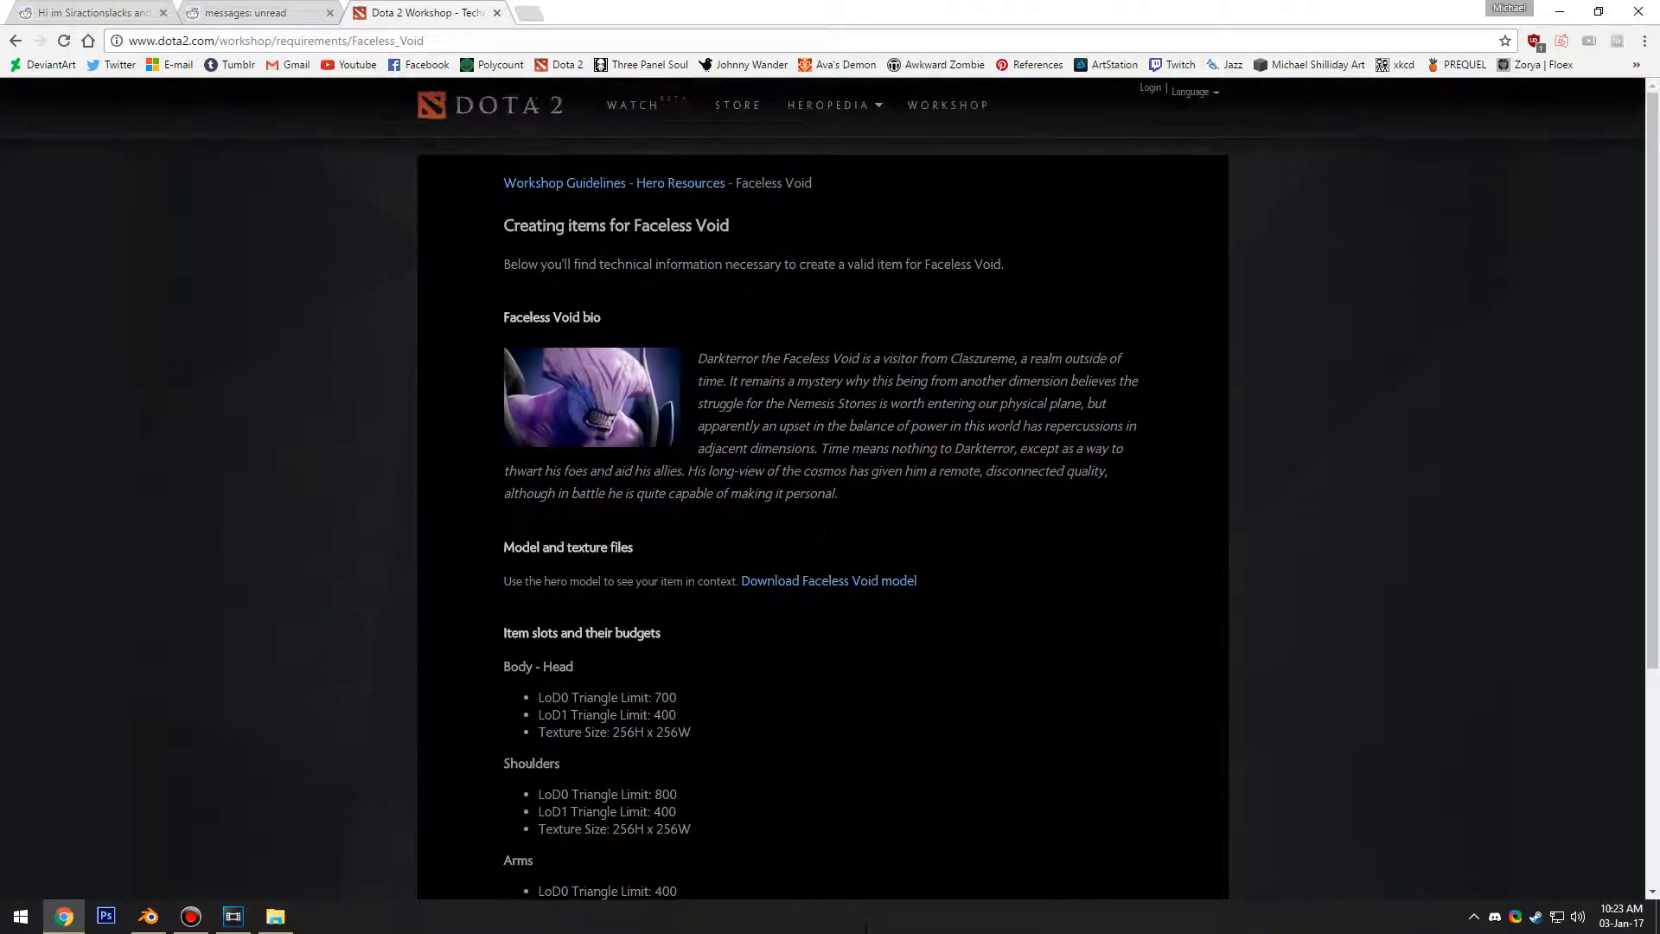
scroll(down, 3)
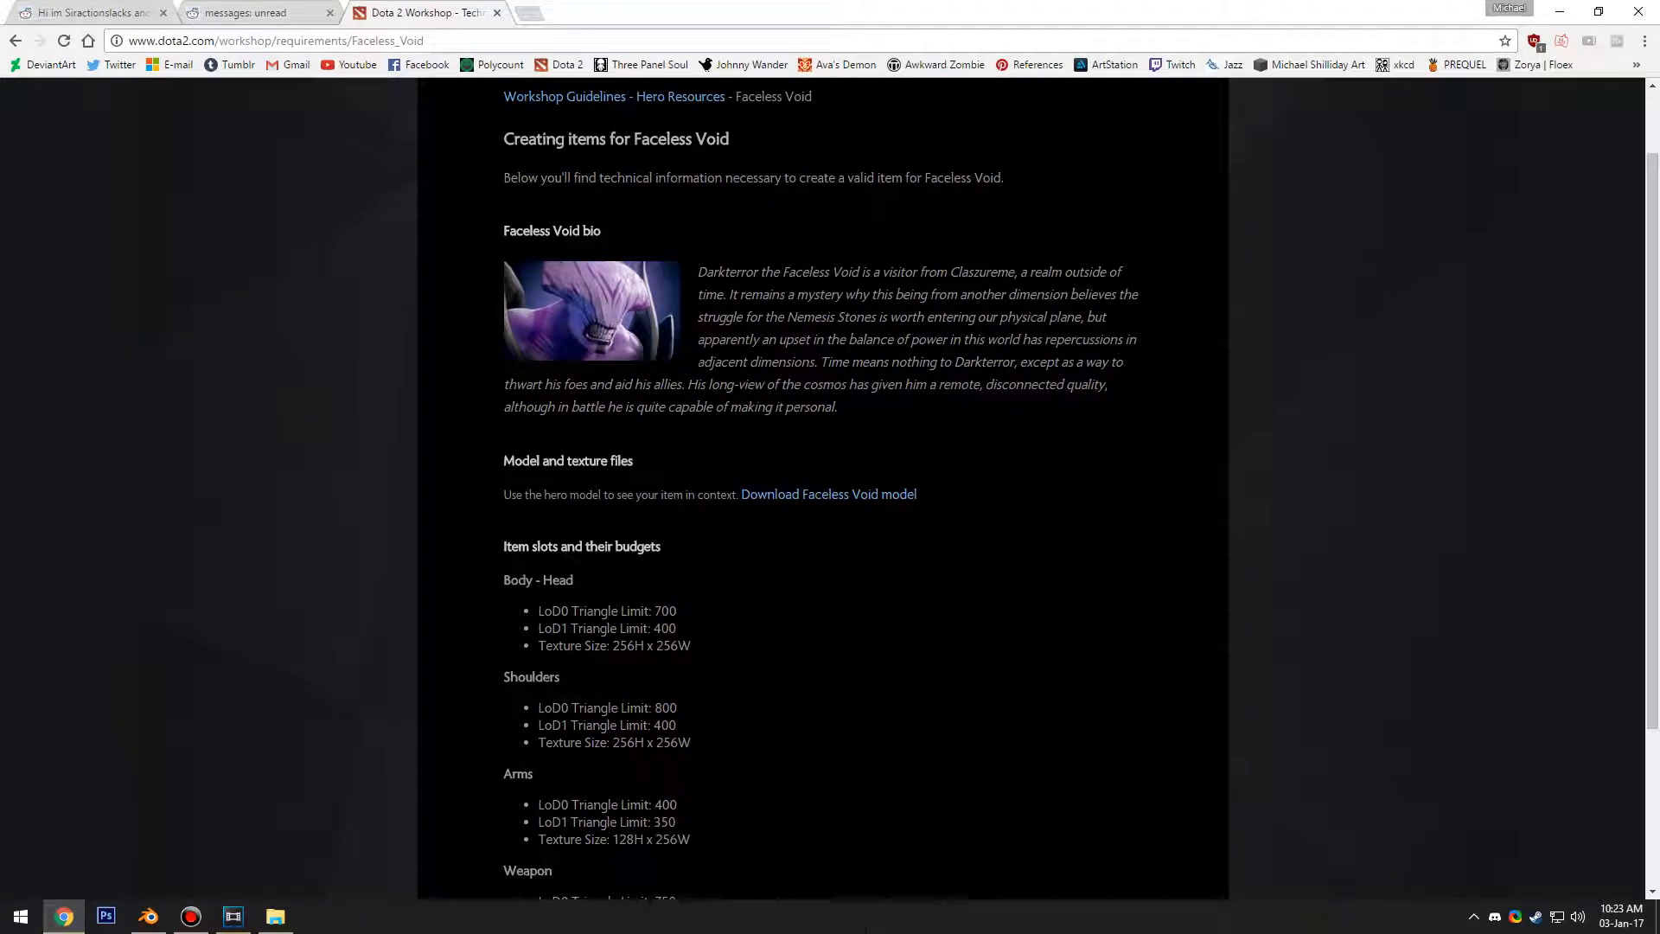
scroll(up, 3)
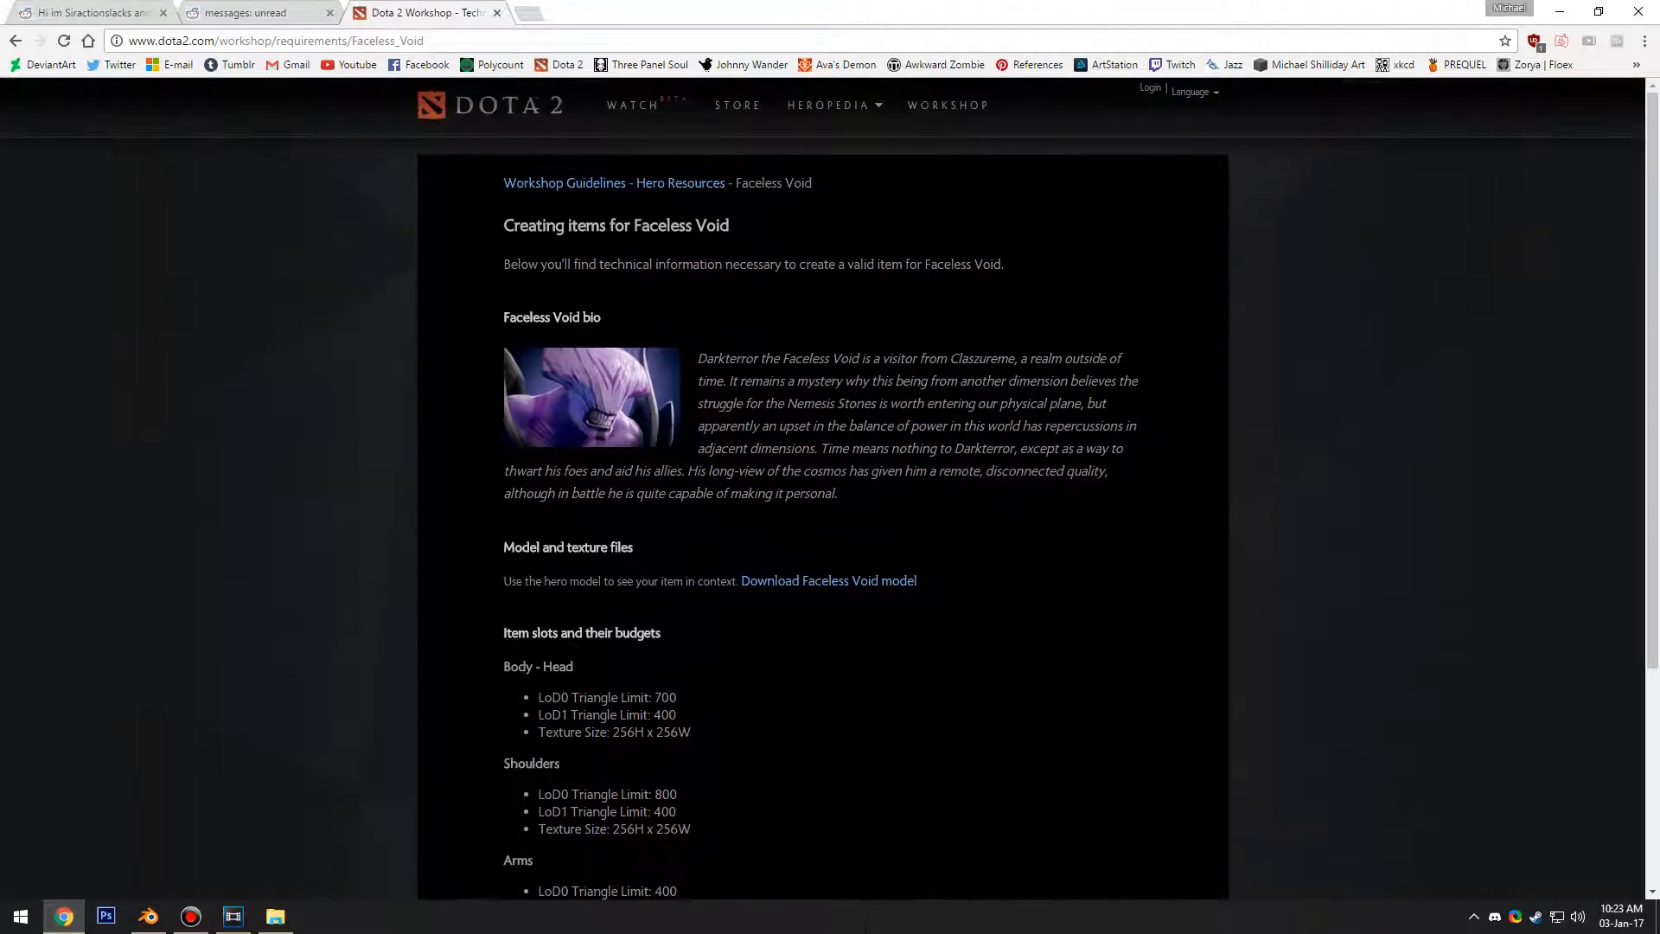
scroll(down, 3)
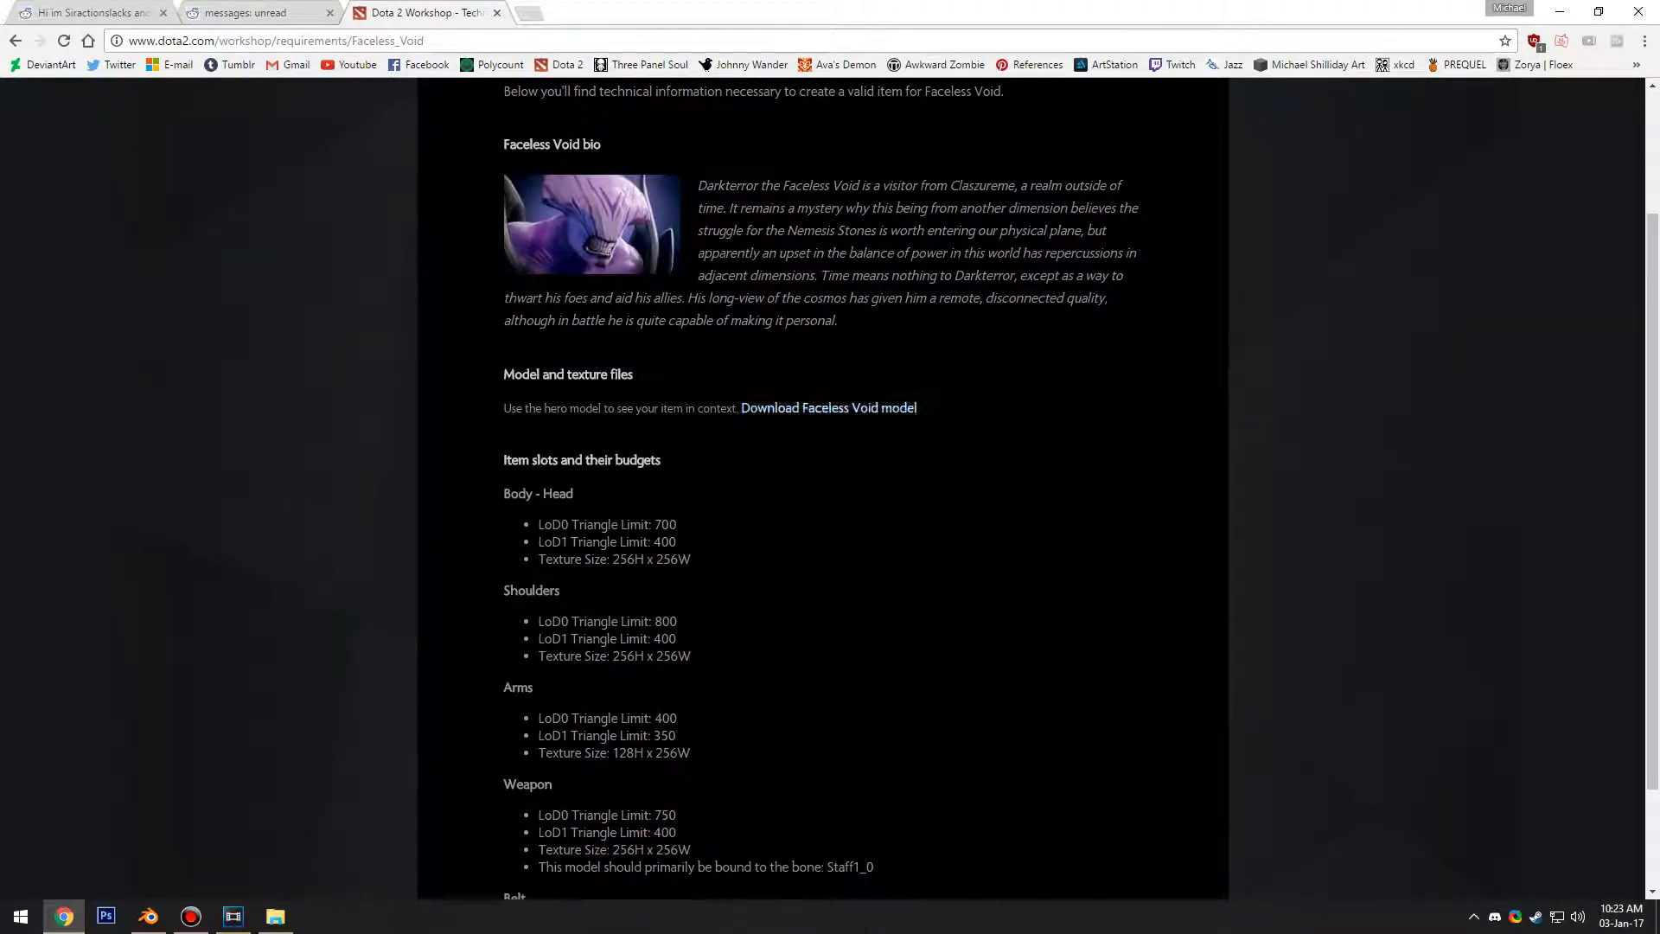
click(828, 407)
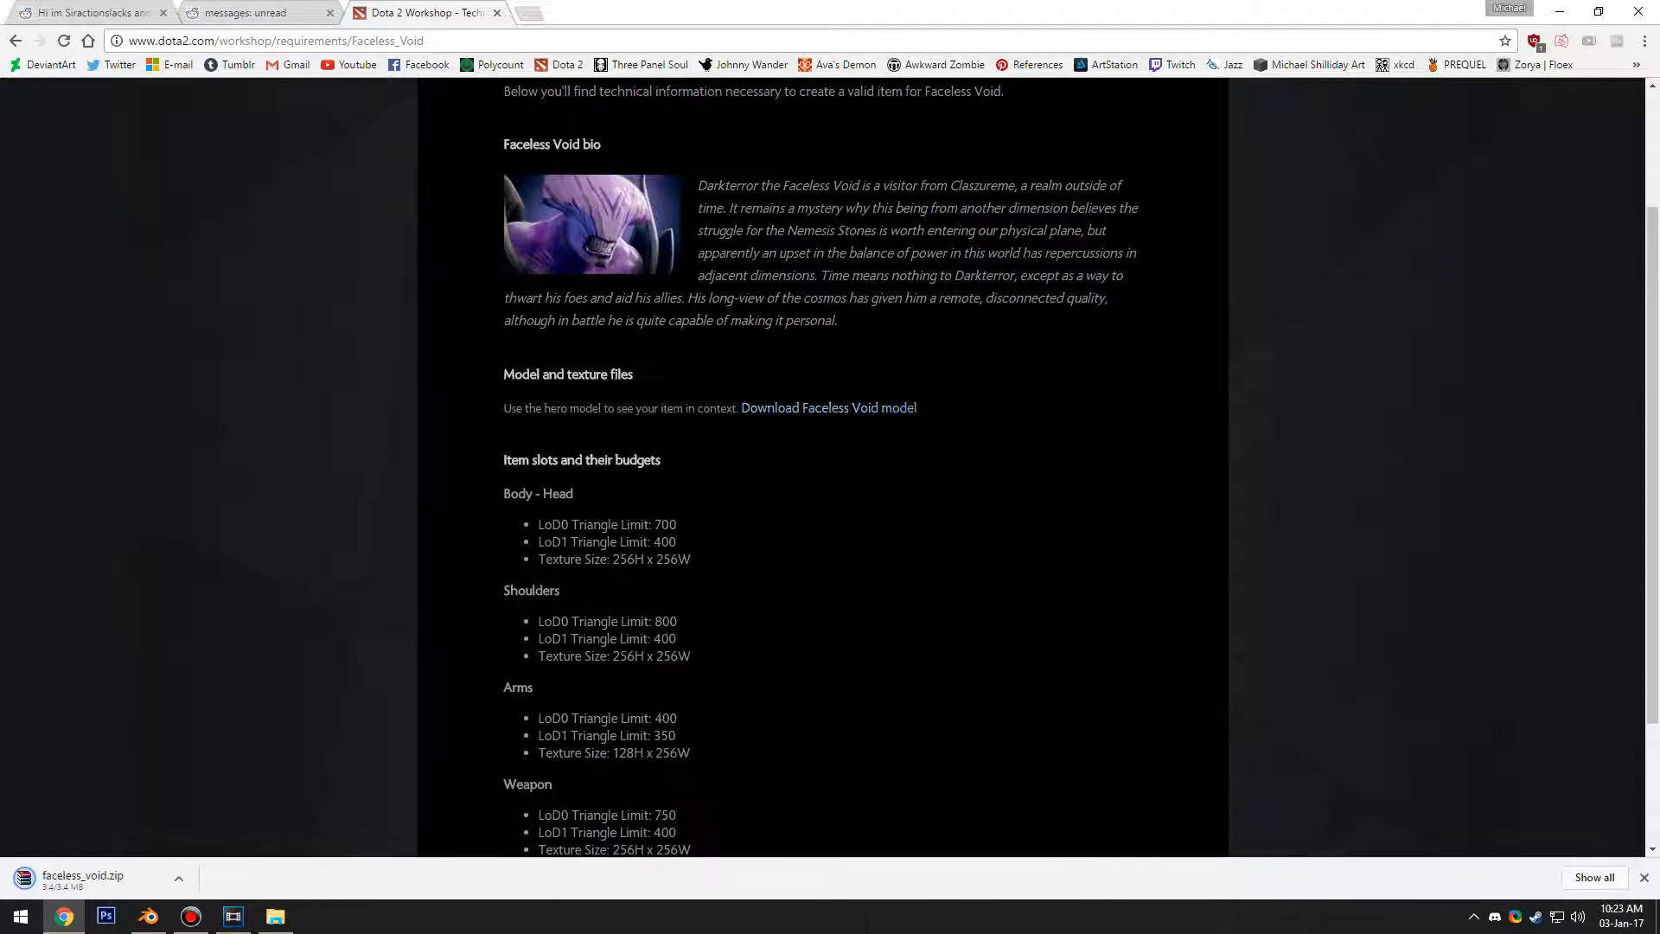
click(83, 880)
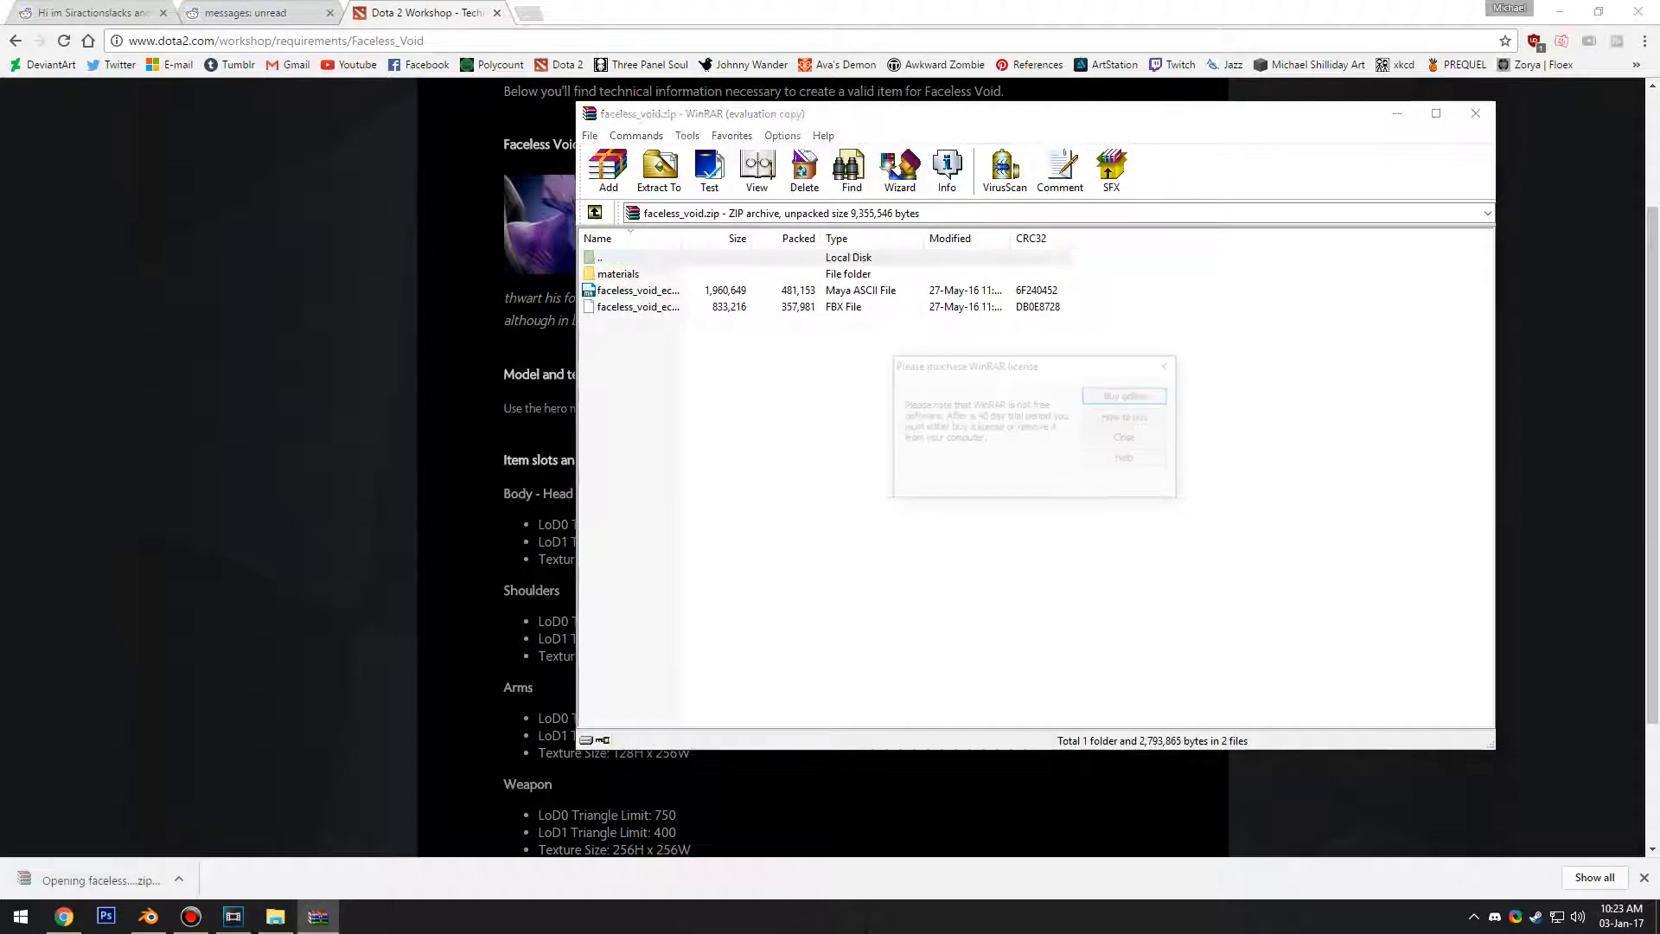
Step: Make a 'faceless void new' folder in DOTA 2015-16 and open it
click(1123, 437)
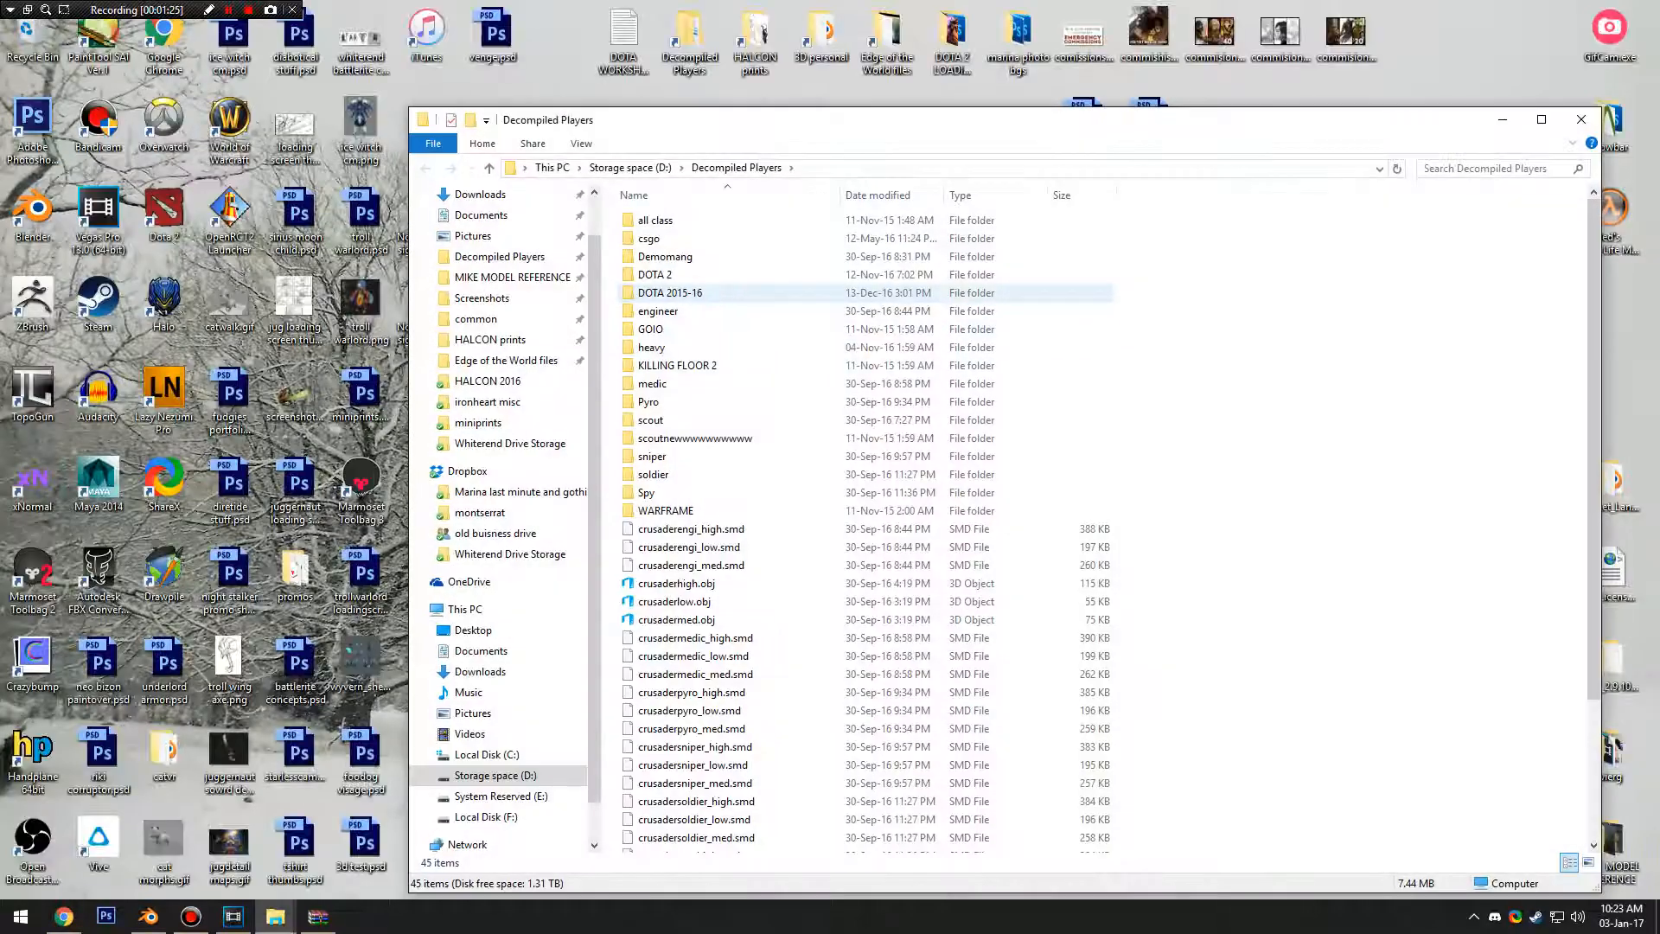
double_click(670, 292)
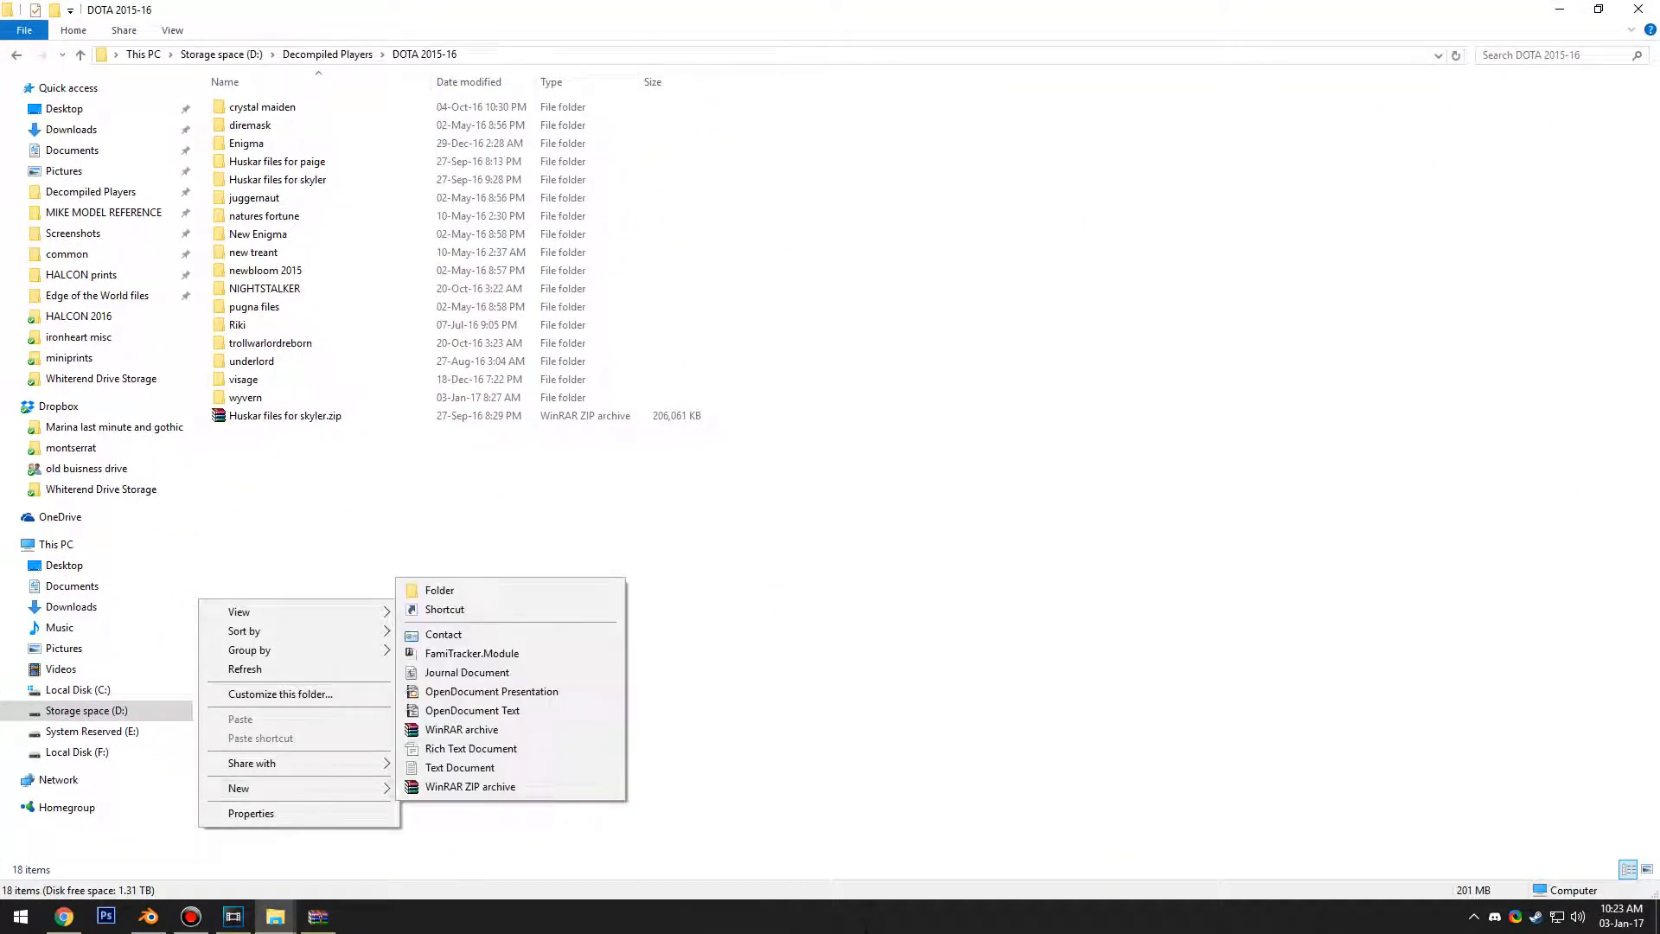
click(439, 589)
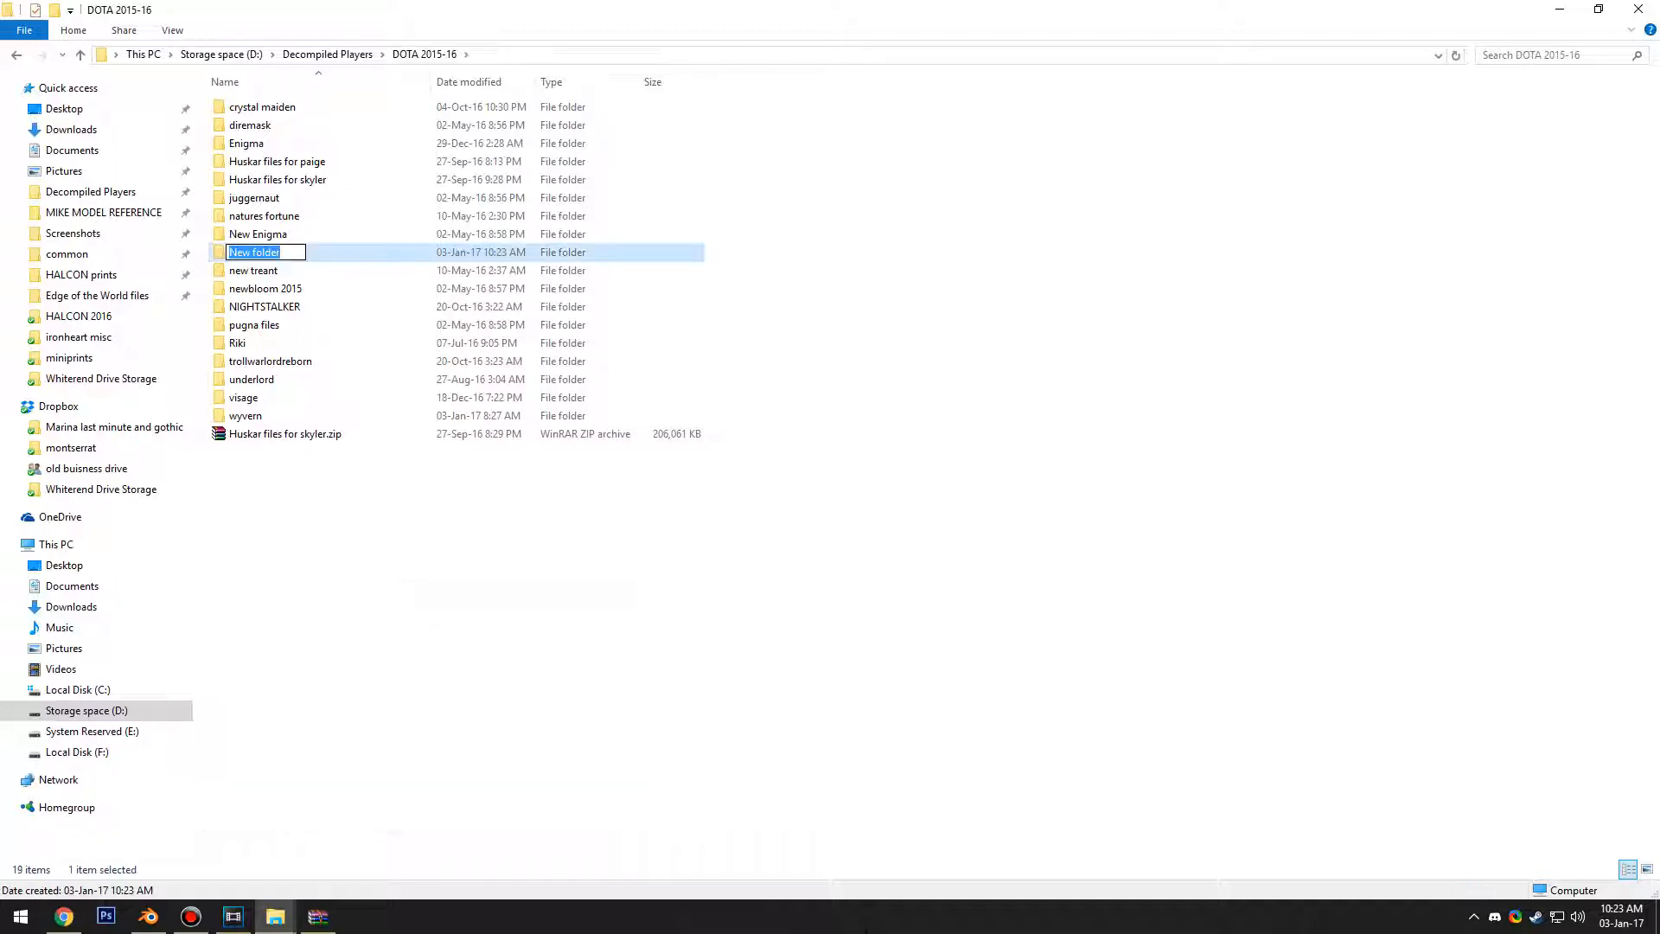
text(faceless void new)
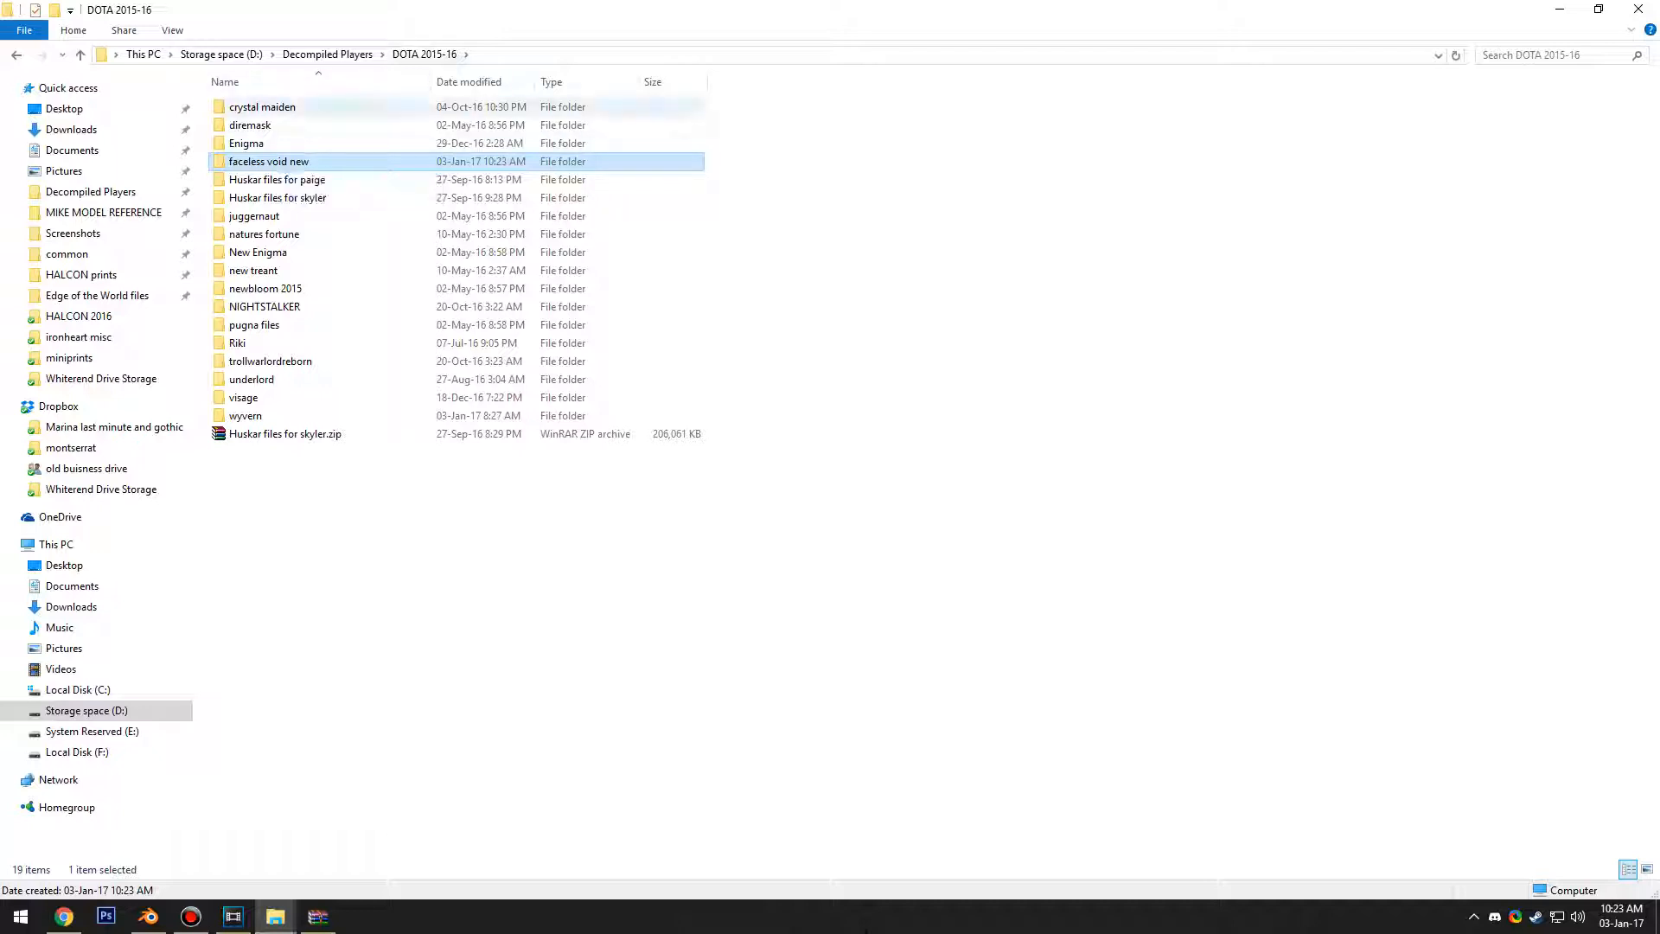
double_click(268, 160)
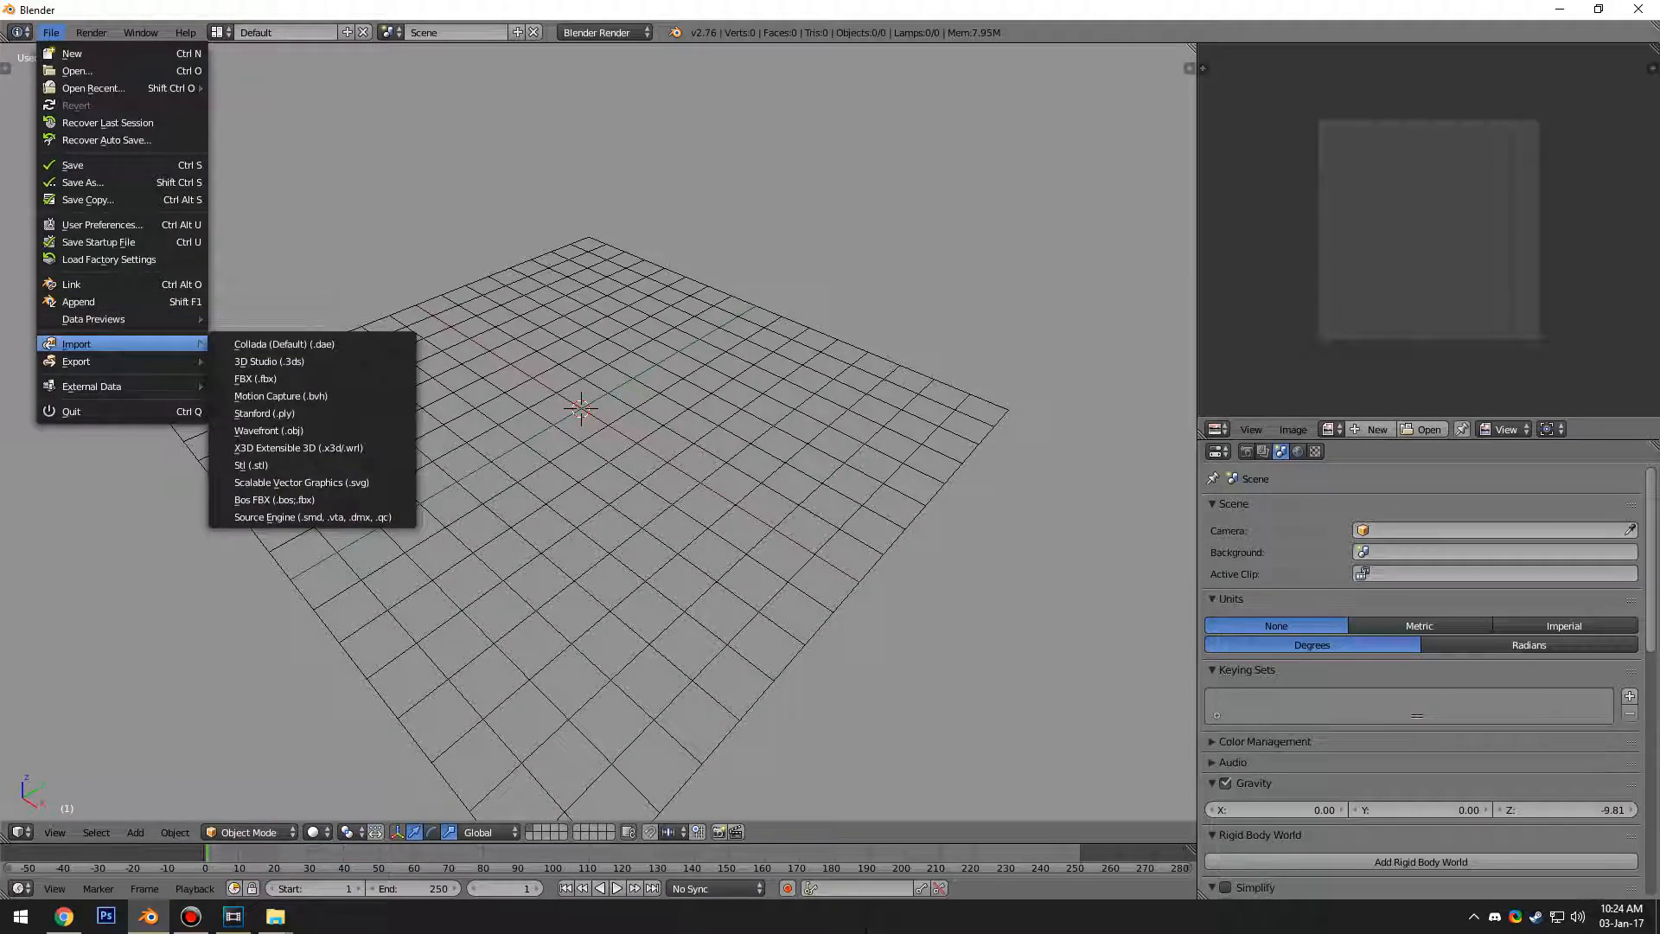
Step: Import faceless_void_econ.fbx from 'faceless void new' using the Dota Fbx preset at scale 100
click(255, 378)
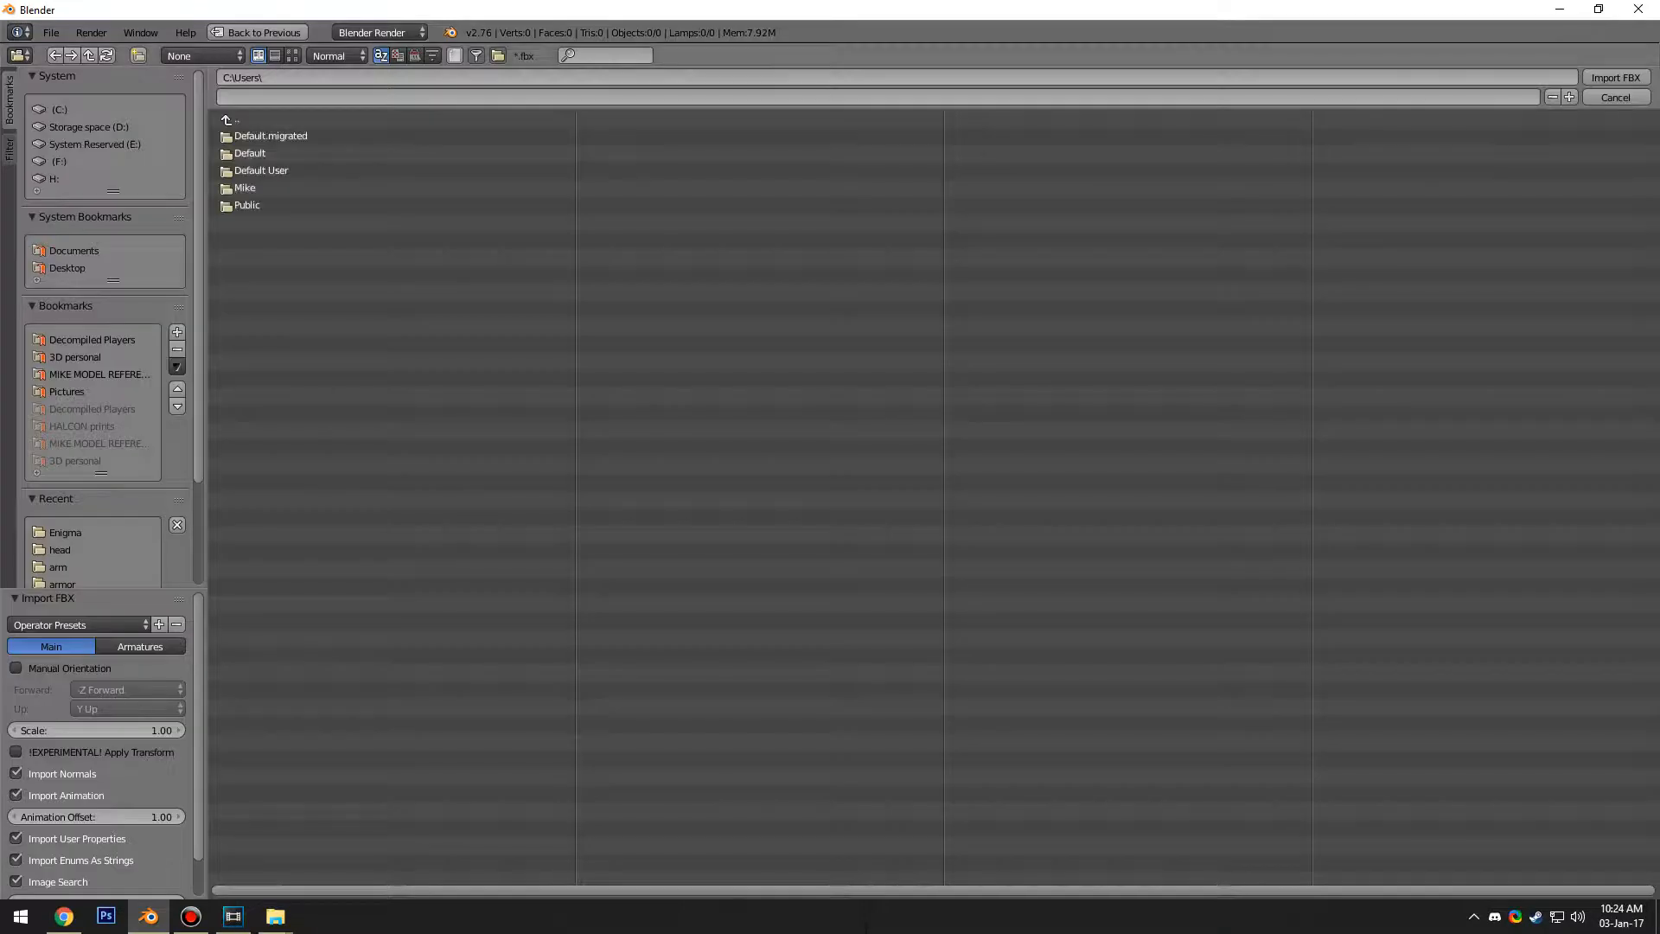
click(77, 624)
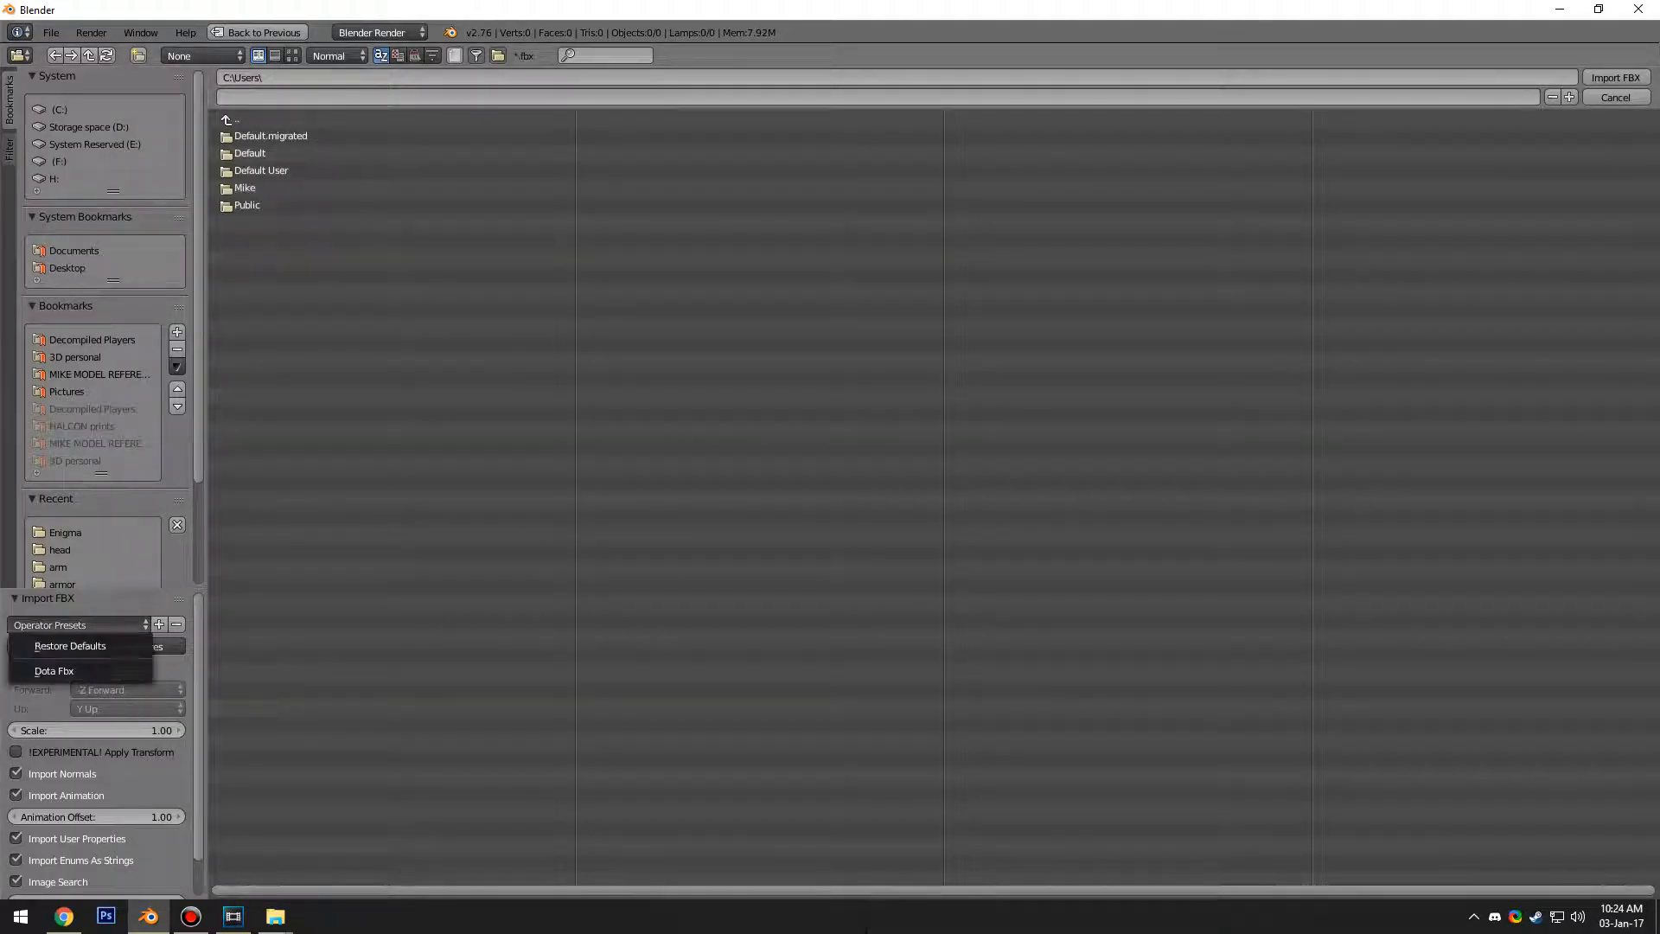
click(71, 646)
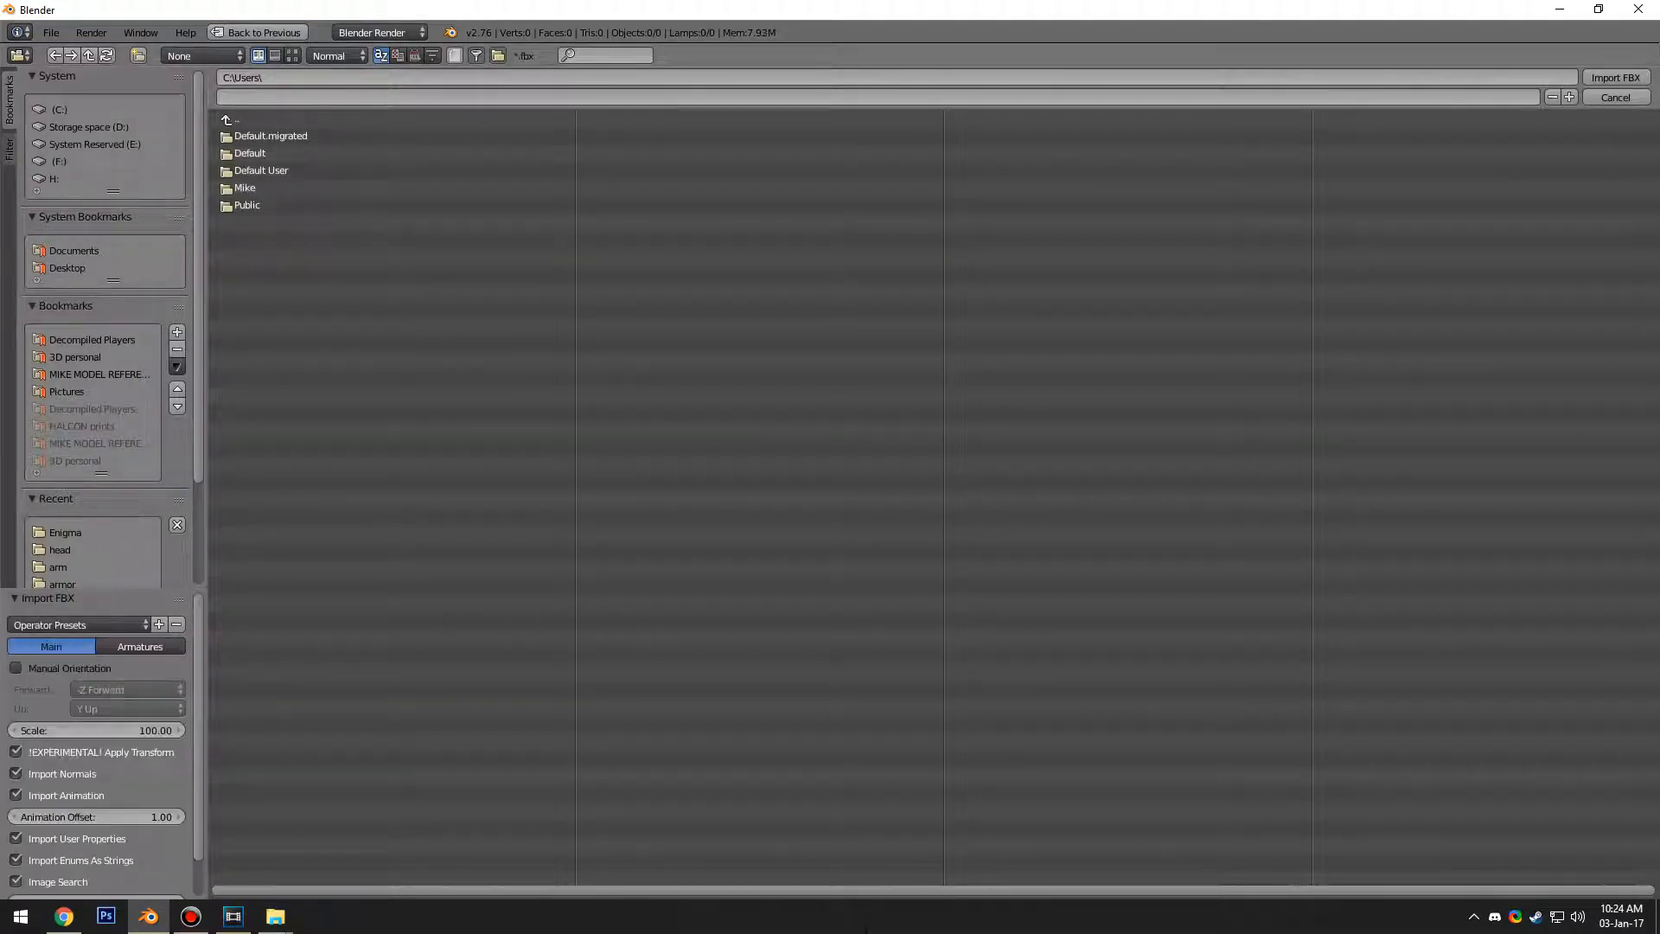
scroll(down, 3)
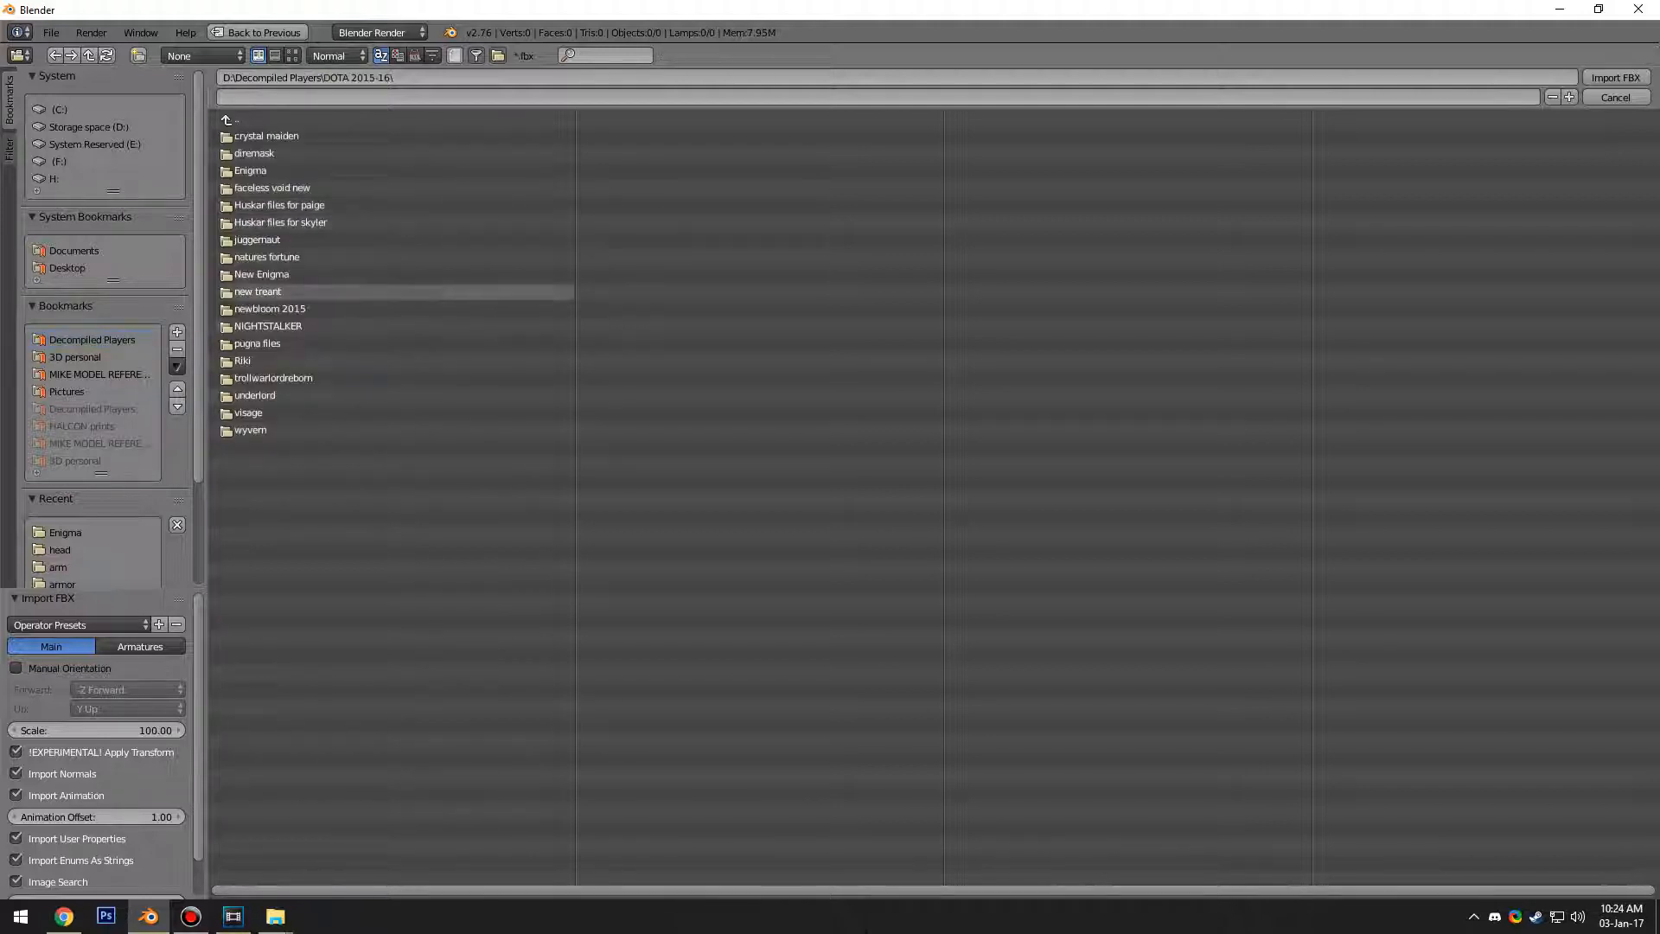
click(256, 240)
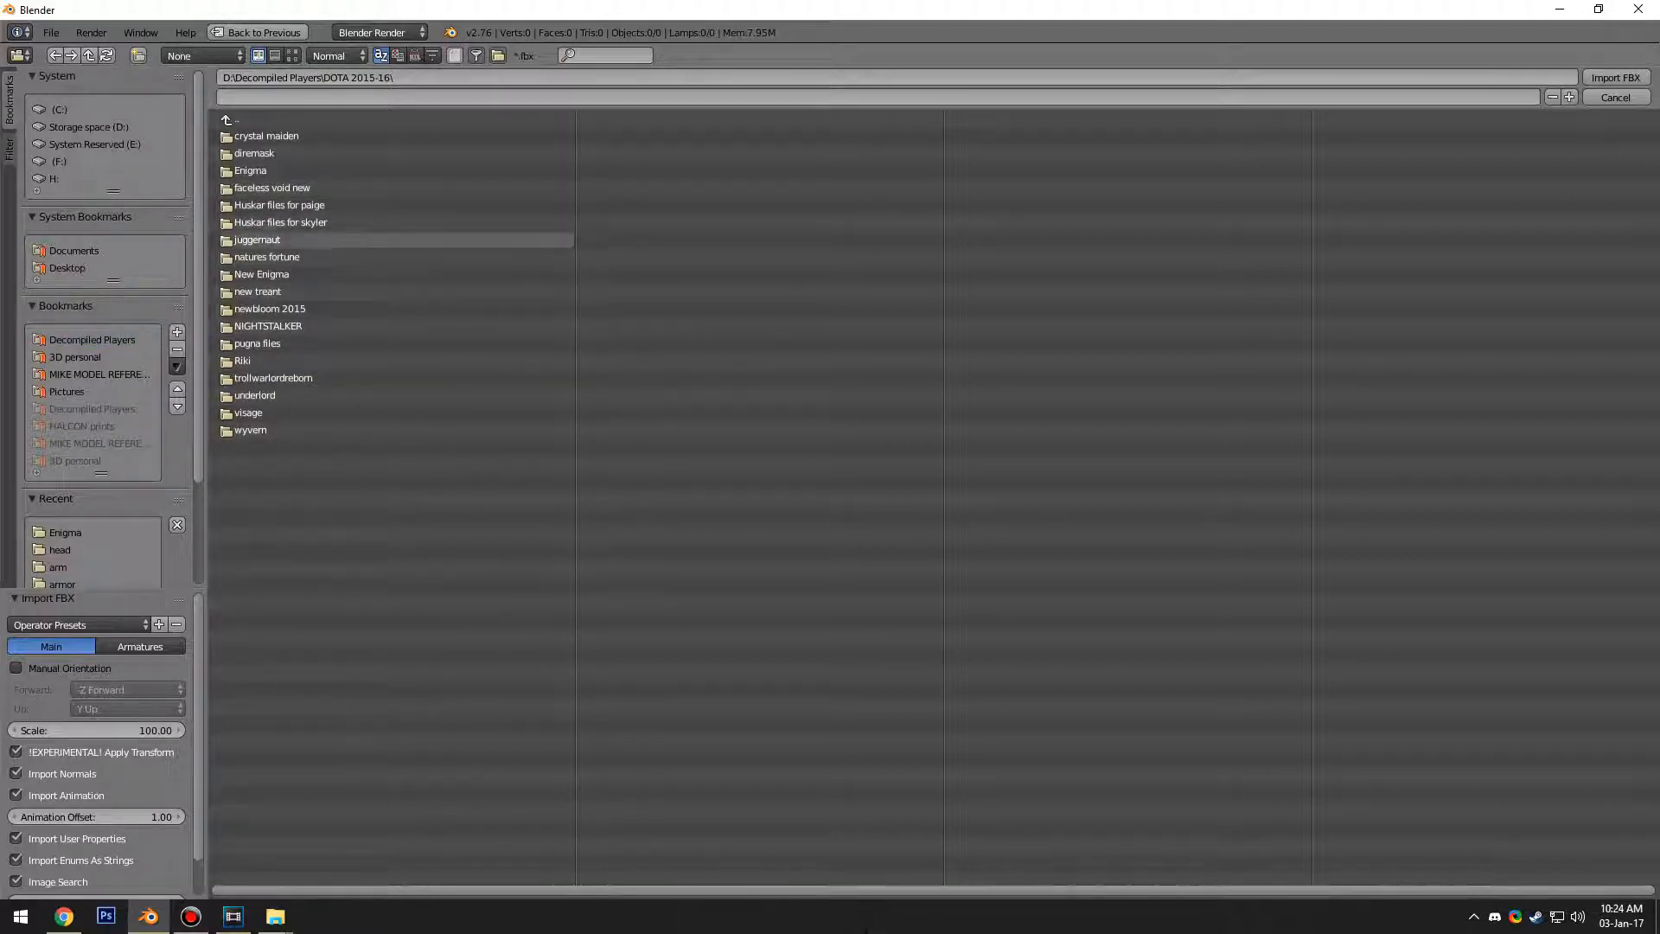
click(254, 395)
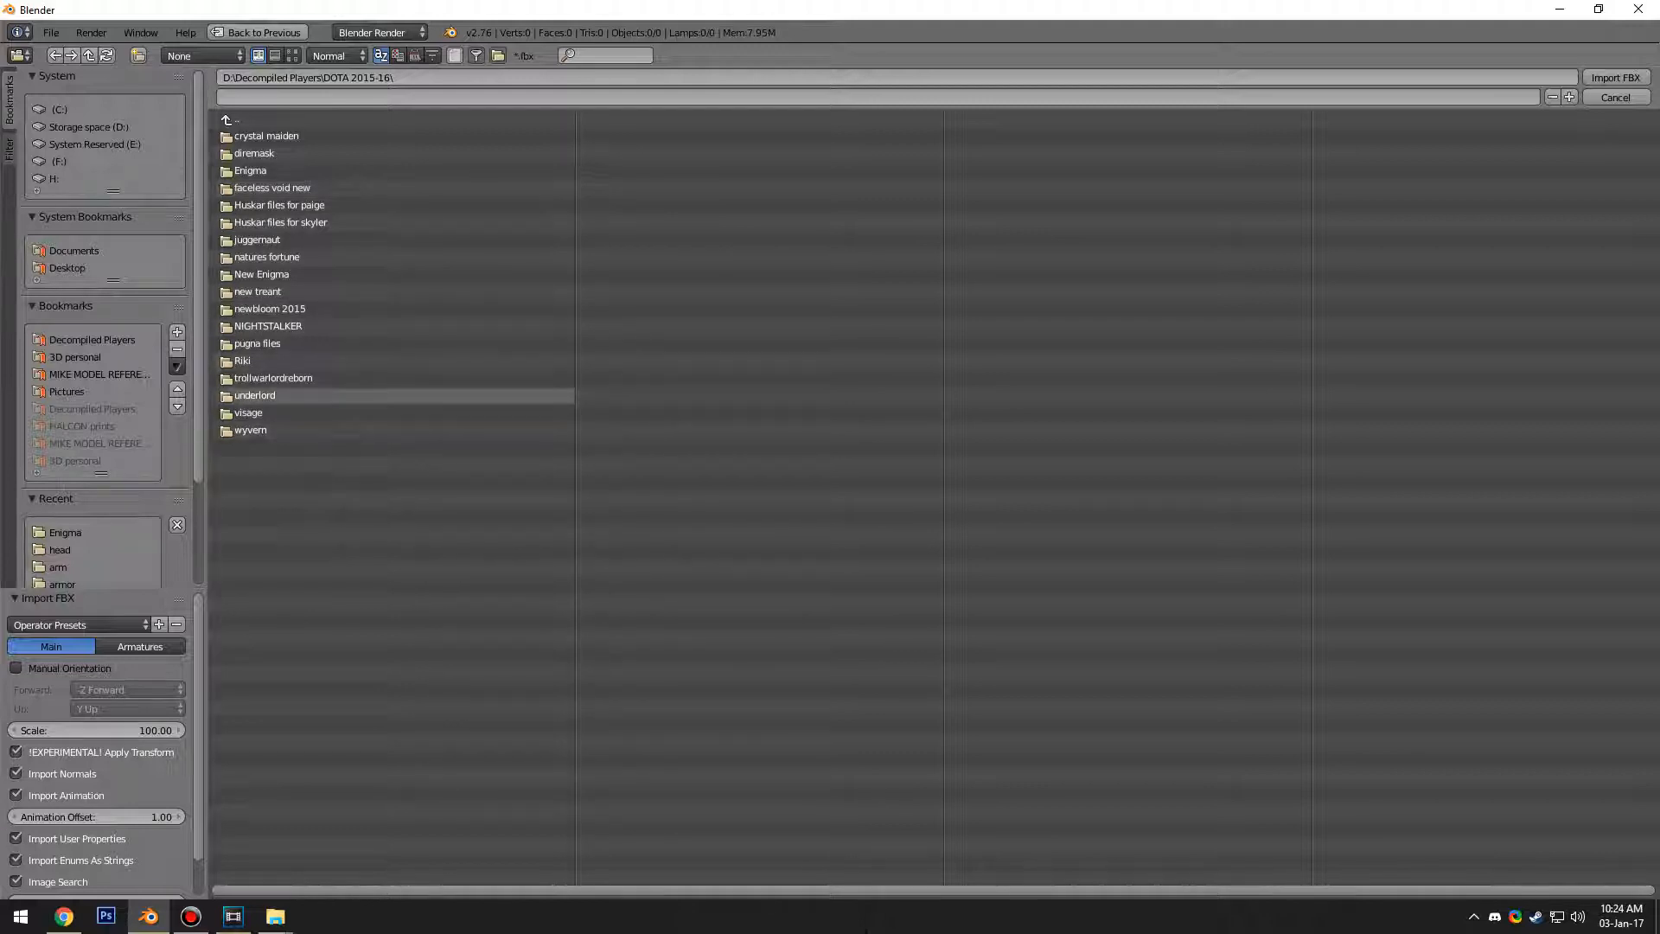
double_click(272, 187)
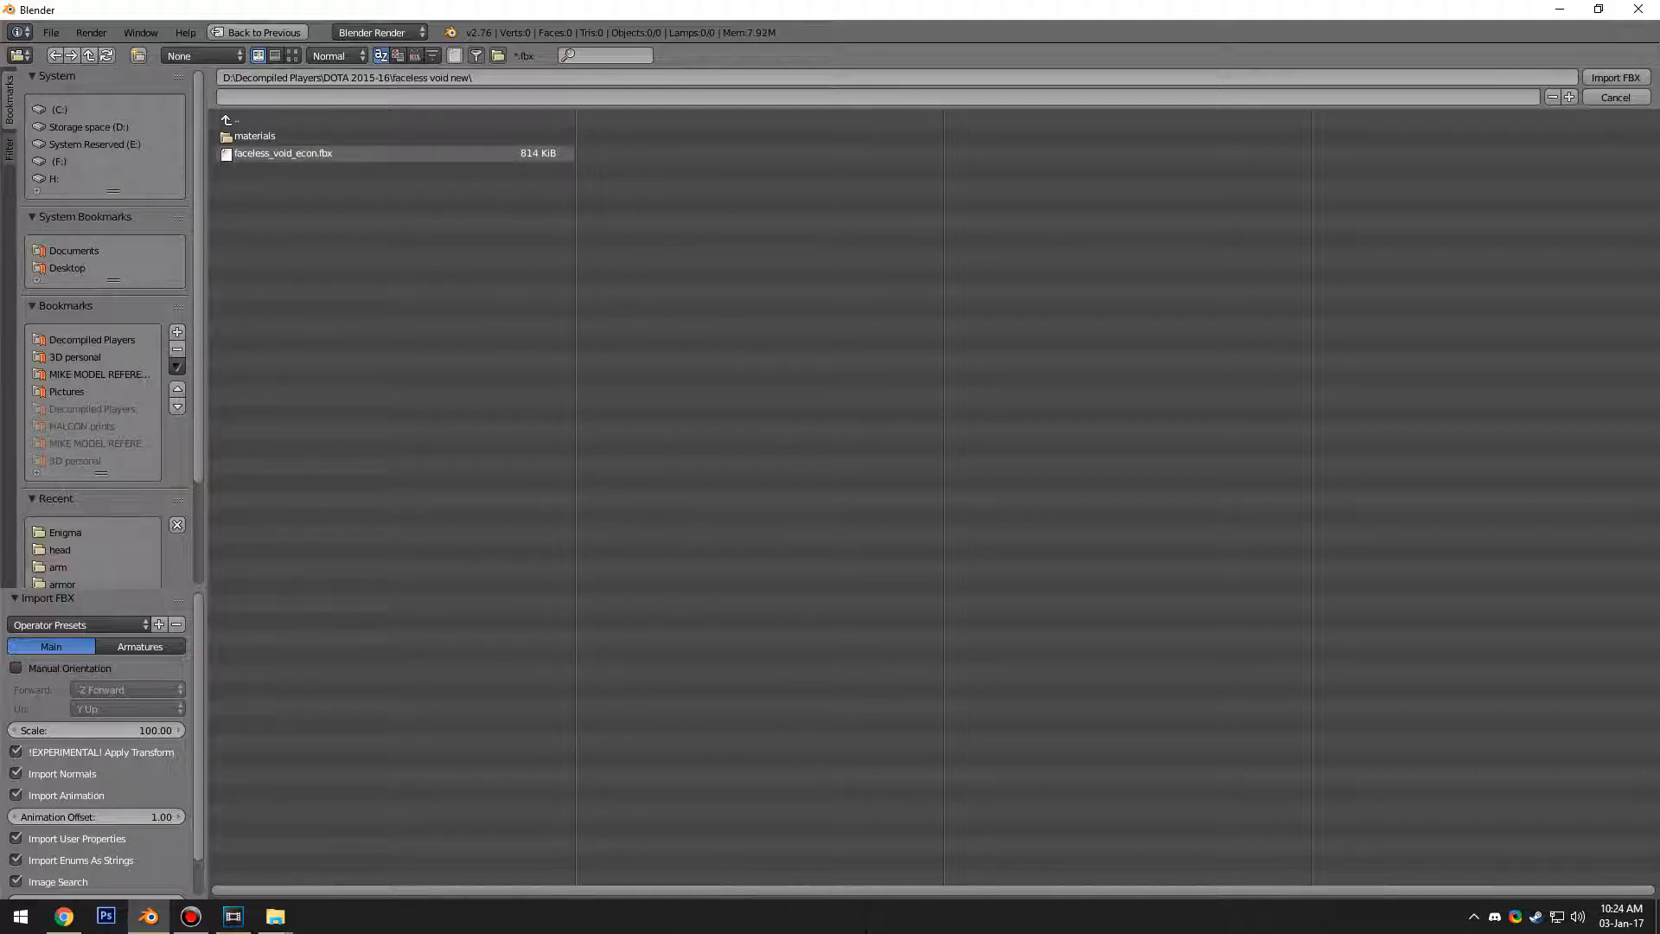
click(282, 152)
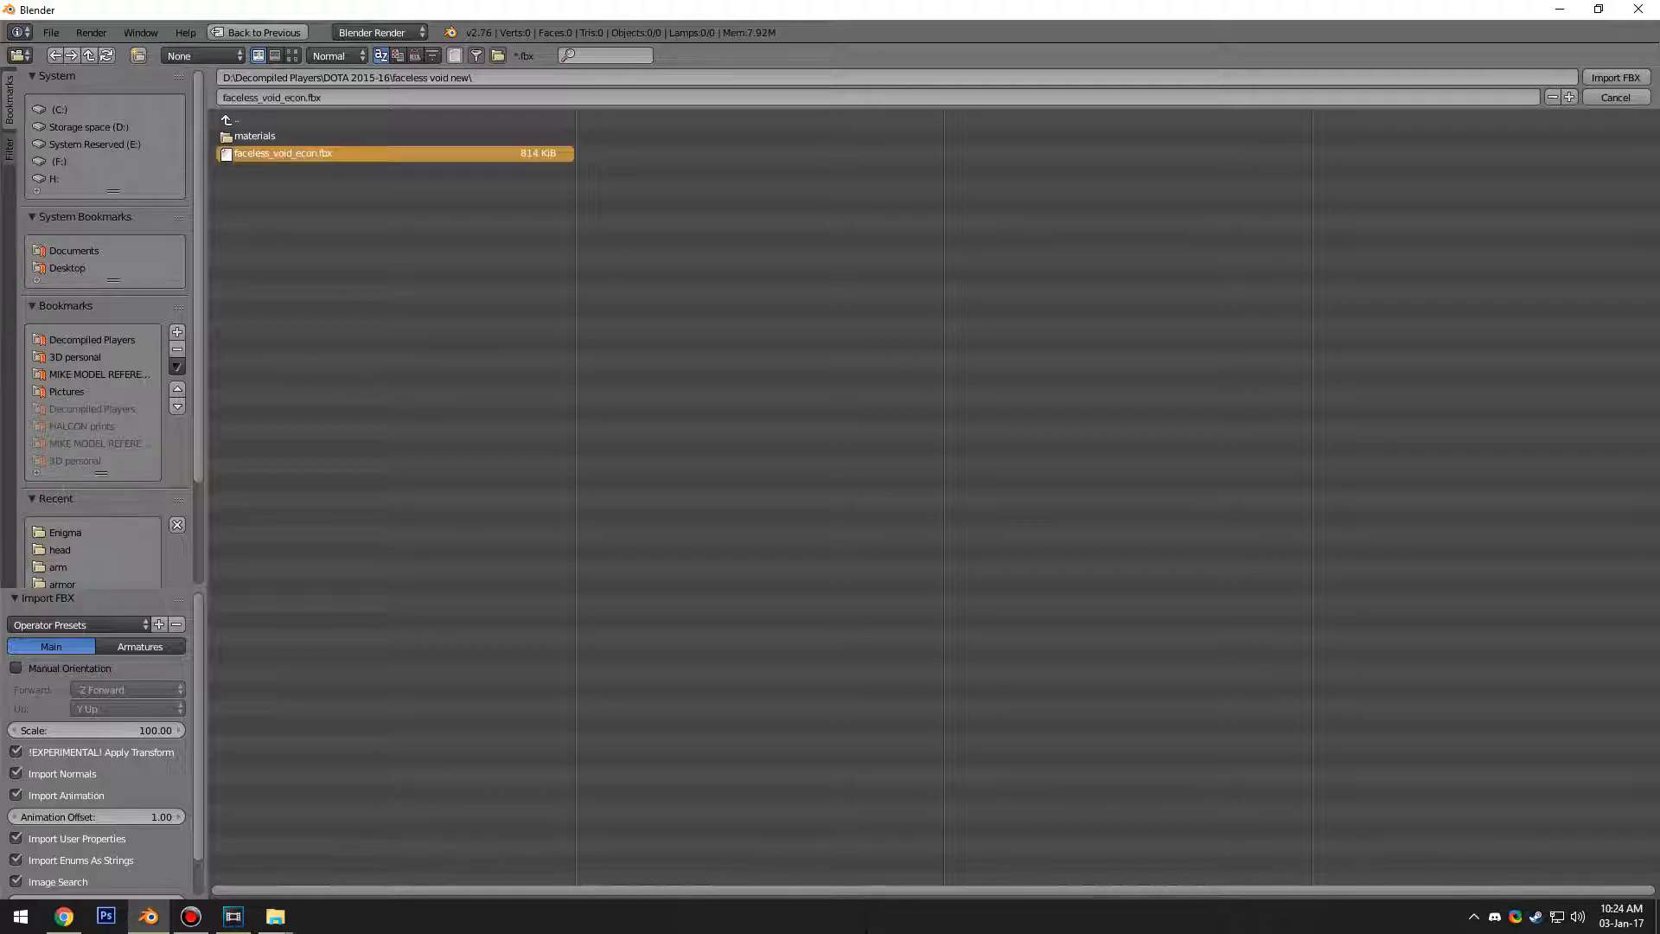
click(1613, 77)
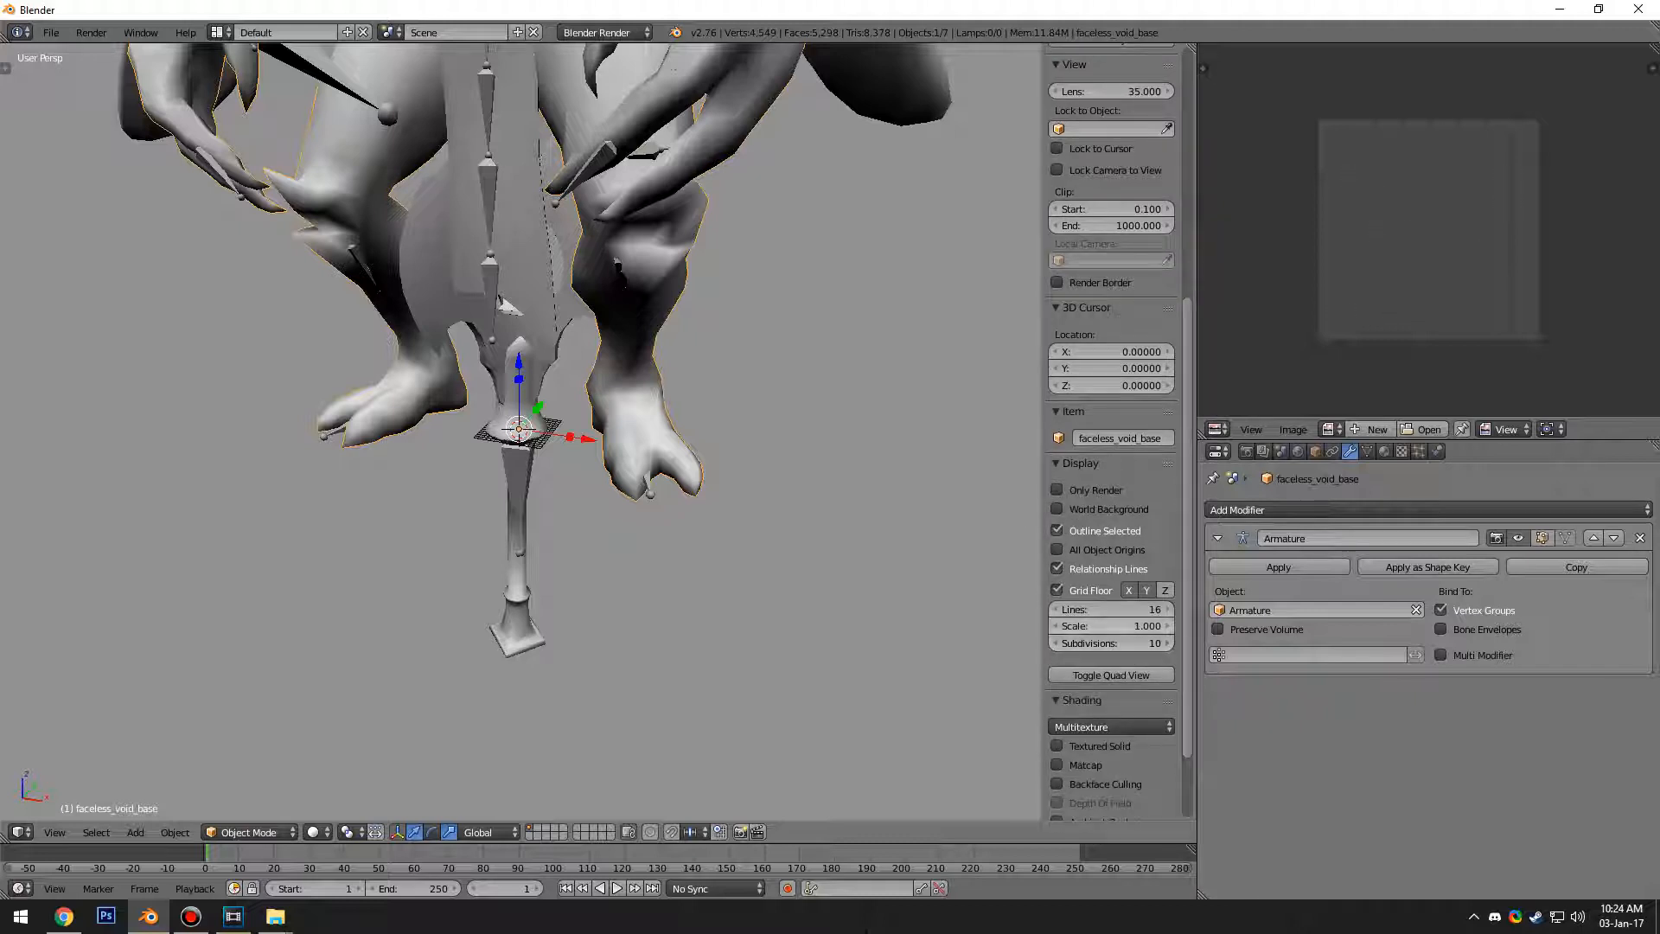
Step: Select the imported Armature object so it can be deleted
click(1109, 625)
text(16.000)
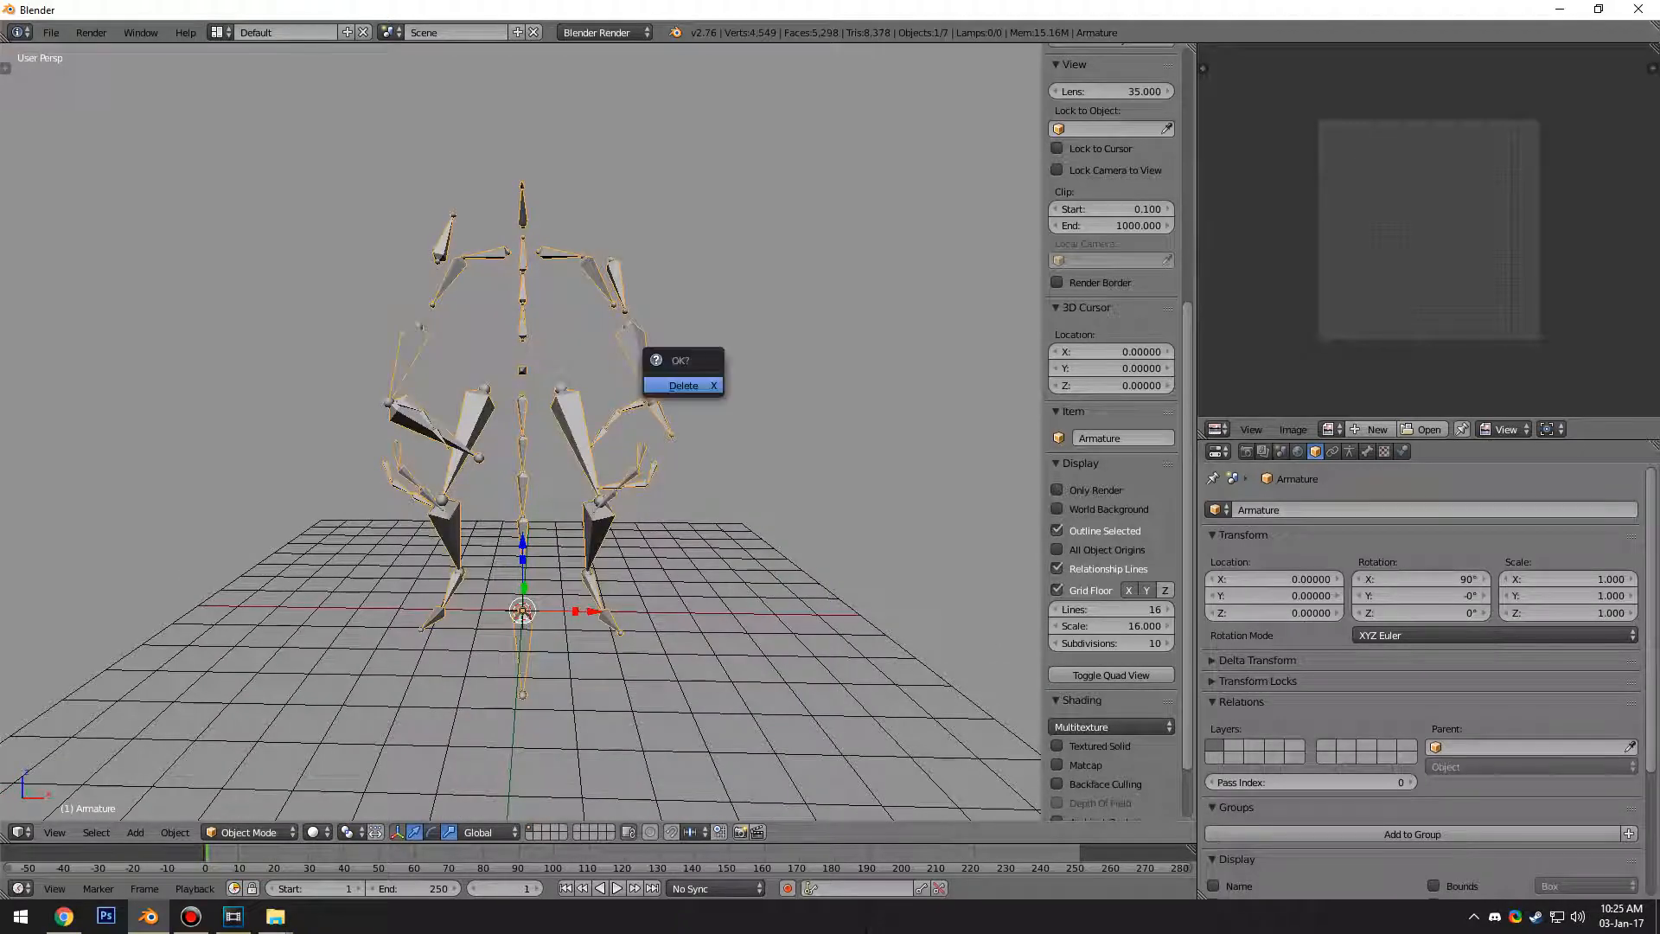
Step: Confirm the Delete popup to remove the armature
click(682, 384)
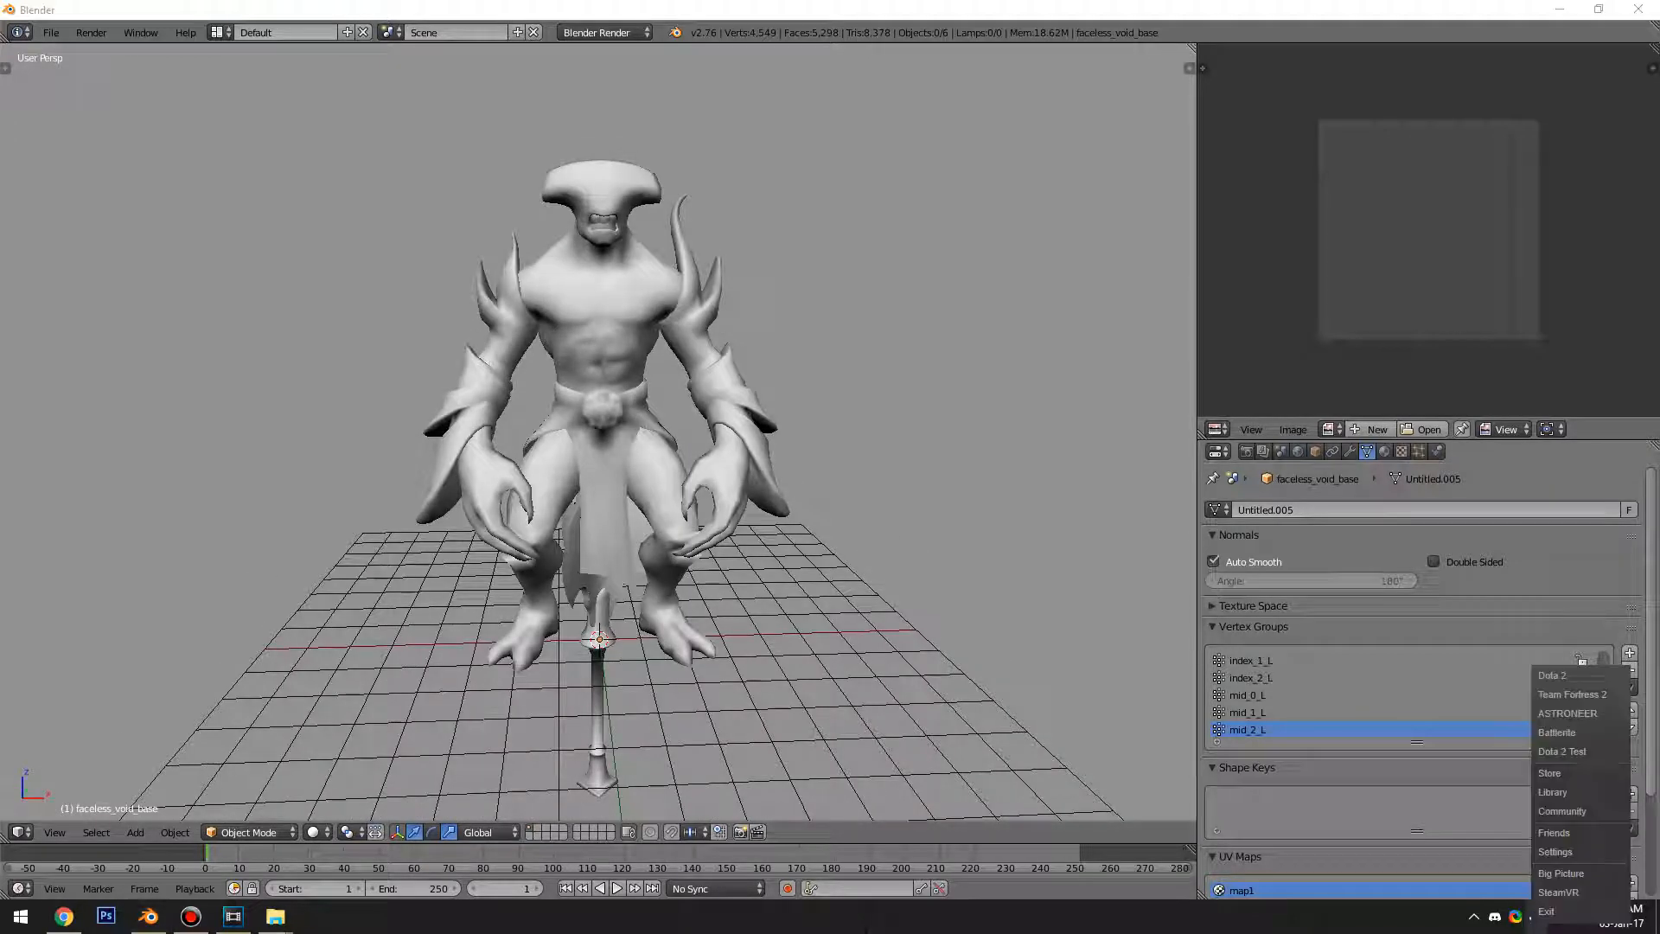
Step: Launch Dota 2 Workshop Tools, start the Item Tools and open the Asset Browser
click(1551, 674)
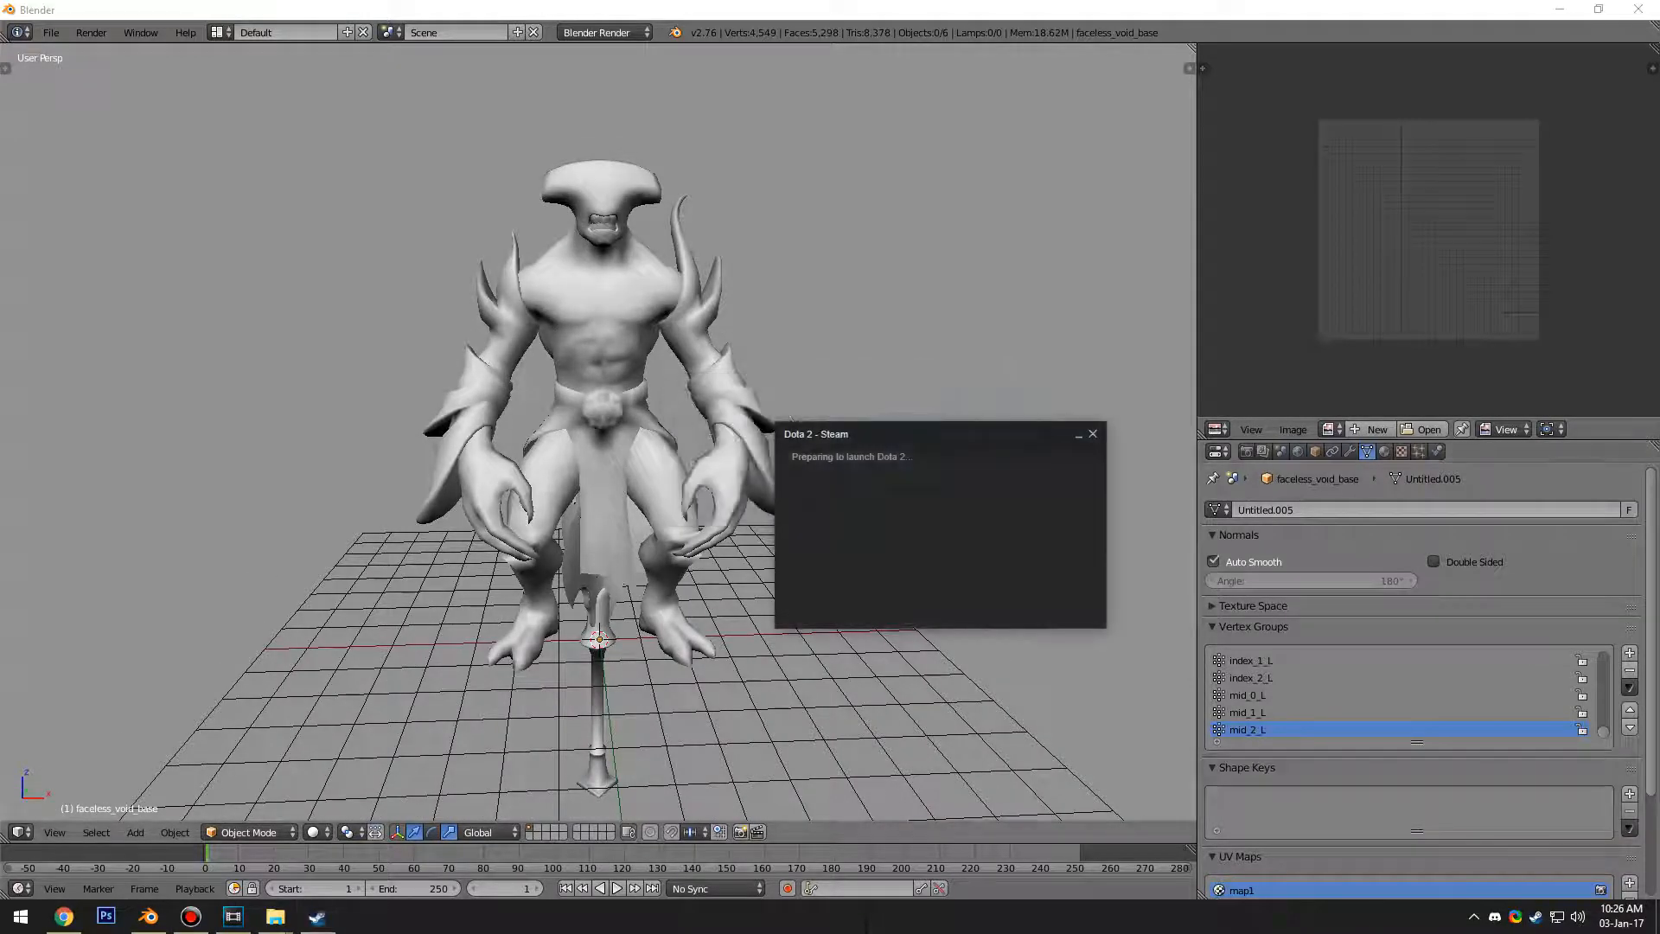
click(1091, 434)
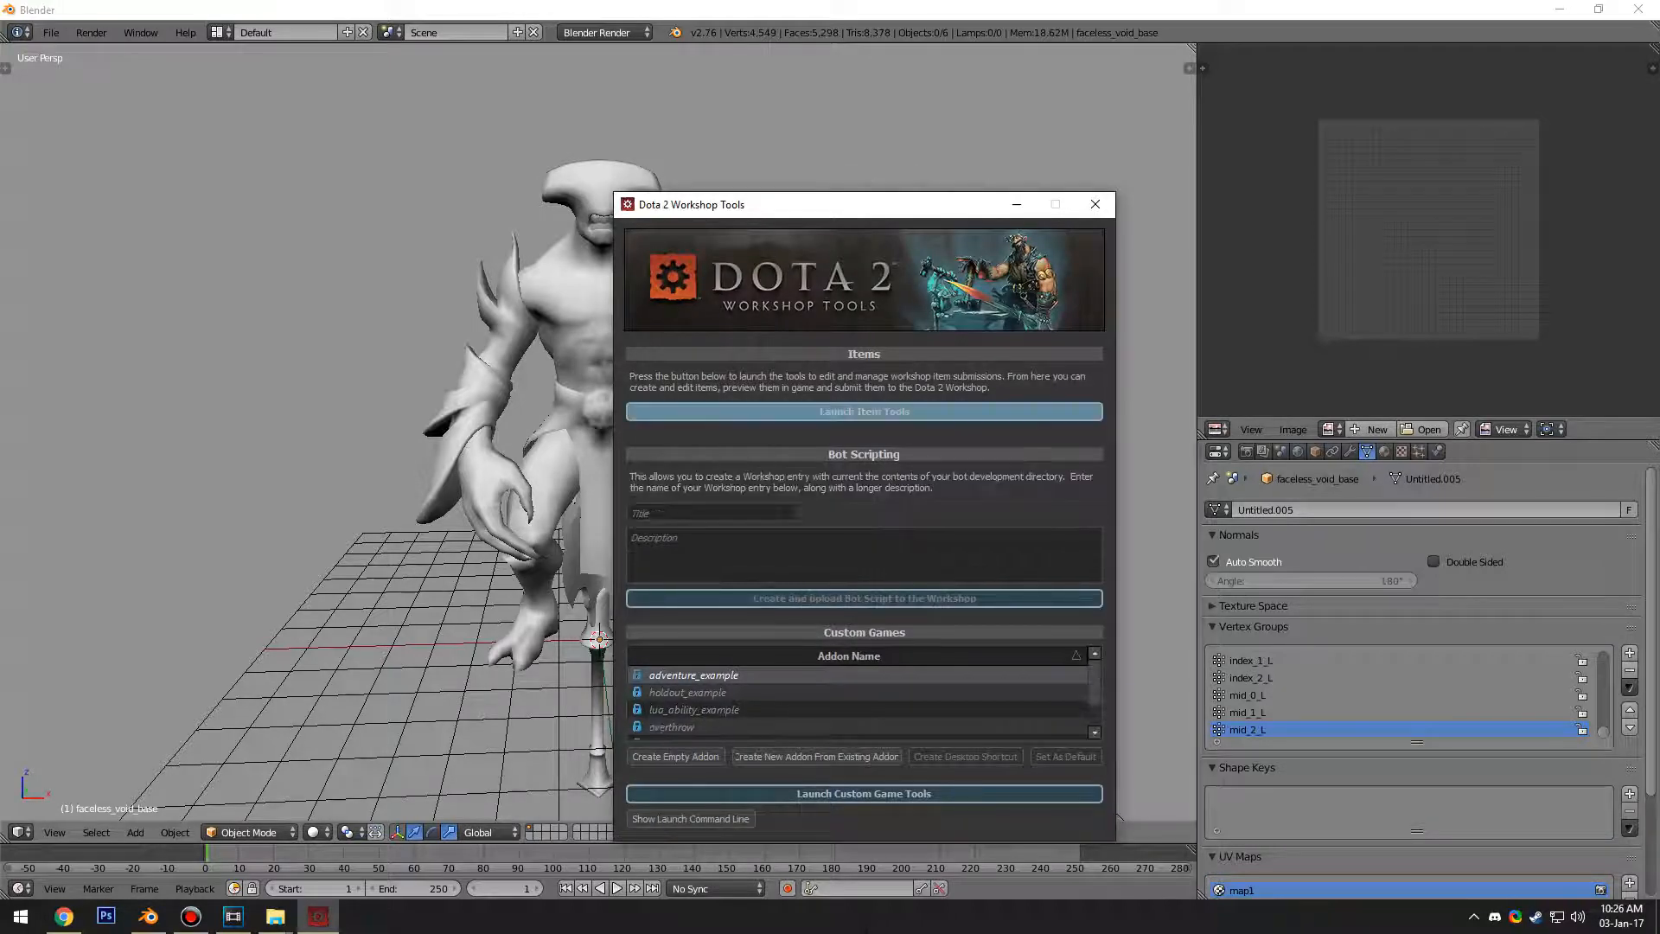
click(1095, 203)
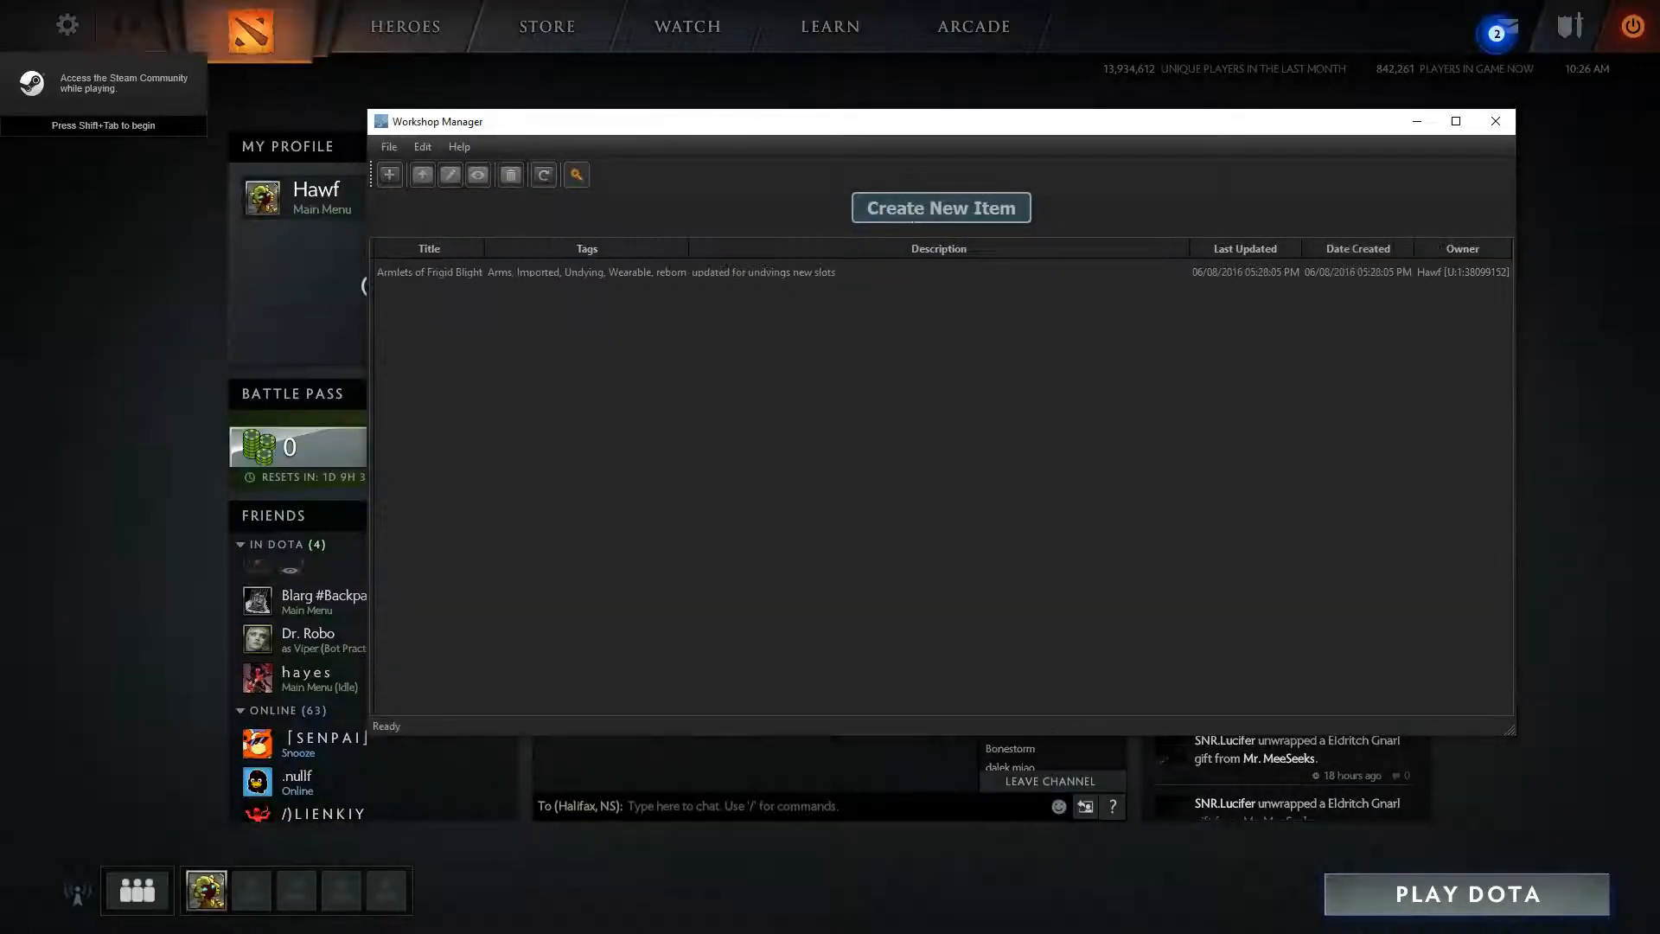
click(575, 174)
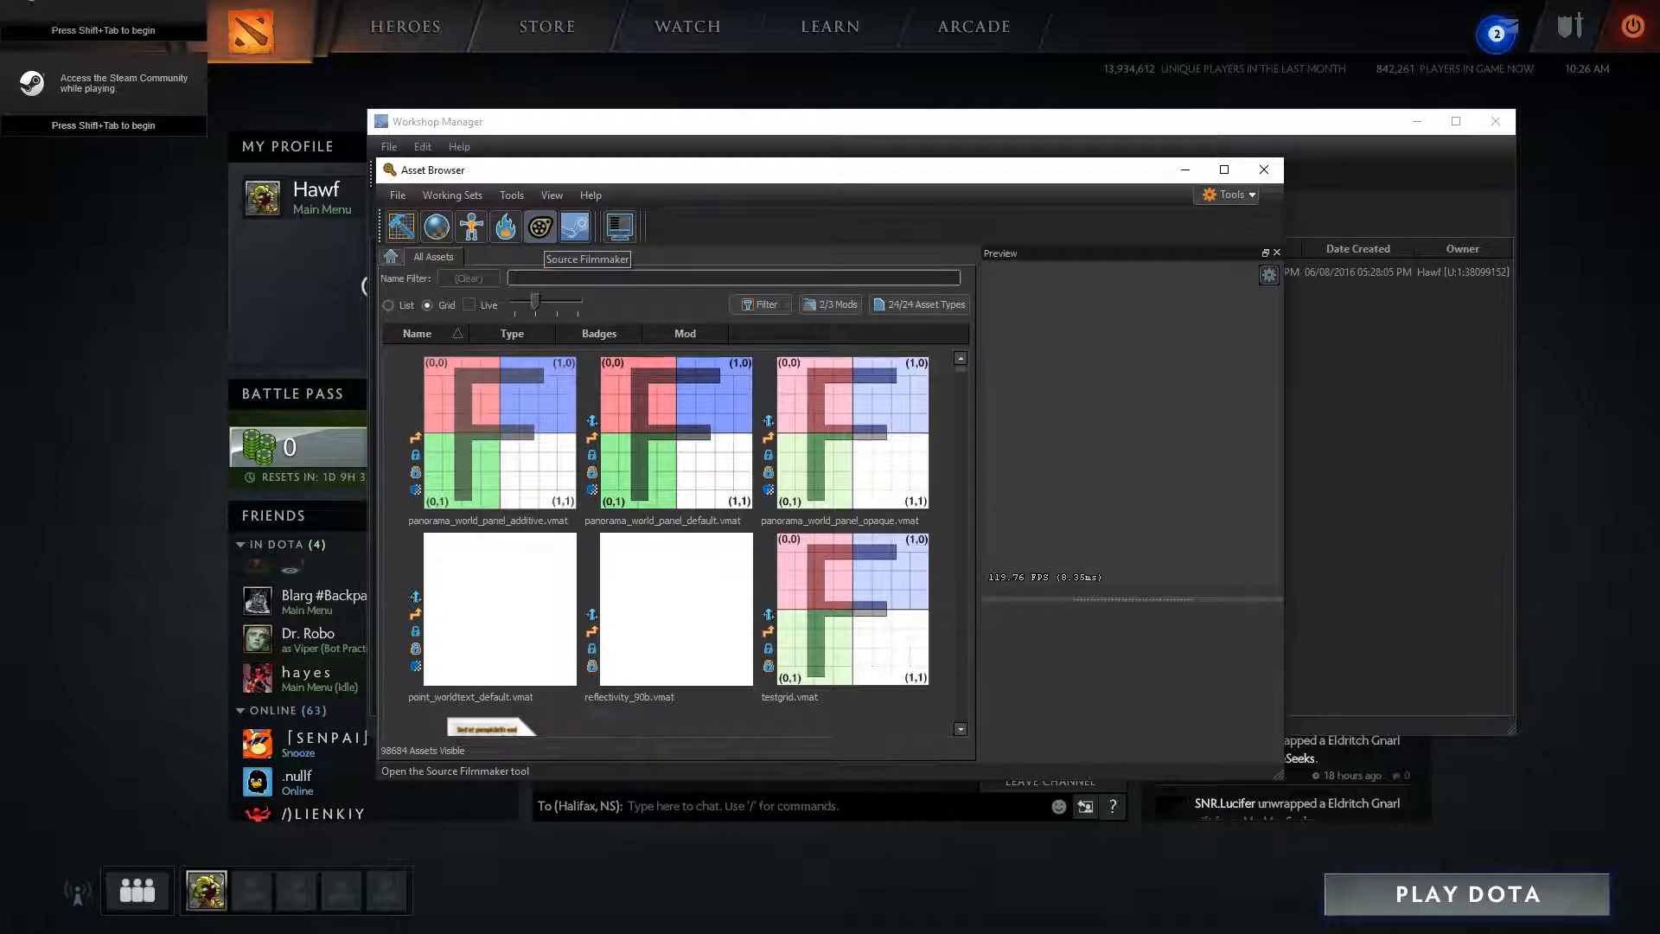
Step: Start Source Filmmaker and set dota.vmap as the session map
click(1262, 170)
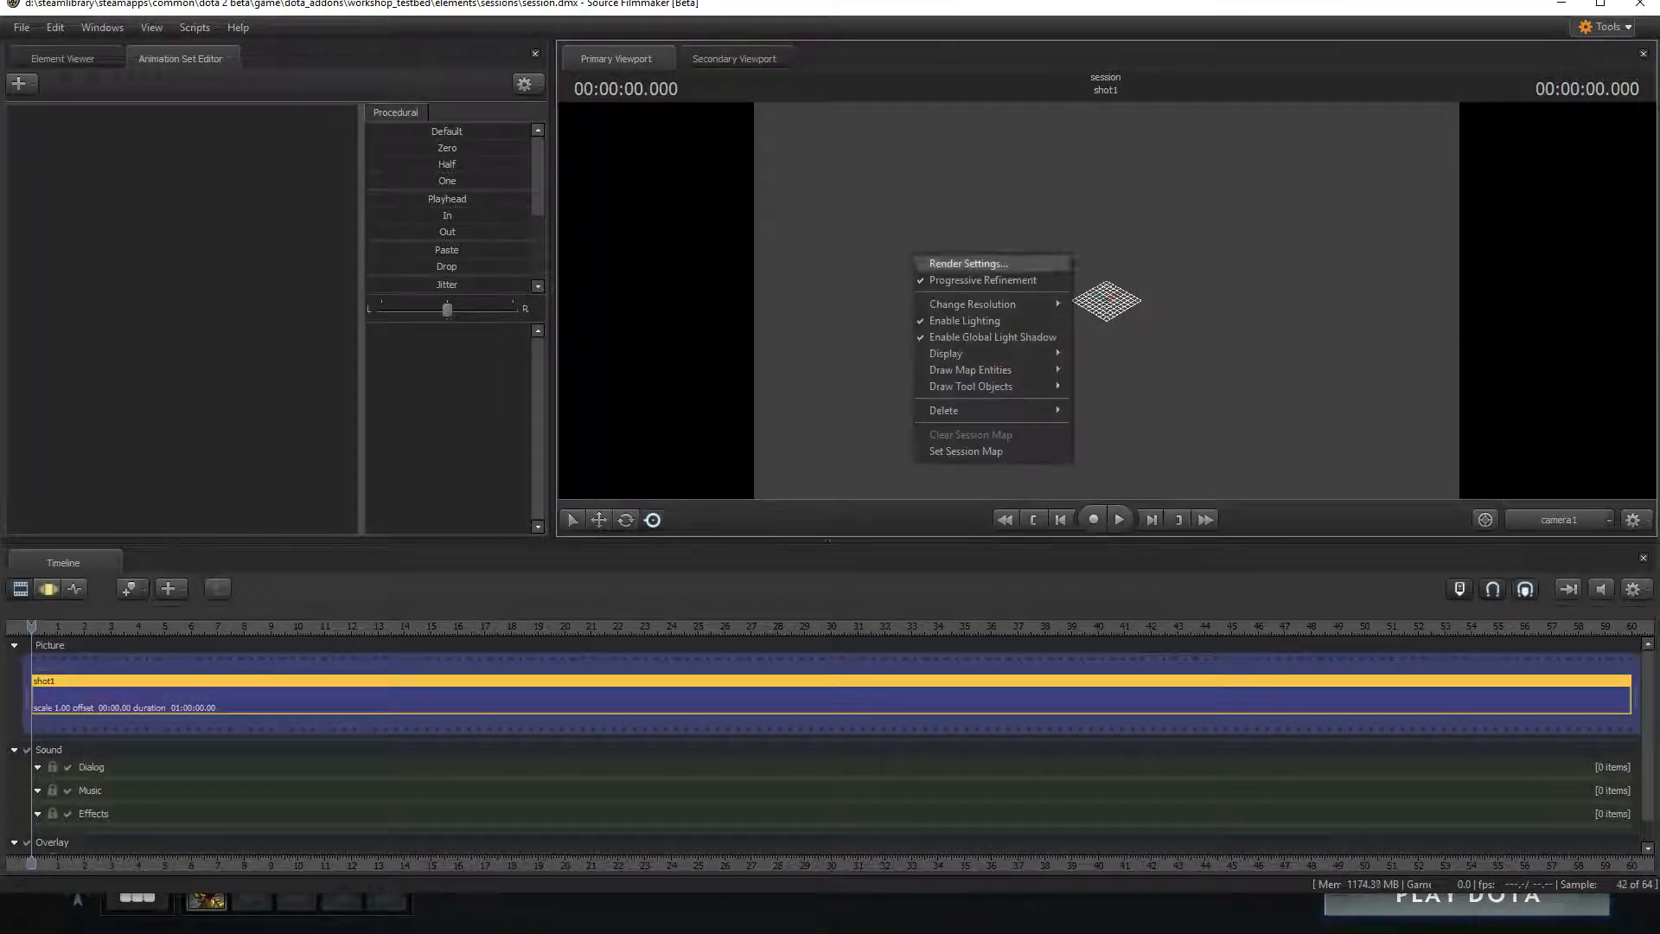
click(964, 450)
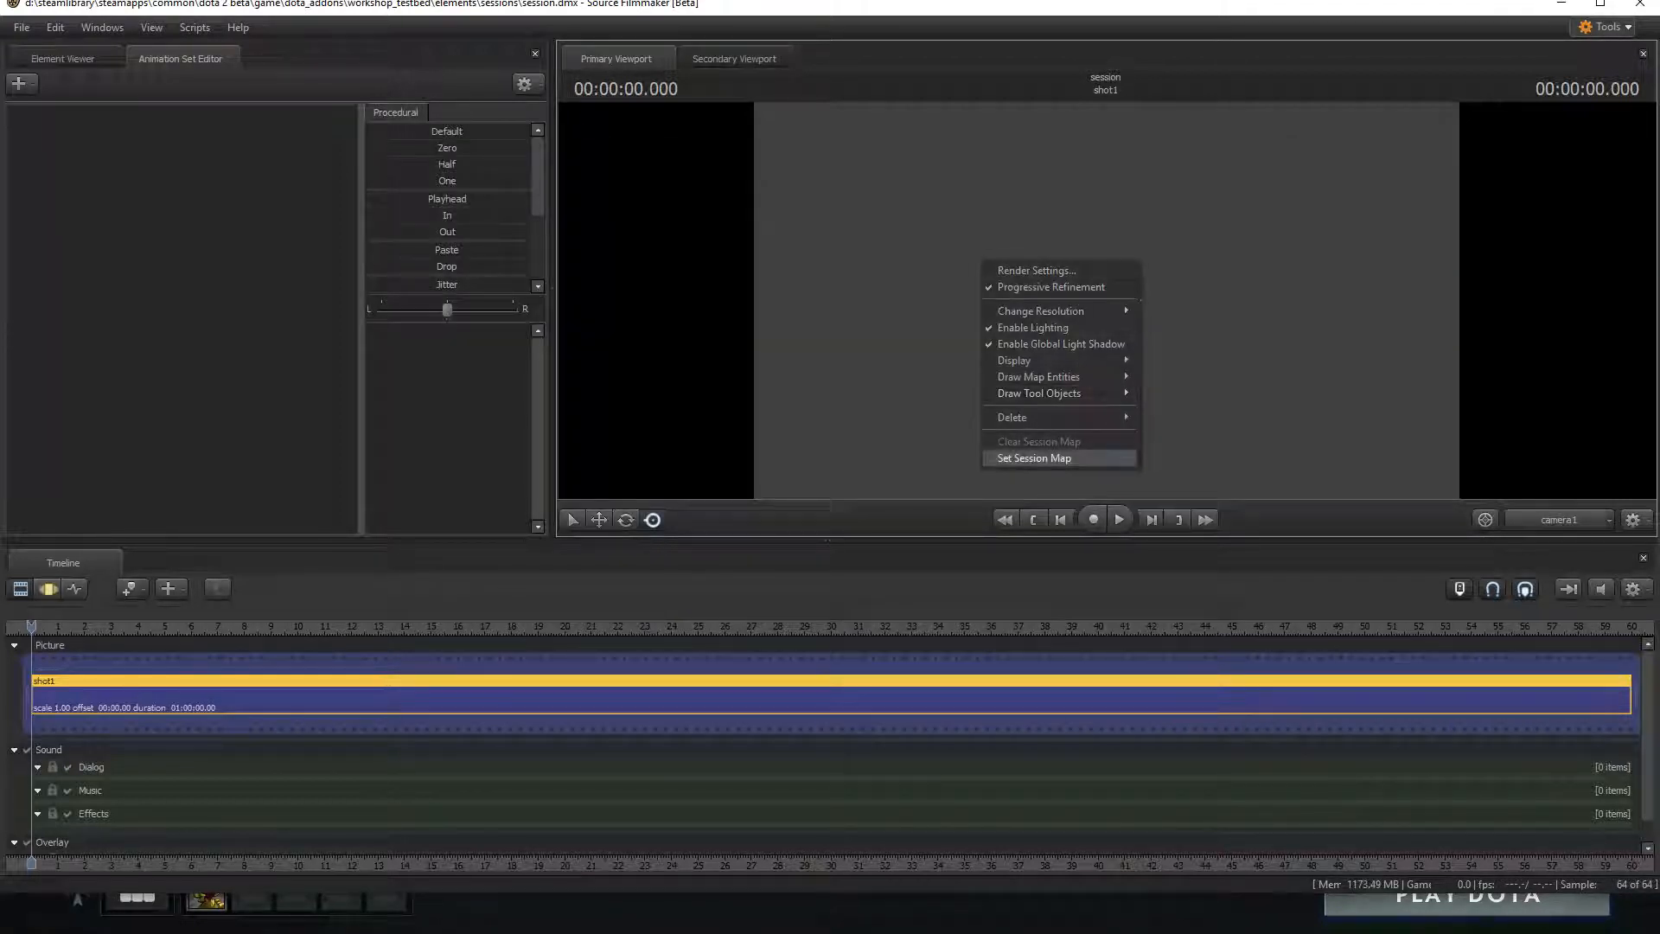
click(1033, 458)
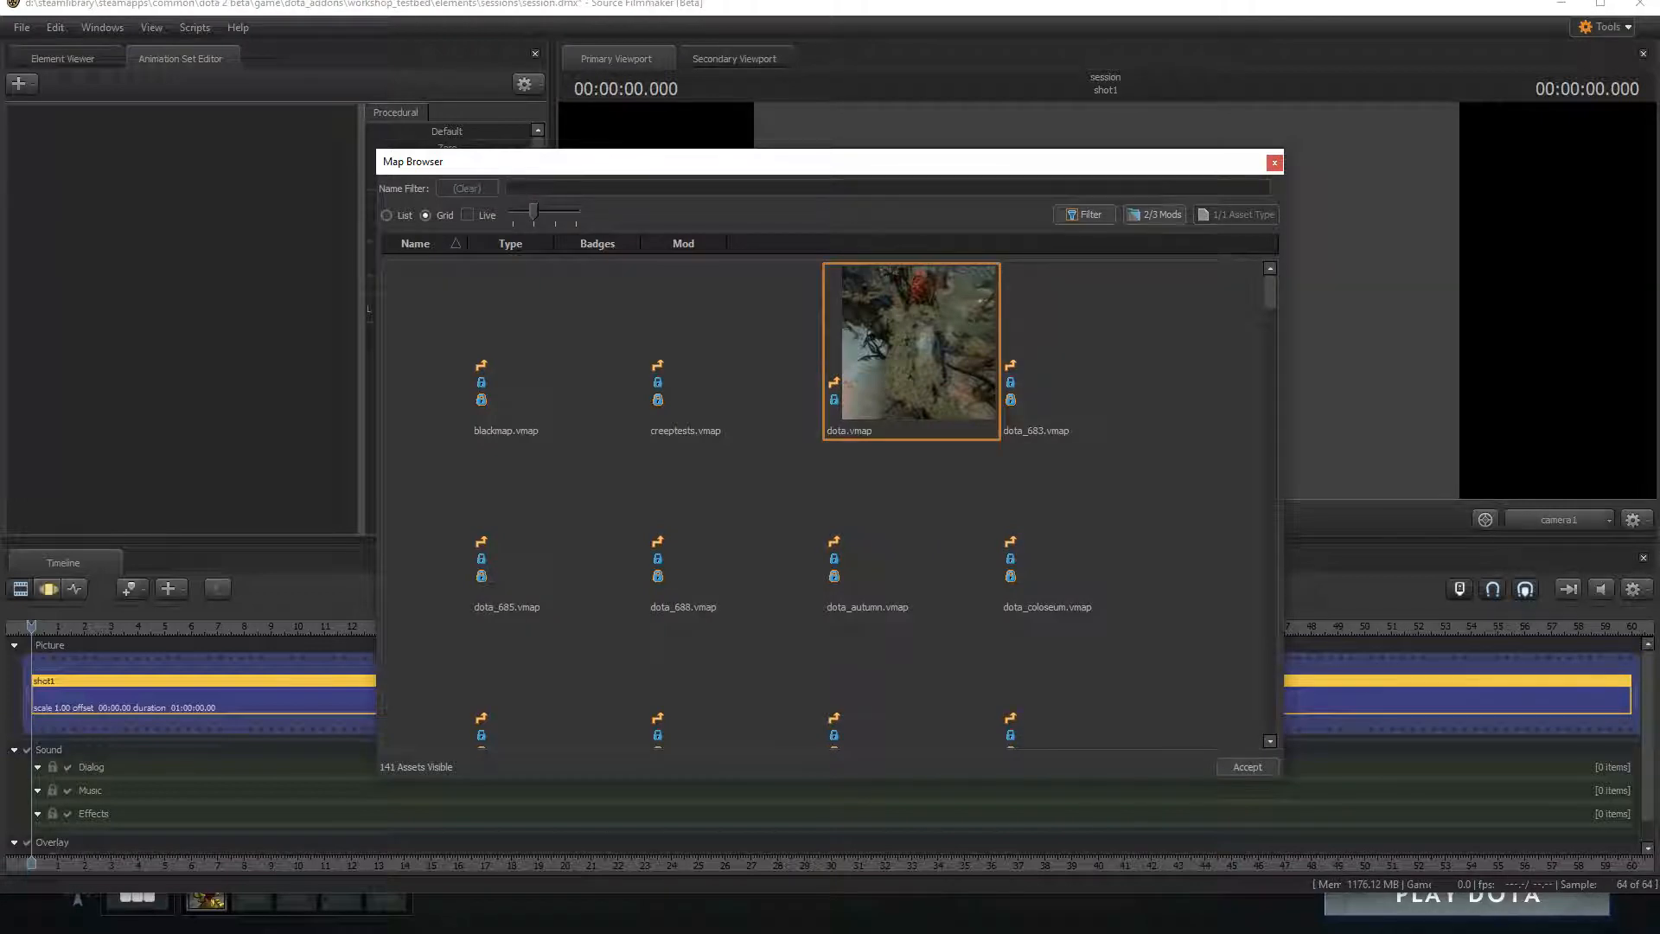
click(1245, 767)
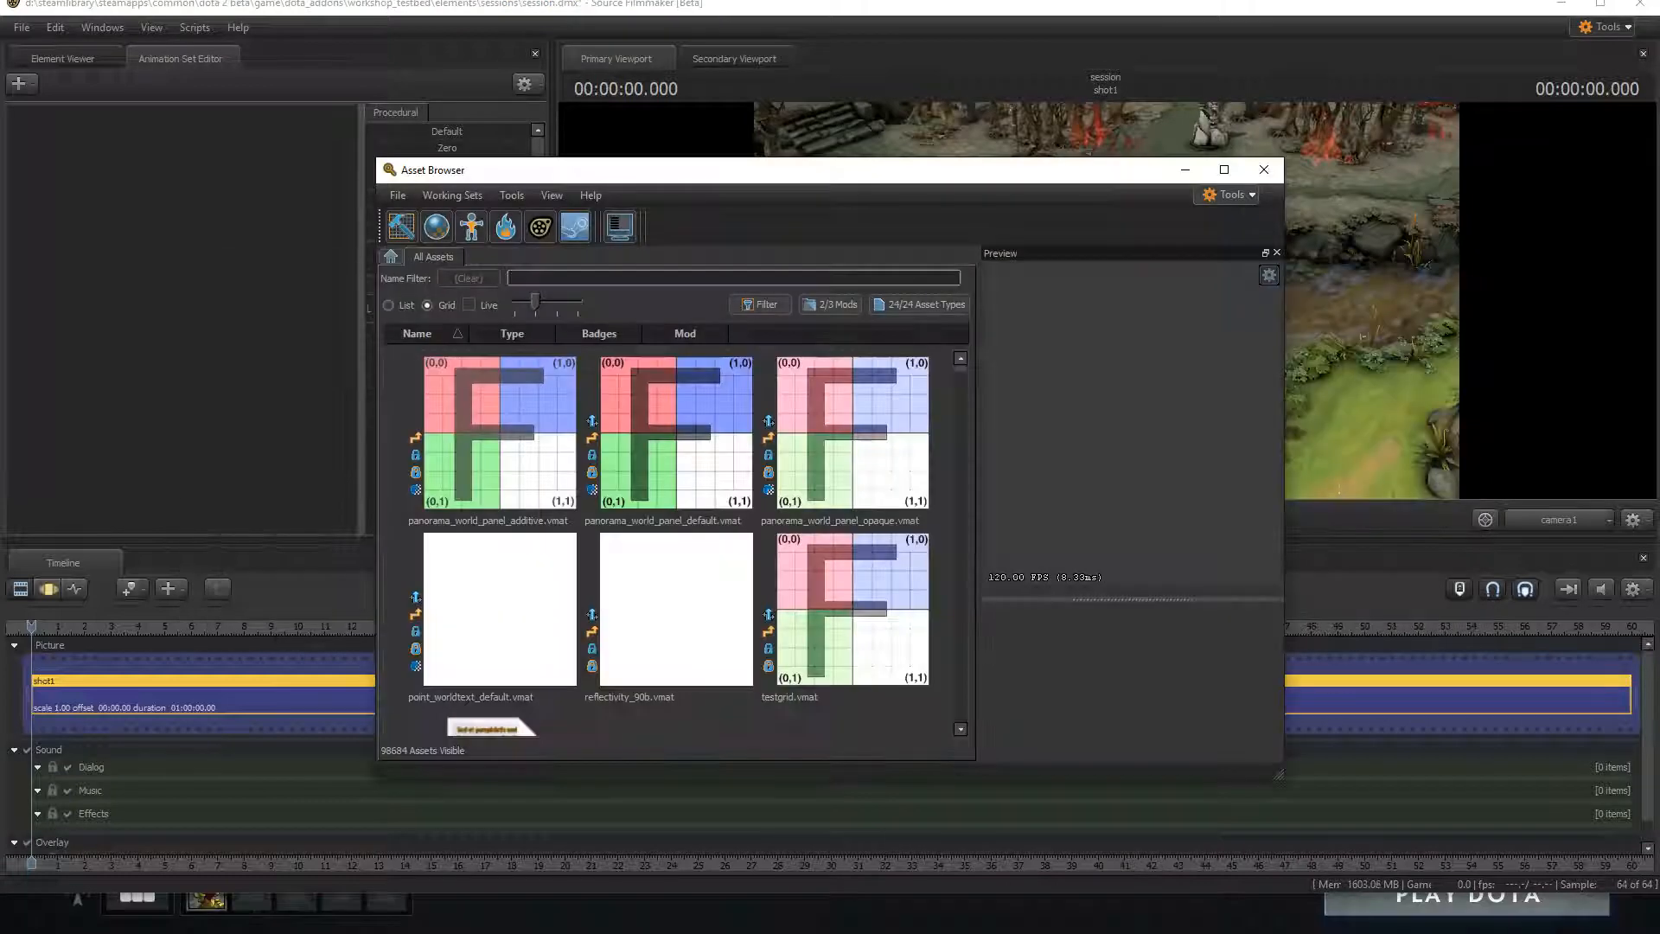
Step: Filter assets for 'void', preview the models and add faceless_void_body.vmdl to the scene
text(facelessvoice)
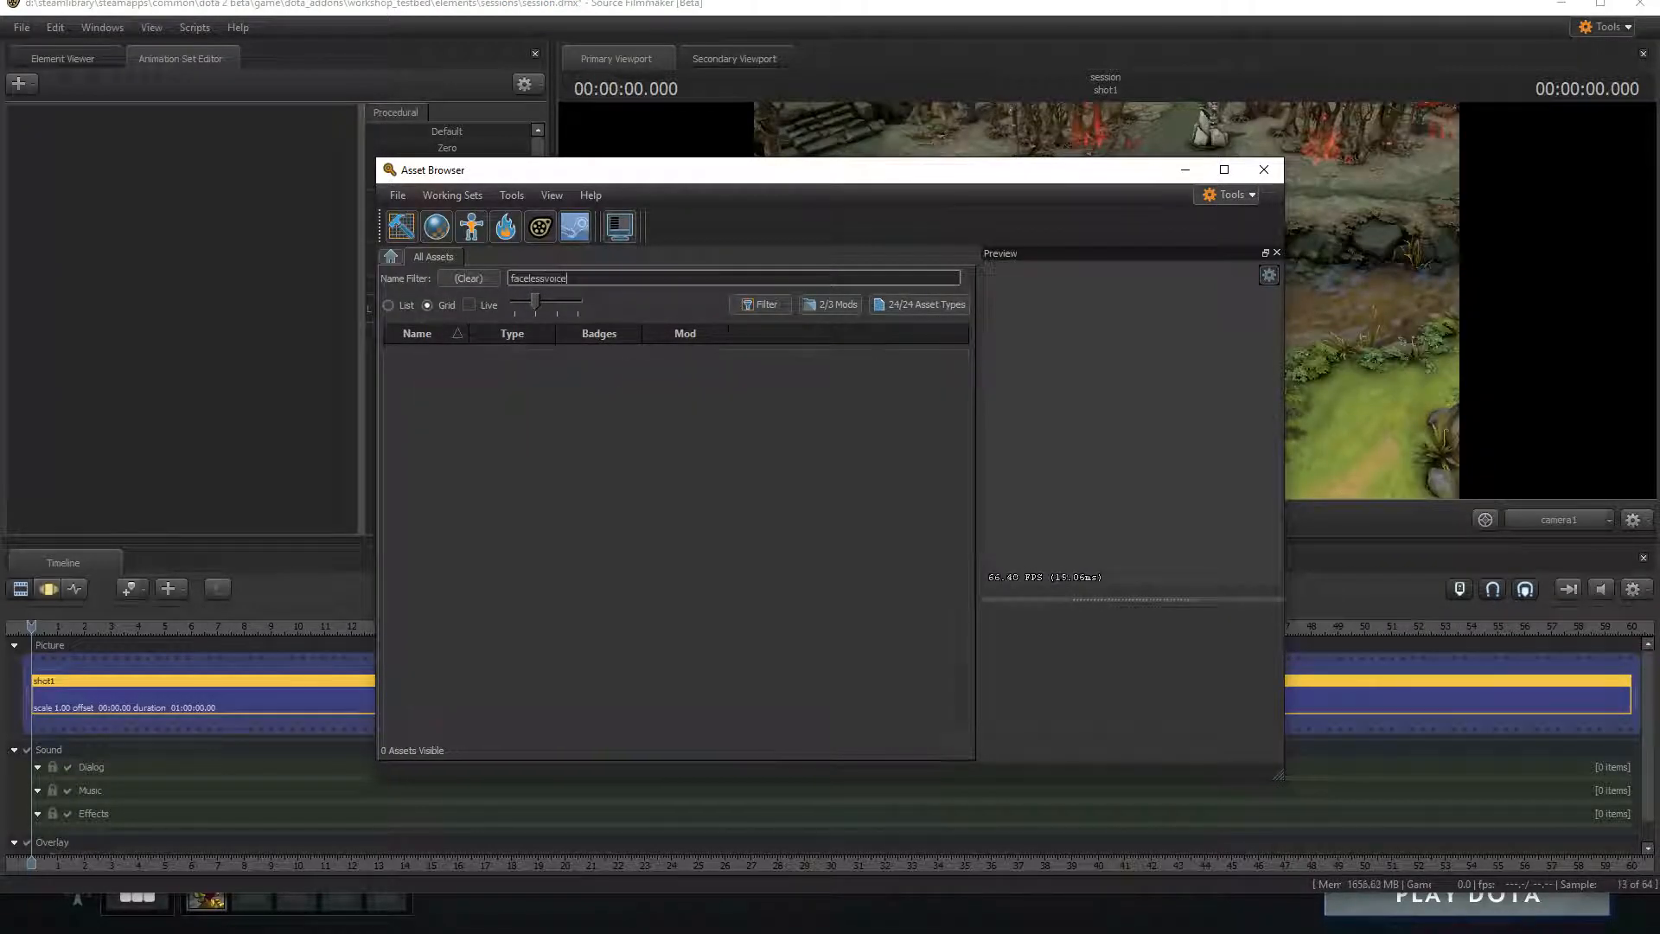
text(facelessvoid)
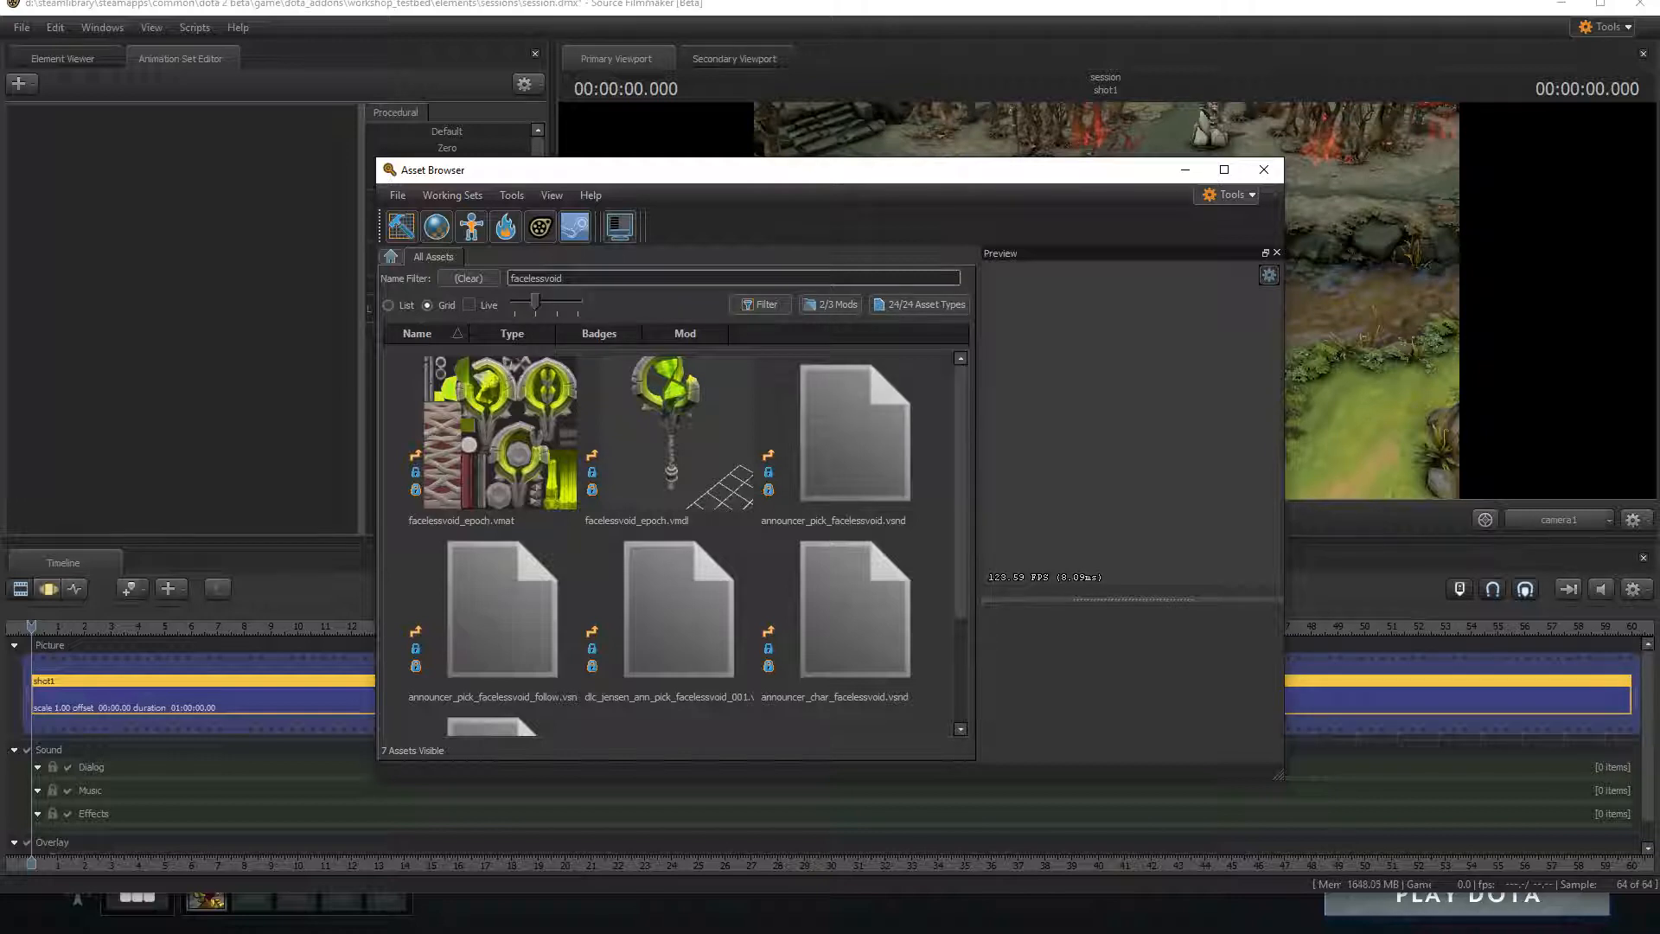
click(467, 279)
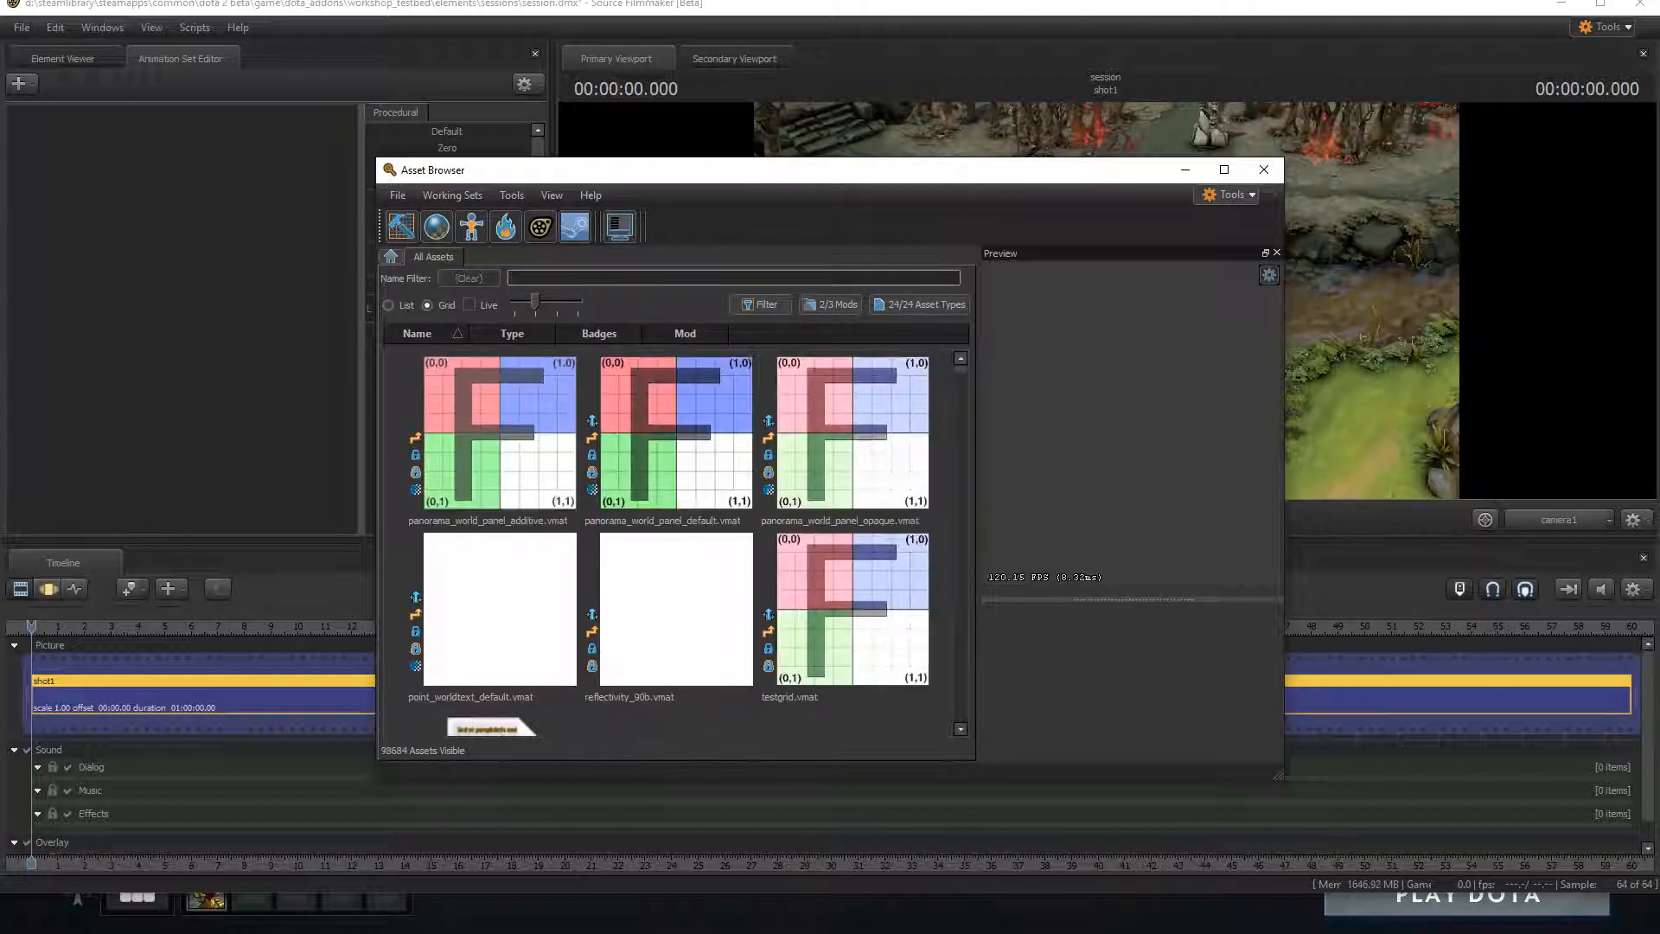
text(void)
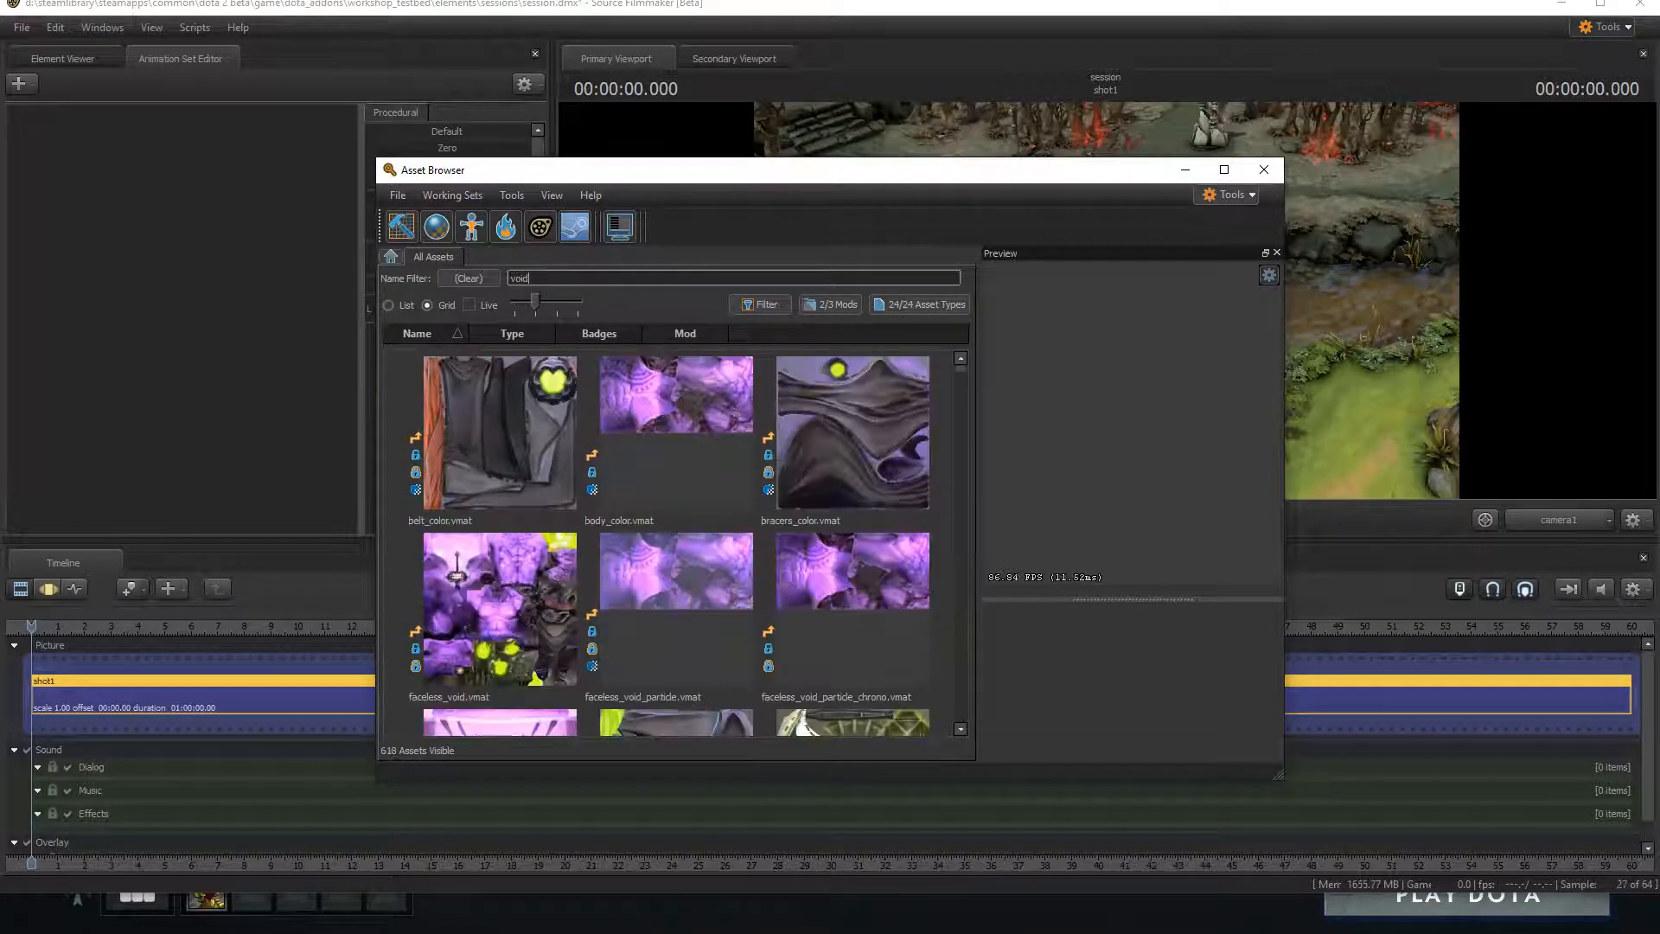
scroll(down, 3)
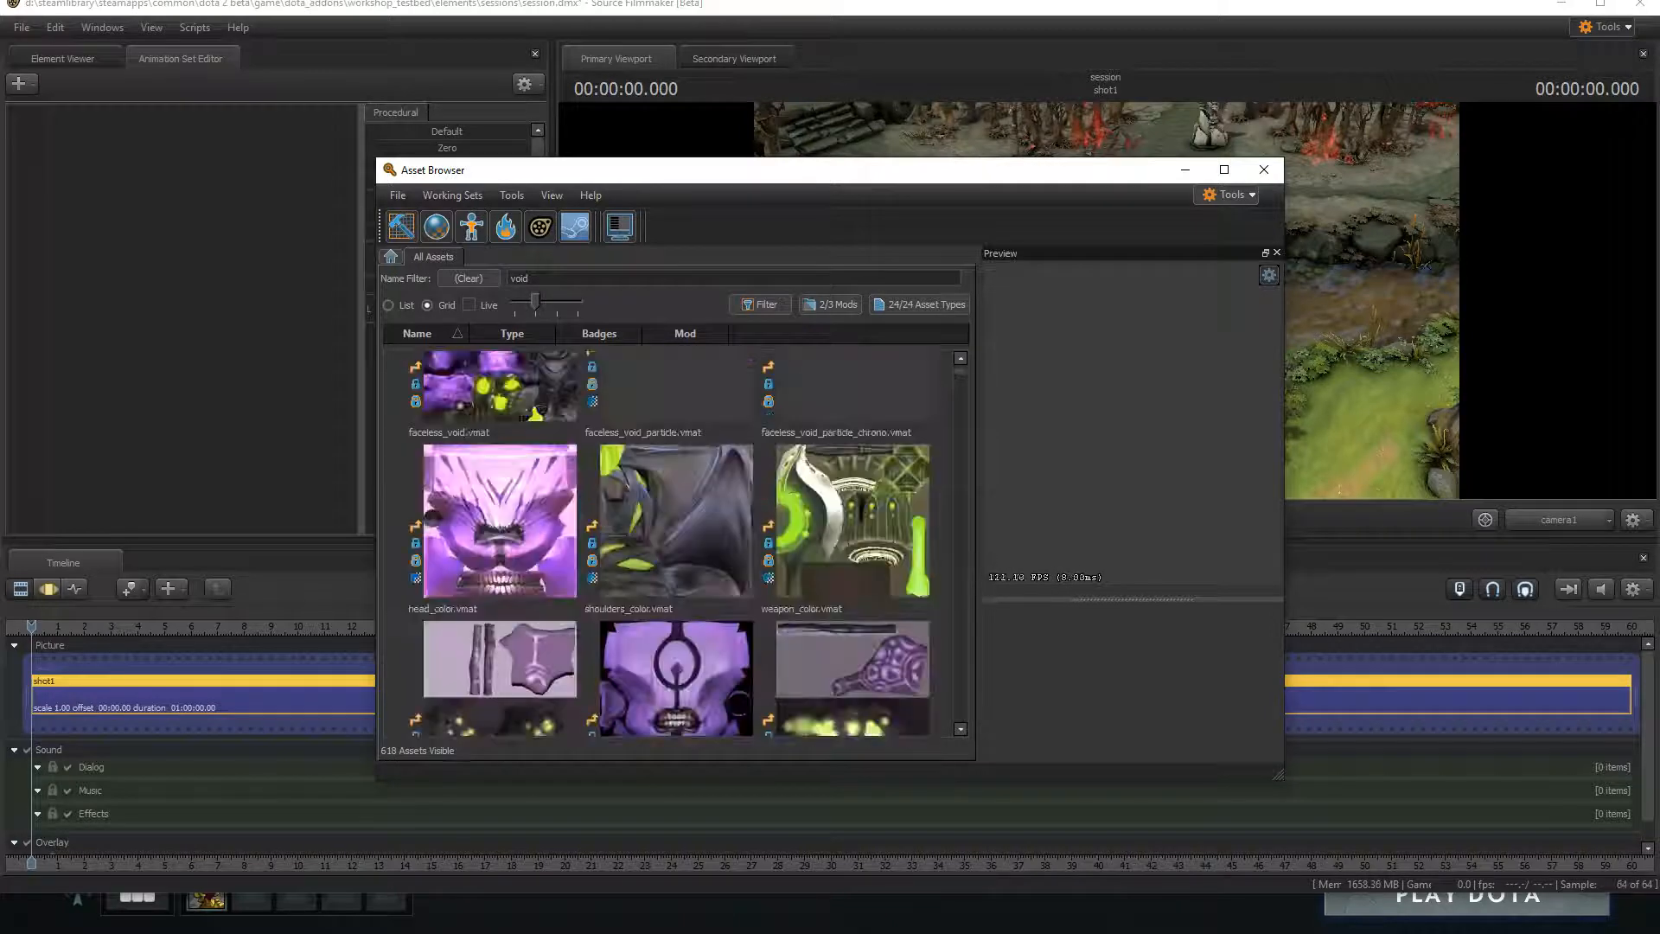
scroll(down, 3)
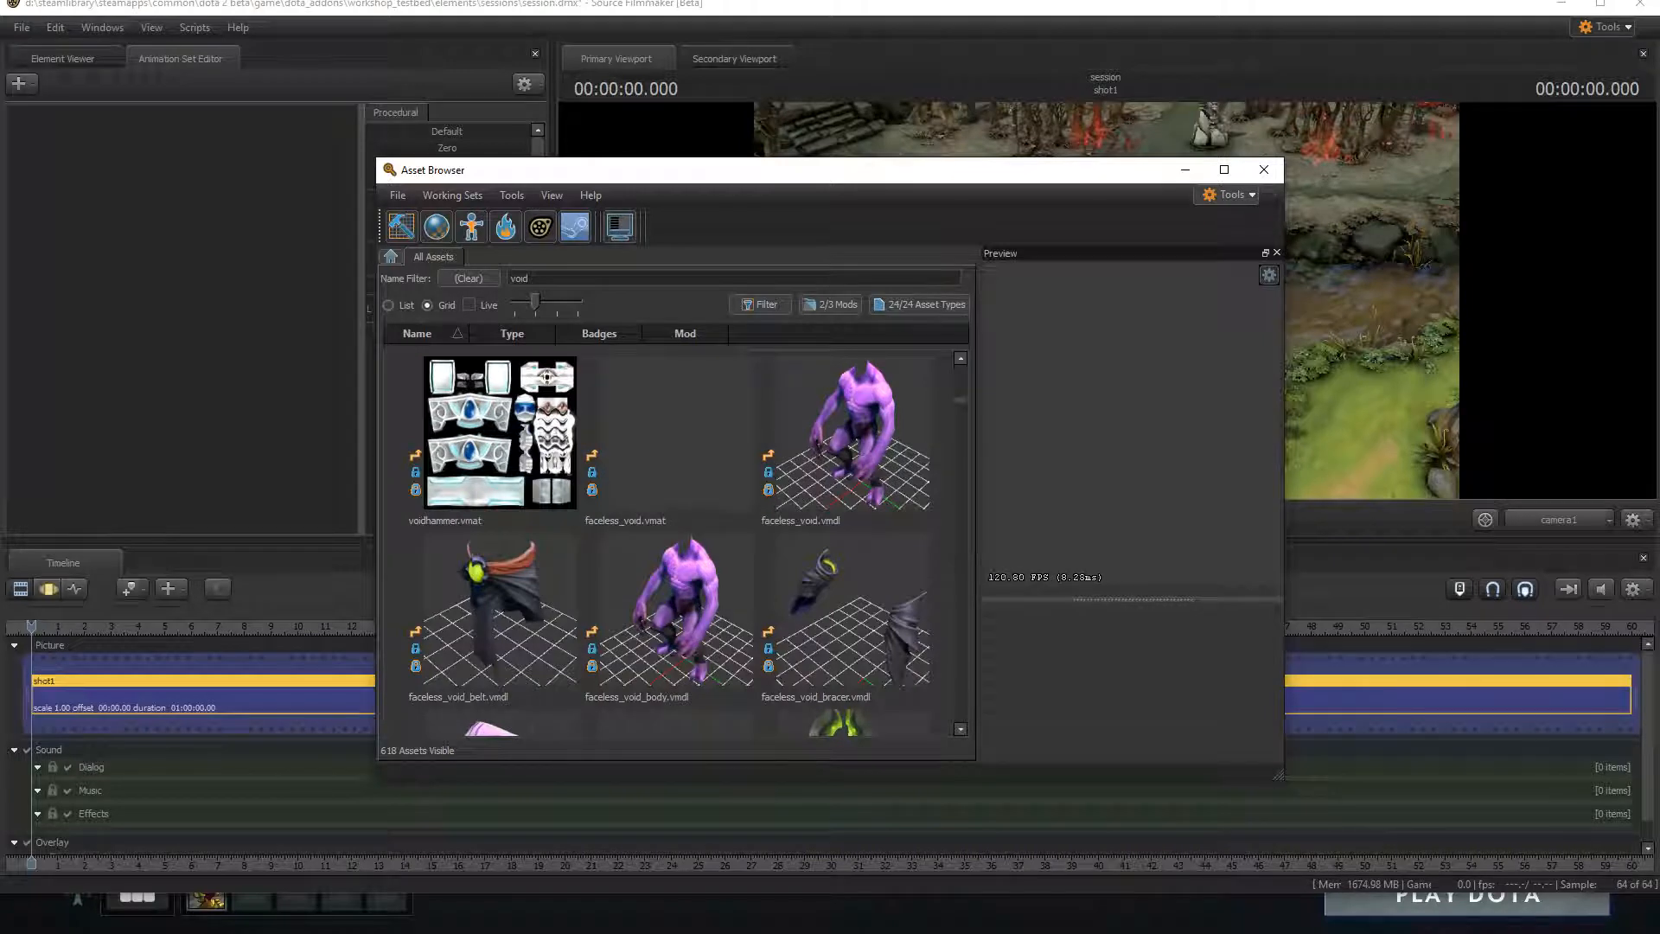
click(845, 440)
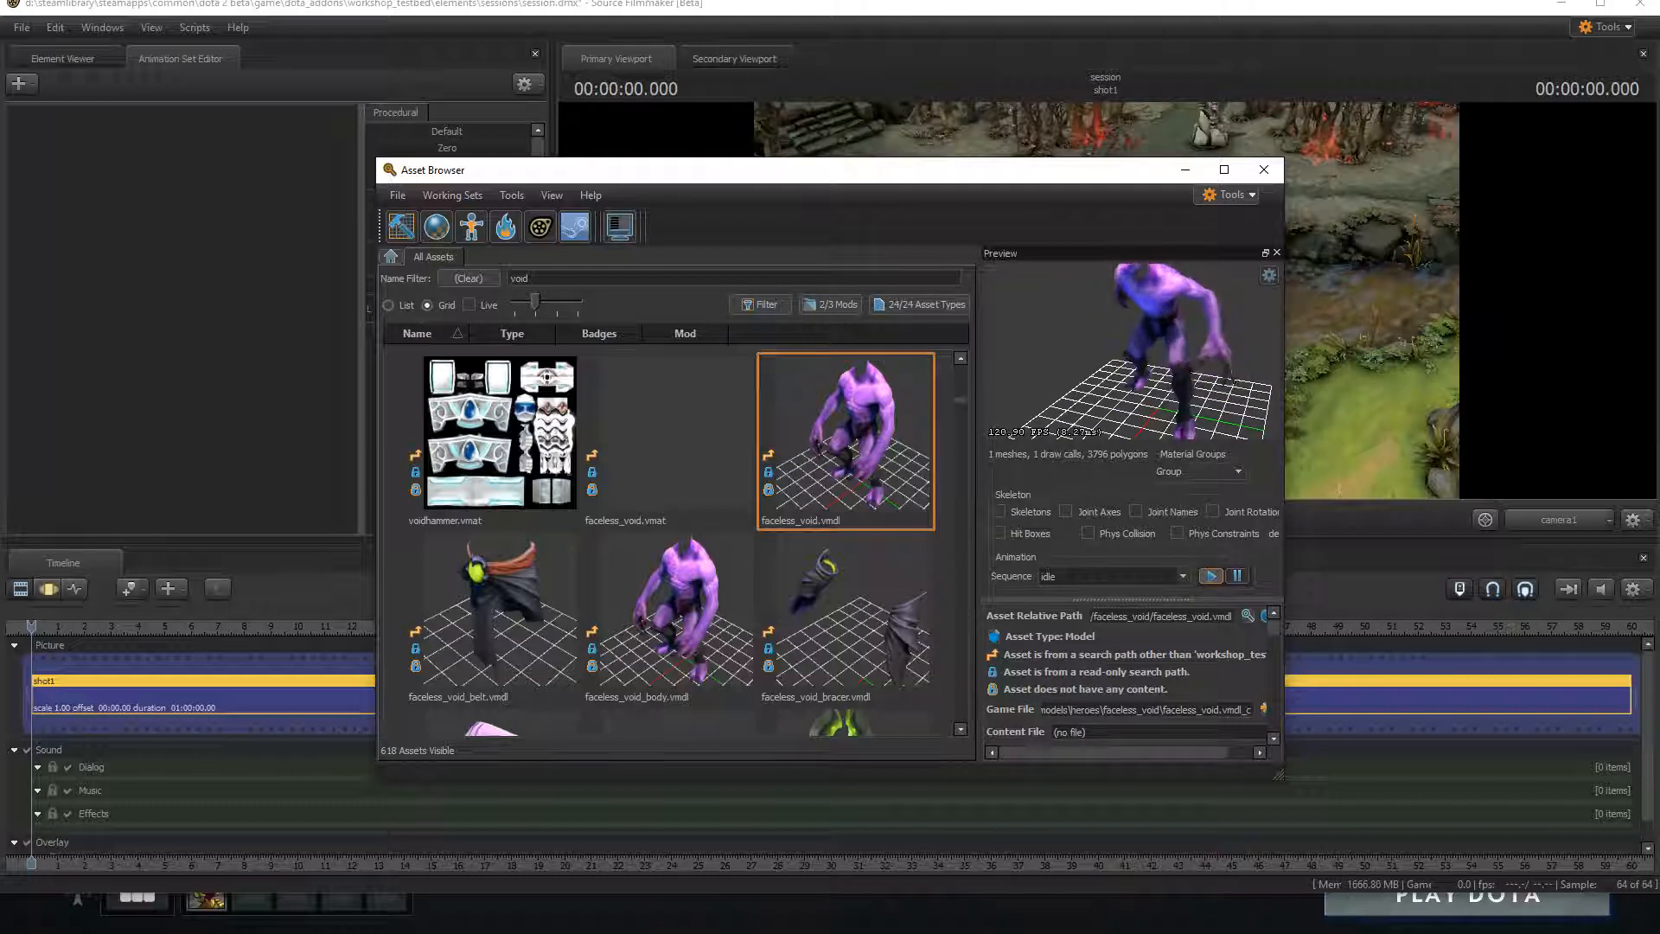
click(668, 613)
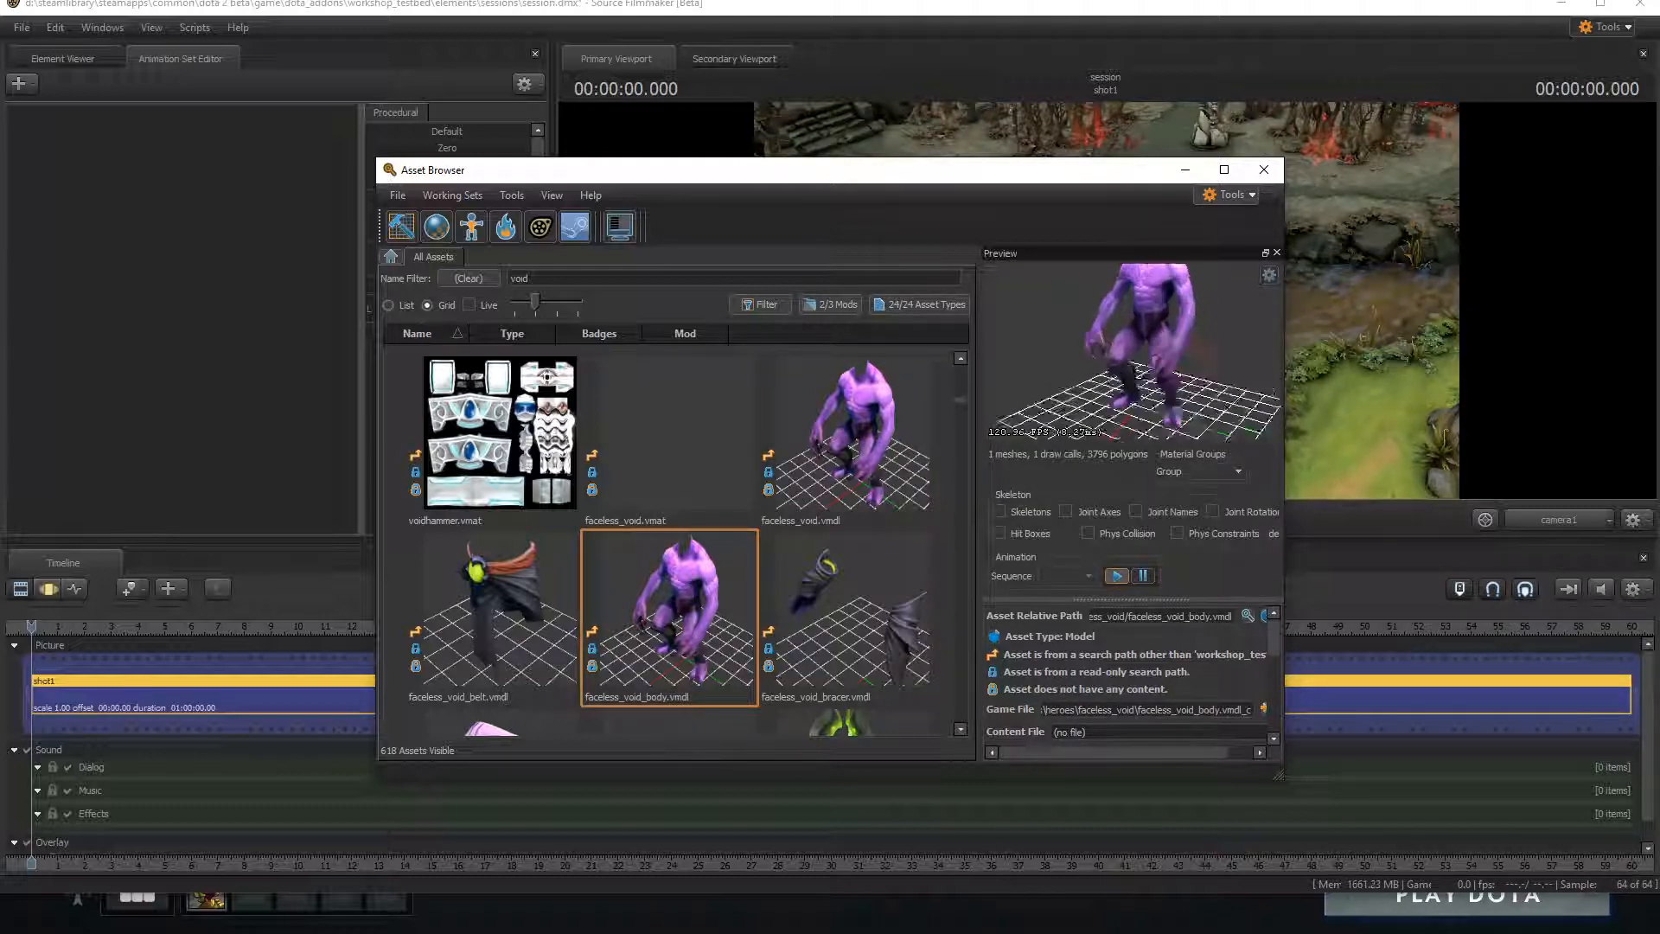
click(845, 439)
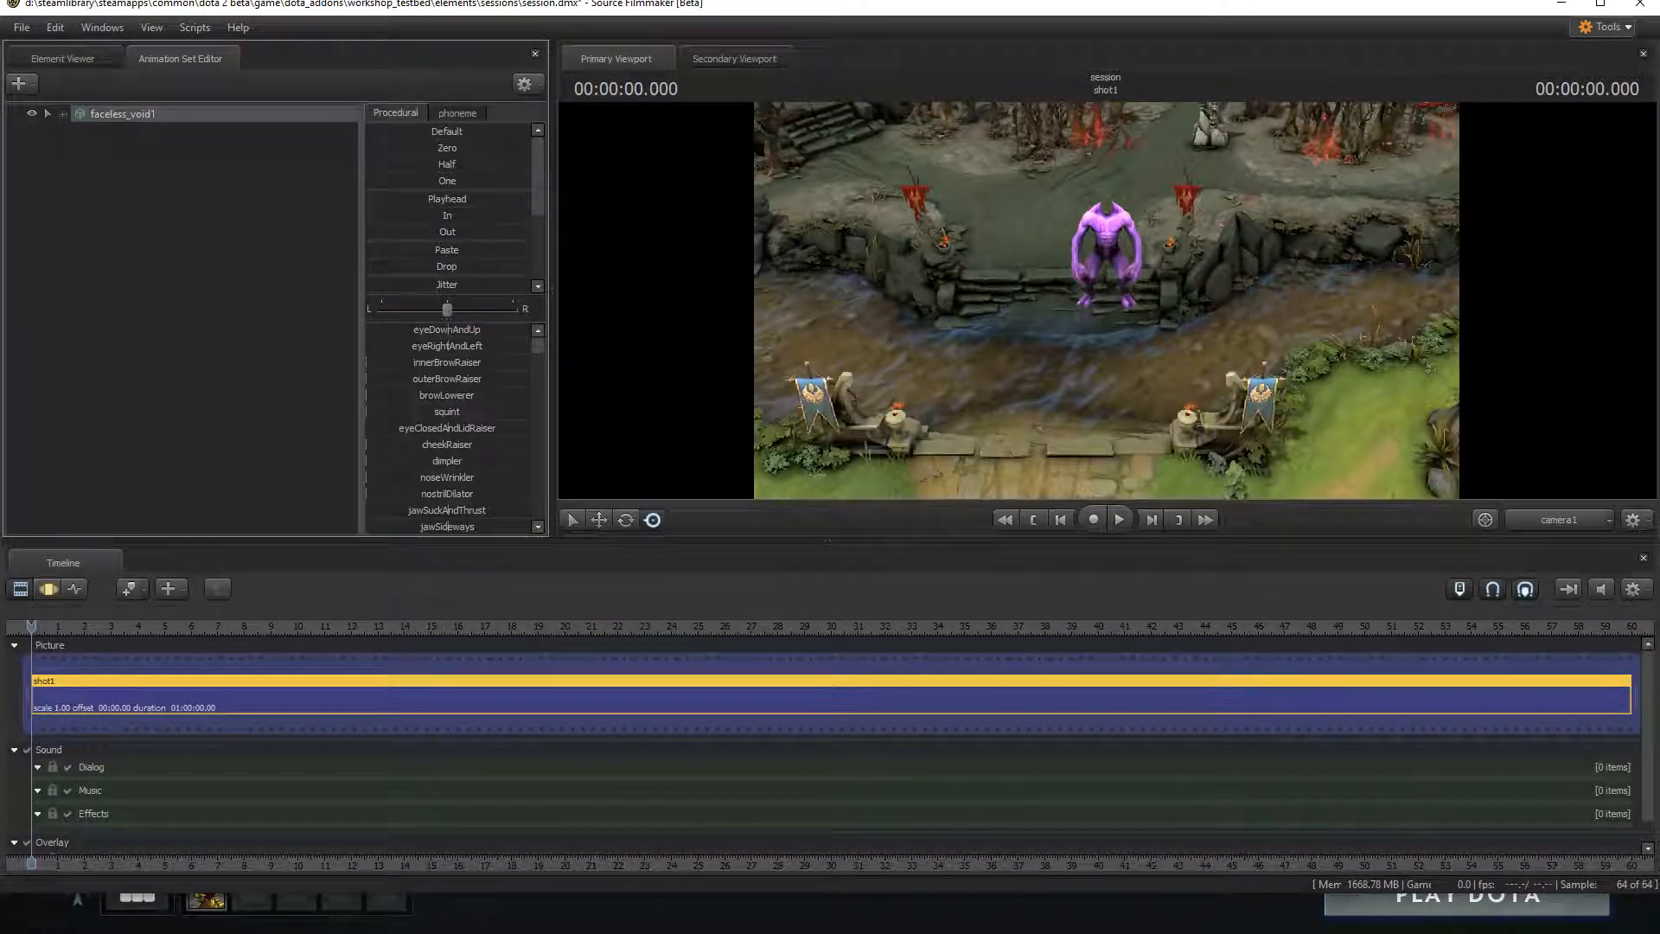
Step: Import a sequence onto the faceless_void1 animation set
right_click(122, 113)
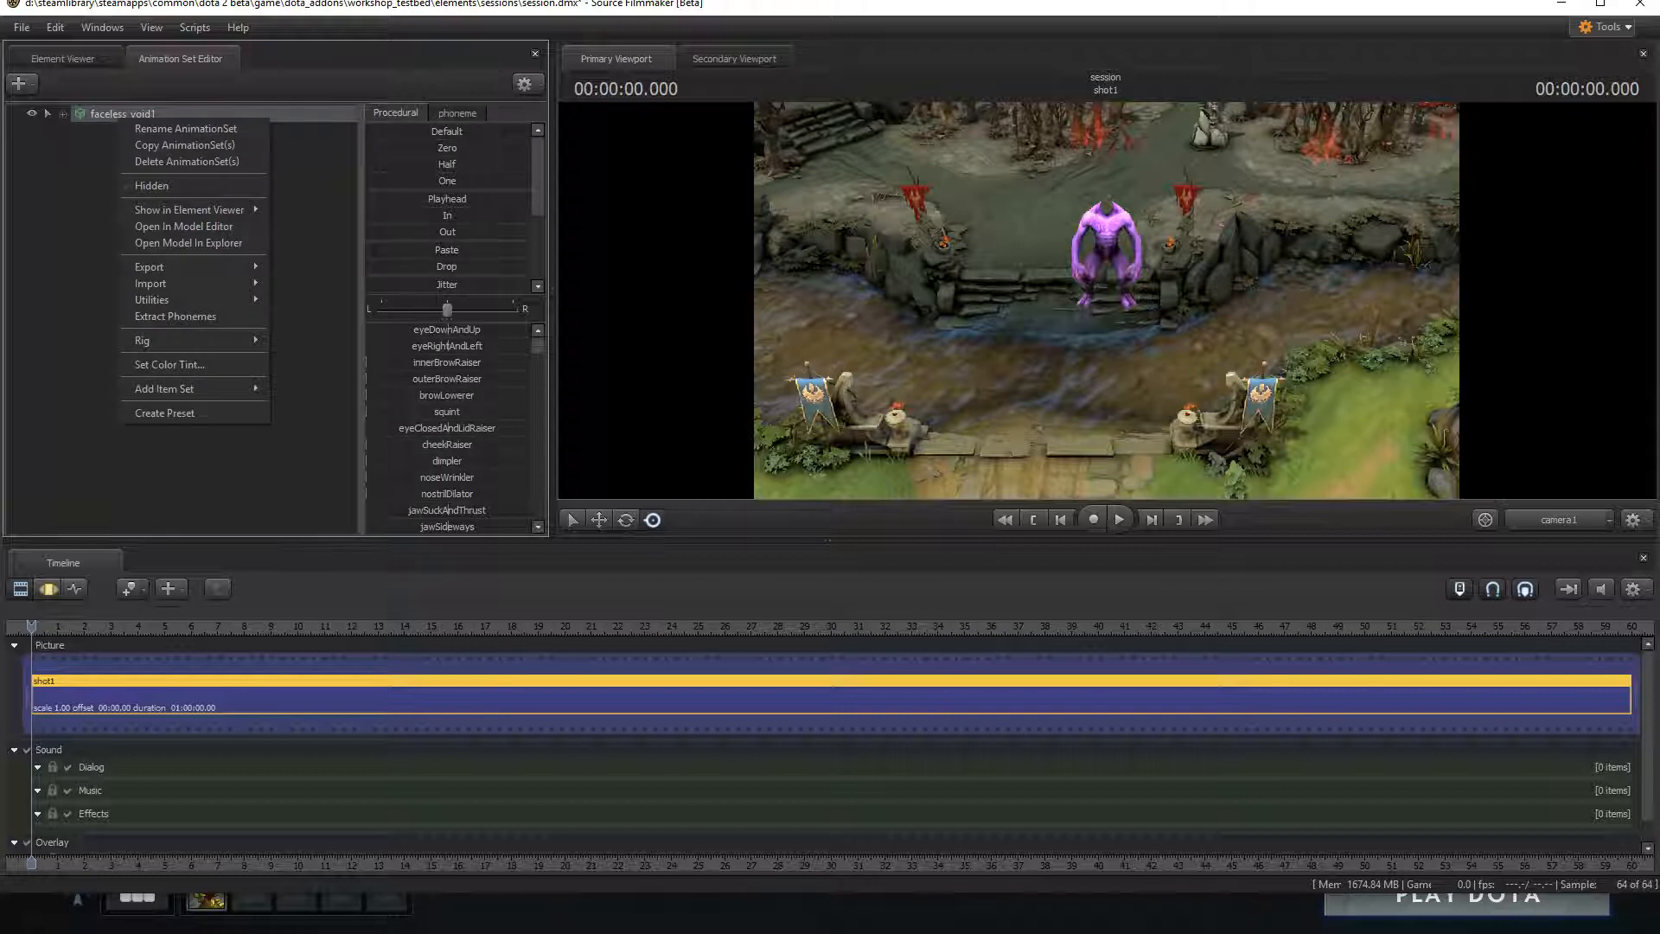
mouse_move(151, 283)
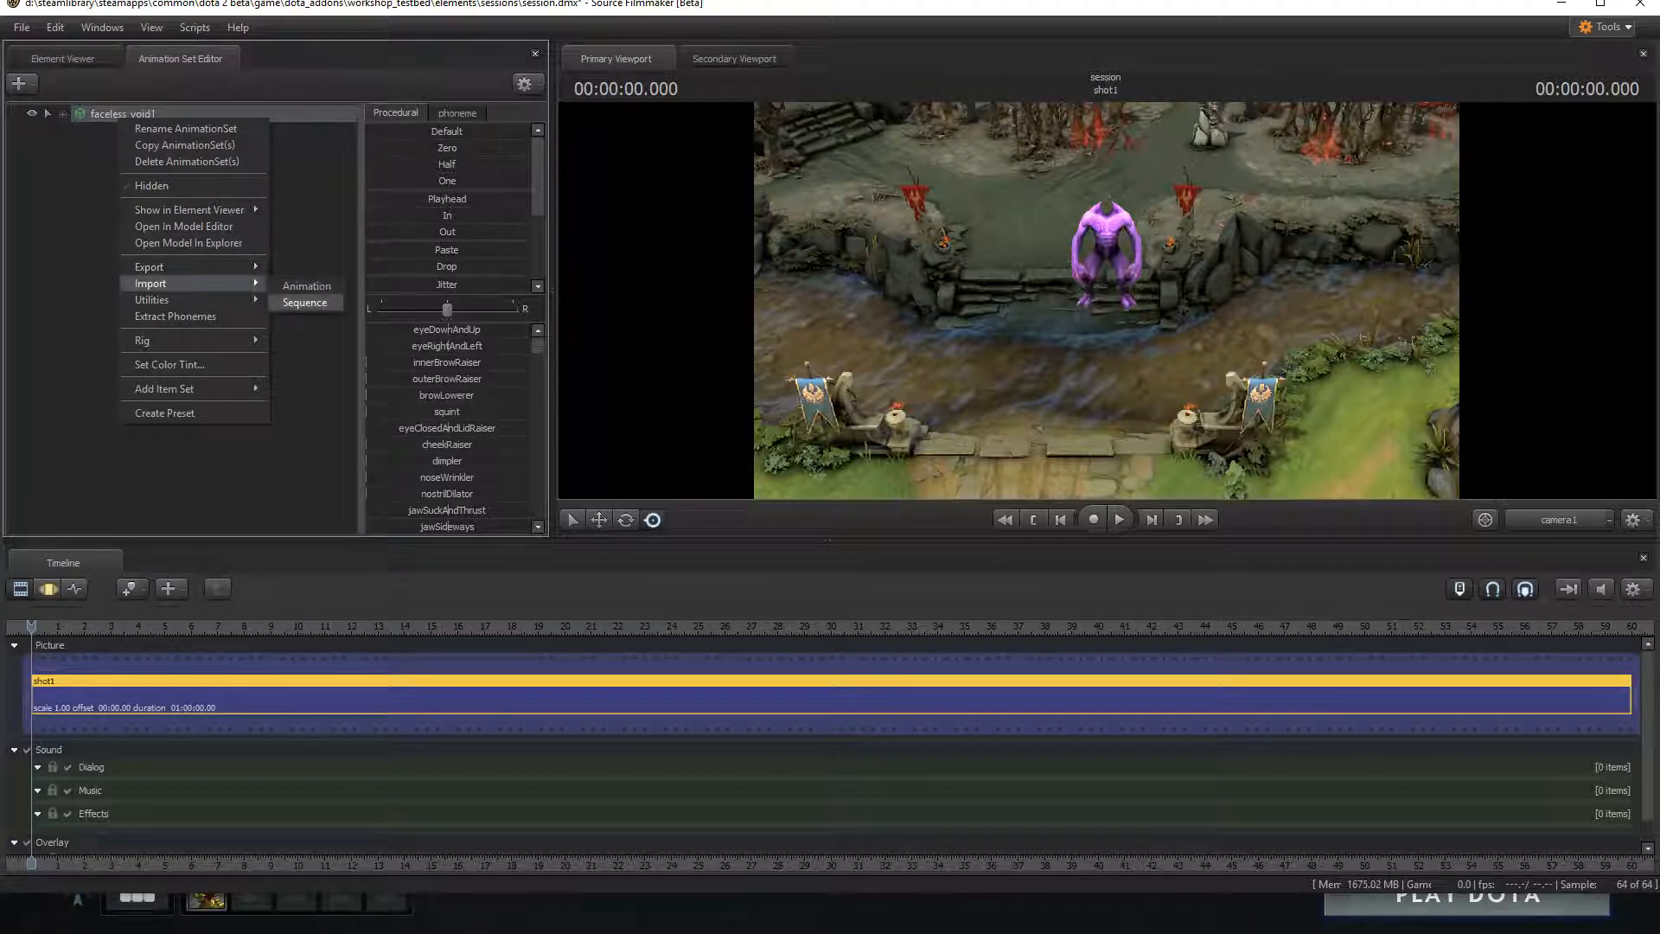
click(306, 302)
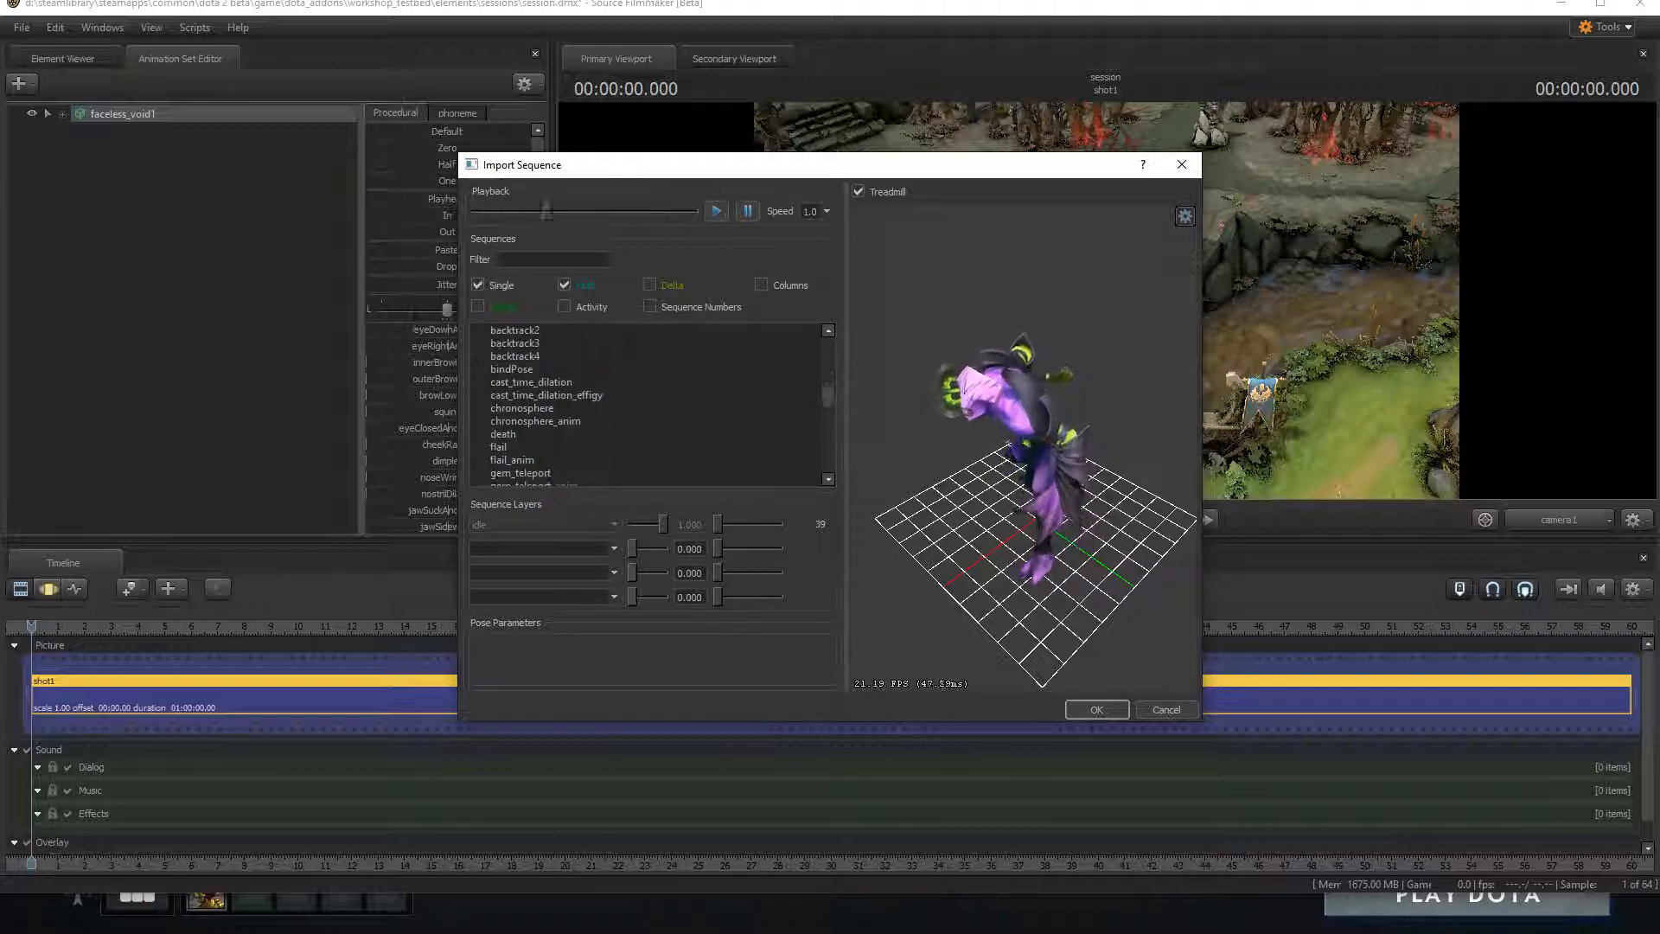
click(512, 329)
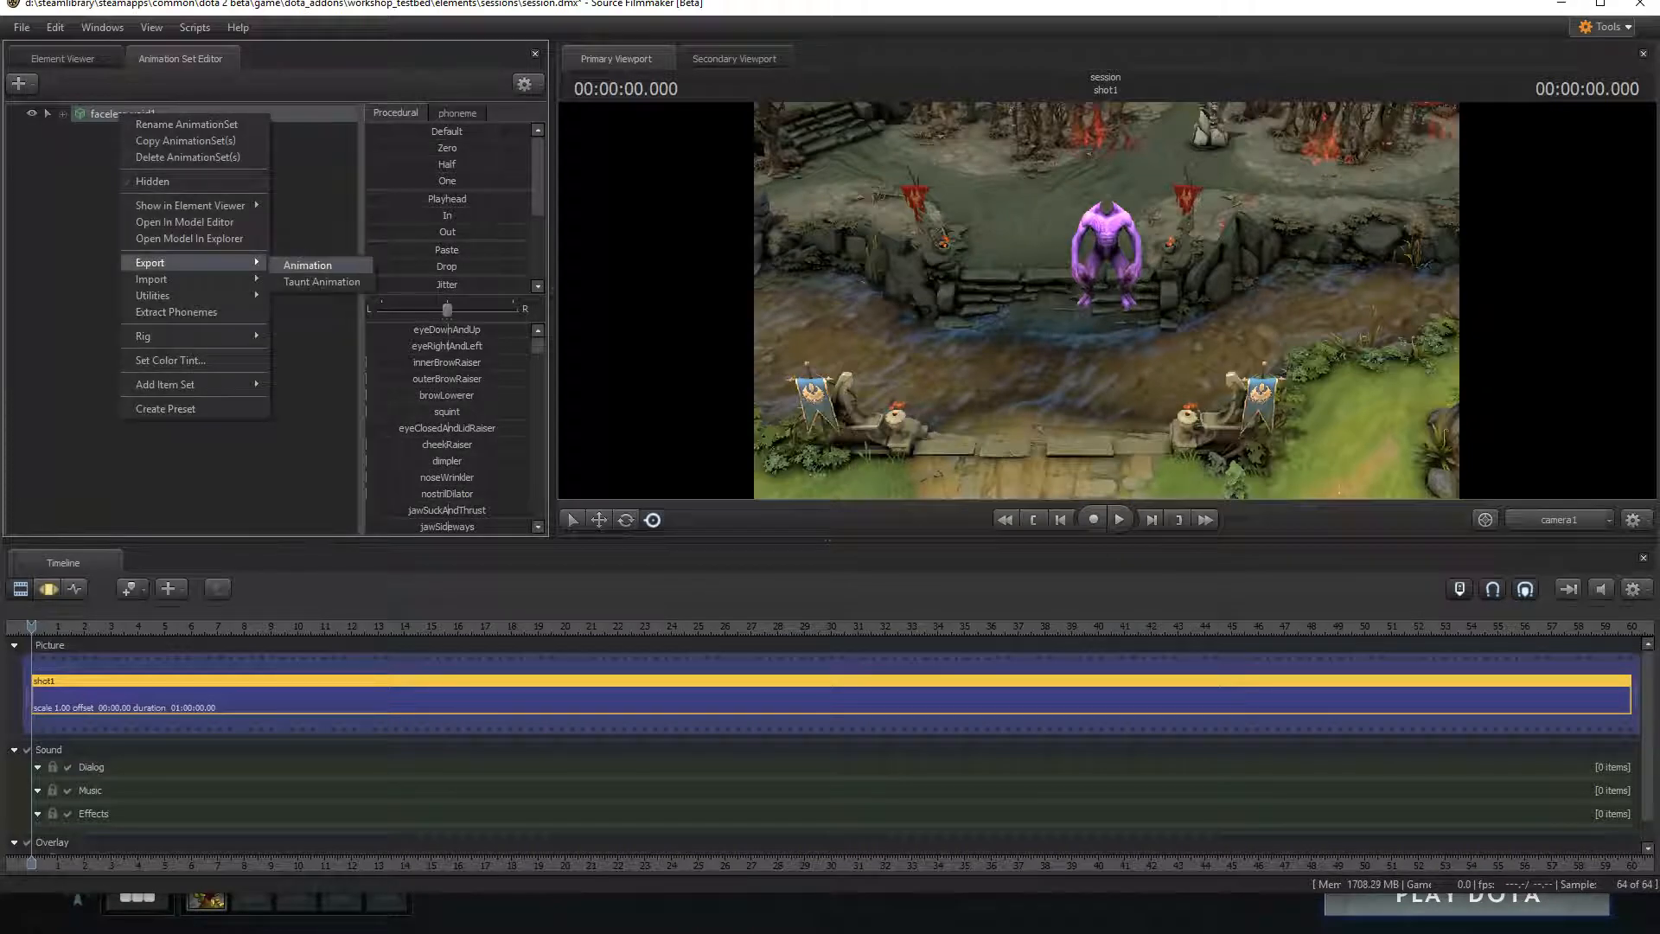
Step: Export the animation as 'bind' into the faceless void new folder
click(308, 264)
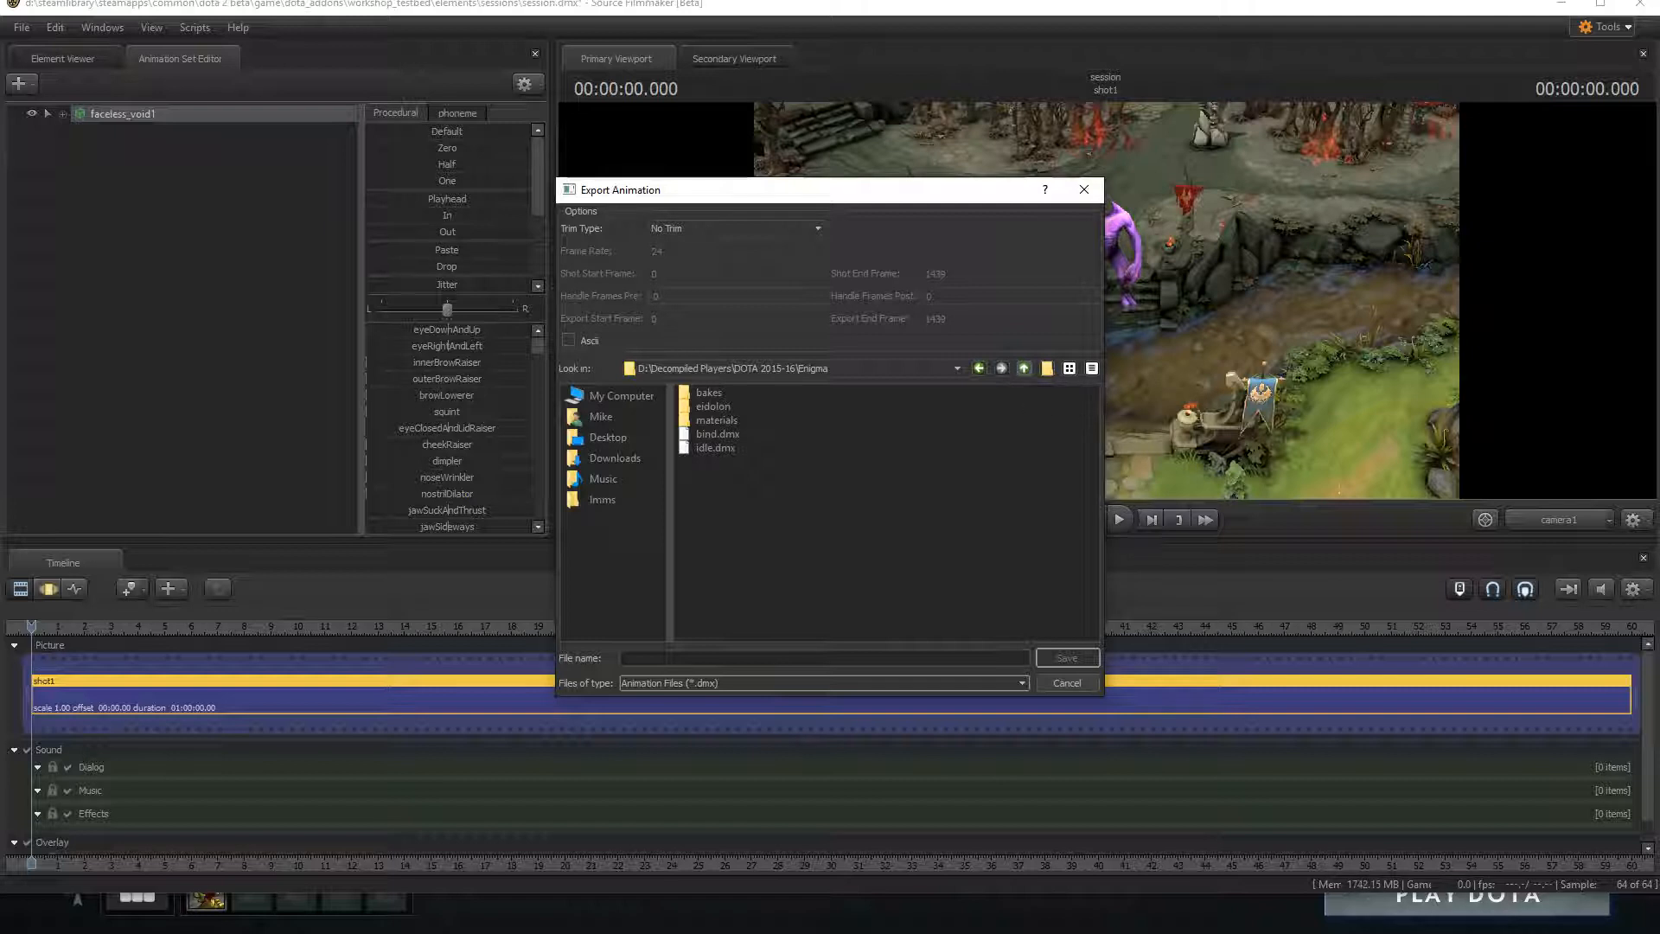
click(1020, 369)
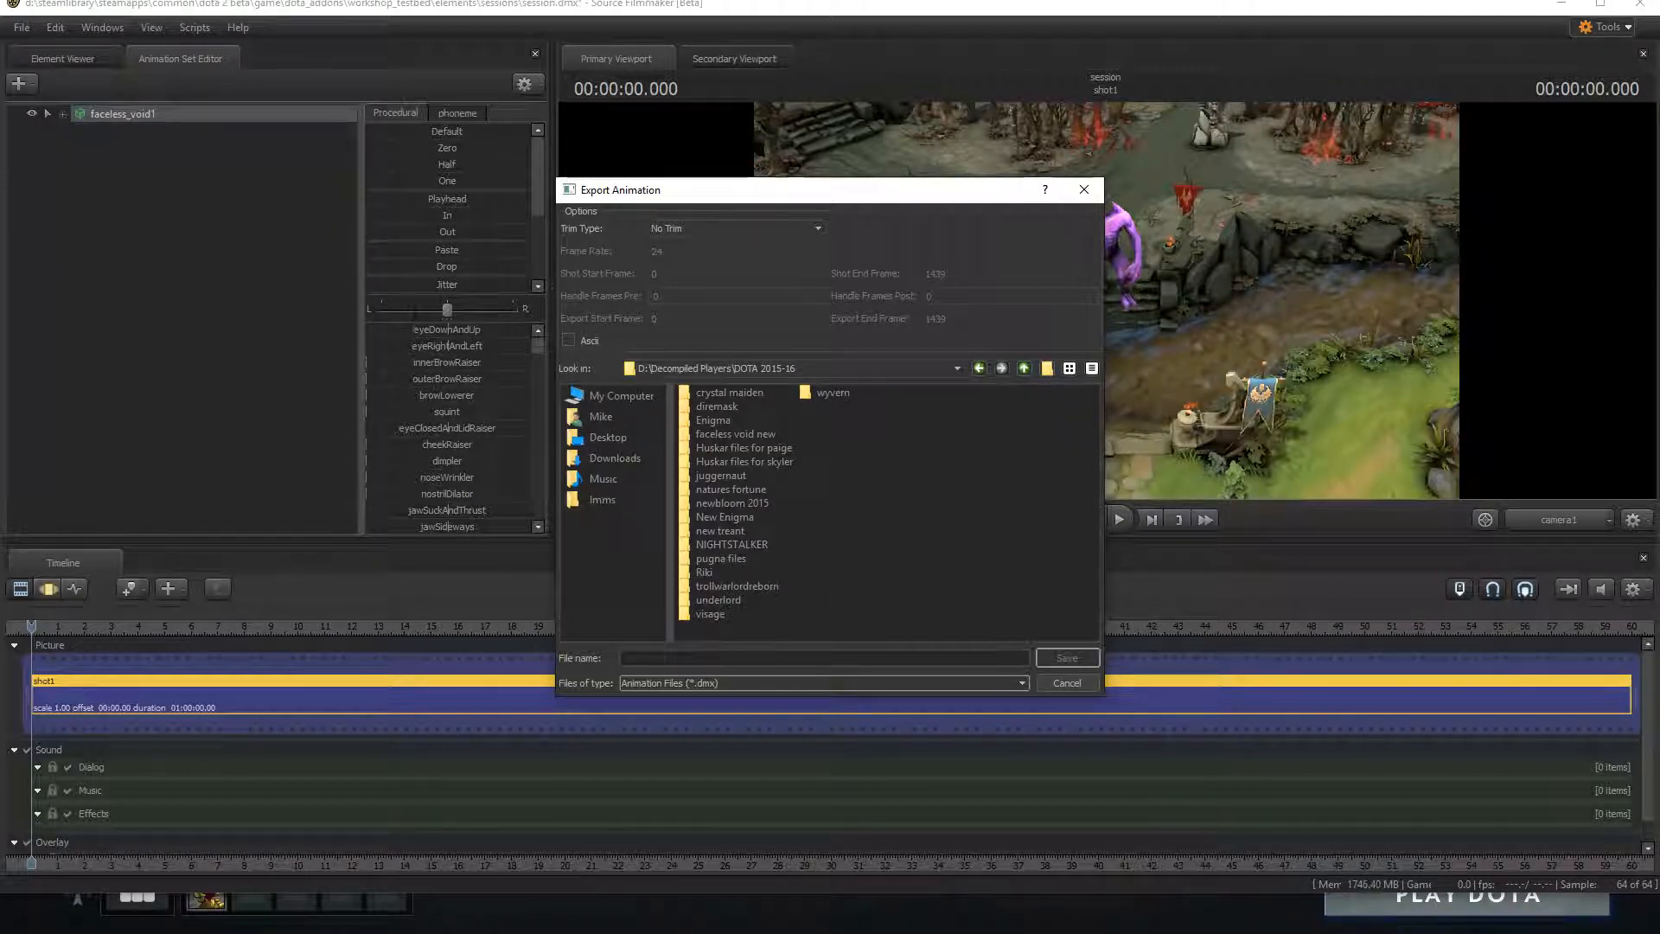
double_click(735, 433)
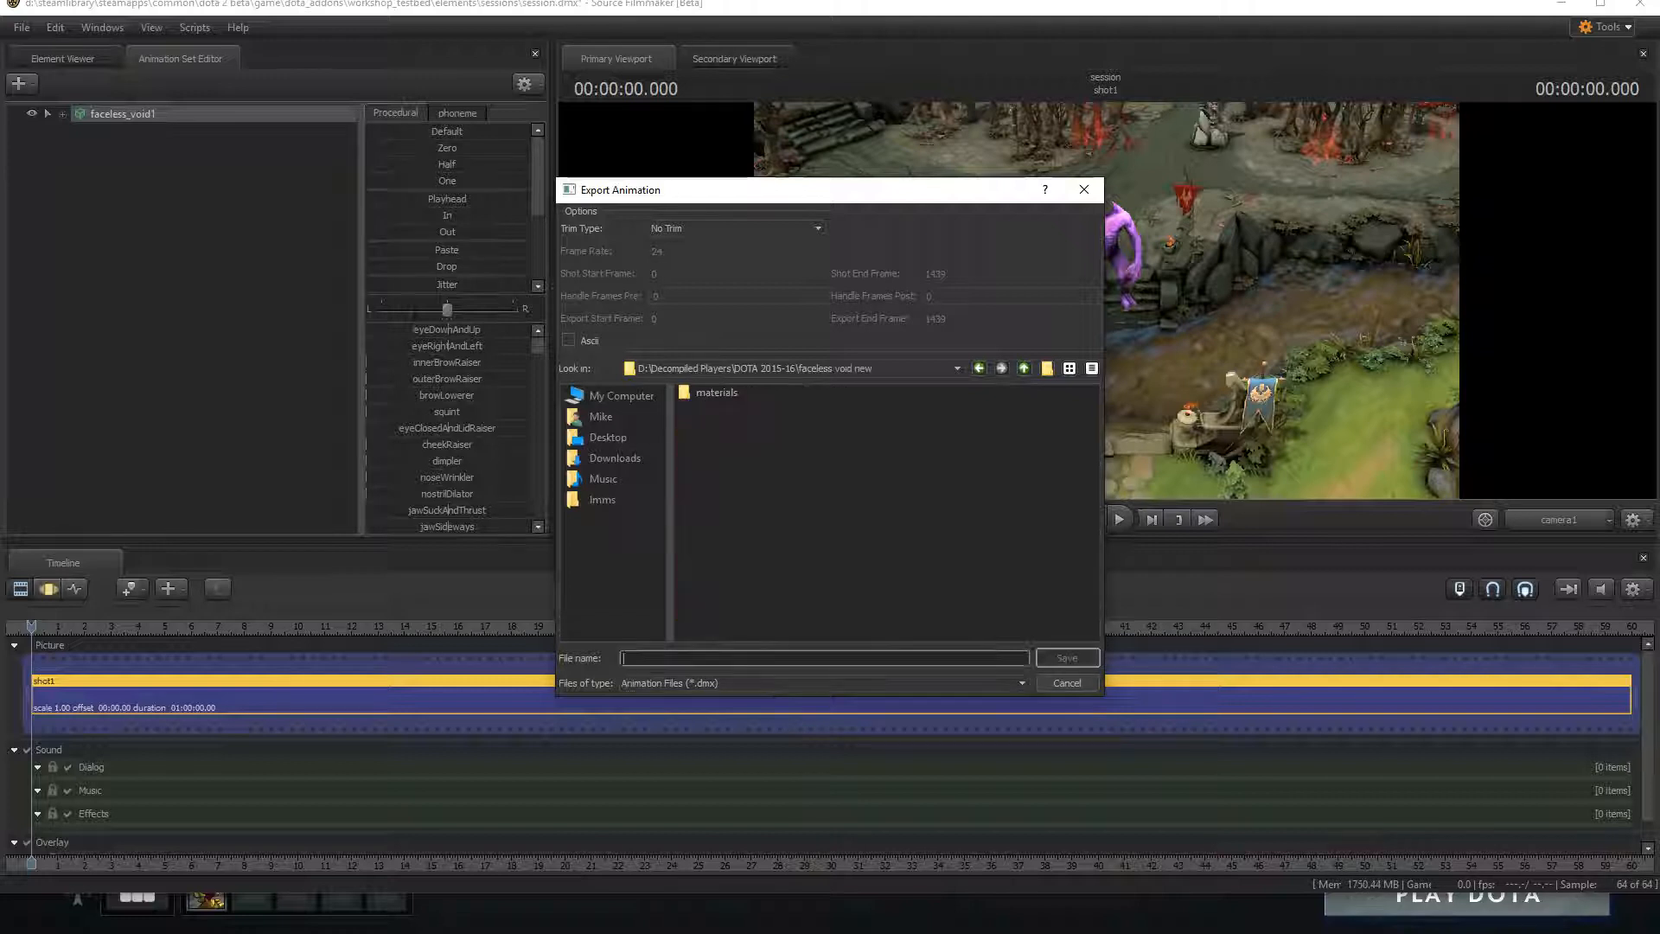
text(bind)
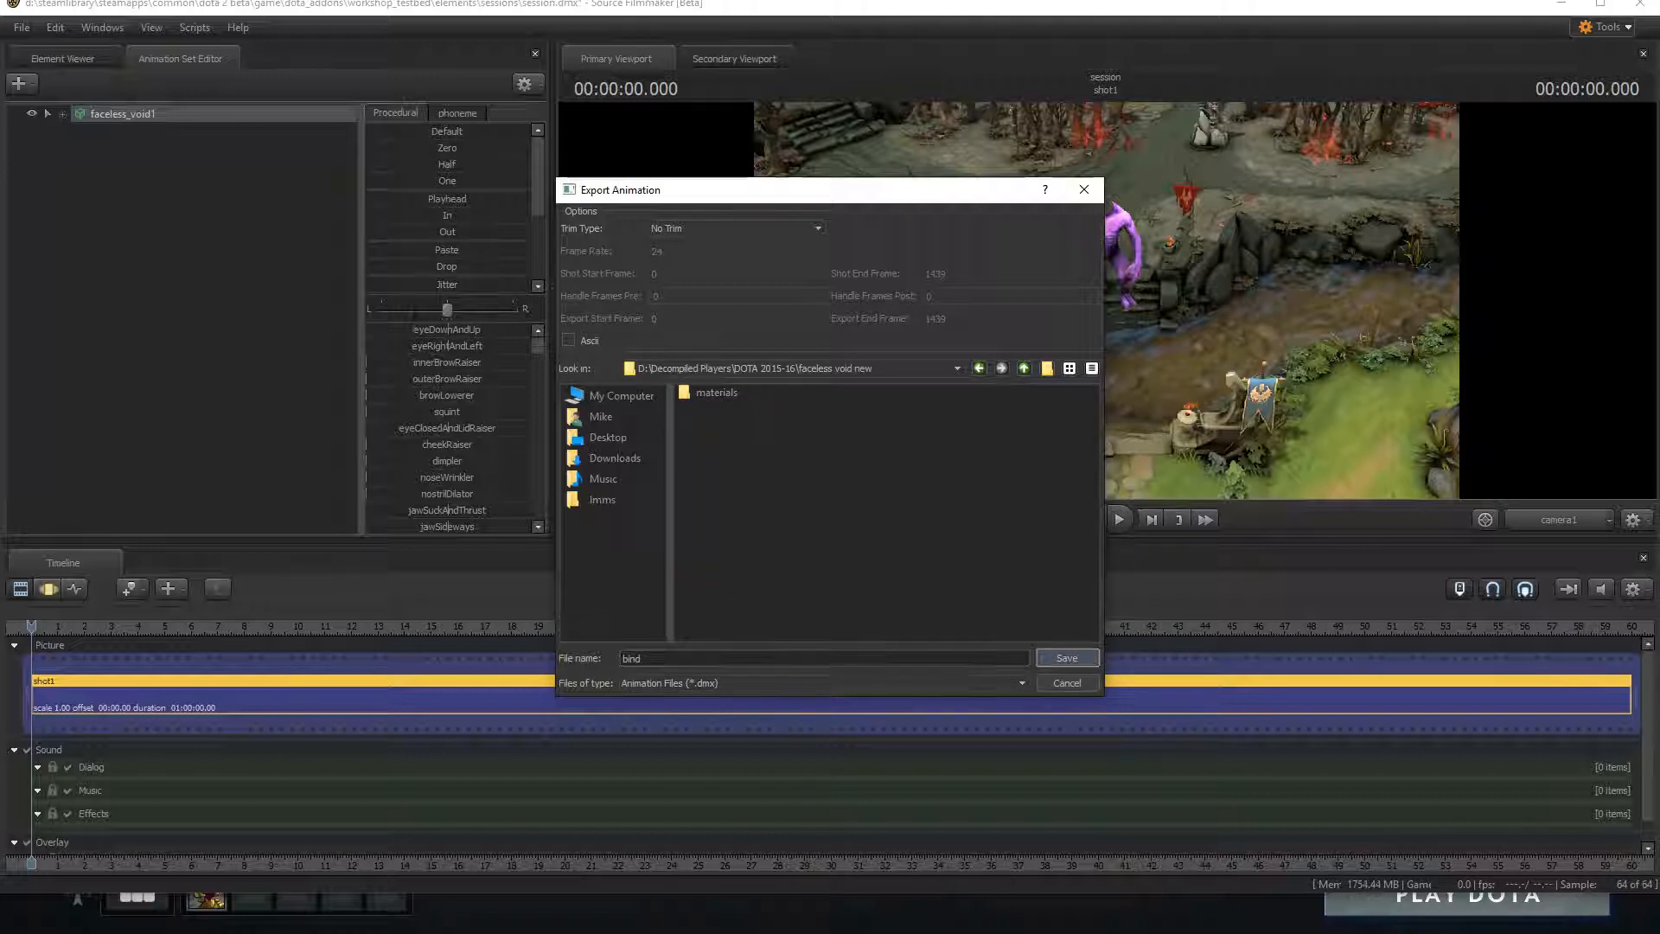
click(1065, 682)
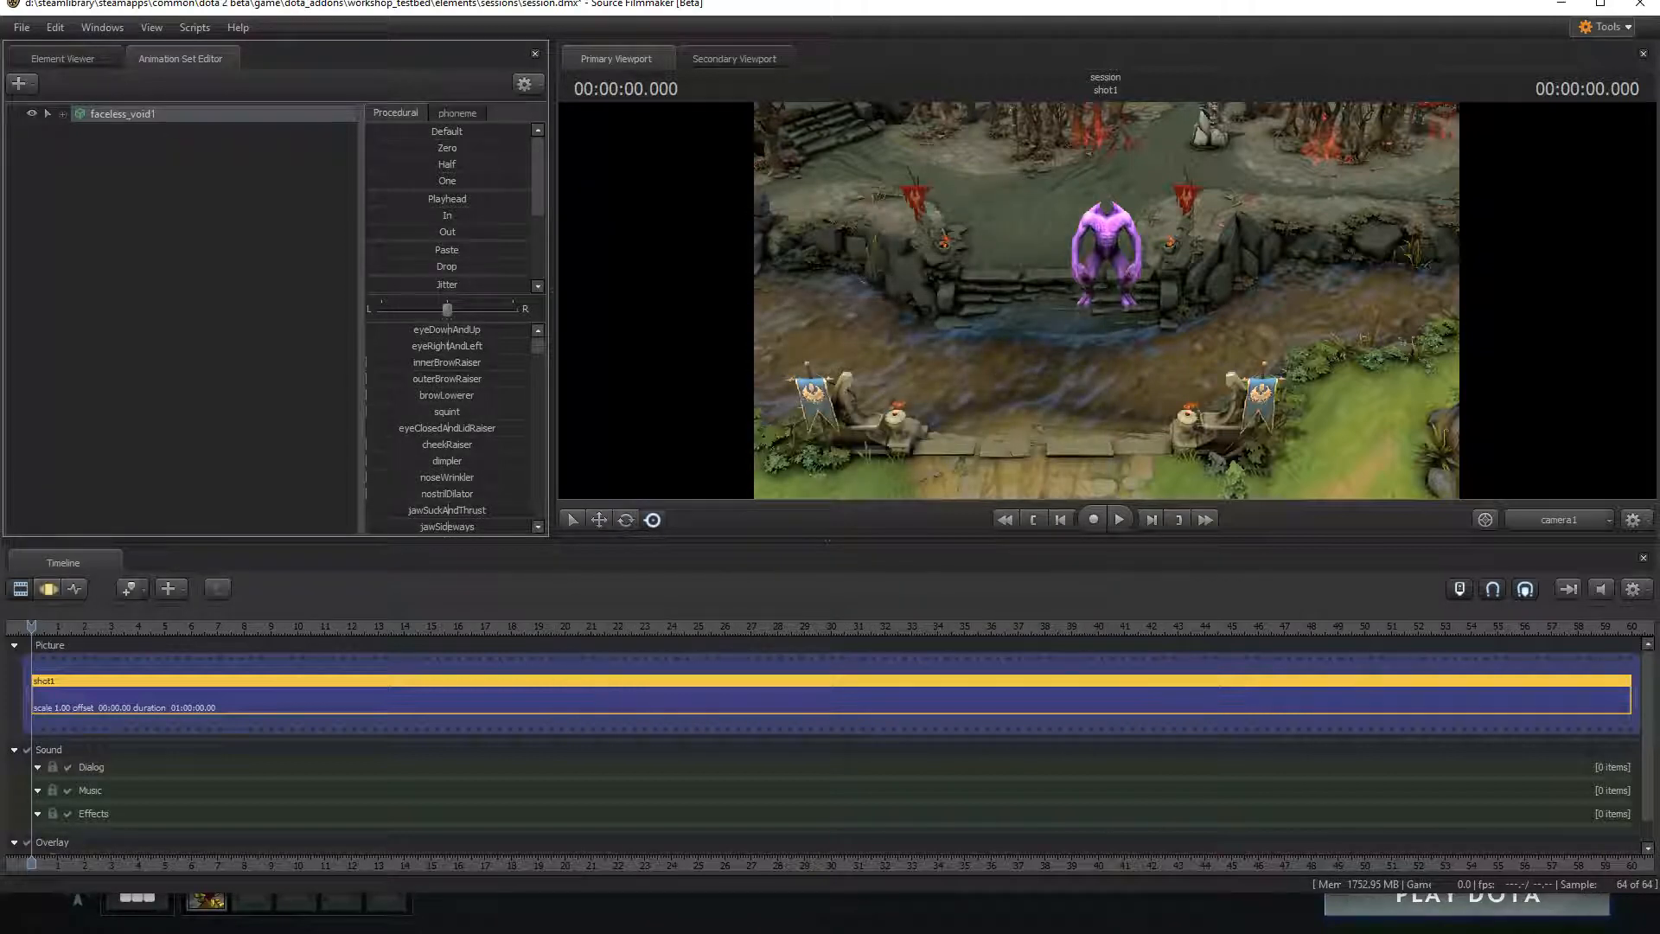
Step: Apply the idle_alt1 sequence to the faceless_void1 animation set
right_click(122, 113)
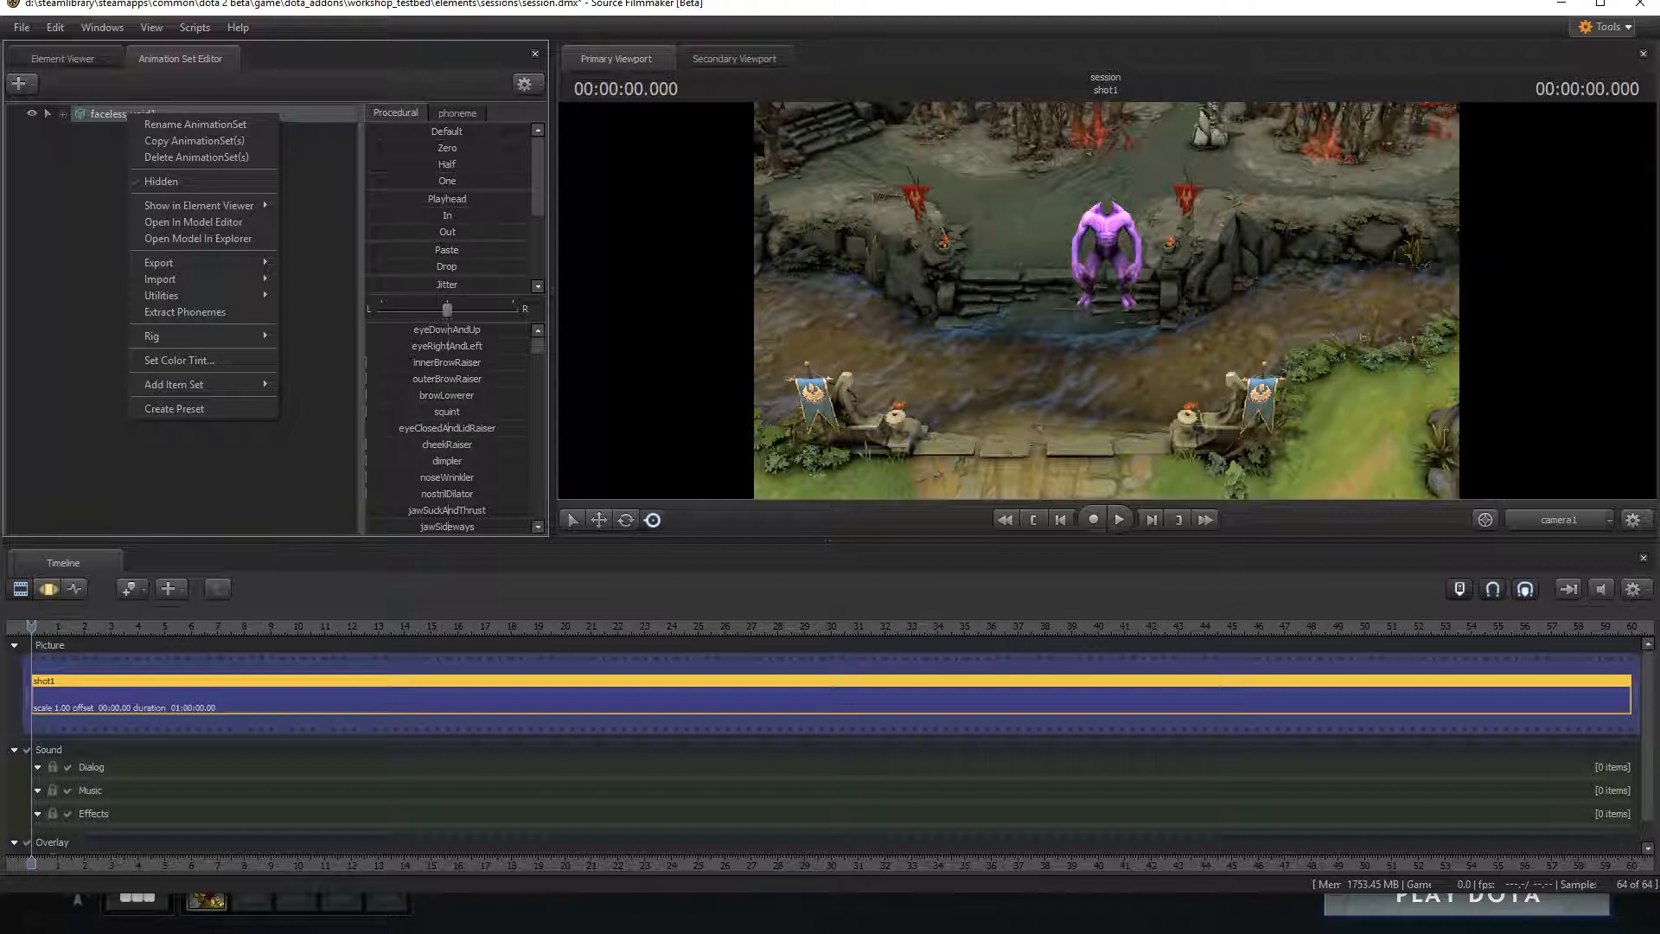
mouse_move(160, 279)
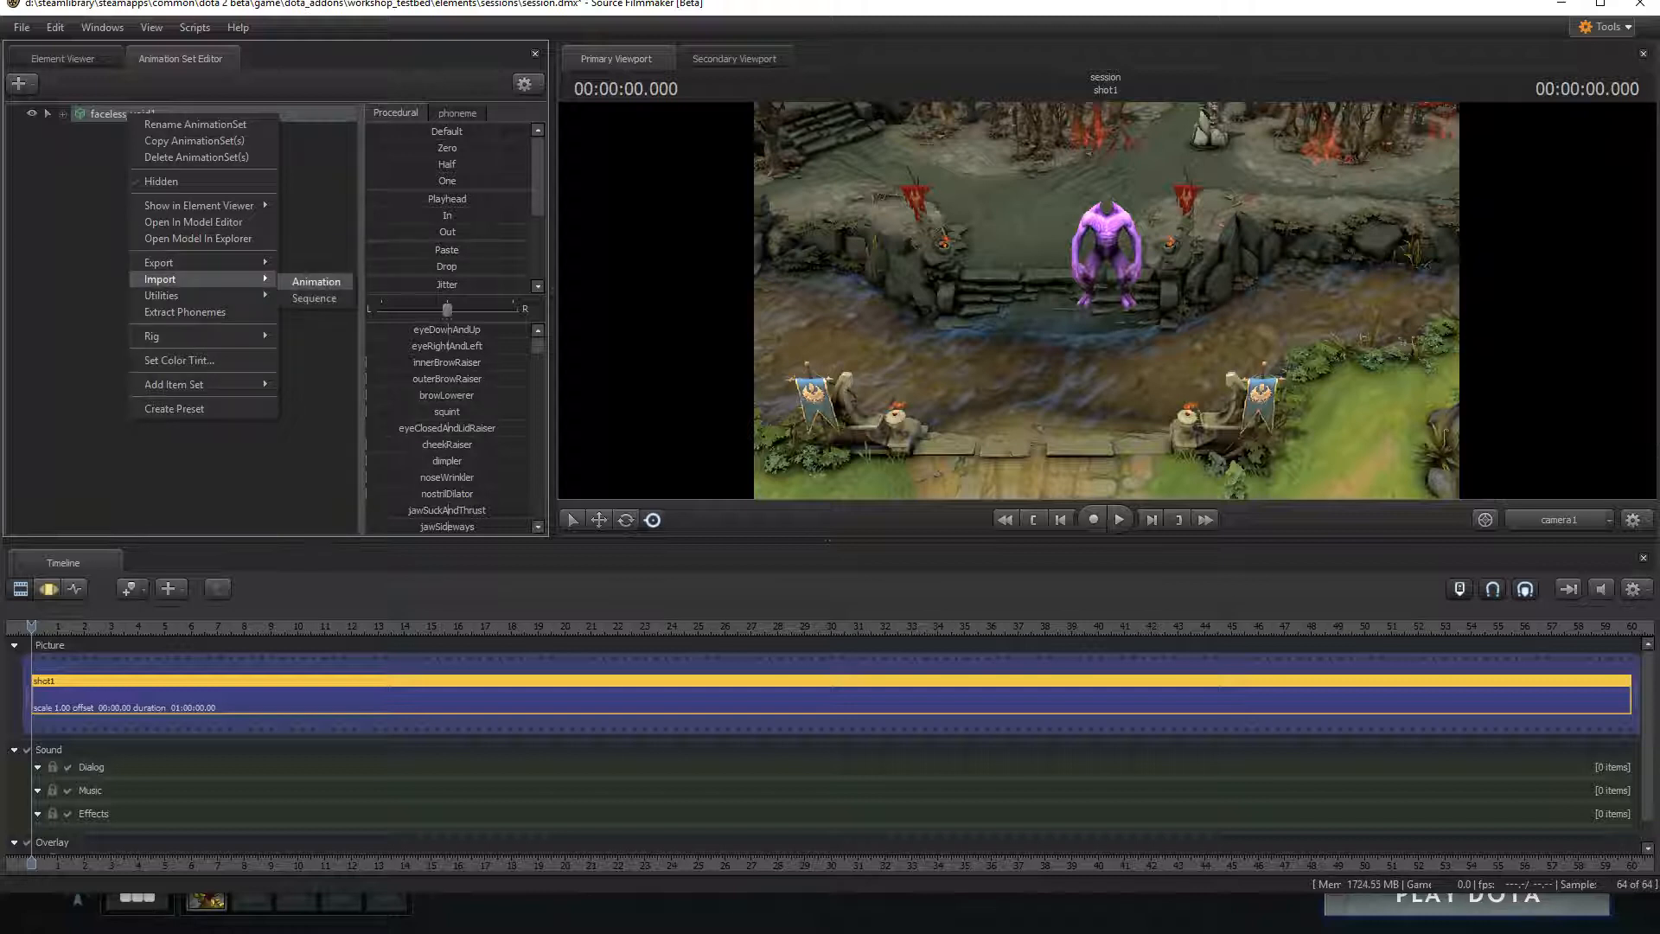
mouse_move(315, 298)
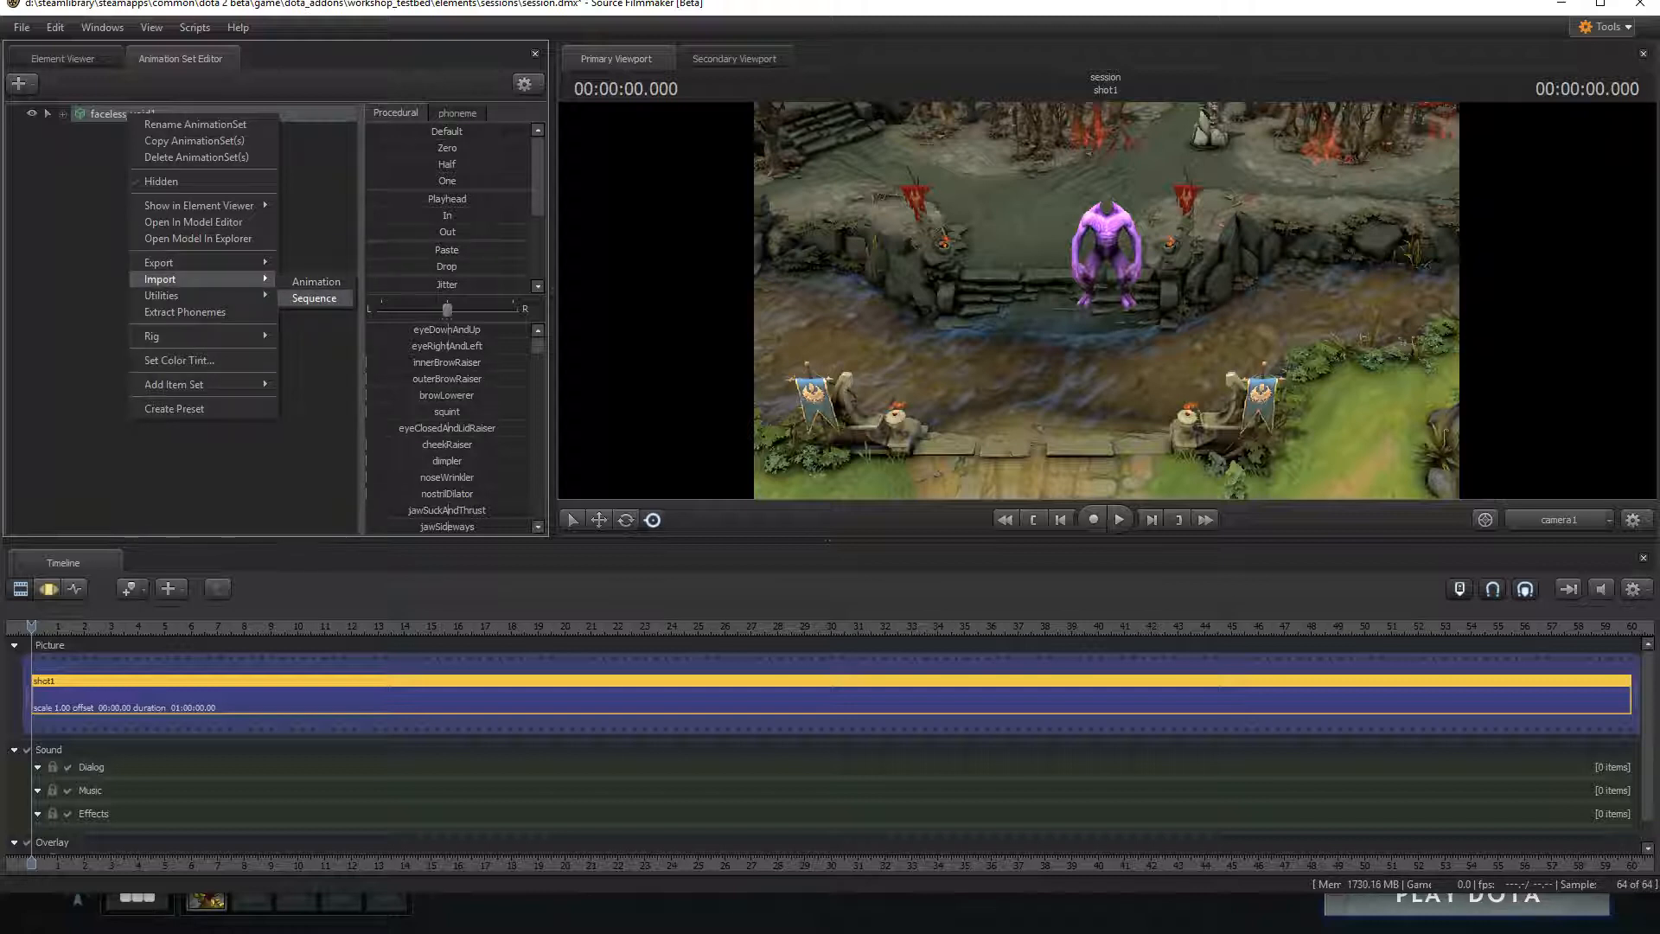
click(313, 298)
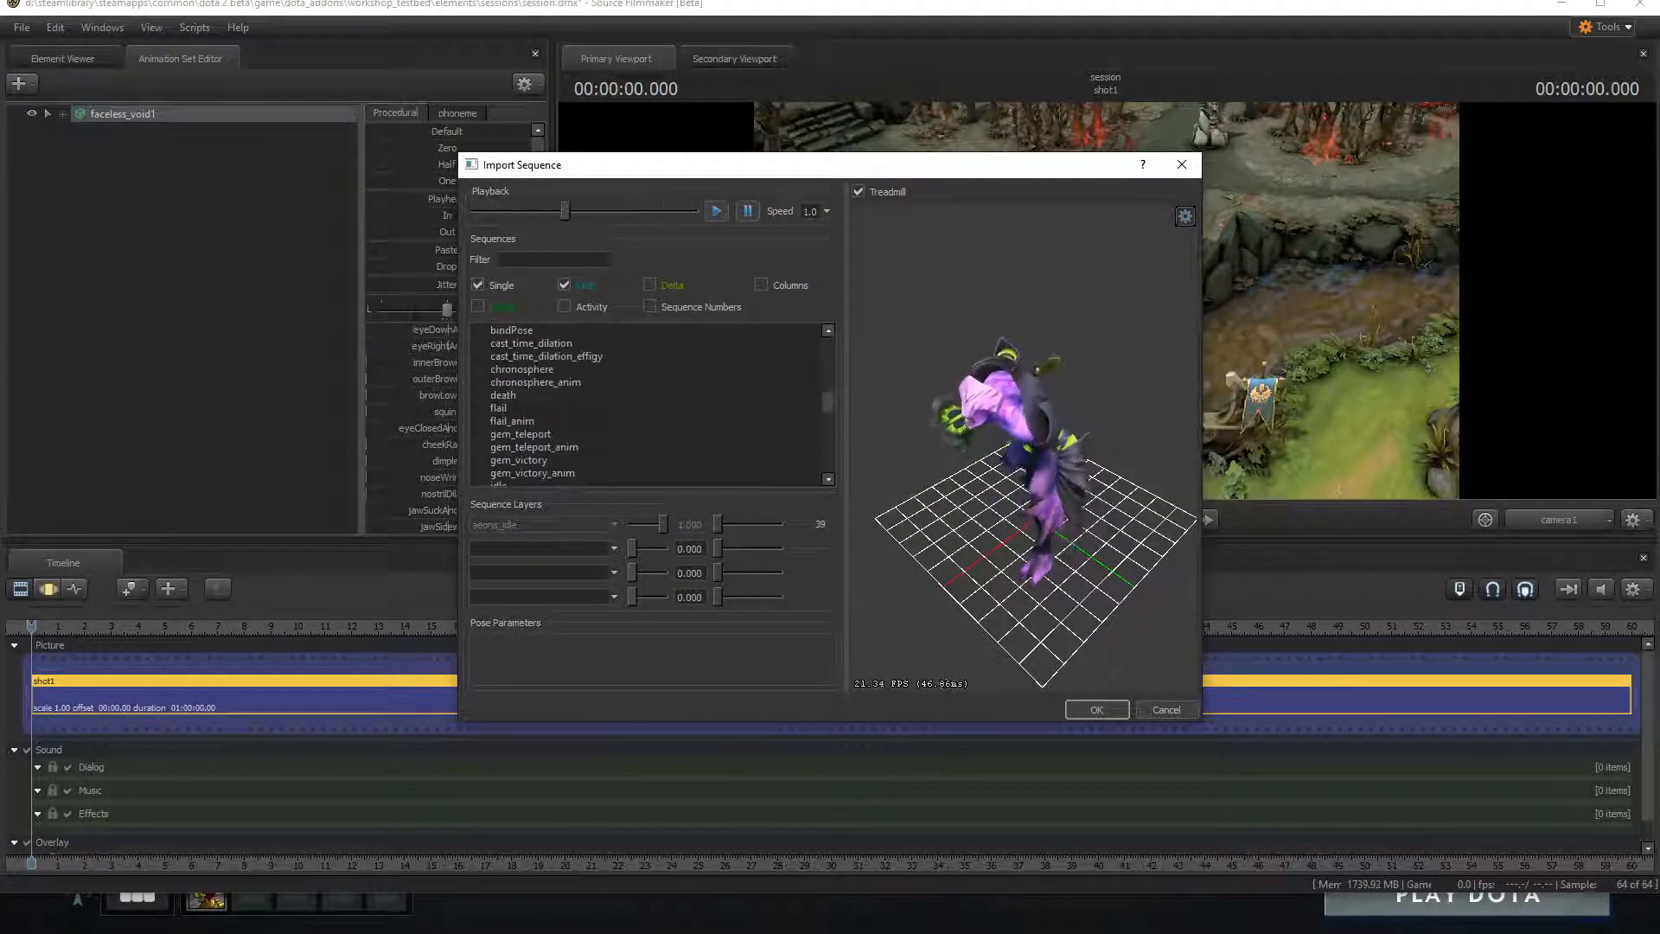
click(507, 421)
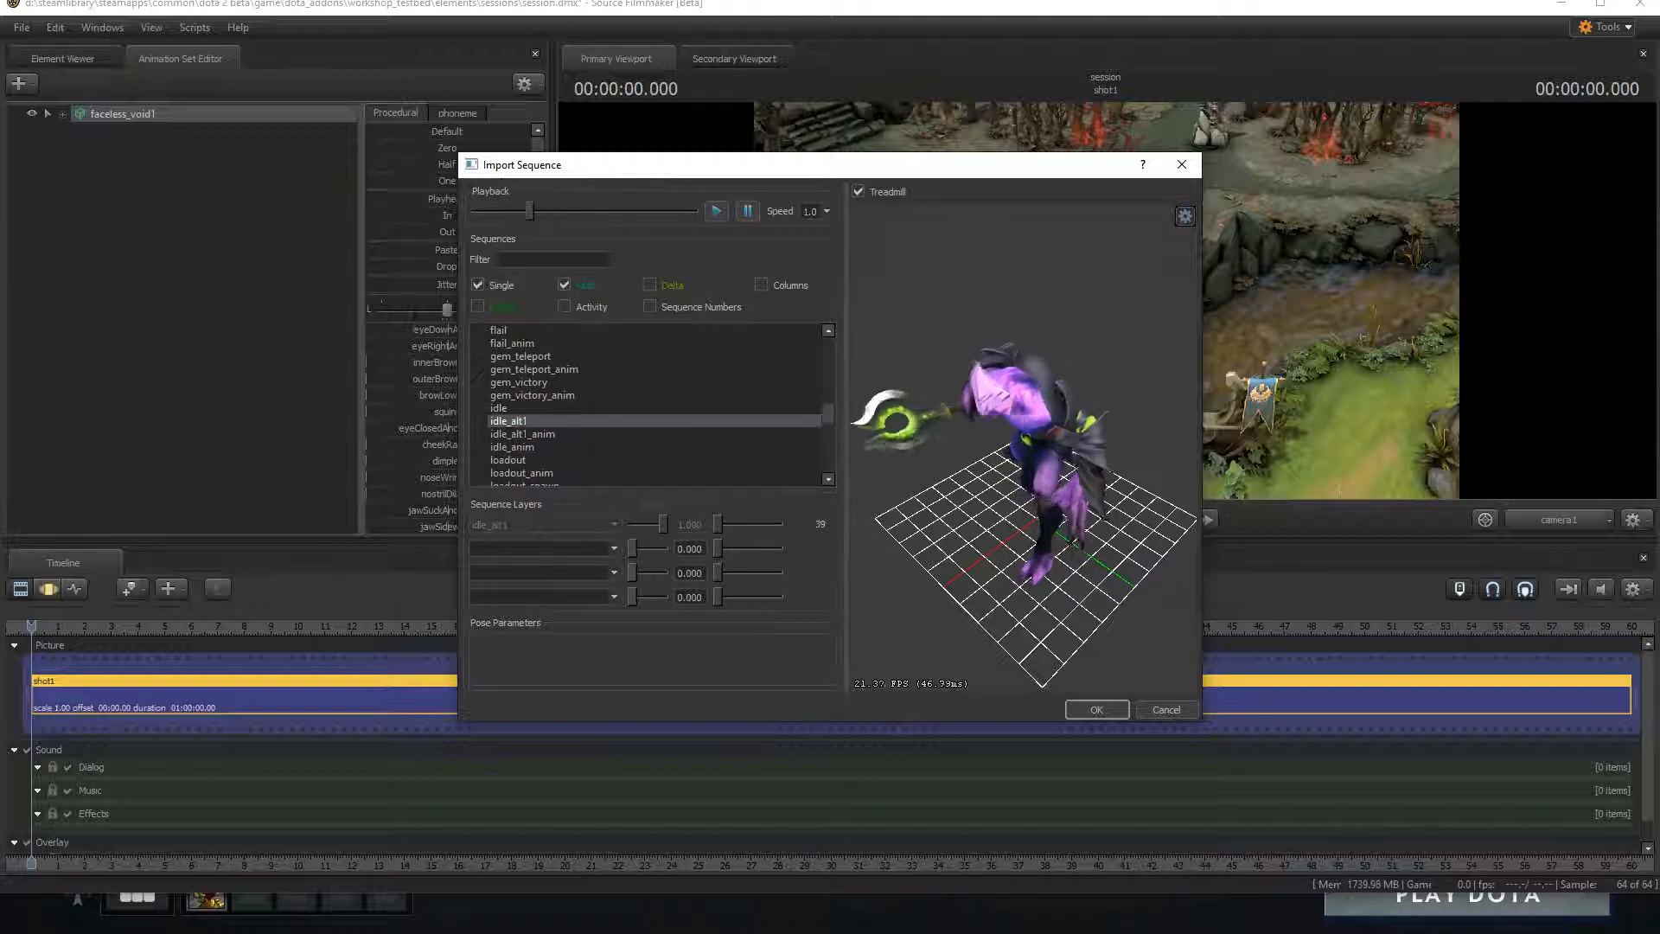
click(499, 407)
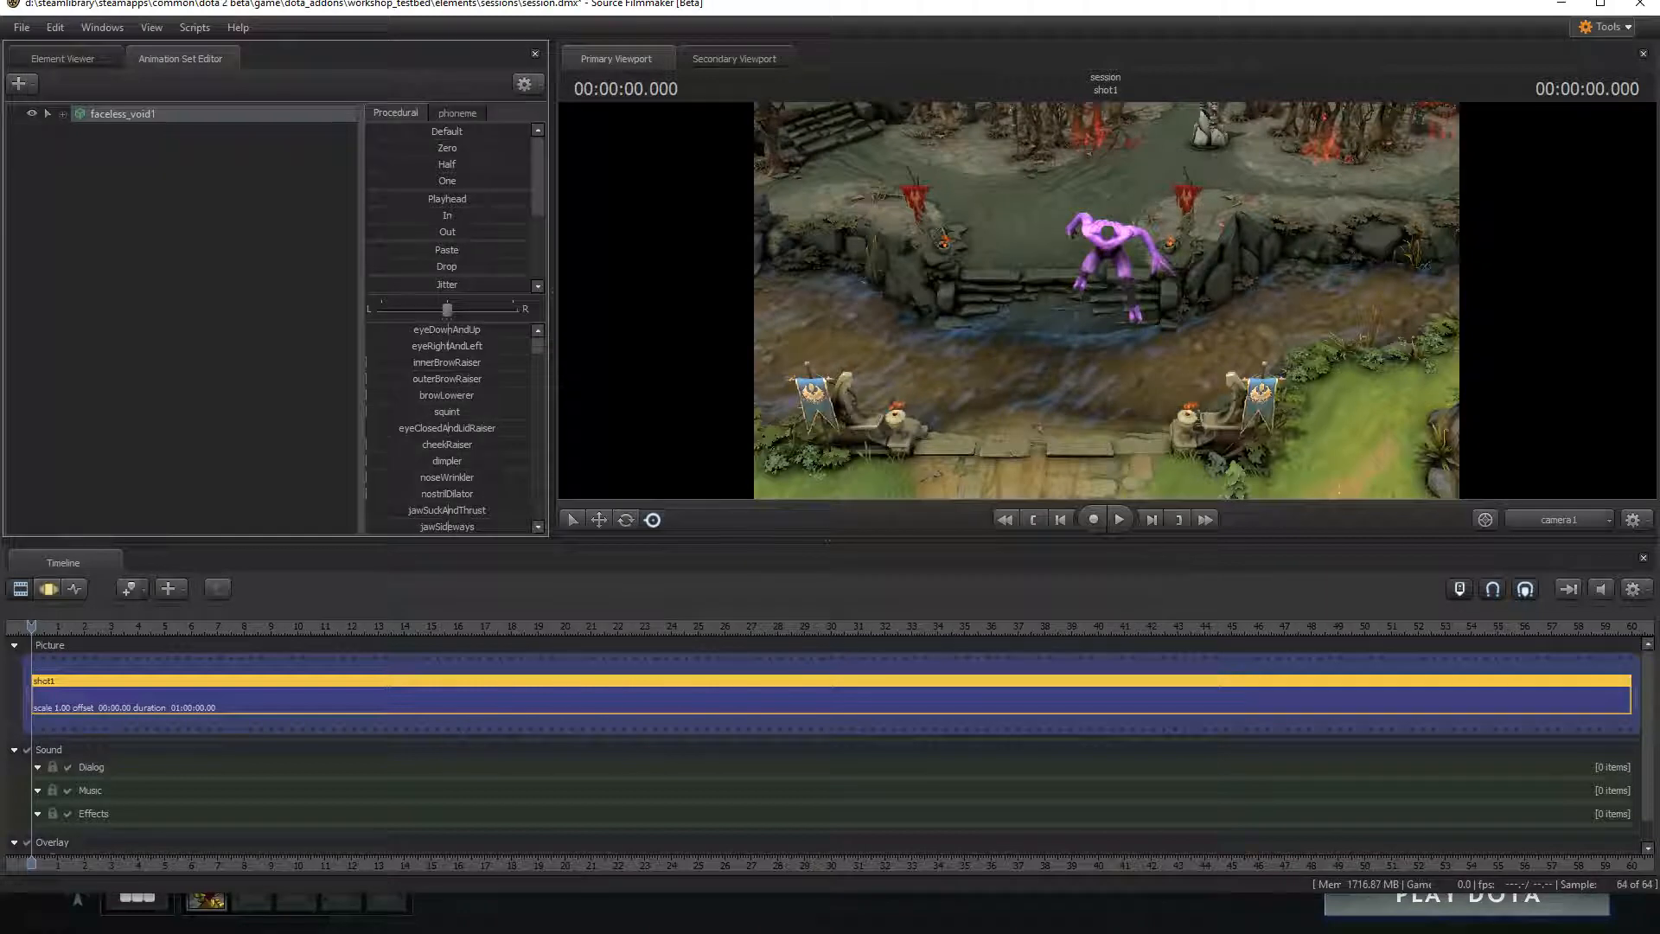
Step: Export the animation as 'idle' alongside bind.dmx
right_click(122, 113)
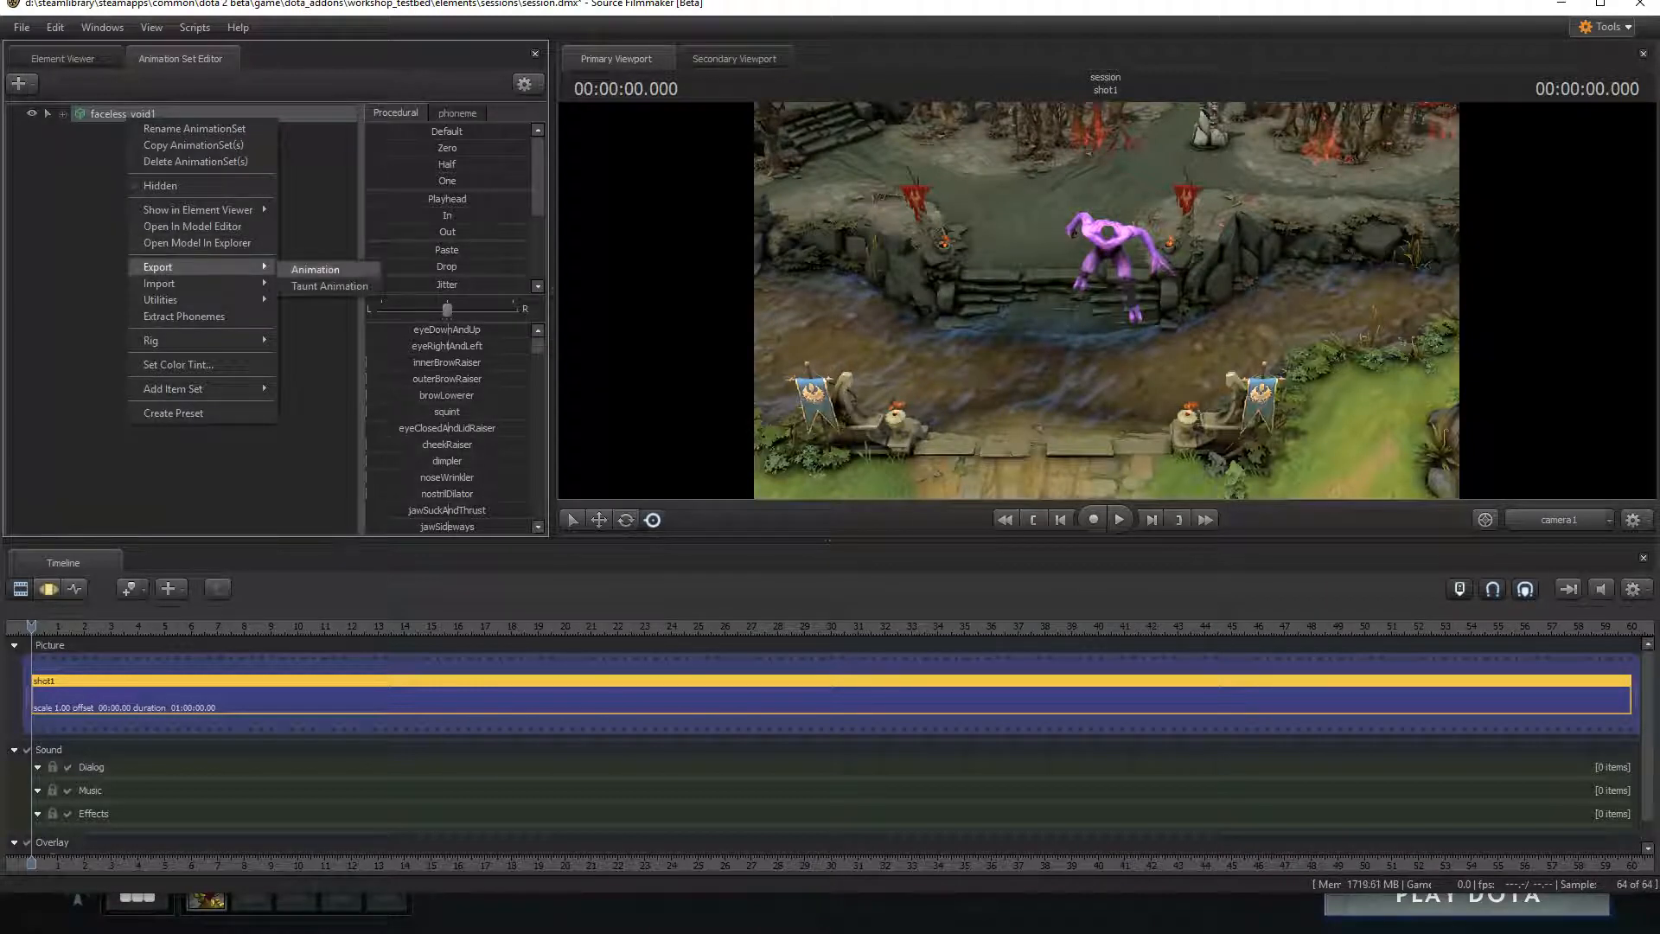
click(314, 269)
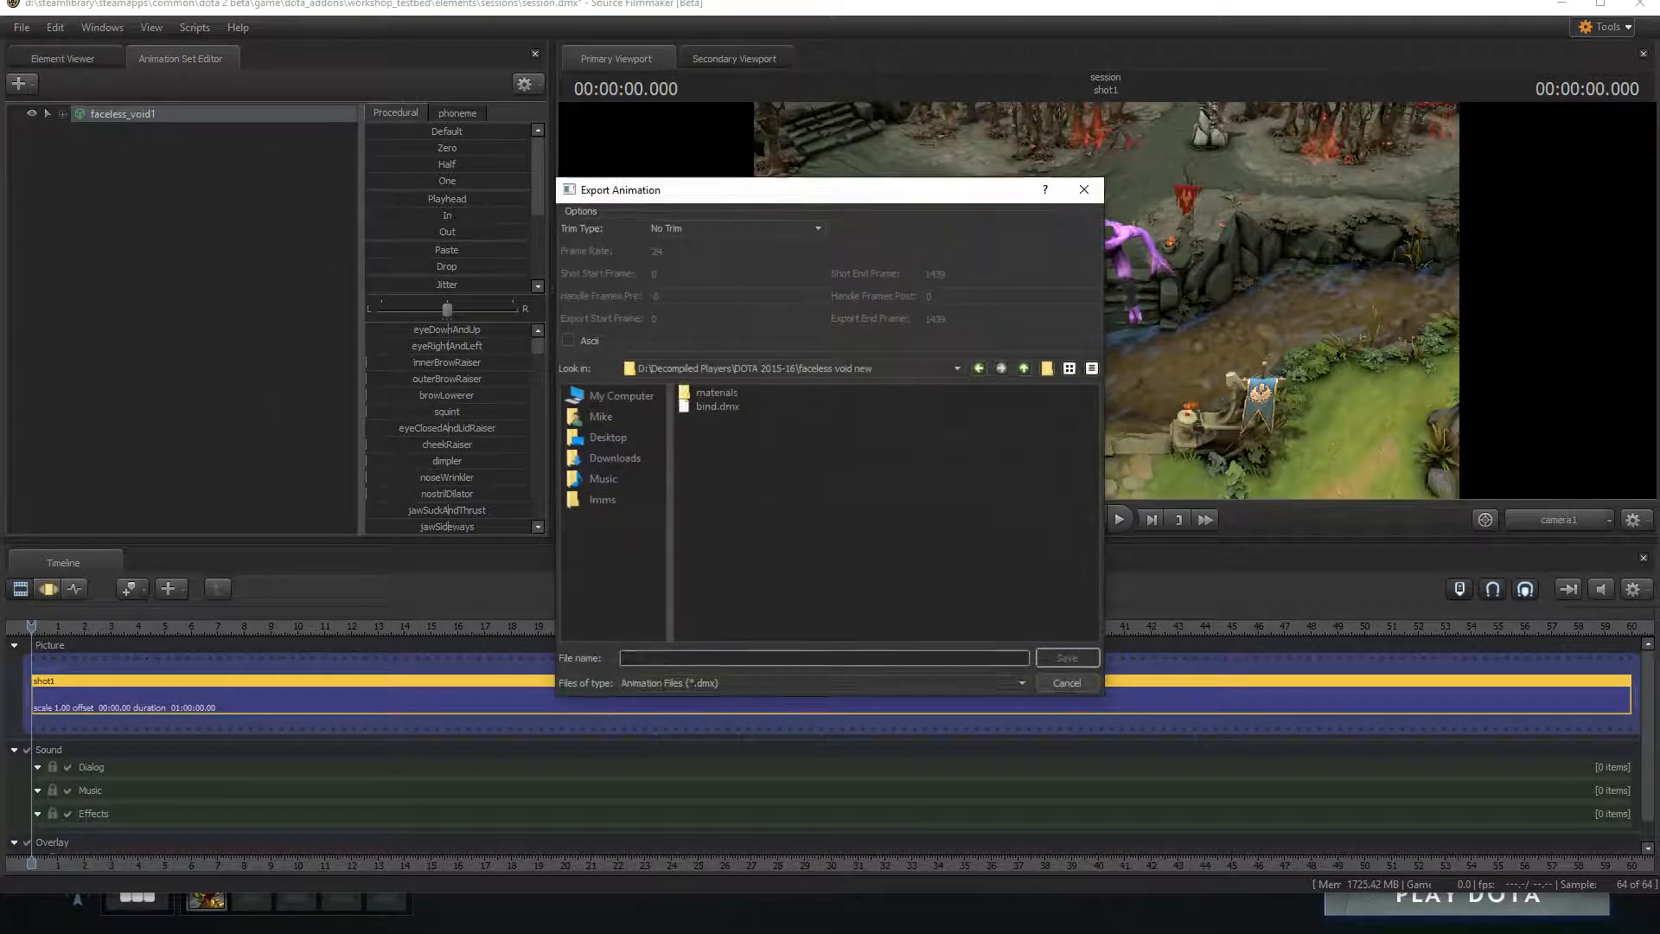
text(idle)
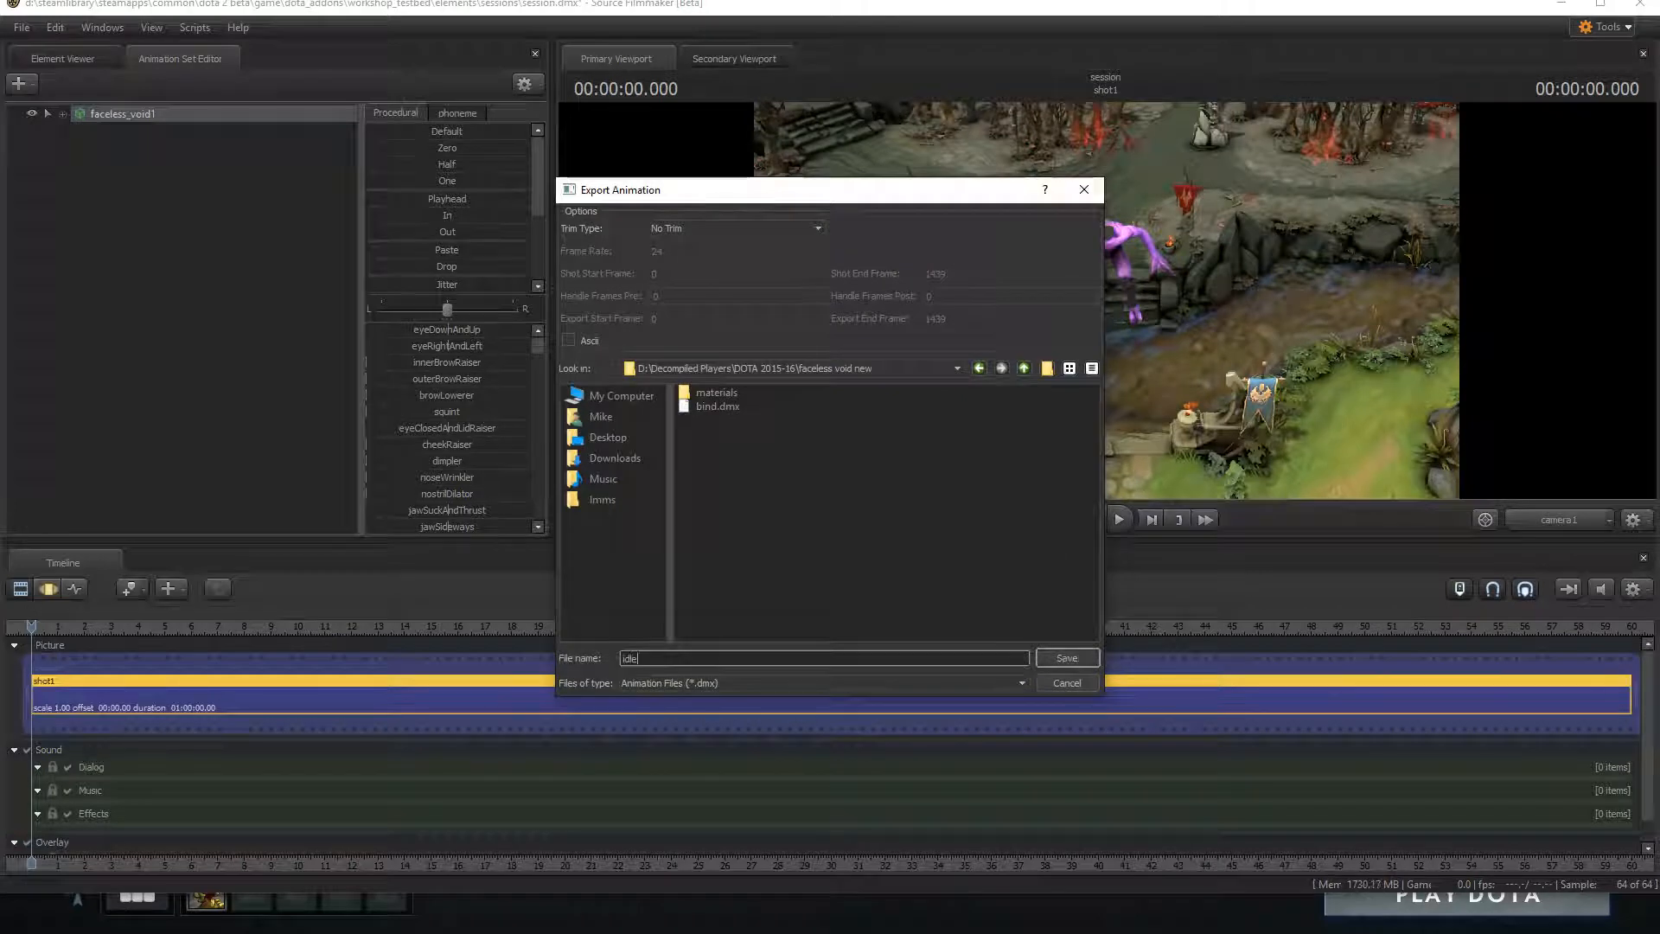
click(1065, 657)
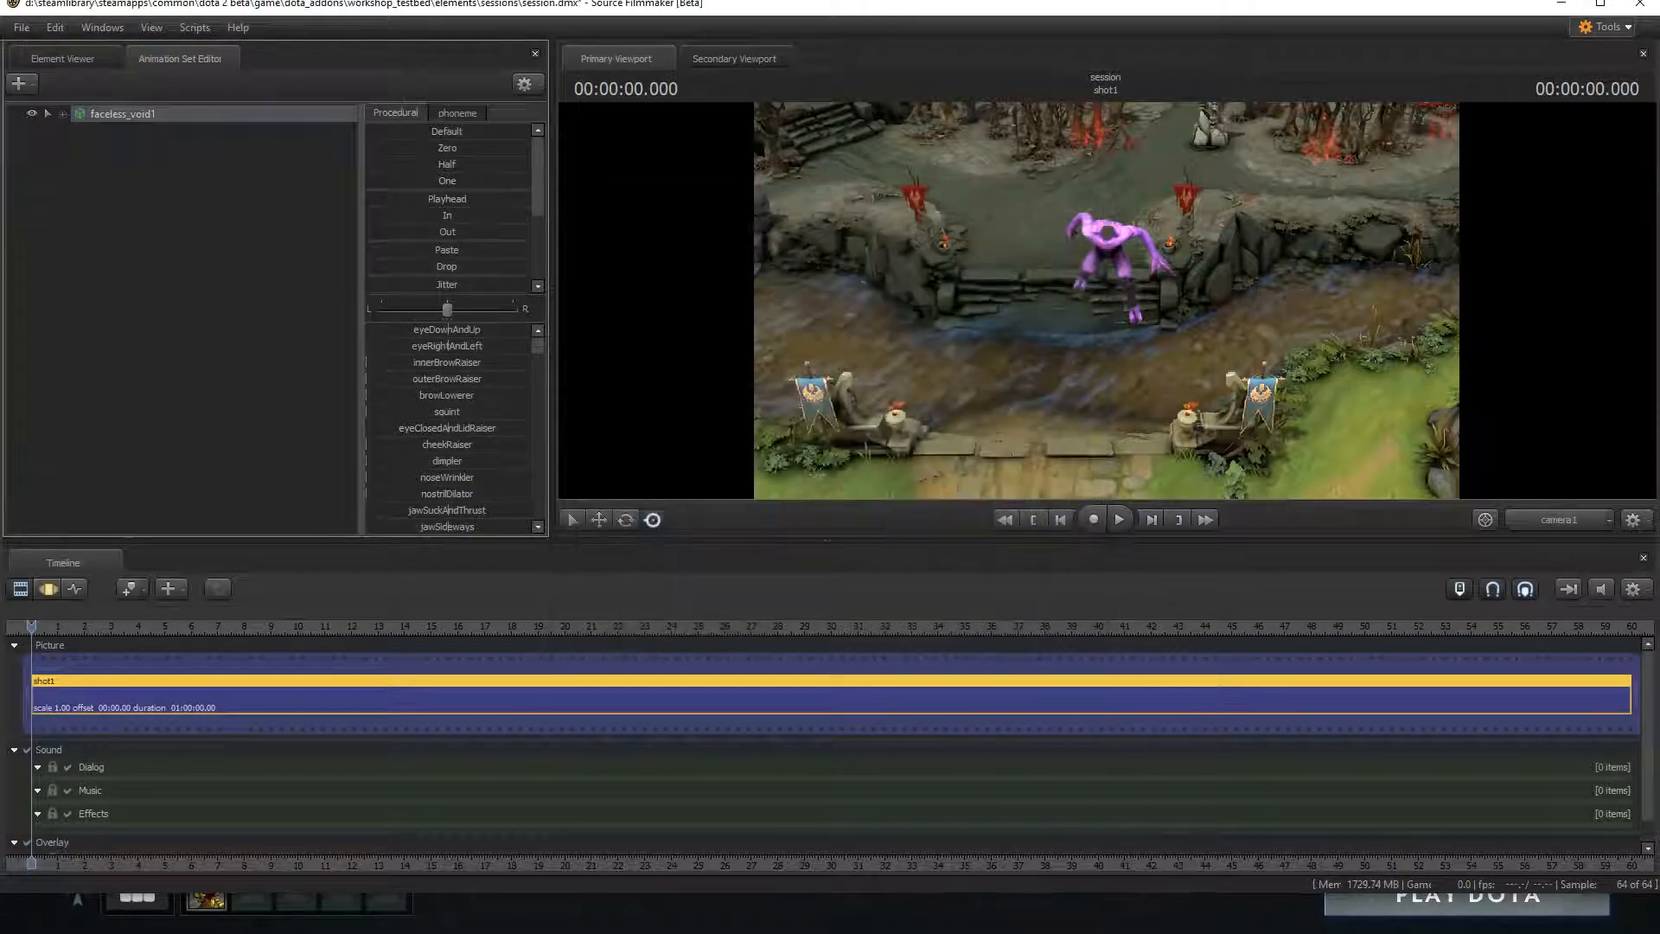
Step: Import and apply the run sequence to the faceless_void1 animation set
right_click(122, 113)
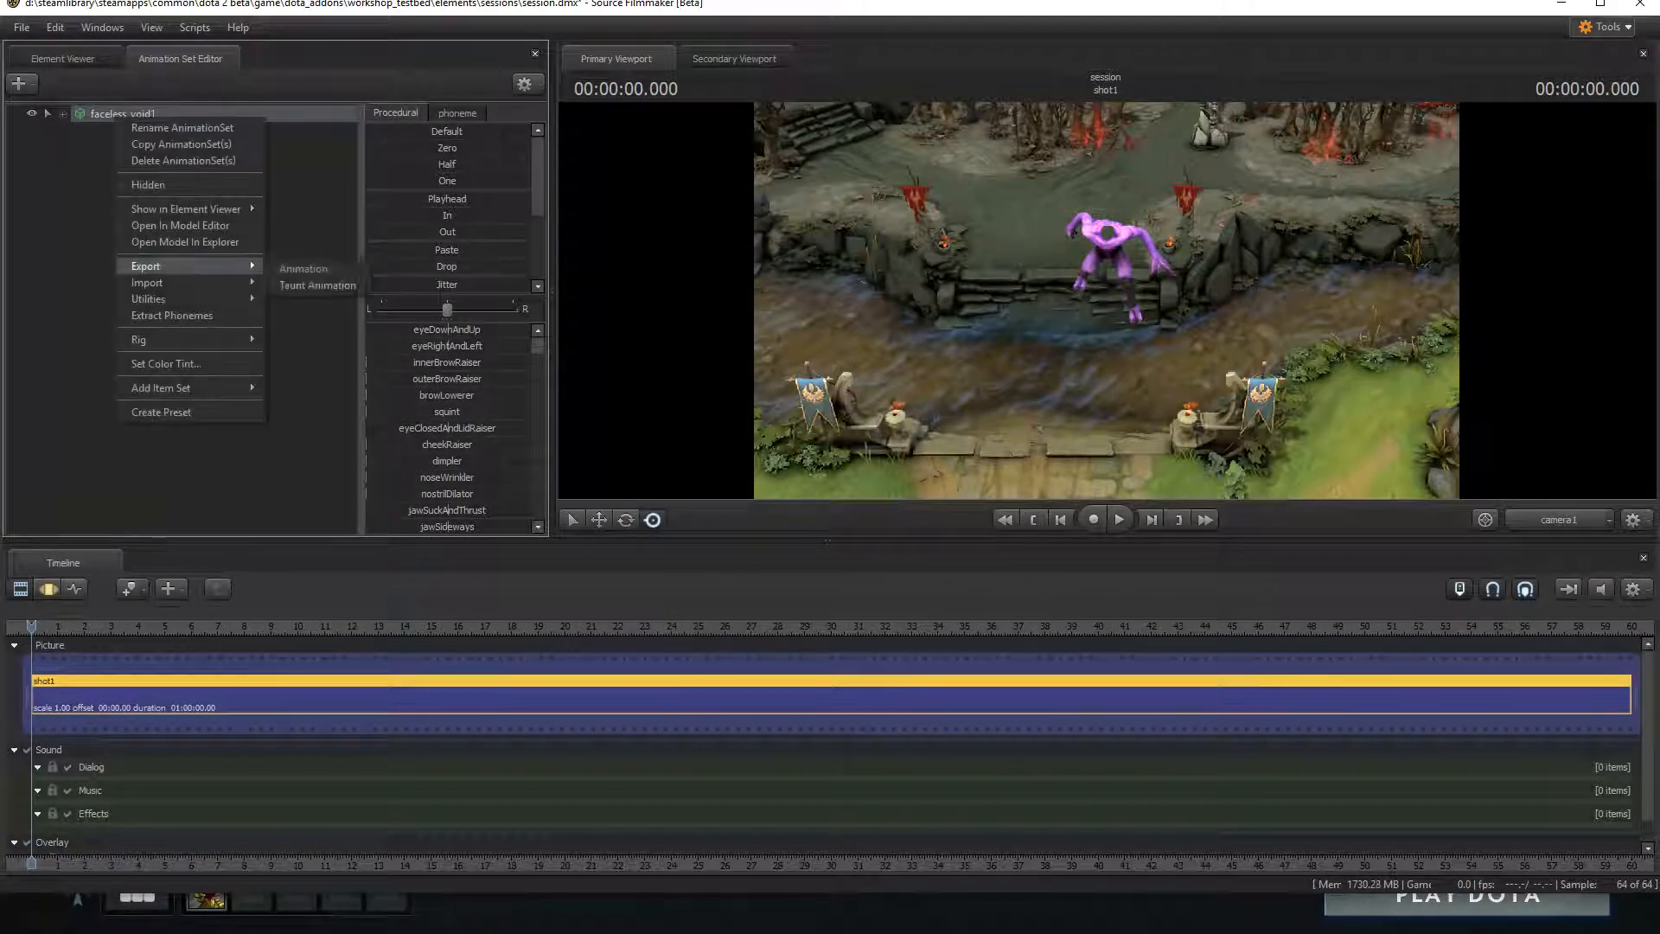
mouse_move(147, 282)
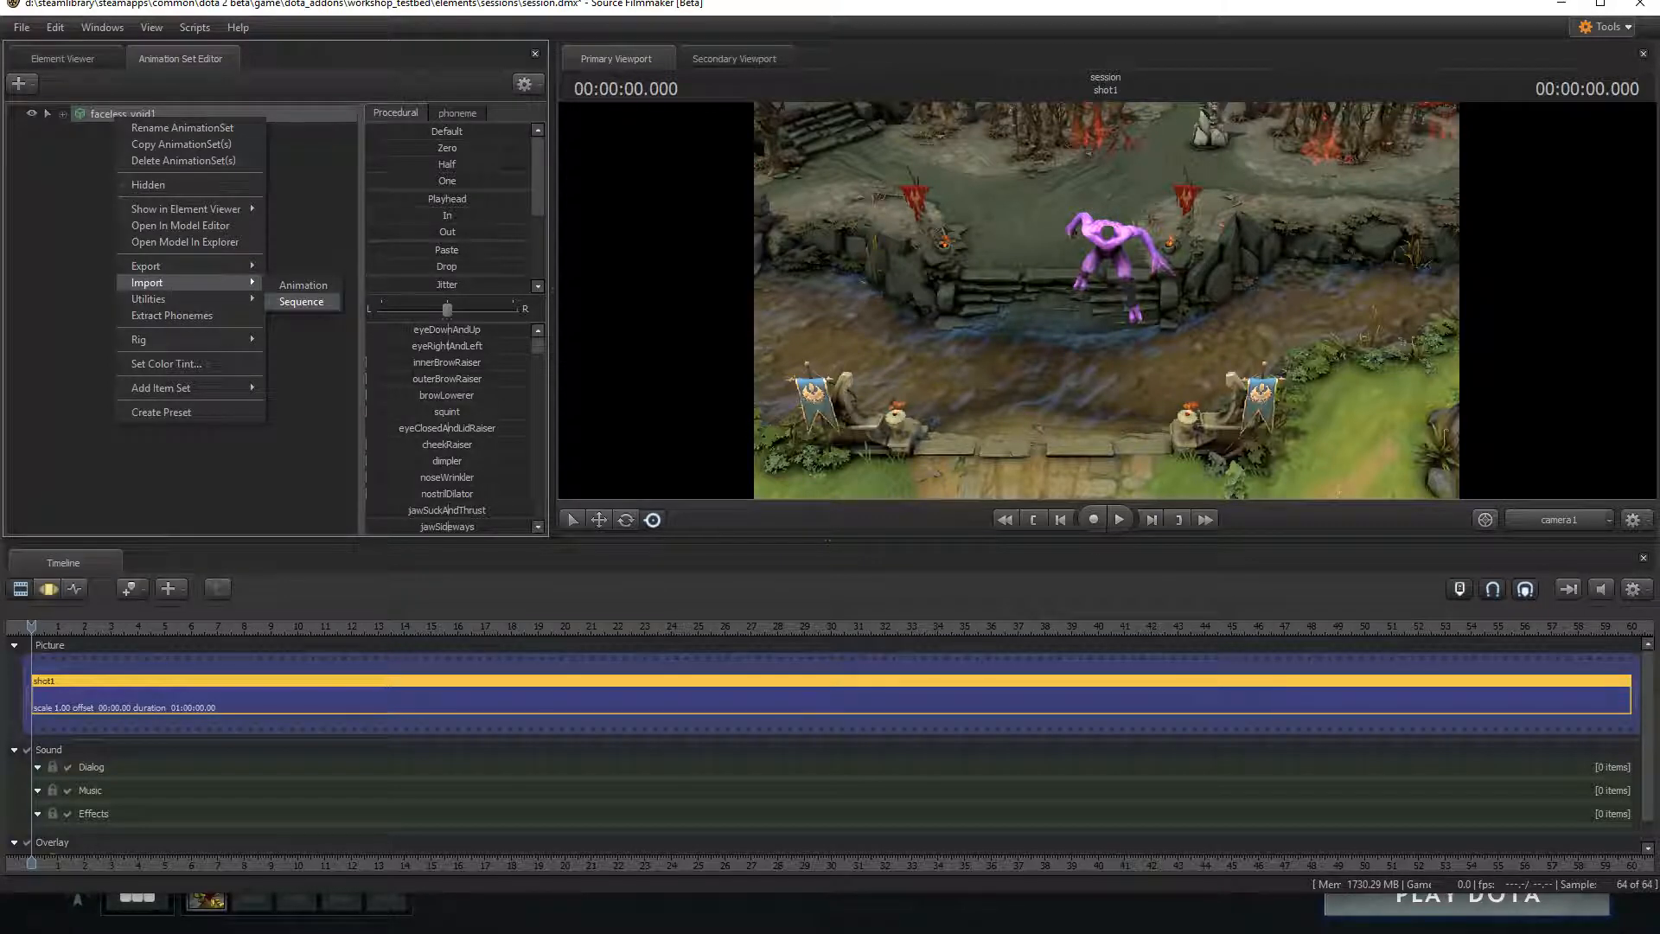
click(302, 301)
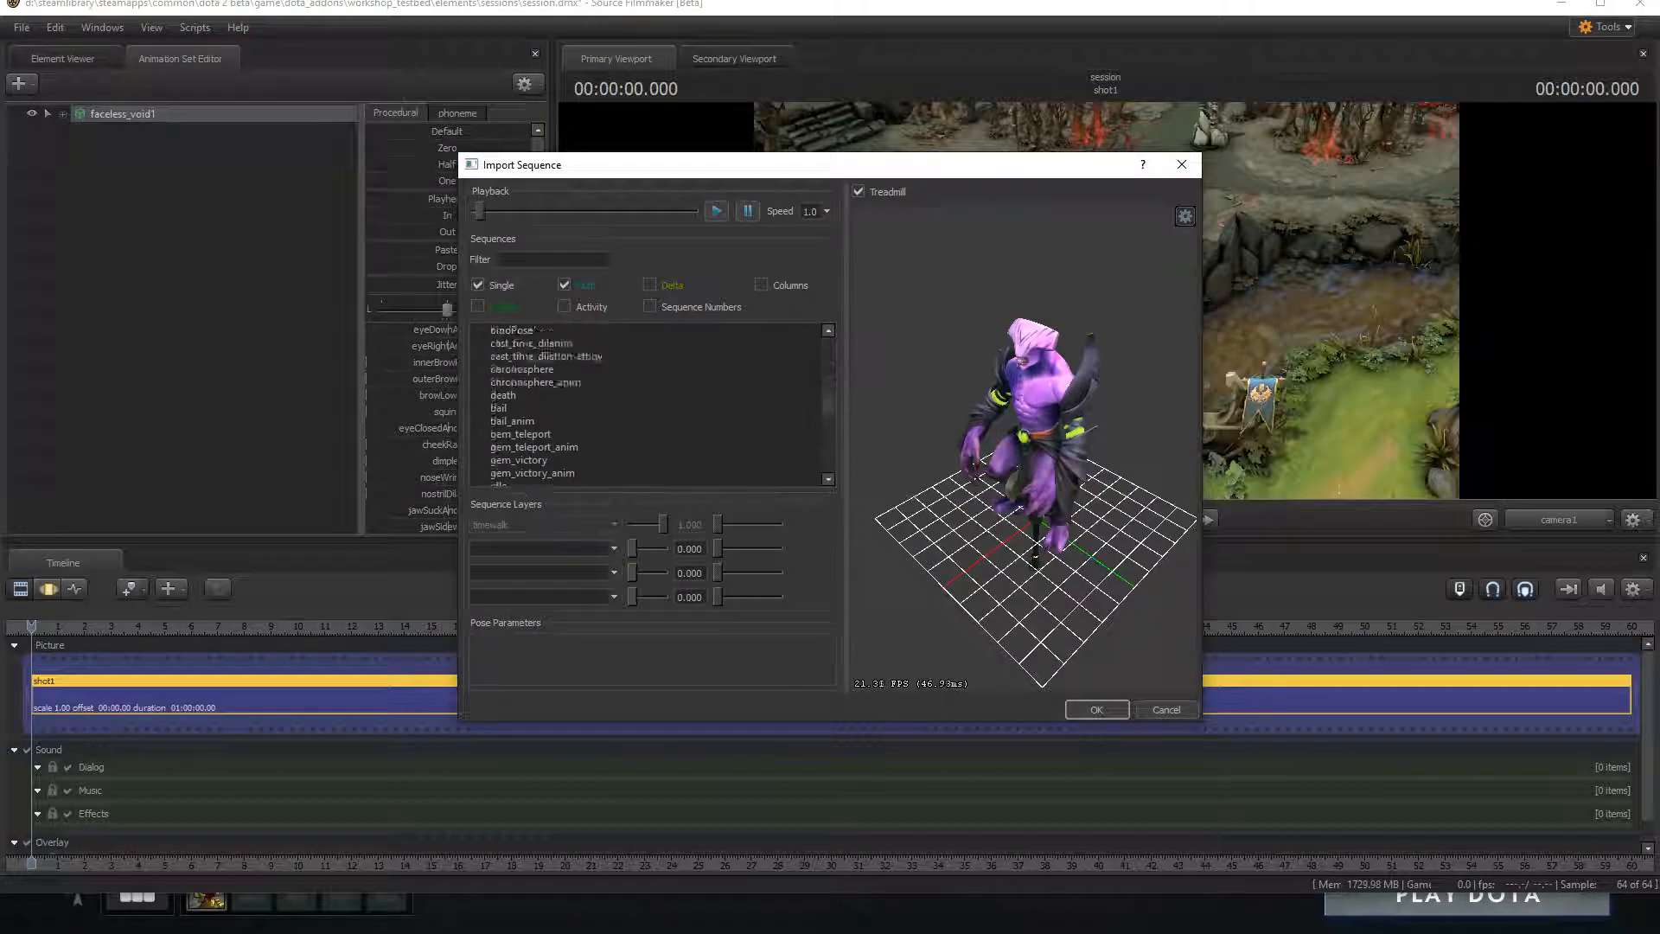
click(498, 395)
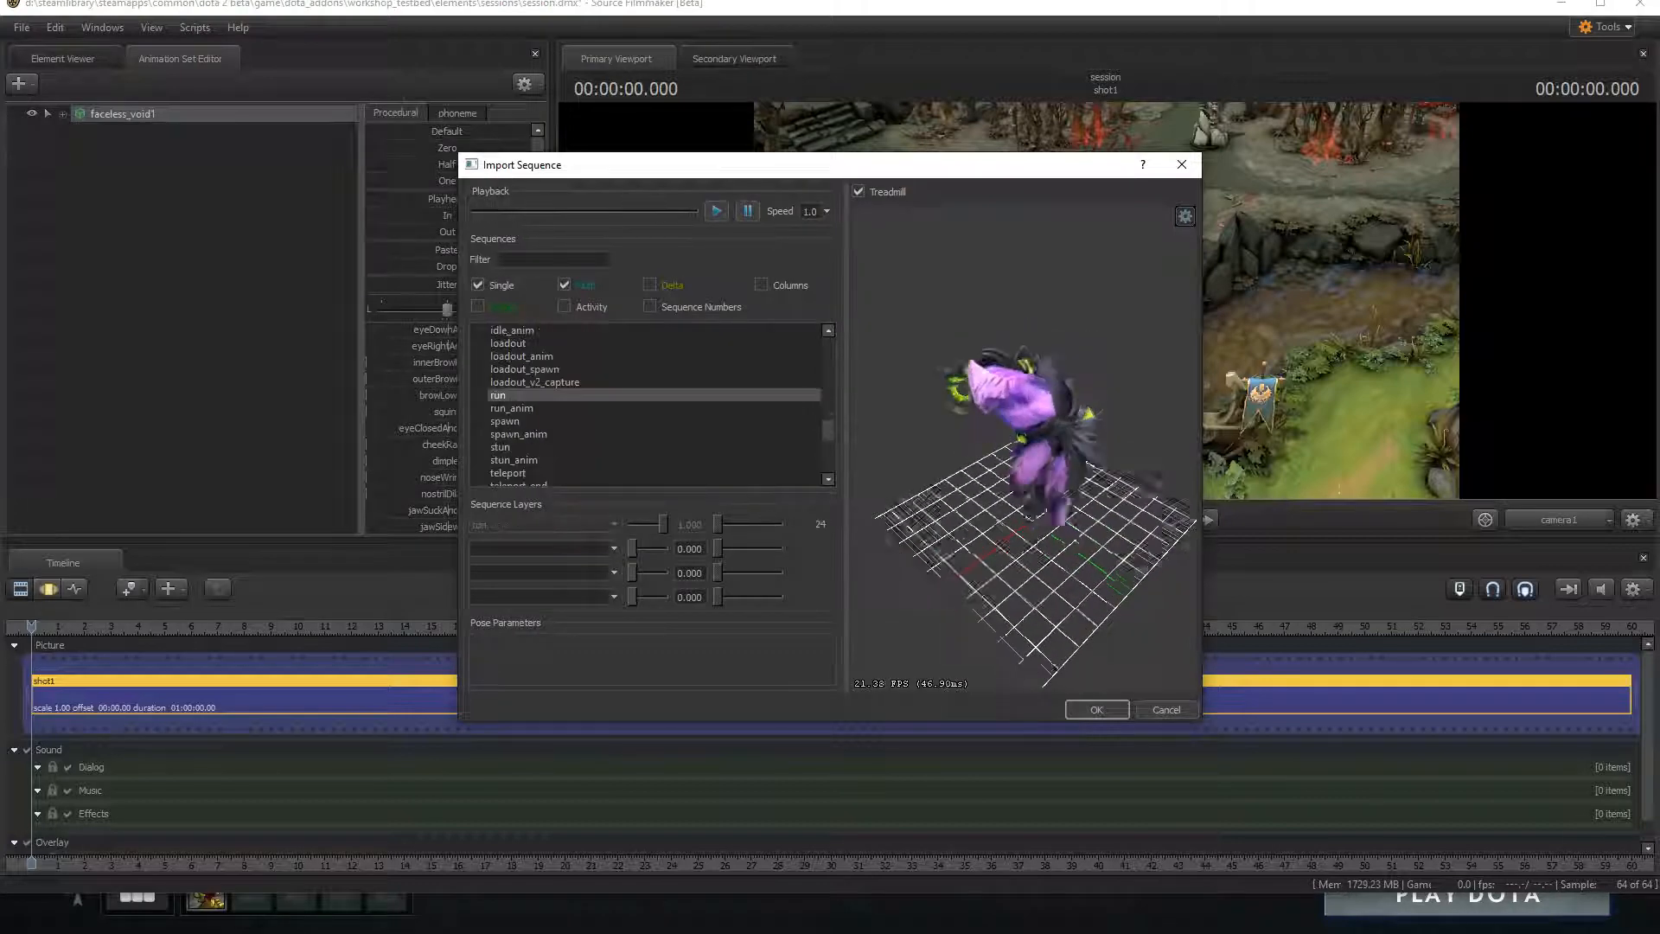
click(513, 407)
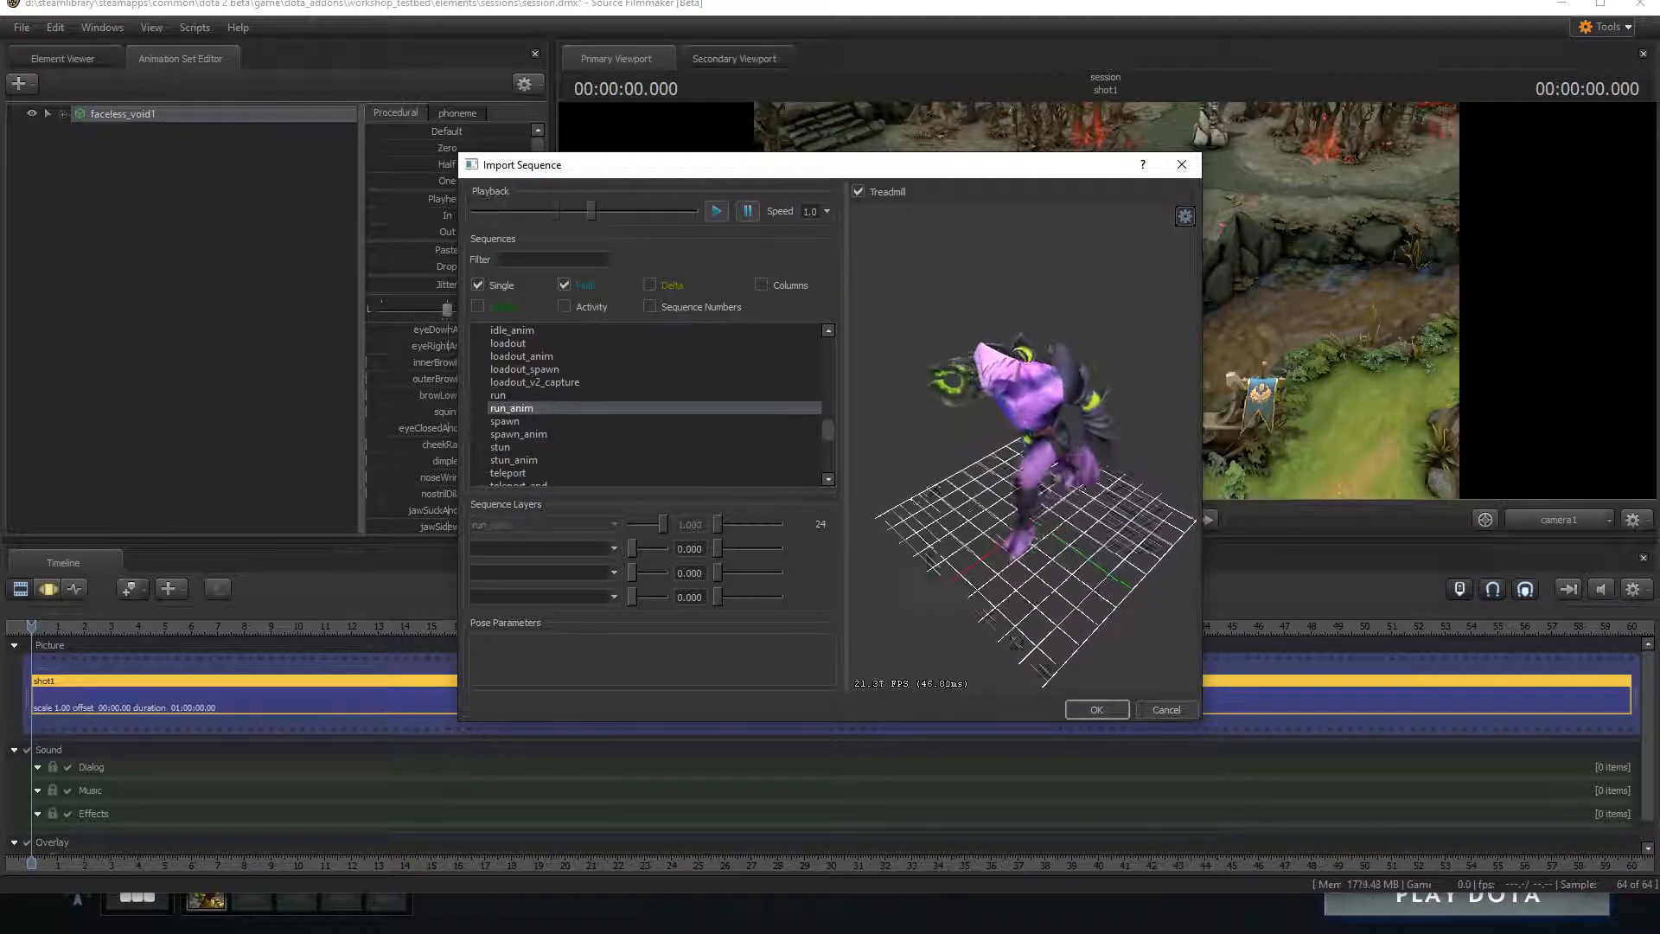
click(498, 395)
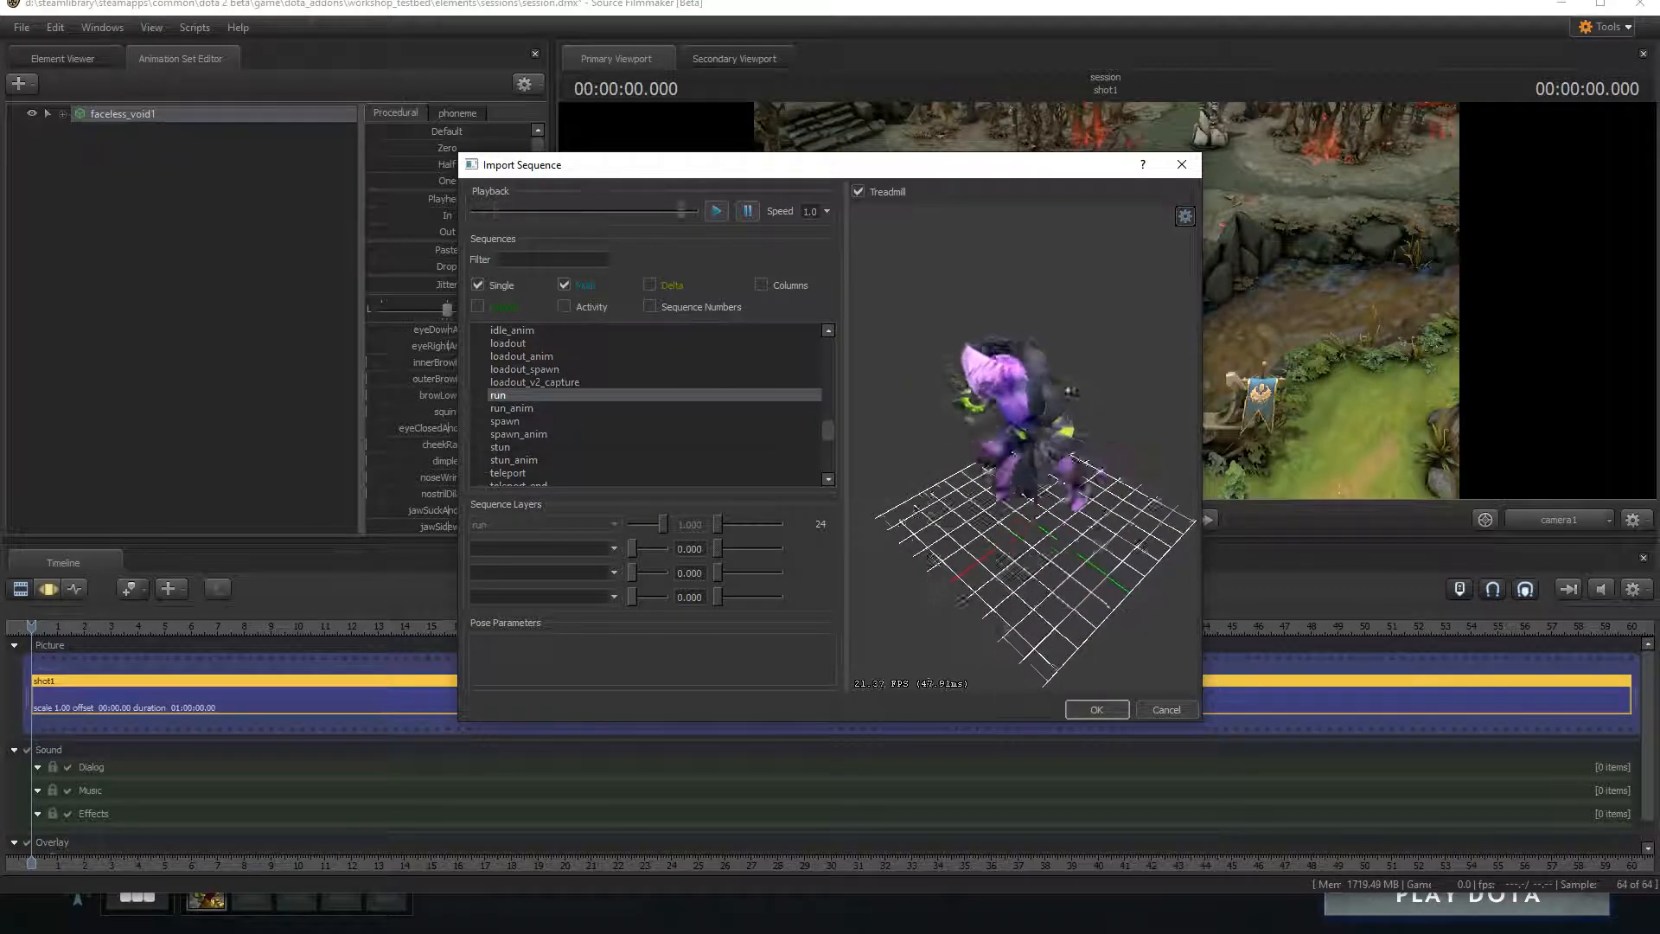
click(1095, 709)
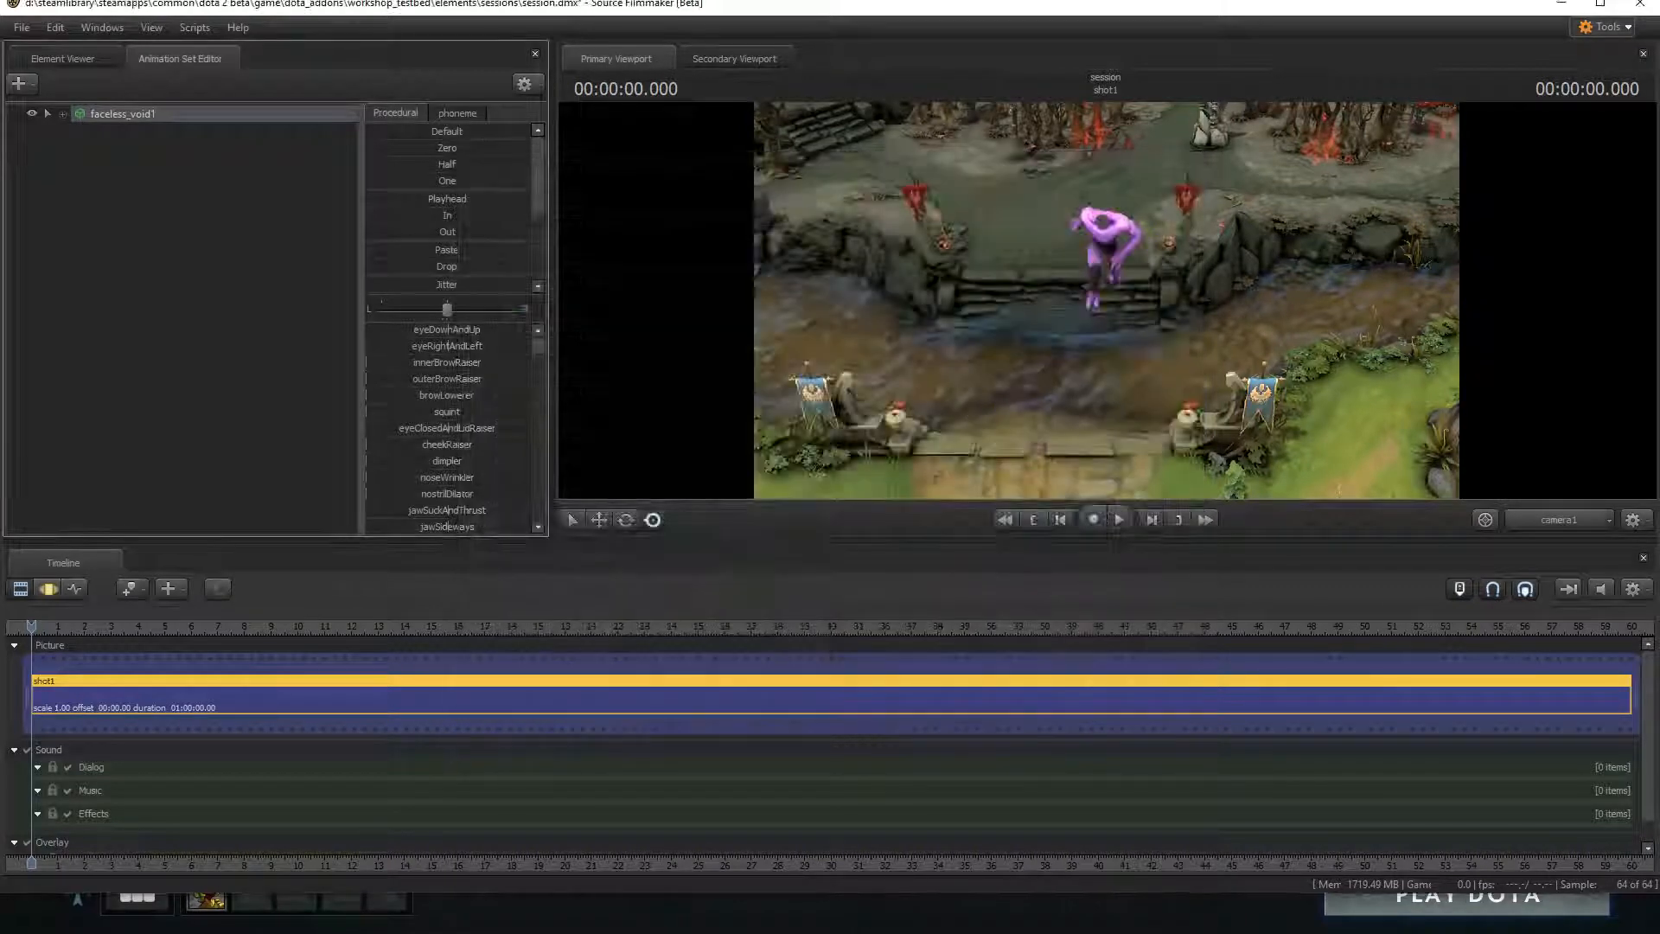
Step: Export the faceless_void1 set's animation as a file named 'run'
right_click(122, 114)
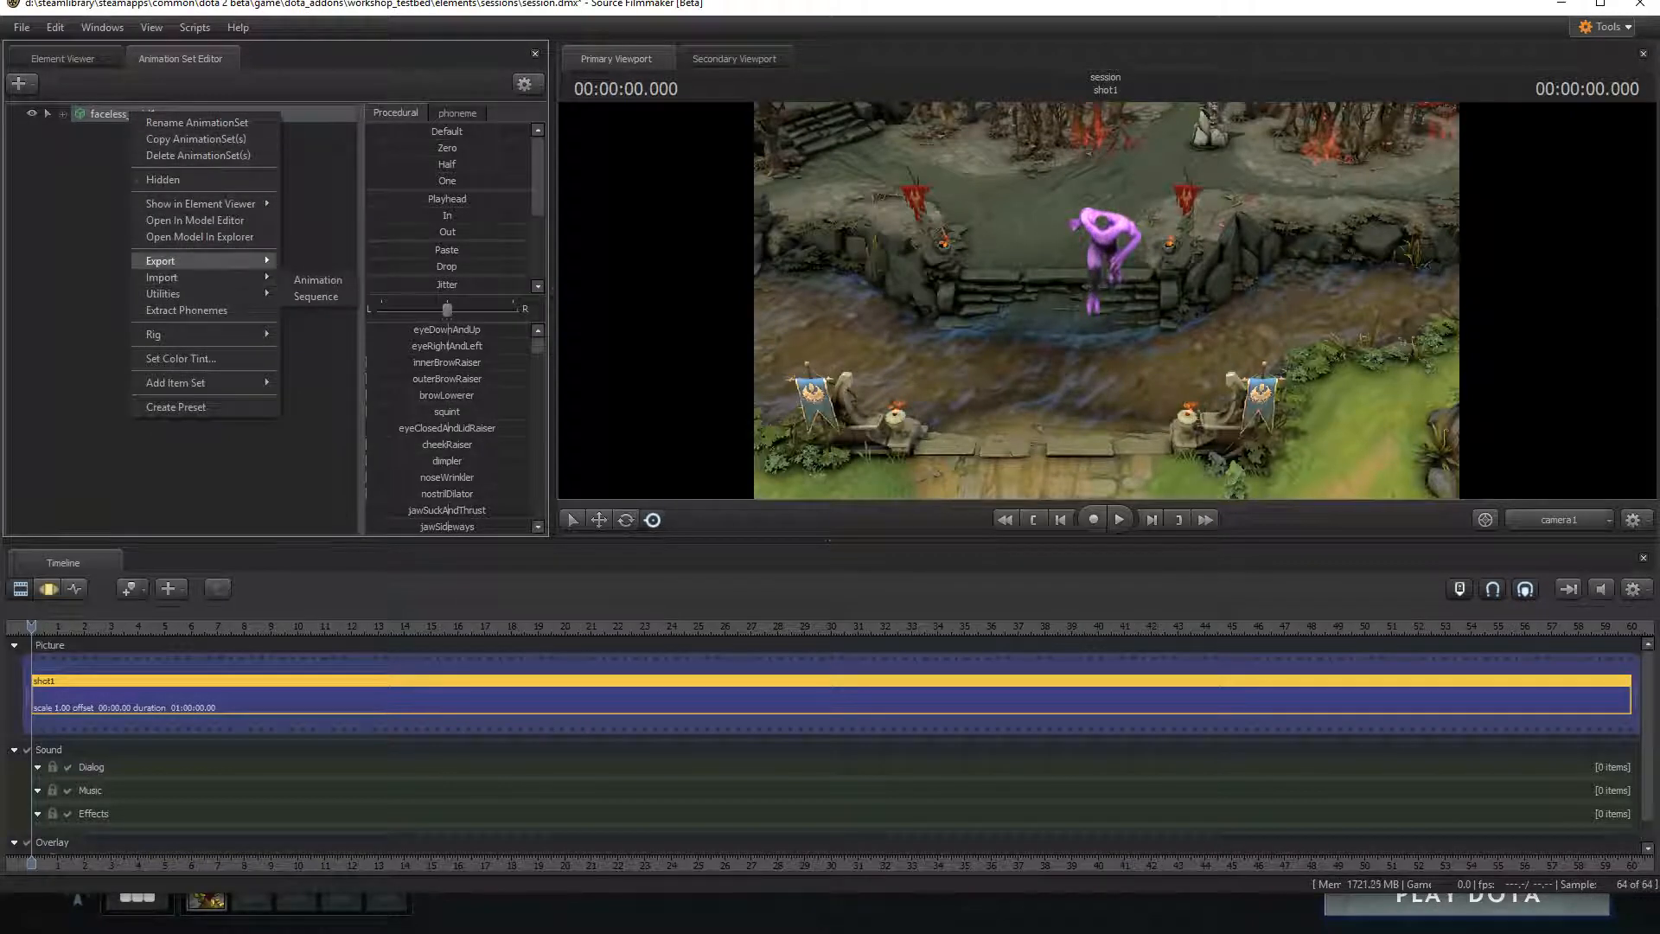
click(317, 279)
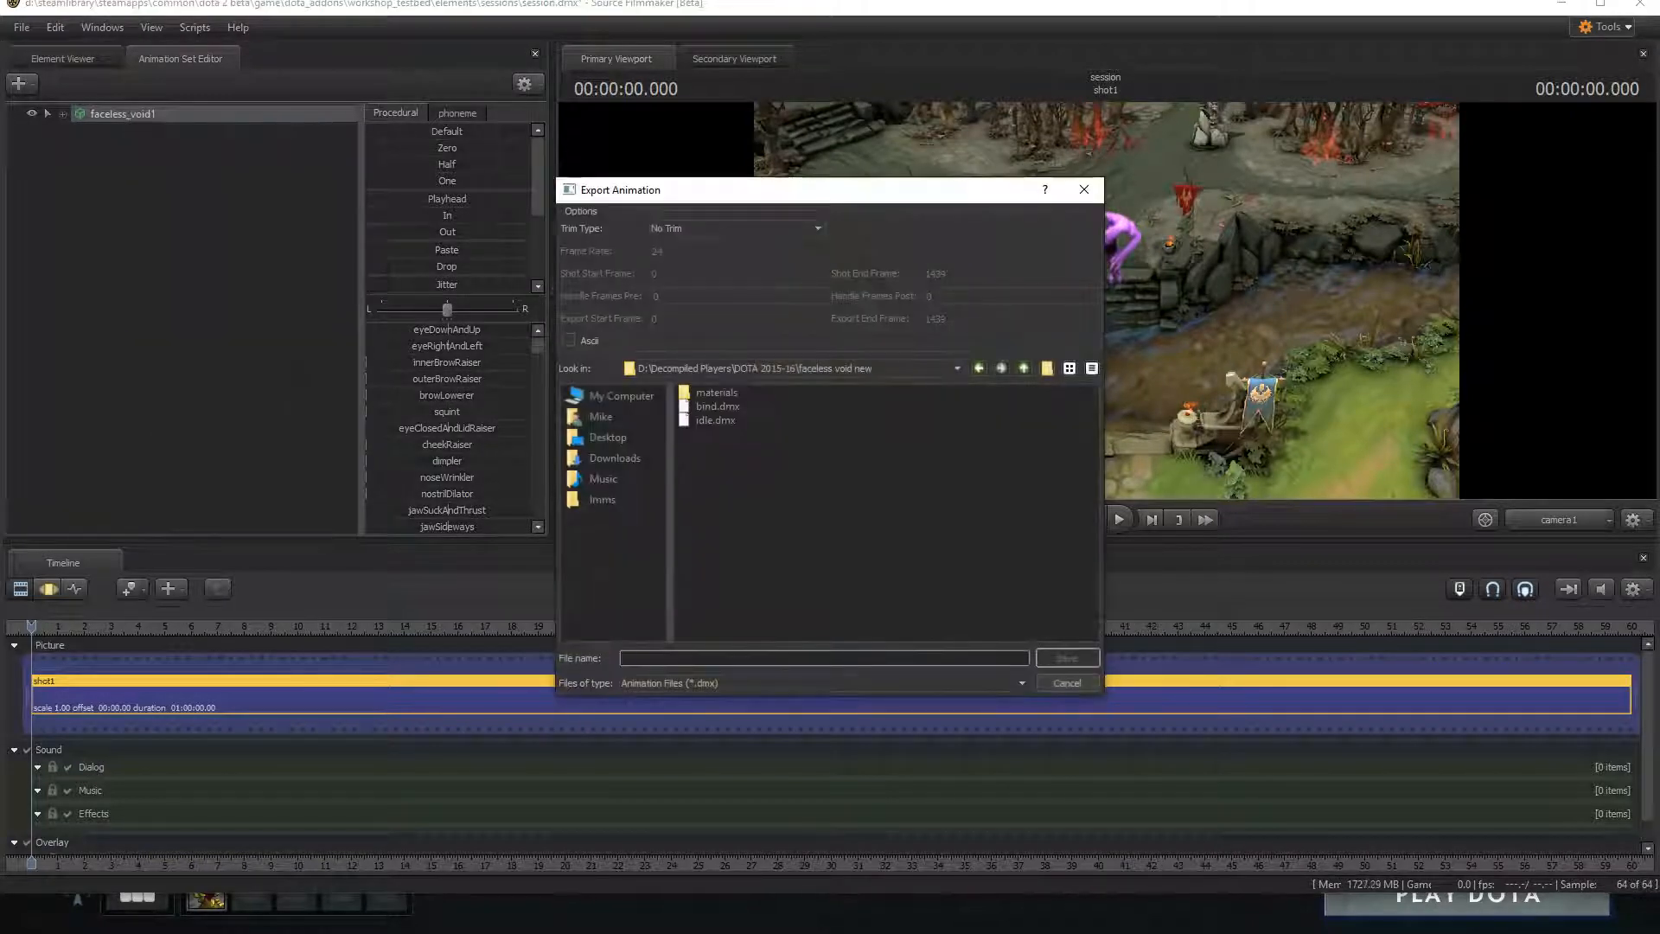
text(run)
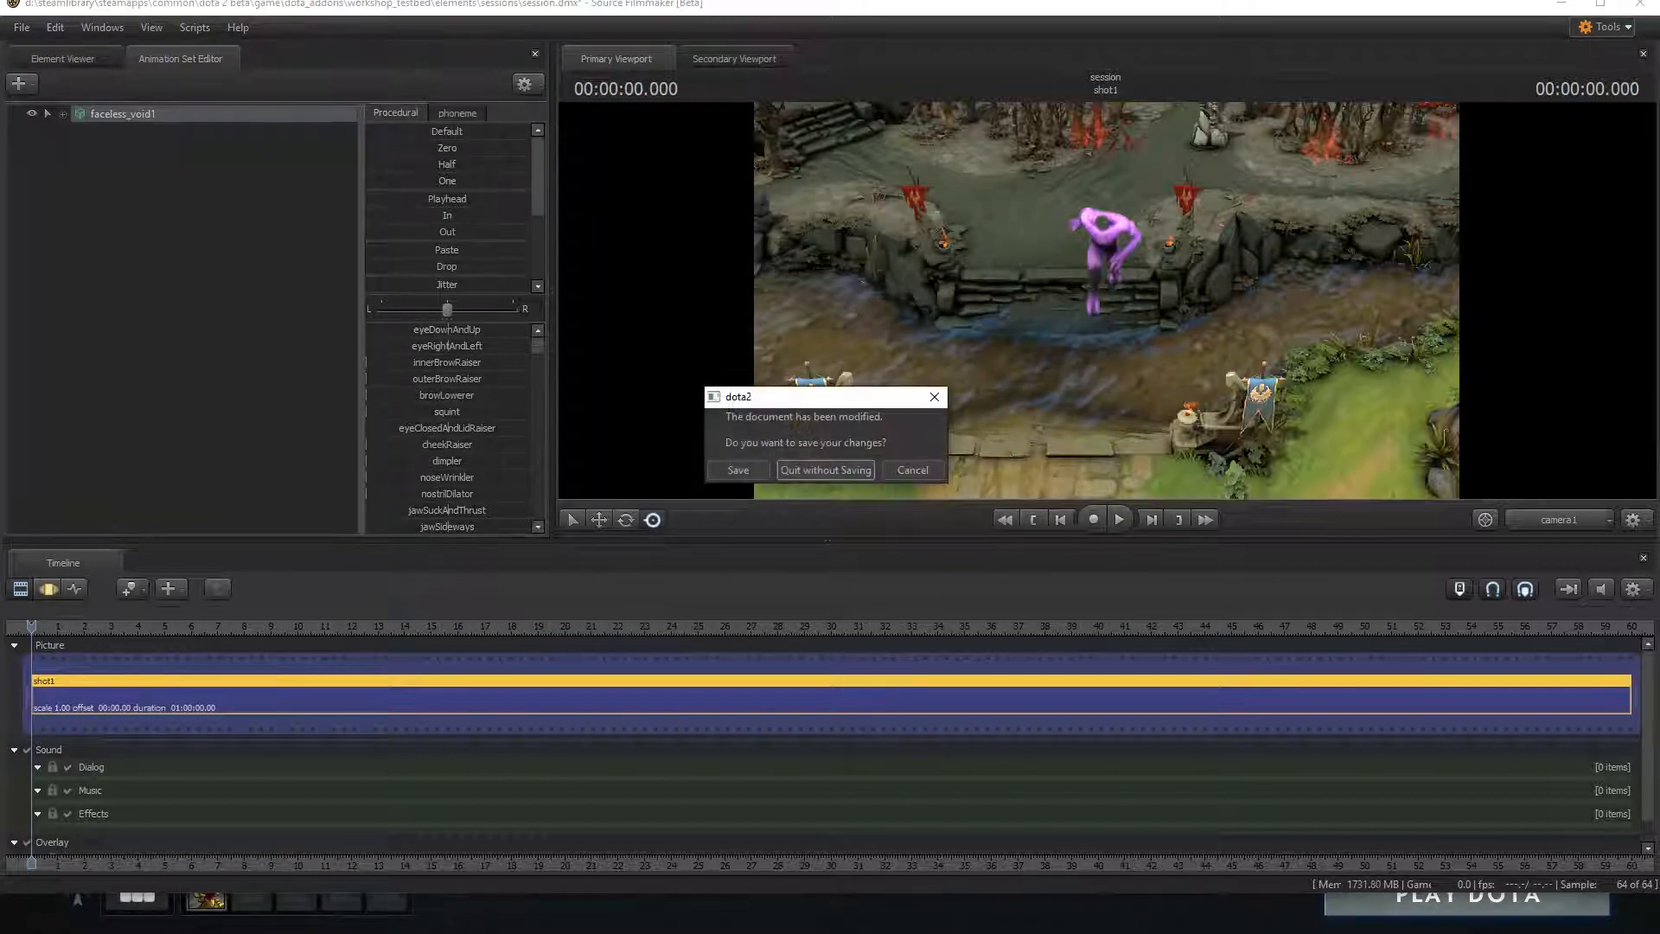
Step: Quit Source Filmmaker without saving, then import bind.dmx into Blender via the Source Engine importer
click(825, 470)
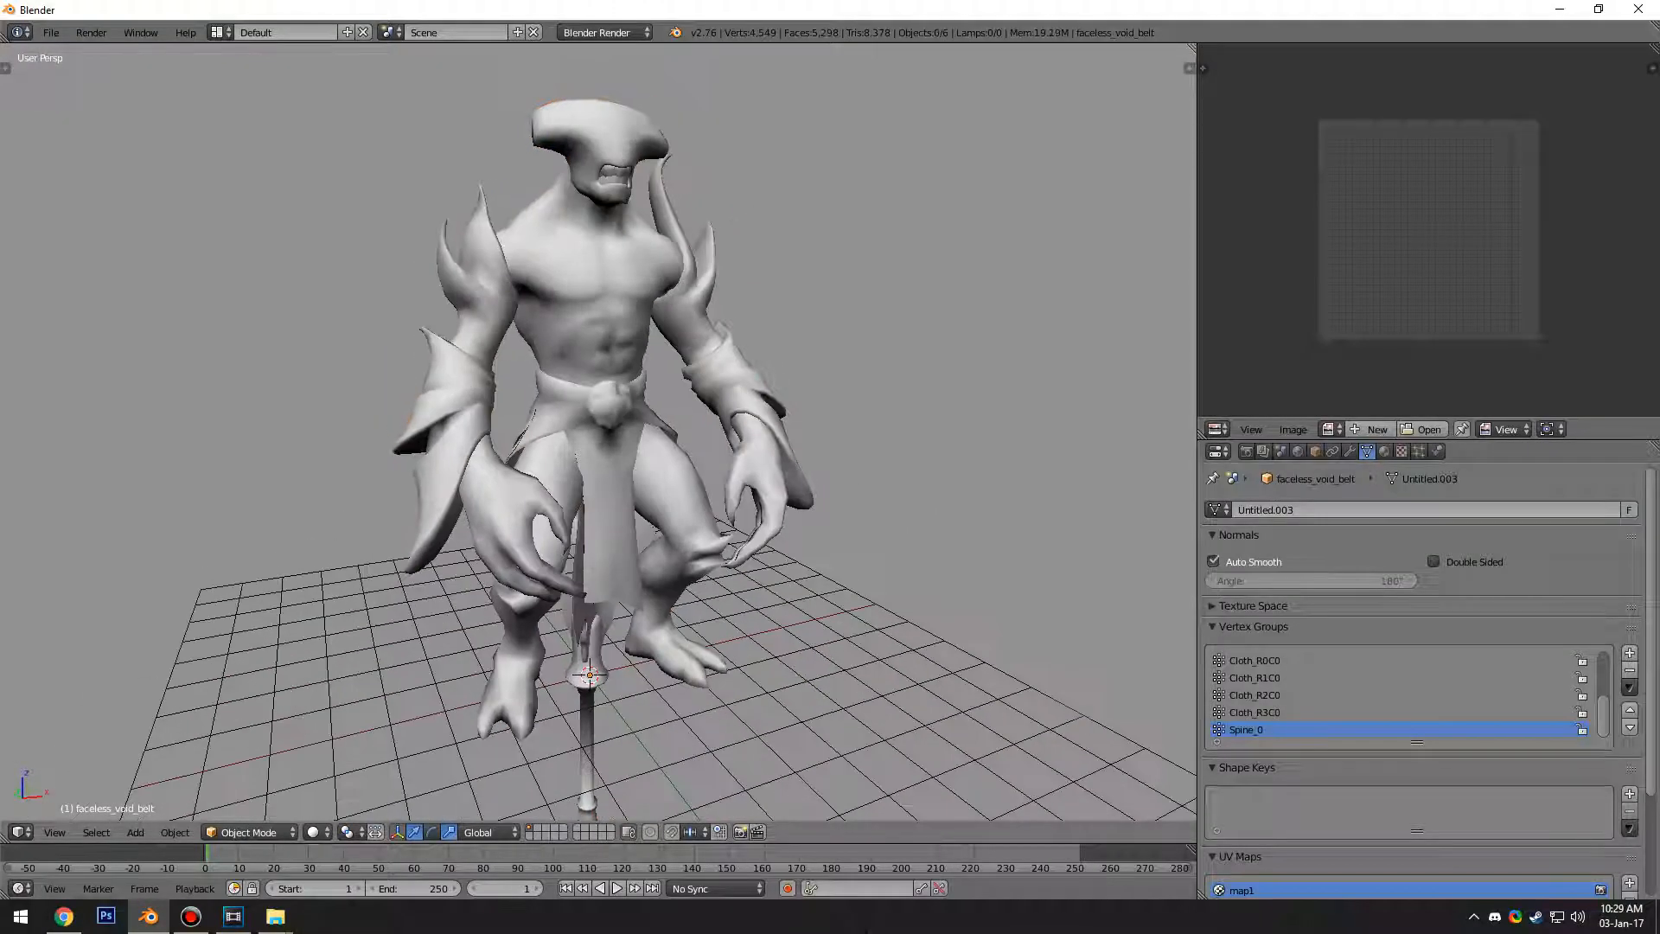
click(50, 32)
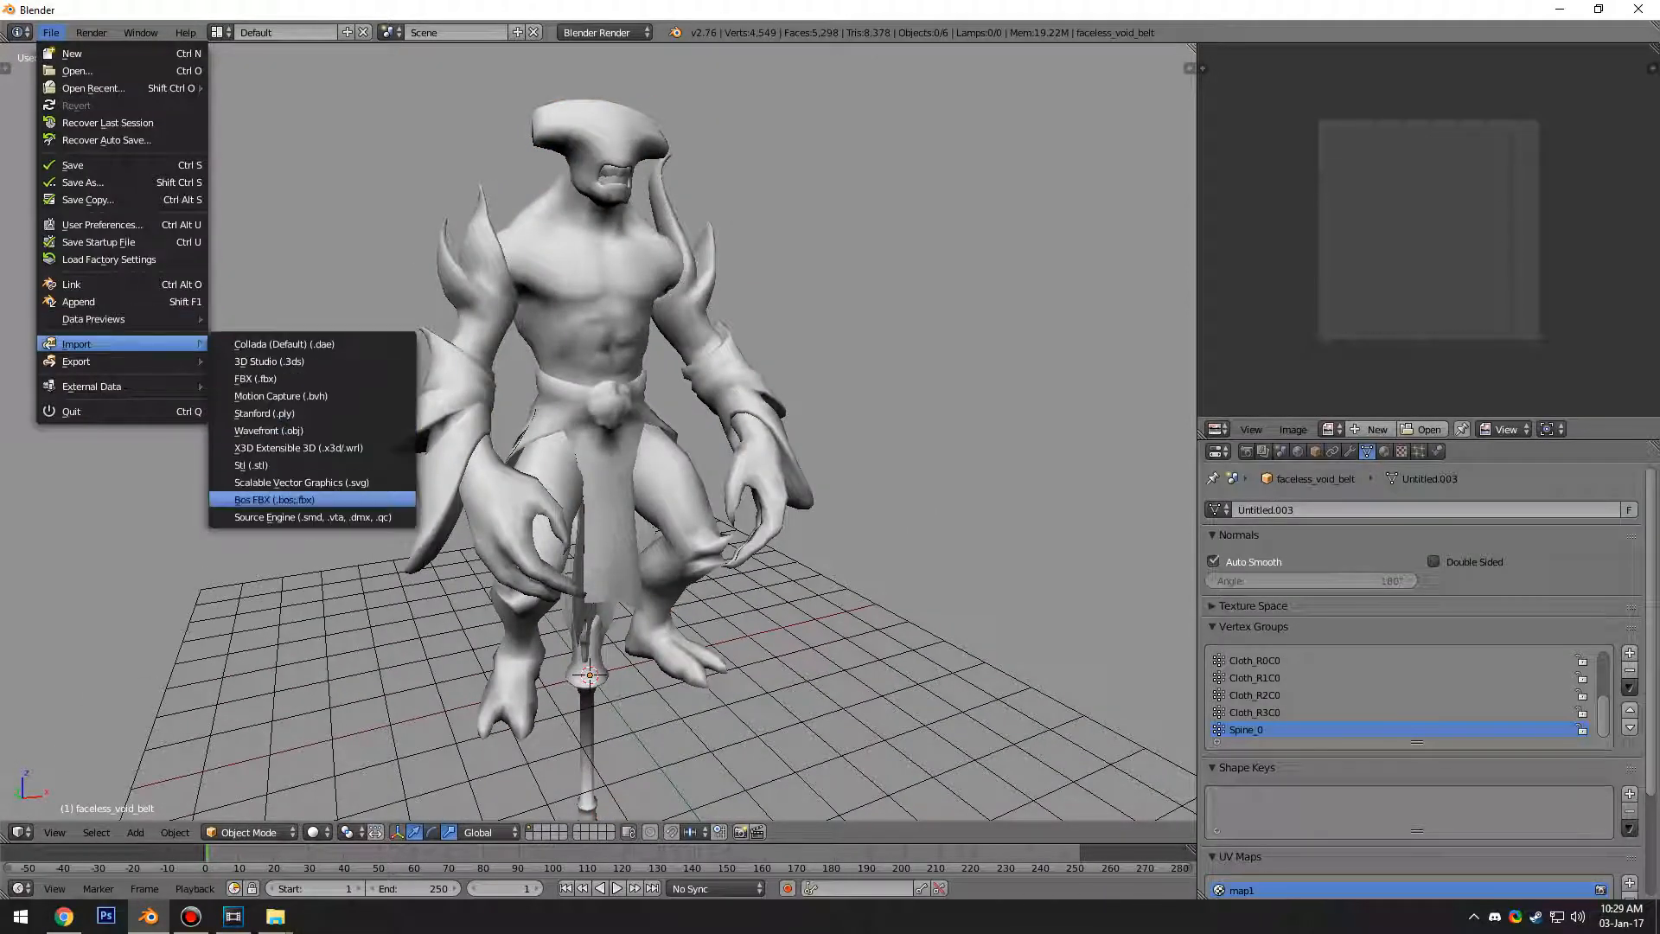
click(313, 517)
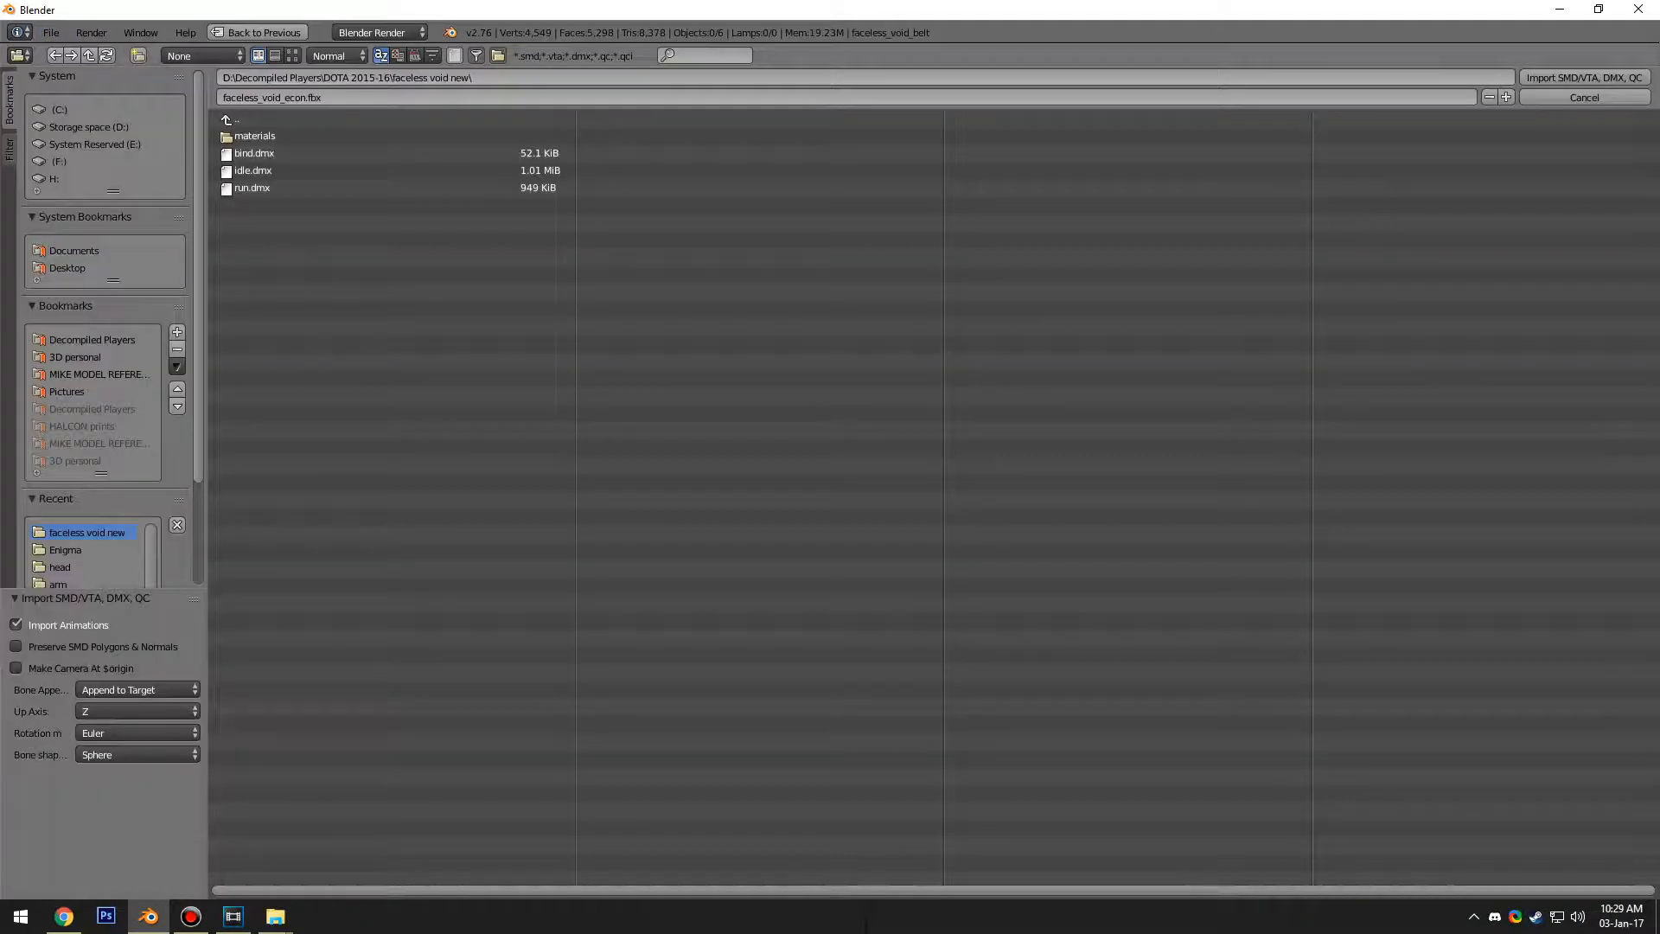
click(254, 152)
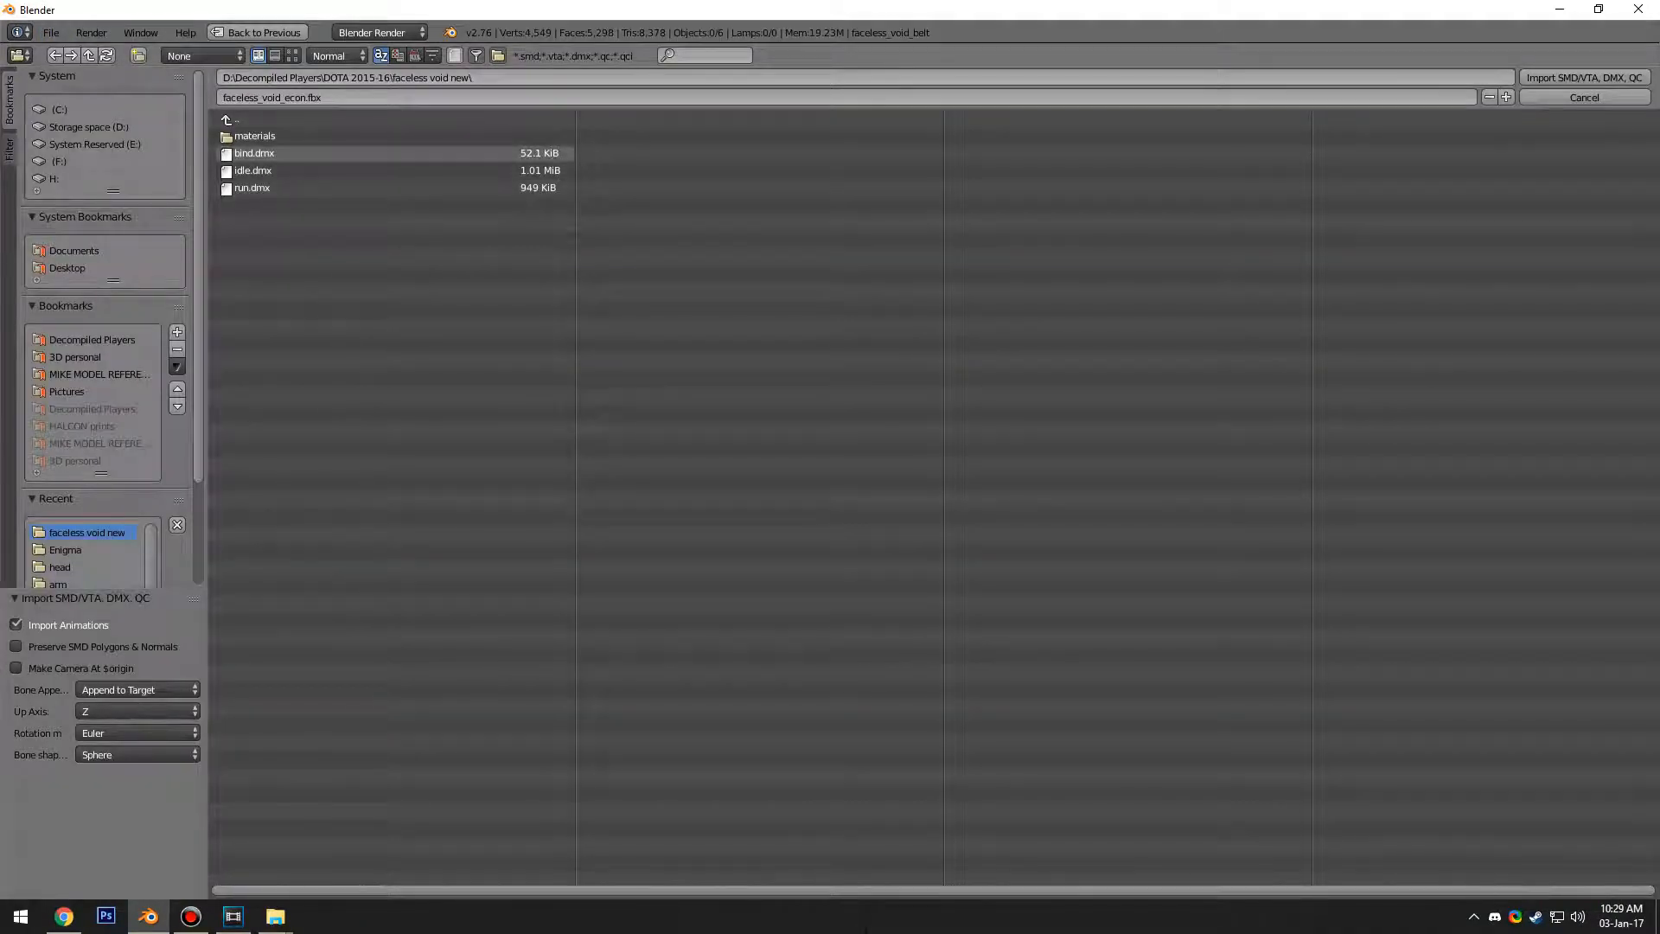
click(254, 152)
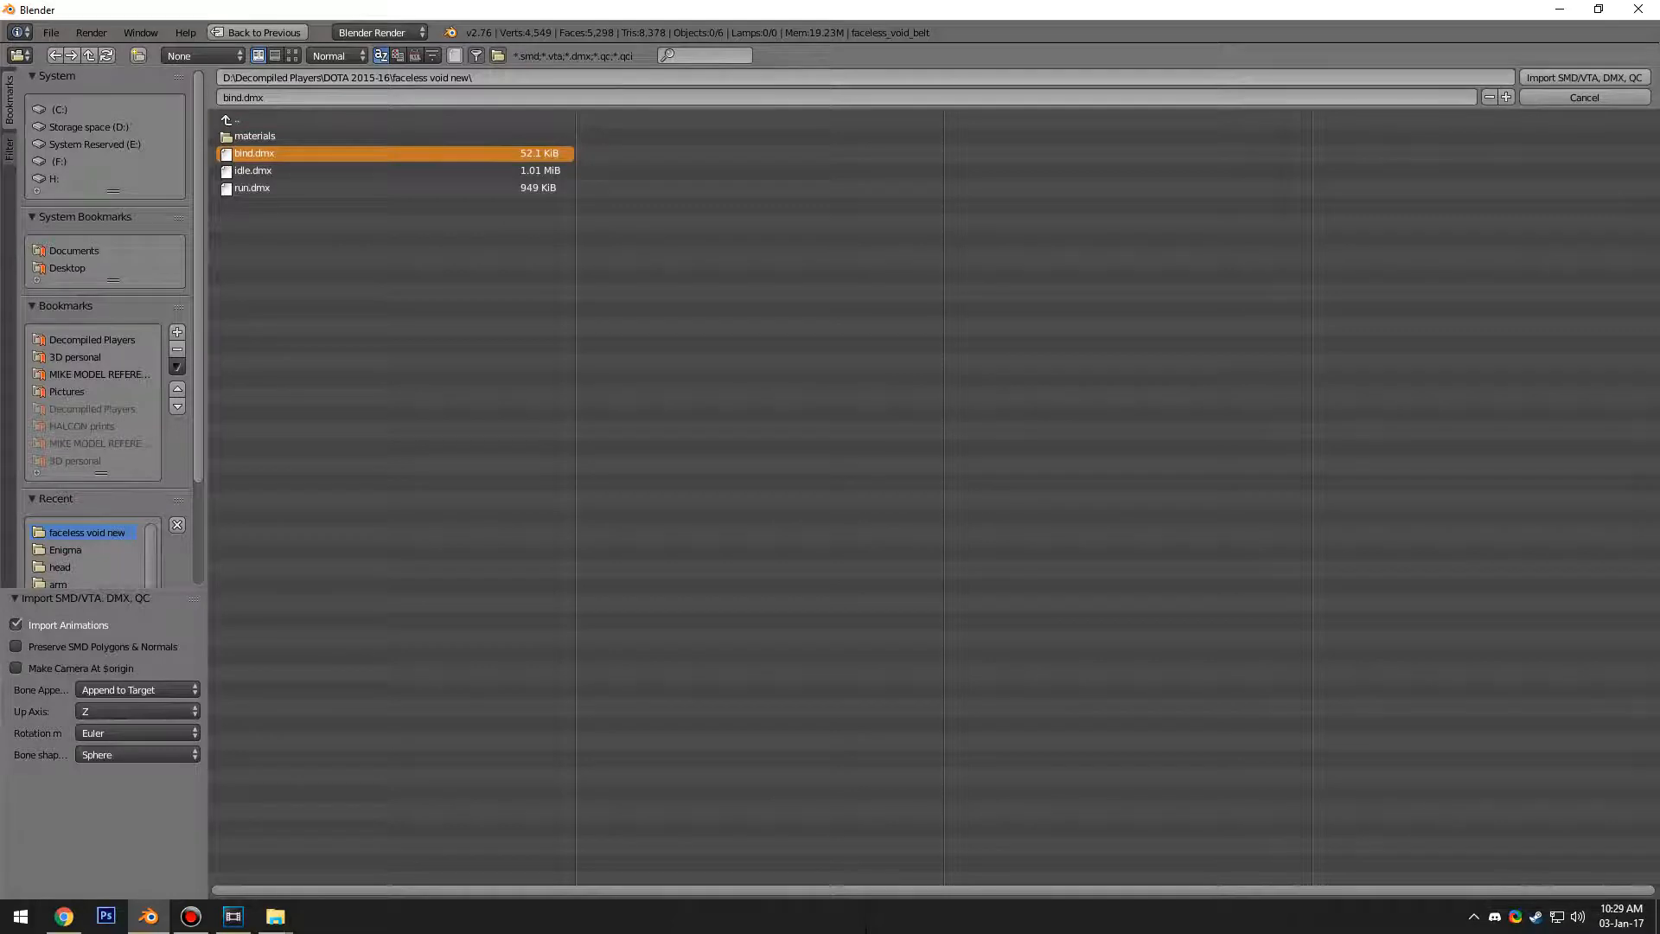
mouse_move(1583, 77)
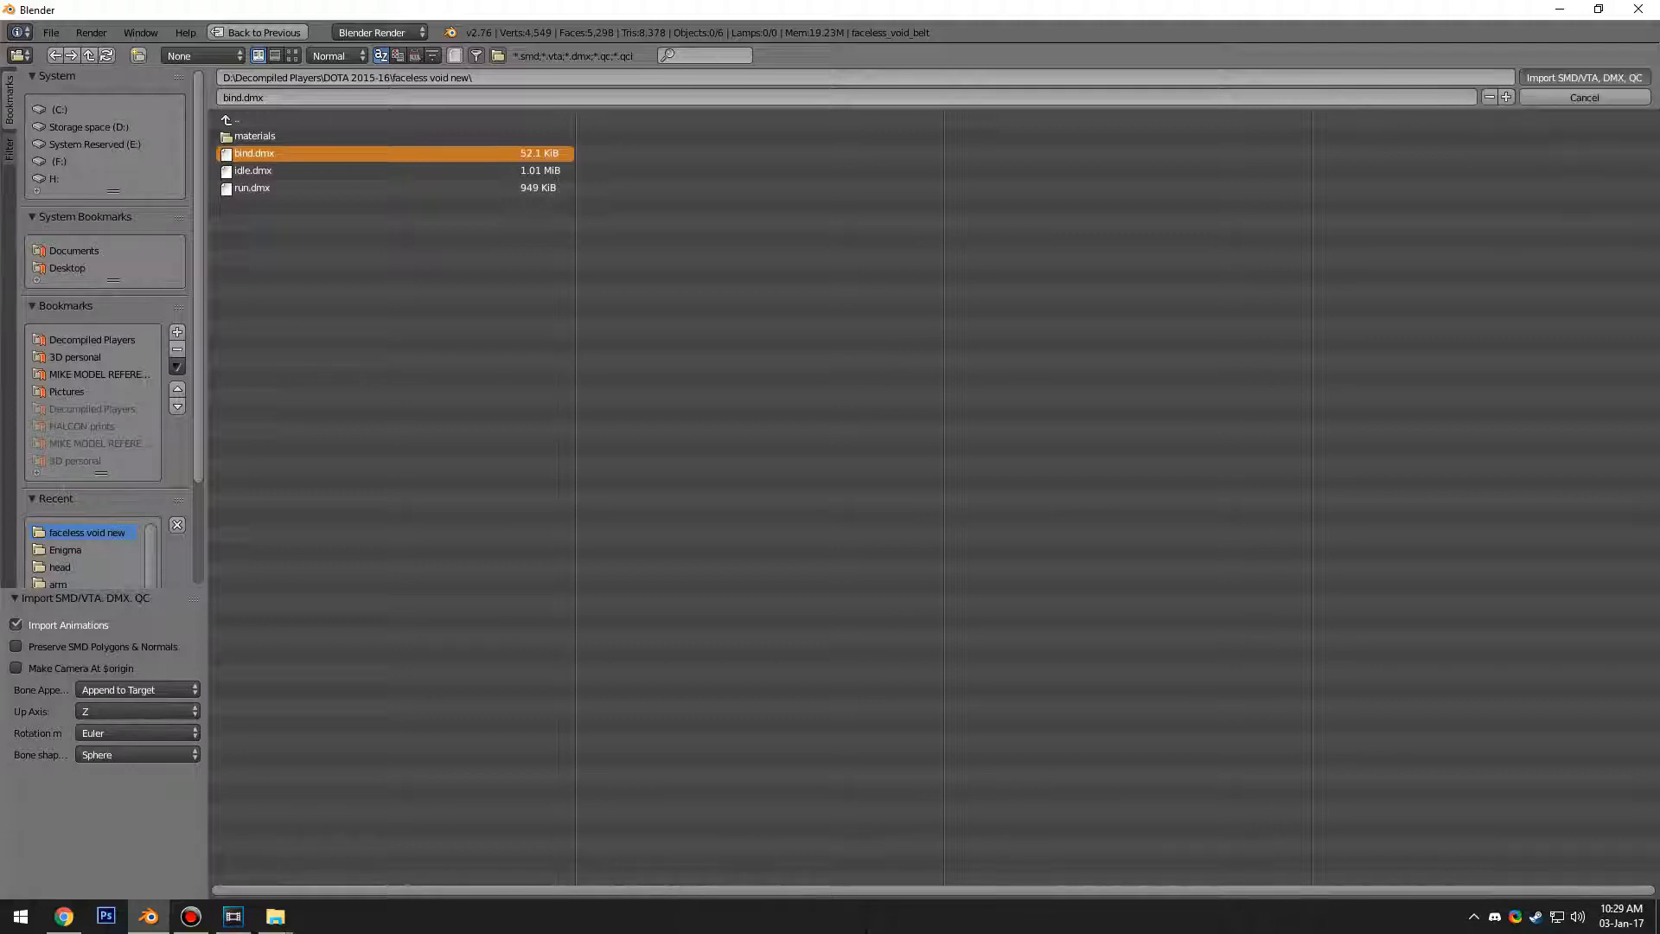
click(1583, 76)
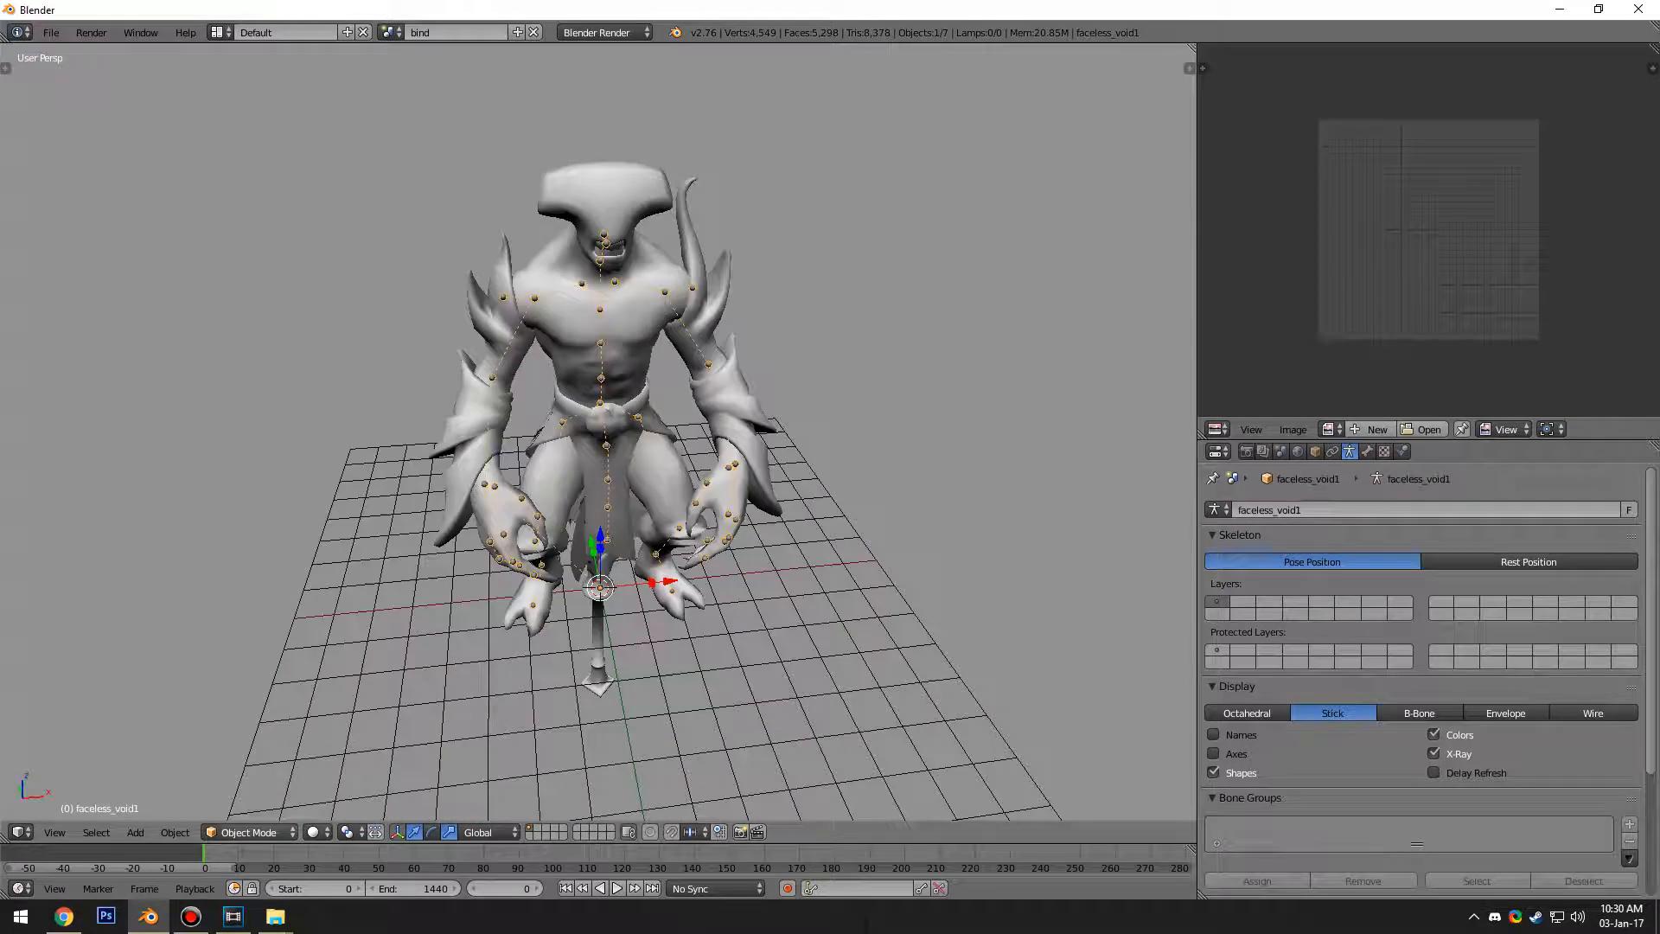
Step: Rotate the faceless_void1 armature into the mesh and apply its rotation with Ctrl+A
click(249, 832)
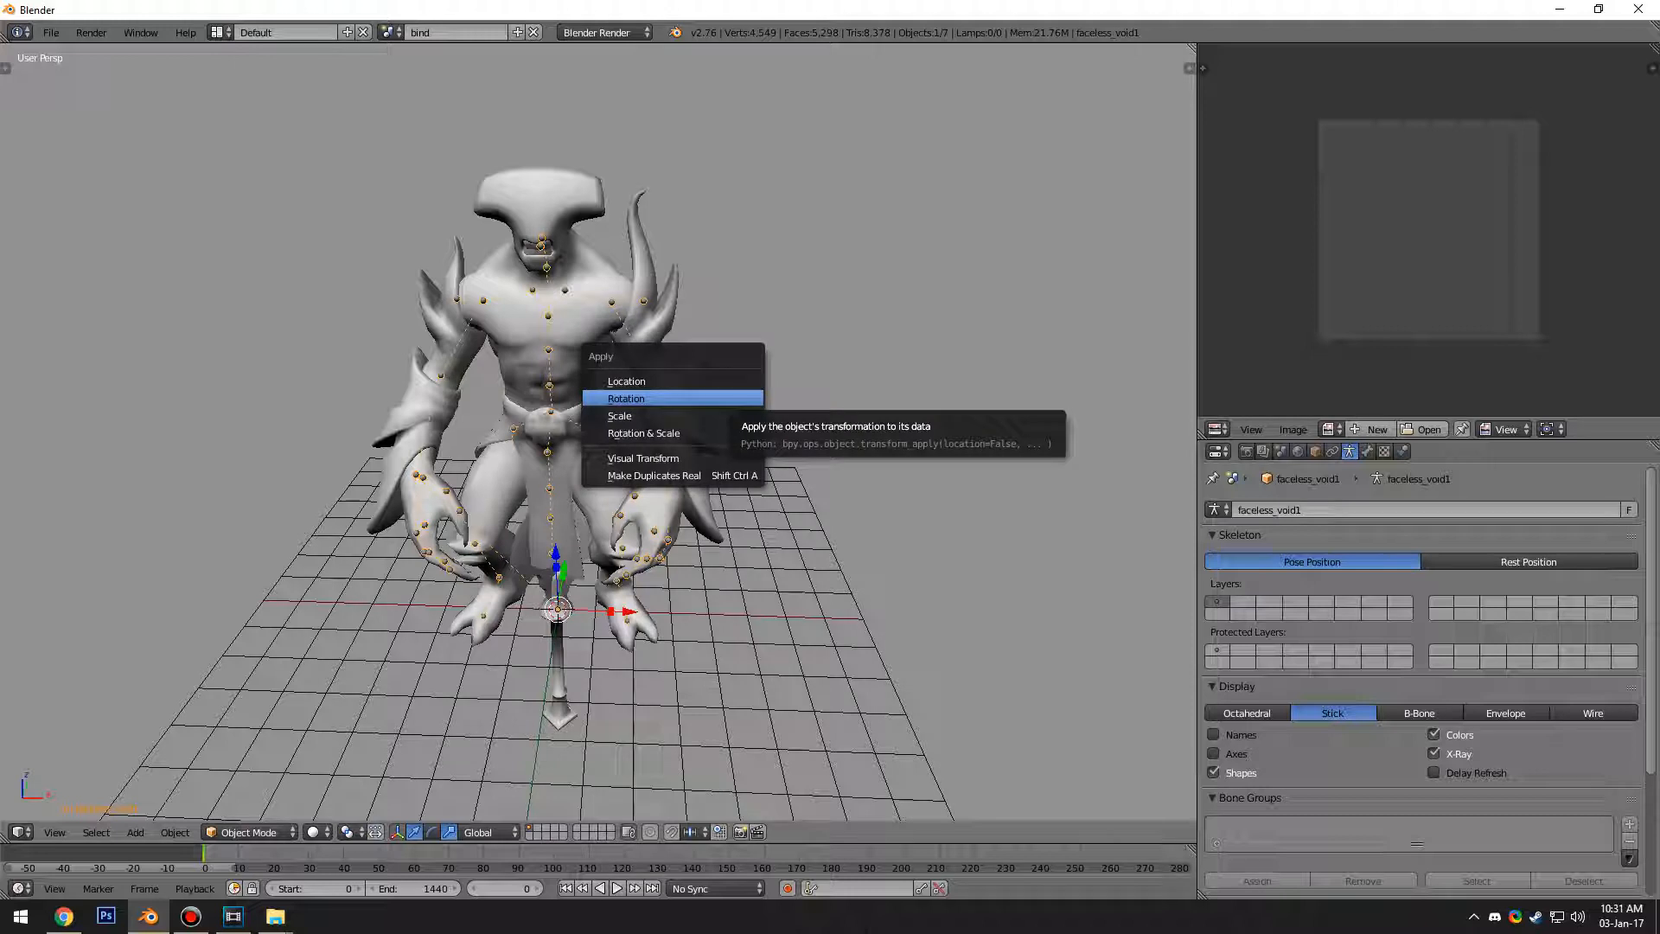
click(624, 398)
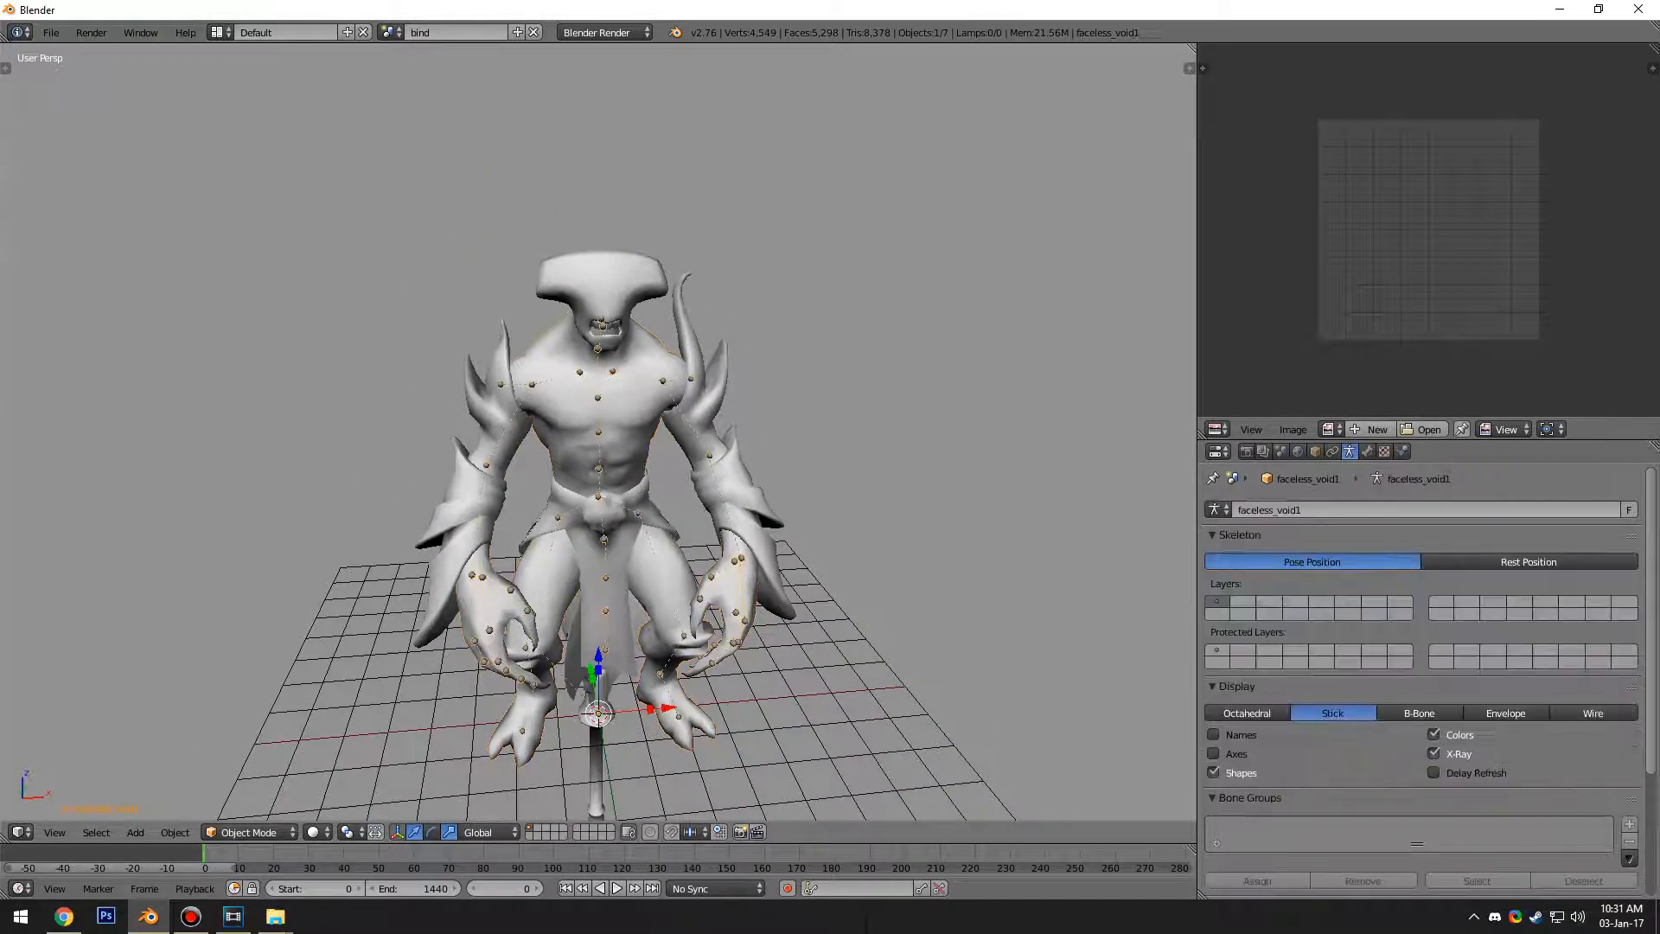
Step: Point the mesh pieces' Armature modifiers at faceless_void1, then enter Edit Mode on the base mesh
click(199, 832)
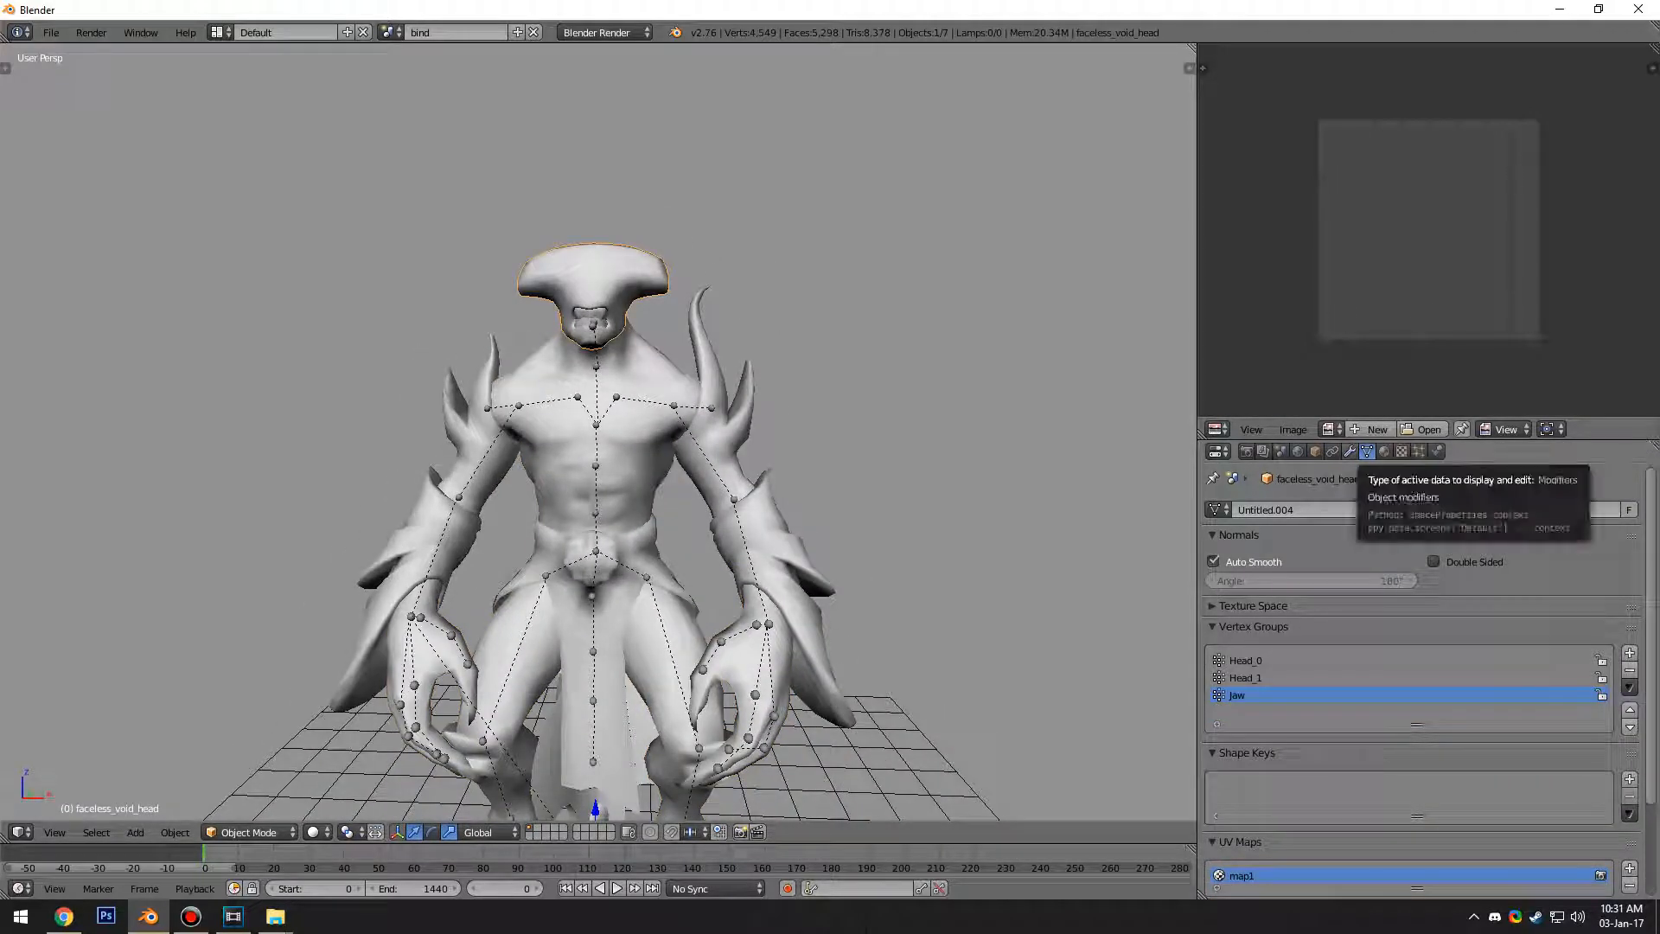
click(1367, 451)
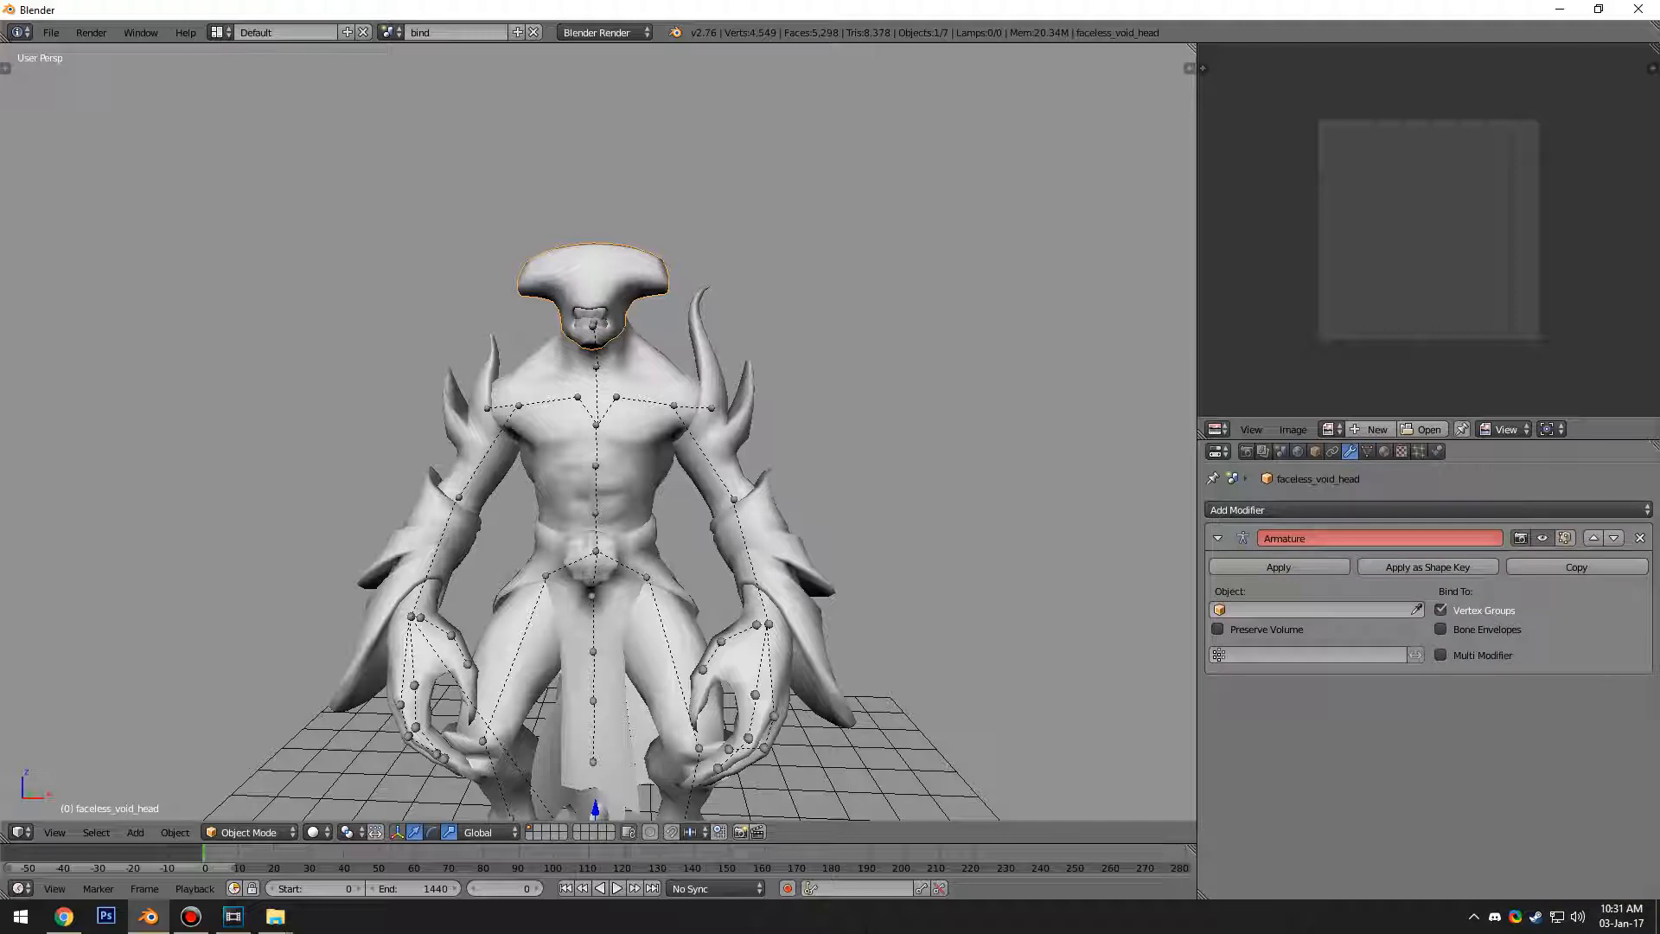
mouse_move(1379, 538)
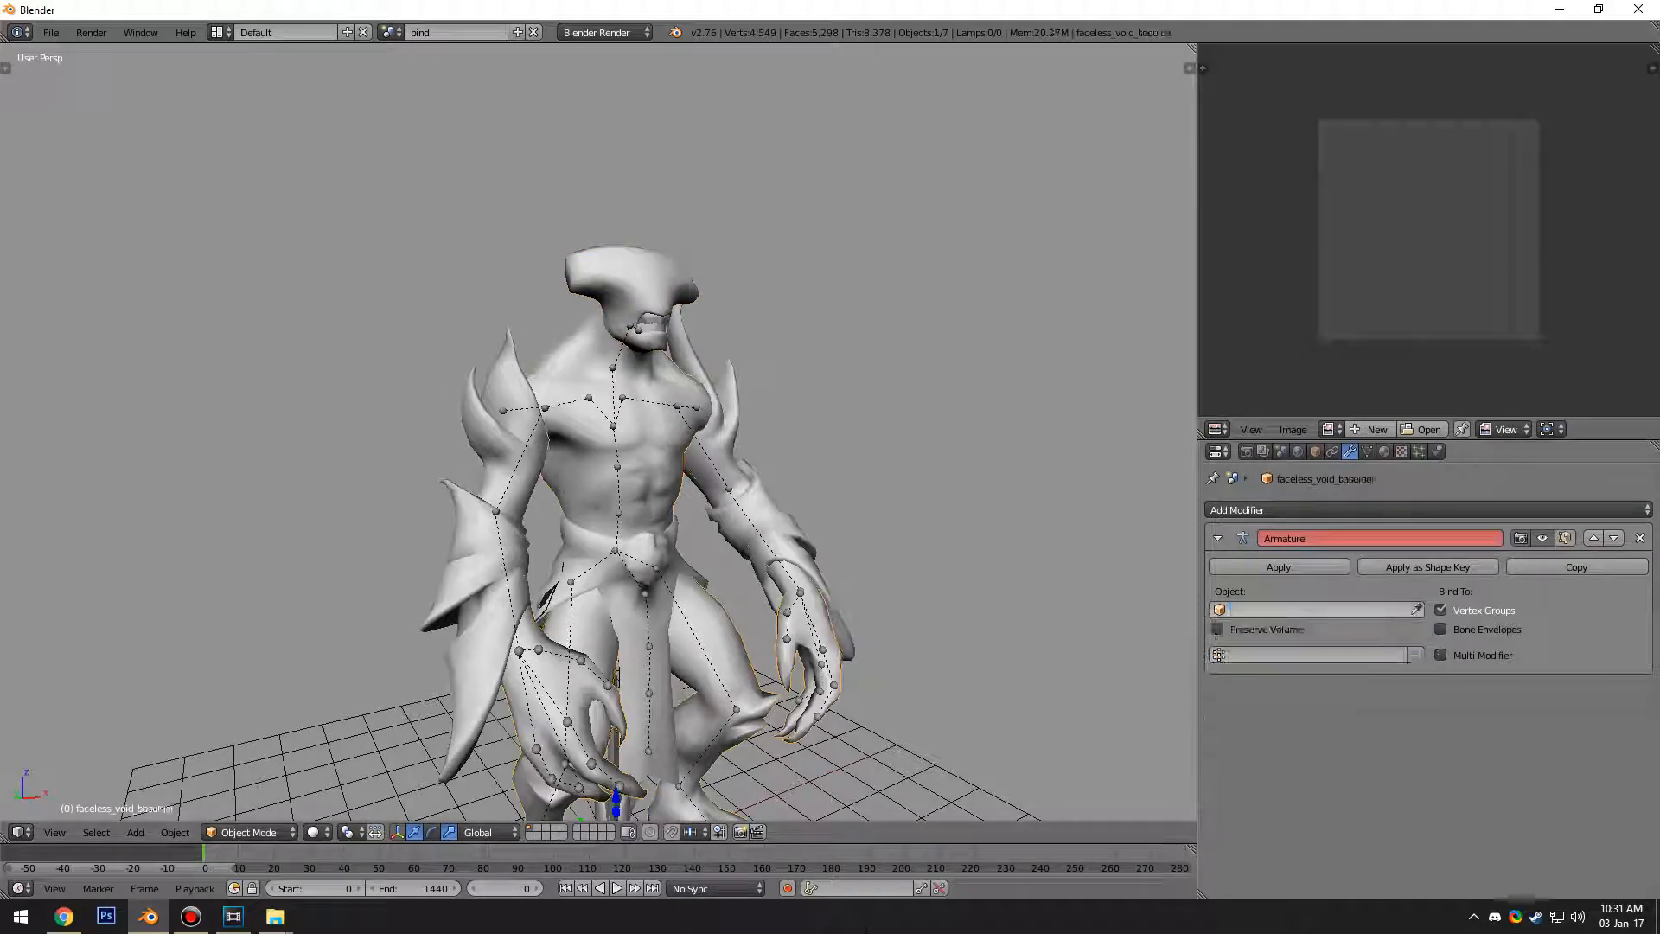
click(1312, 608)
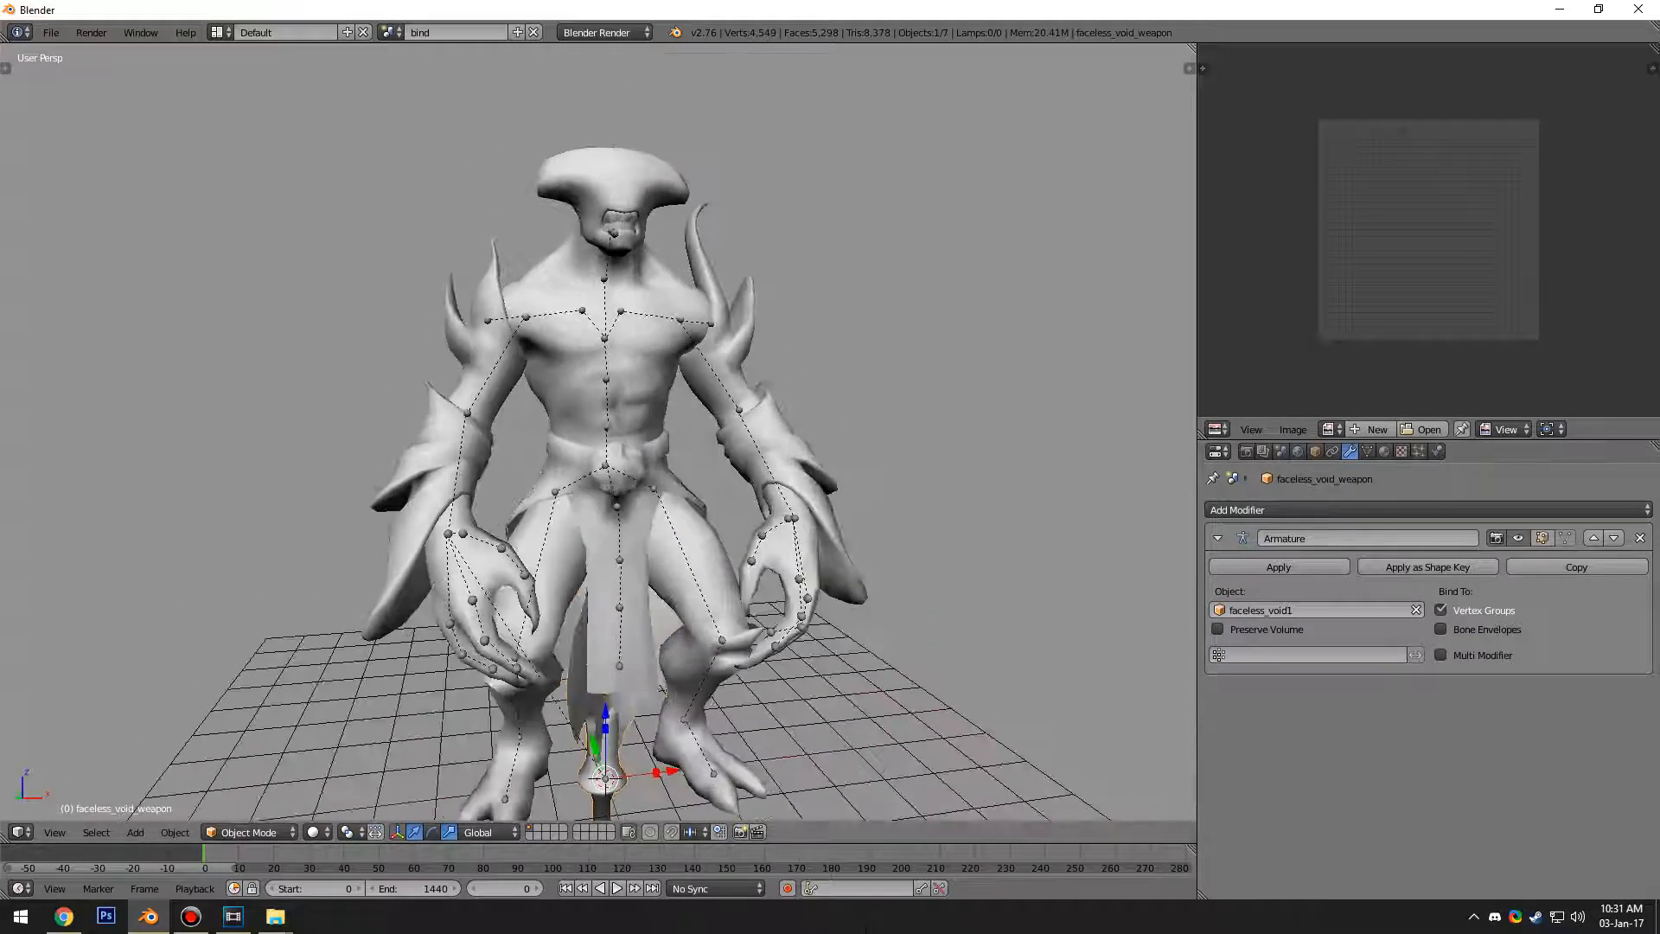
click(200, 831)
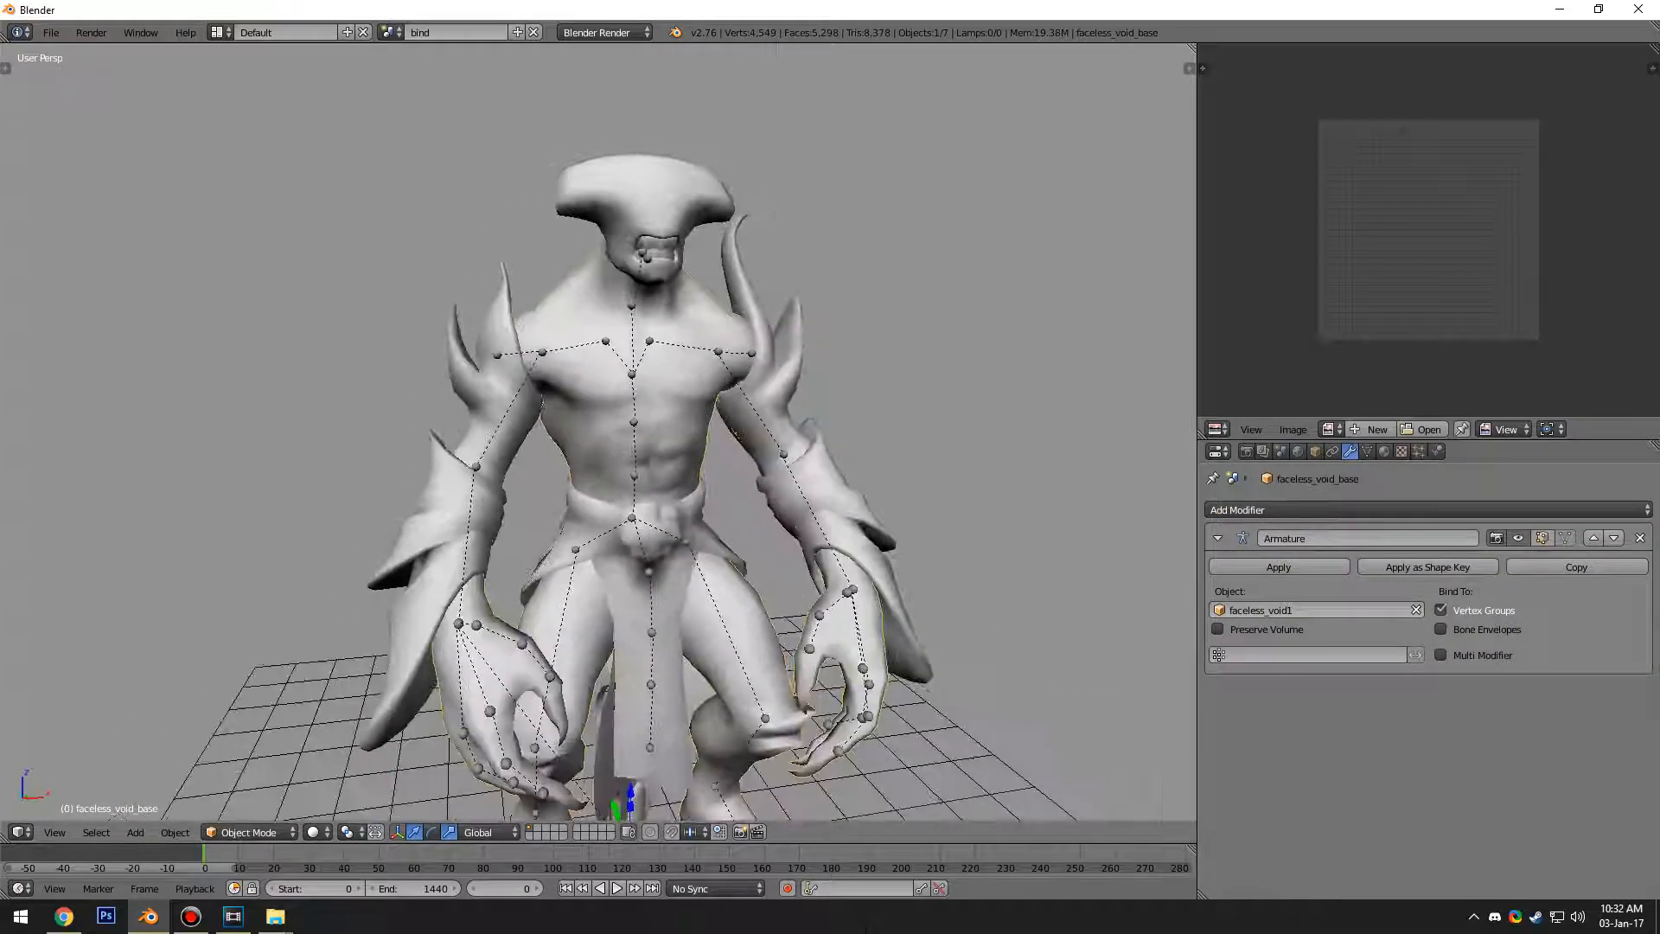
key(Tab)
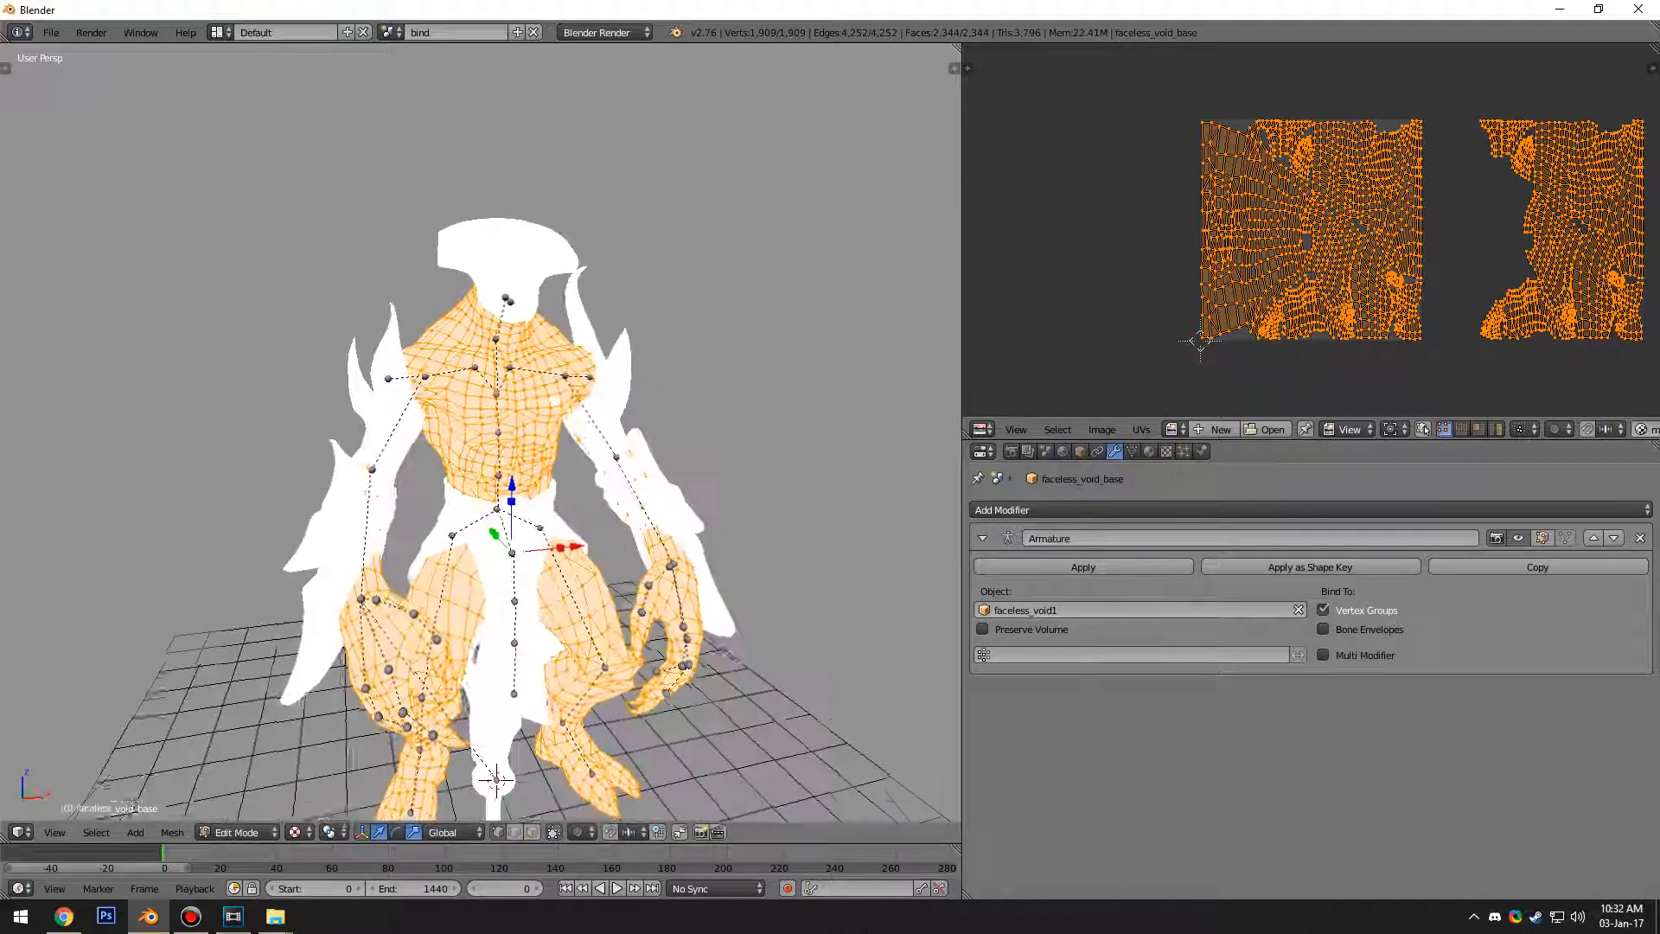
Step: Choose Image > Open in the UV/Image Editor for the base mesh's texture
click(1101, 429)
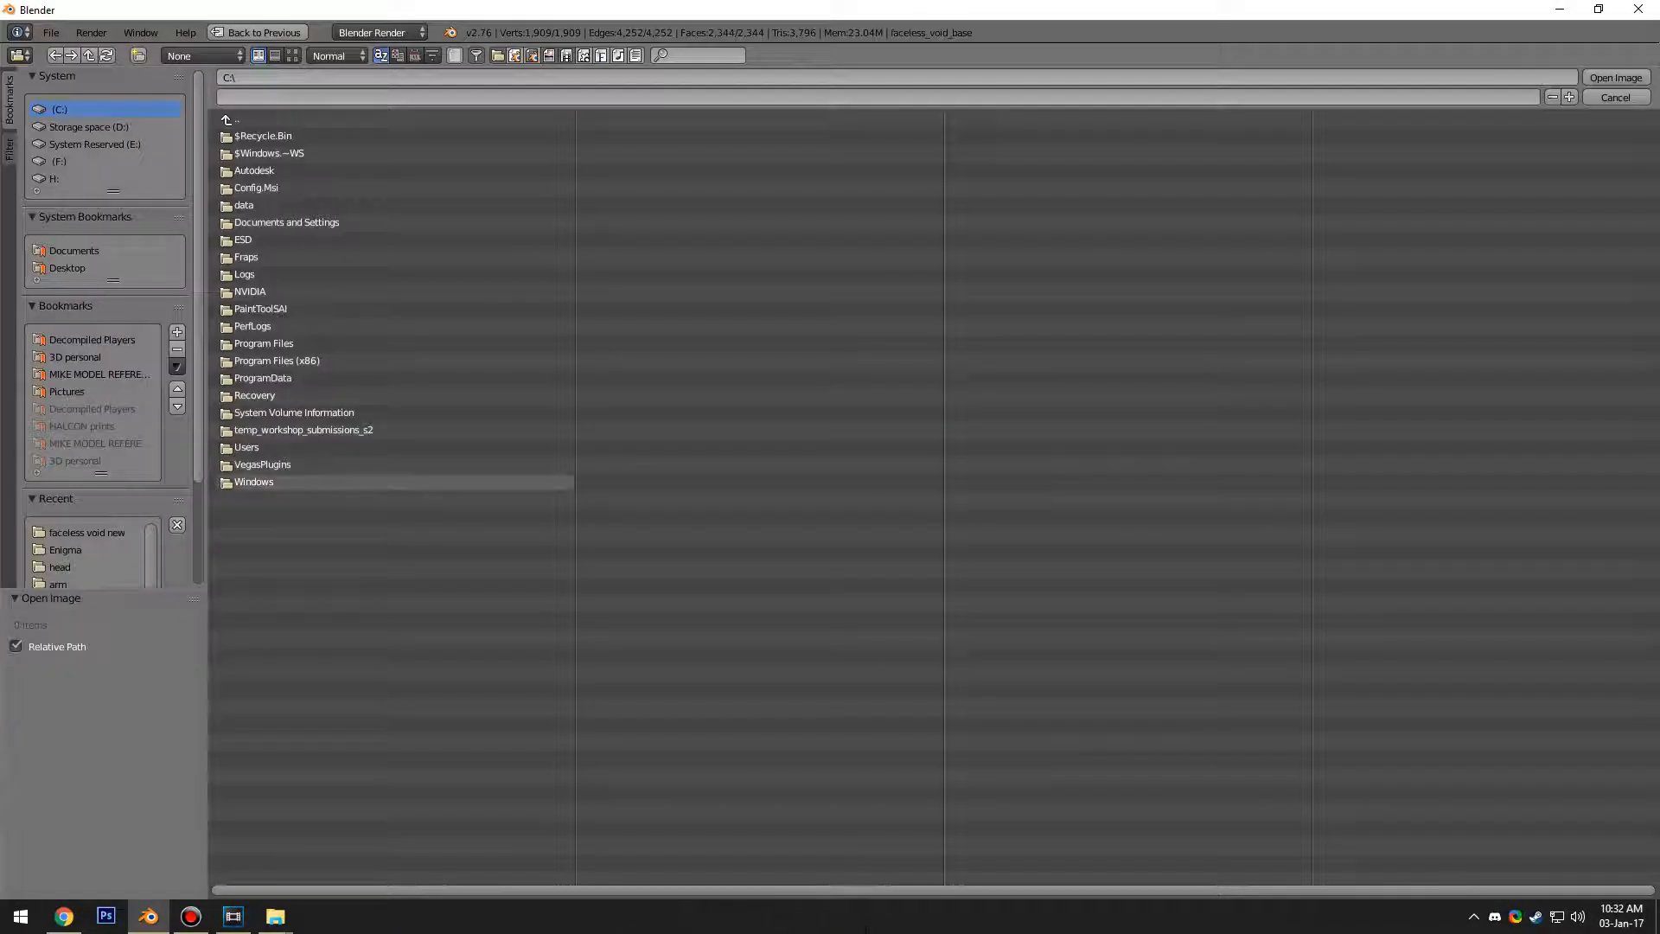
Step: Browse to faceless void new/materials and load the current part's colour texture
click(88, 532)
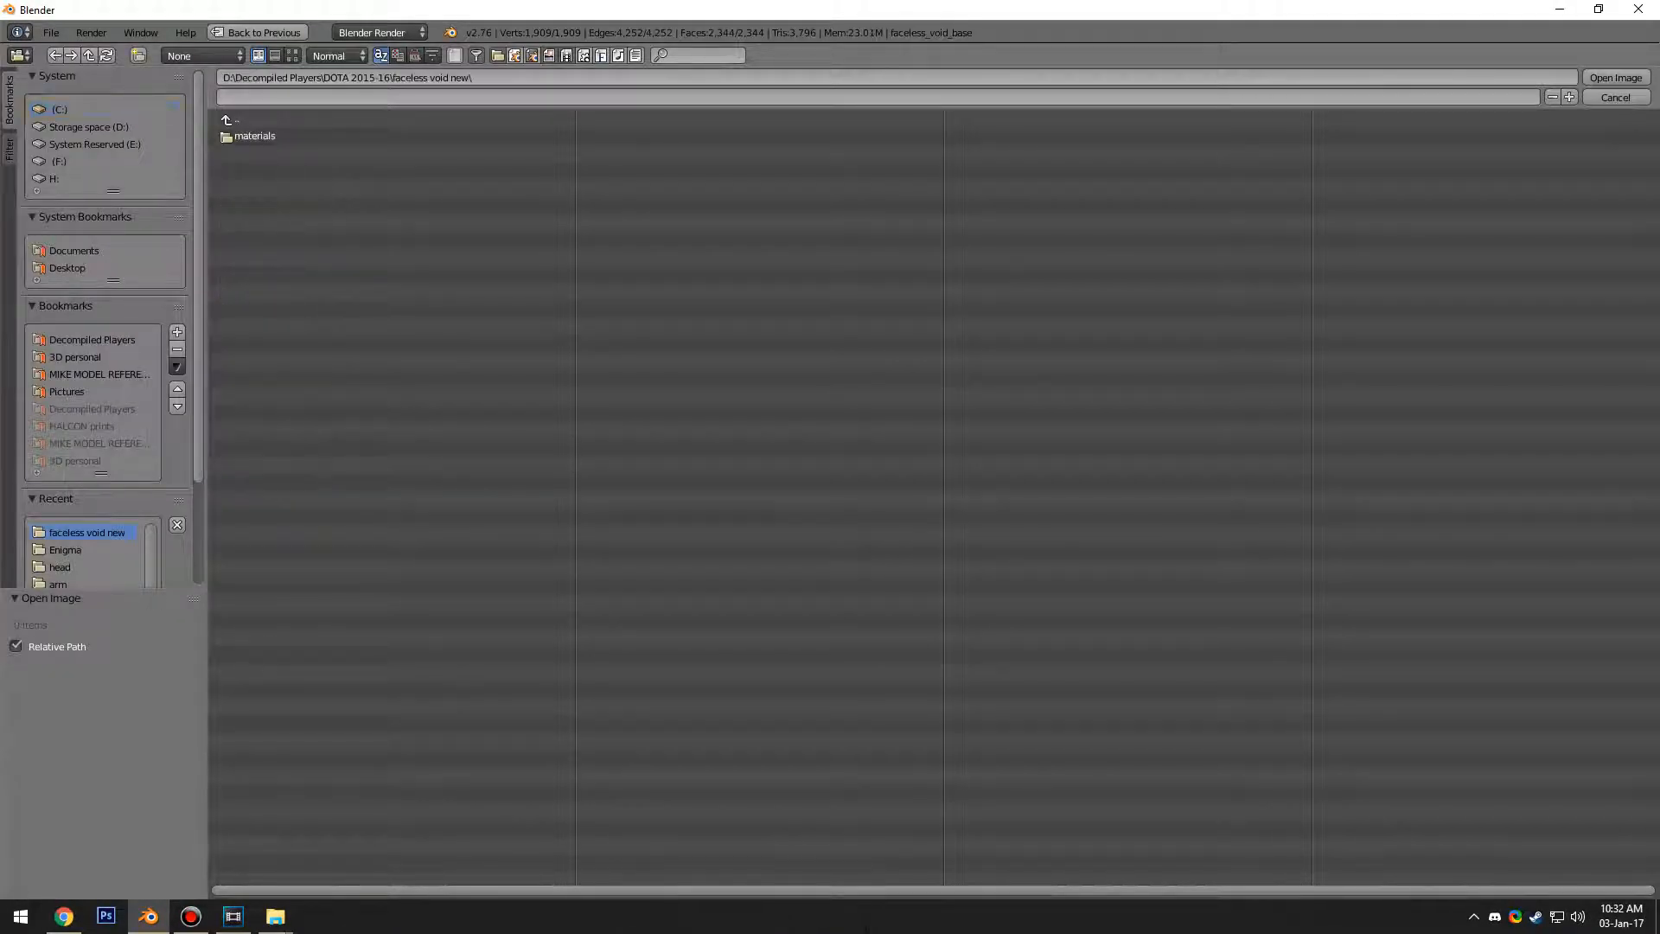
double_click(254, 136)
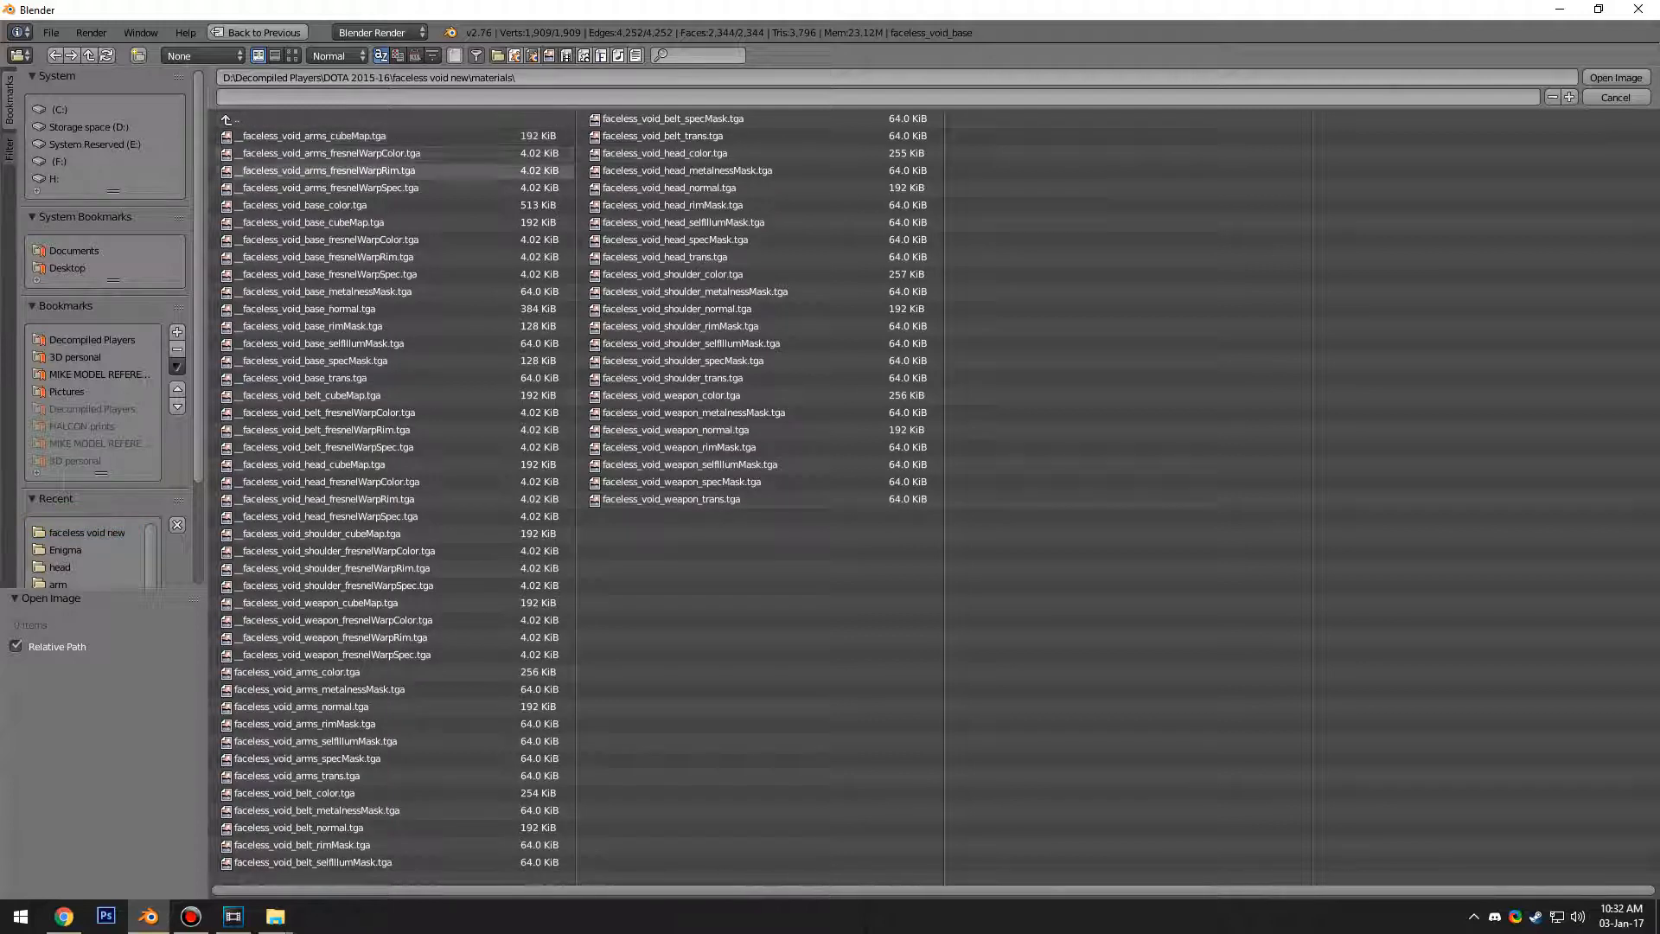
click(302, 706)
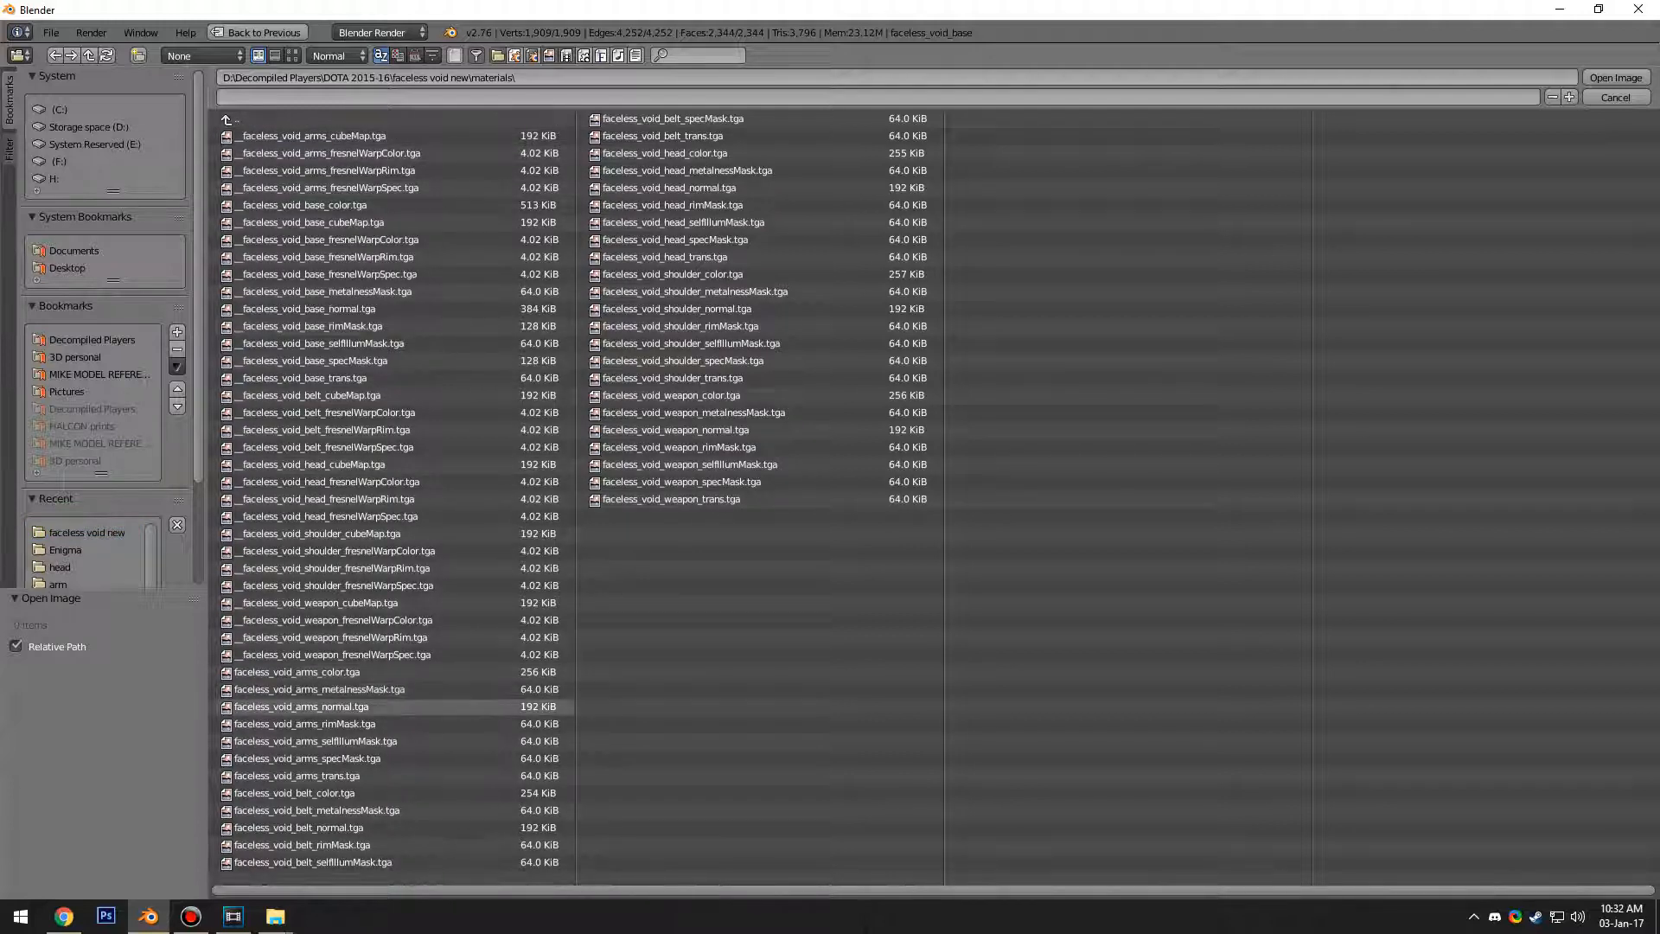
click(325, 430)
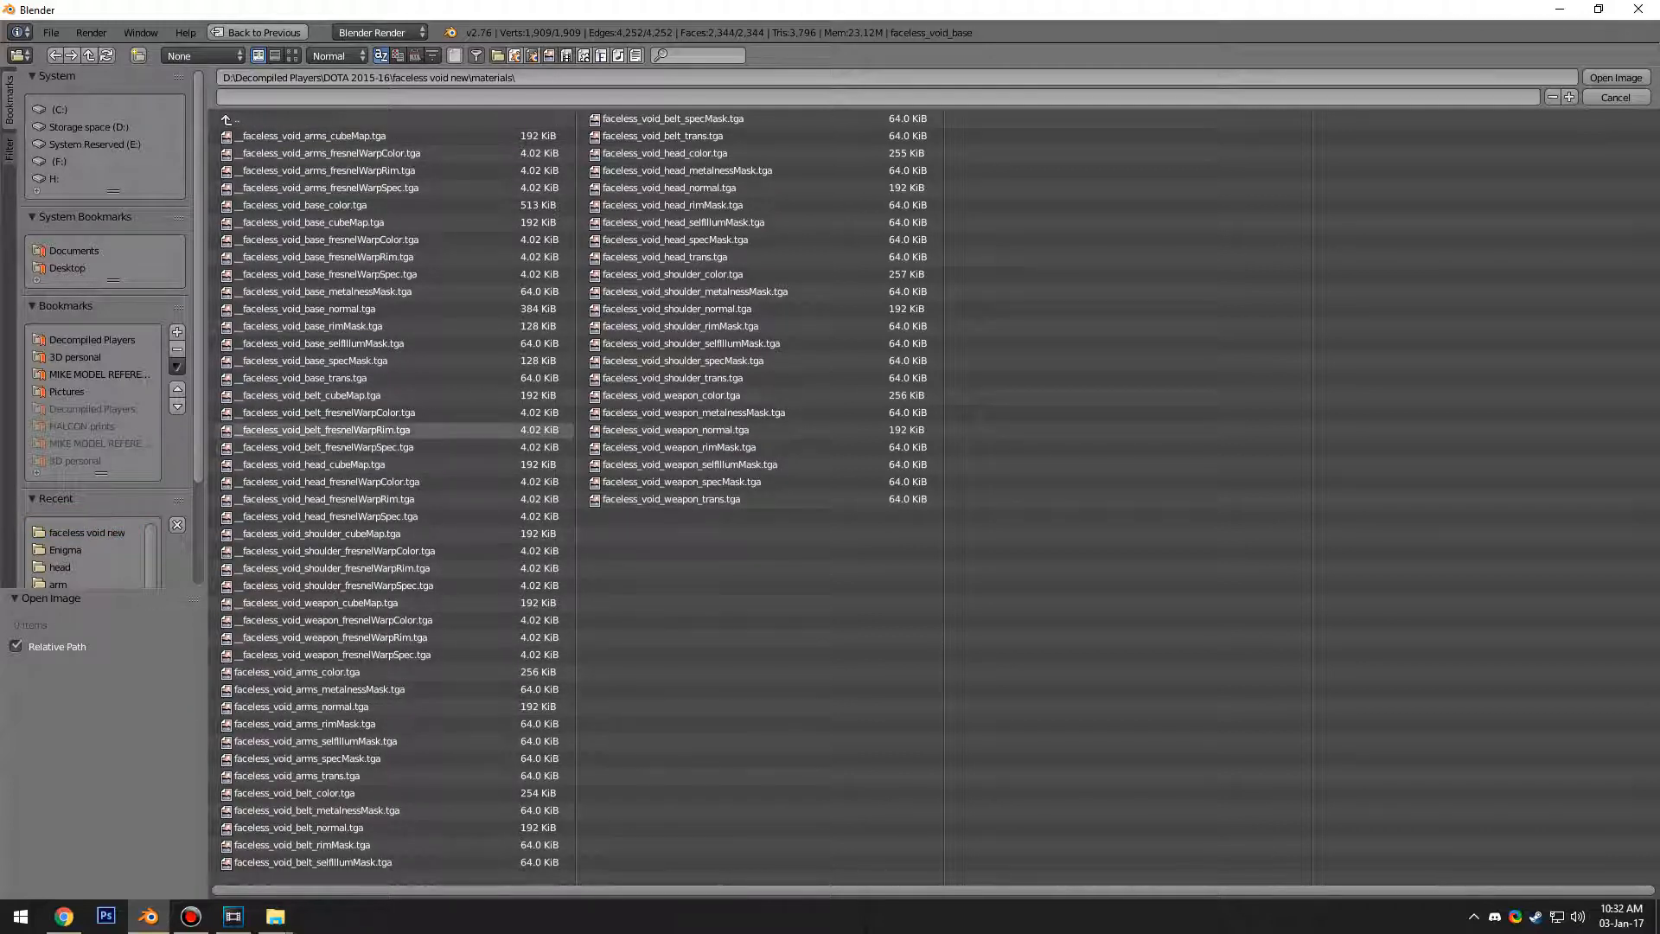
click(328, 240)
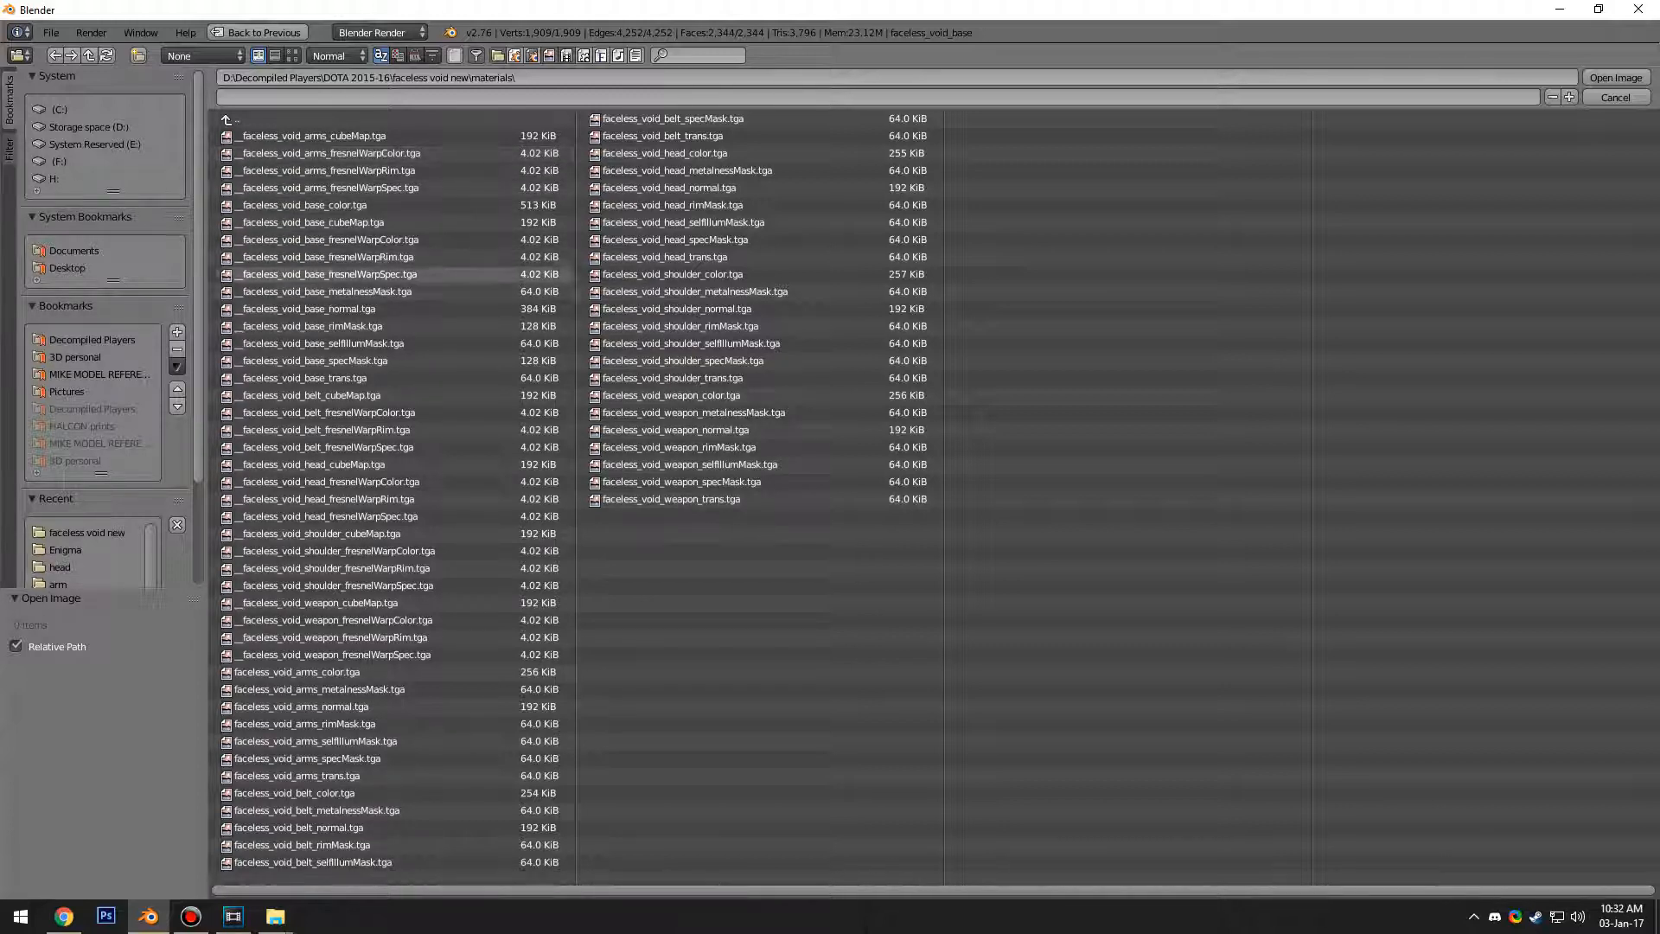
click(325, 256)
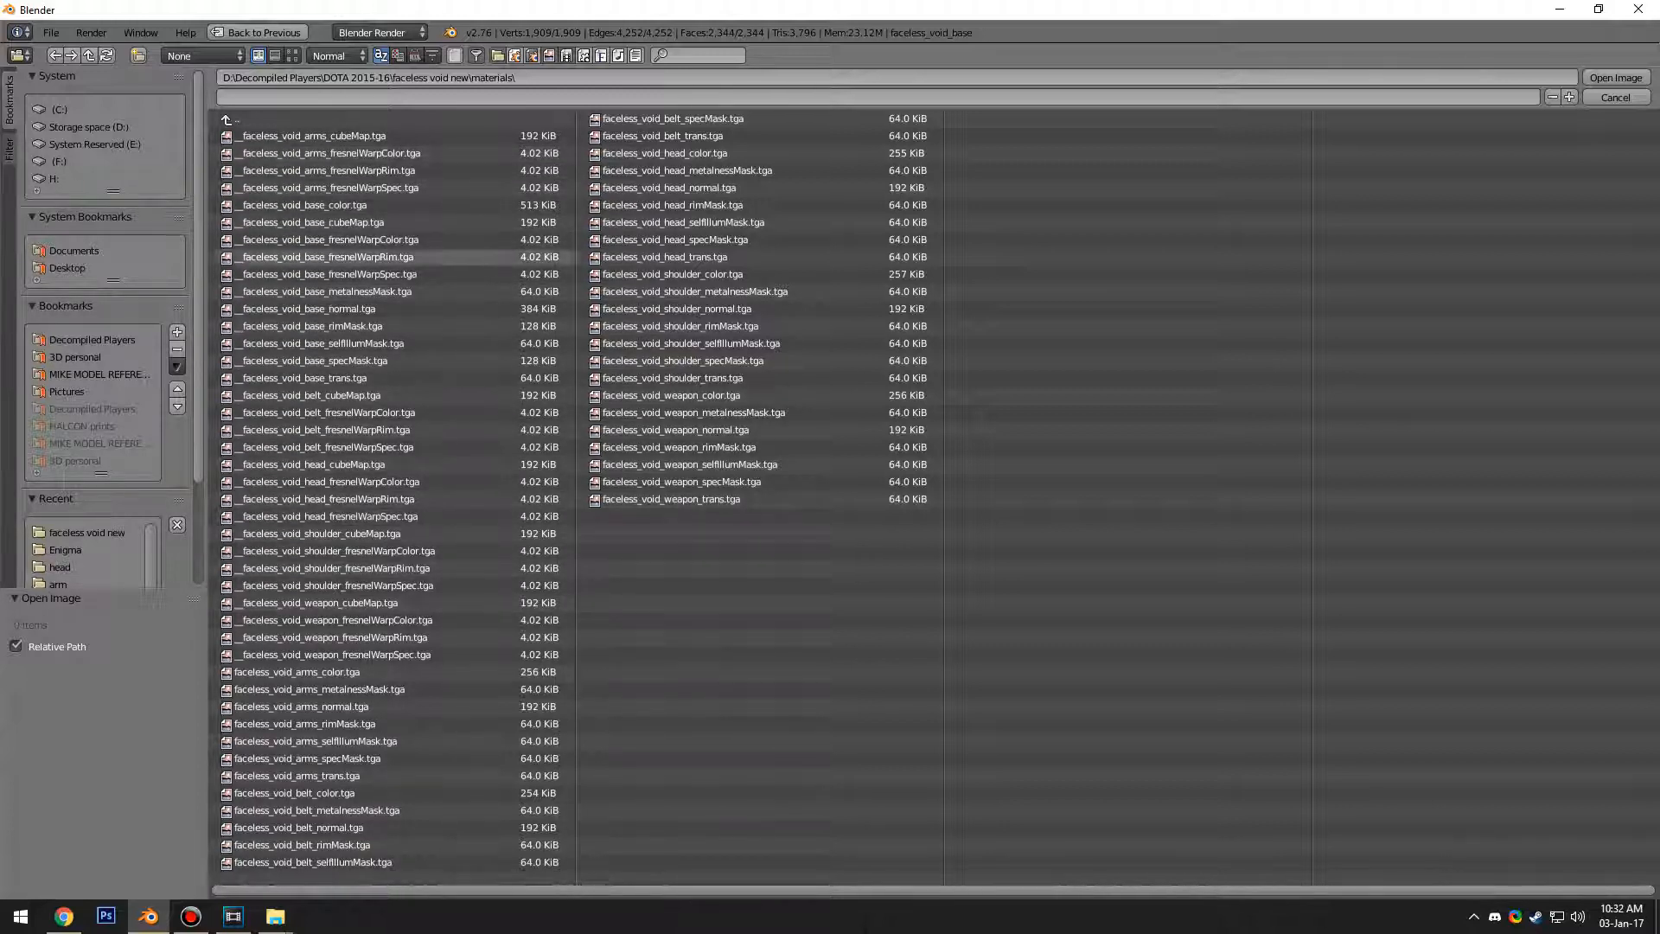
click(318, 603)
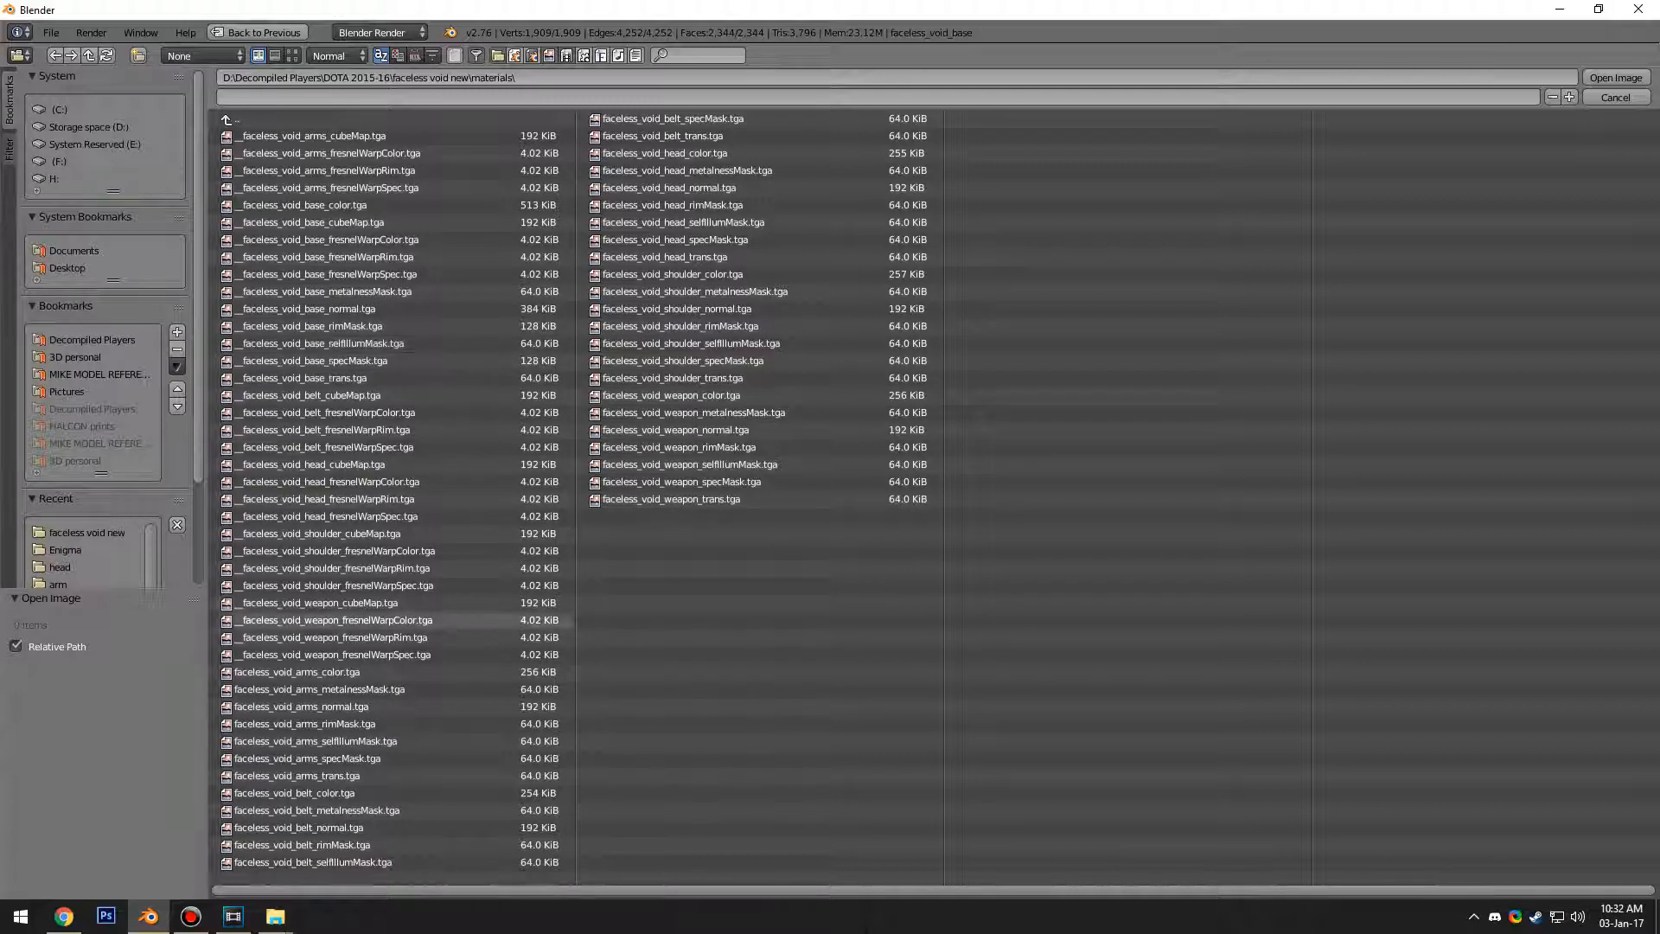
click(302, 707)
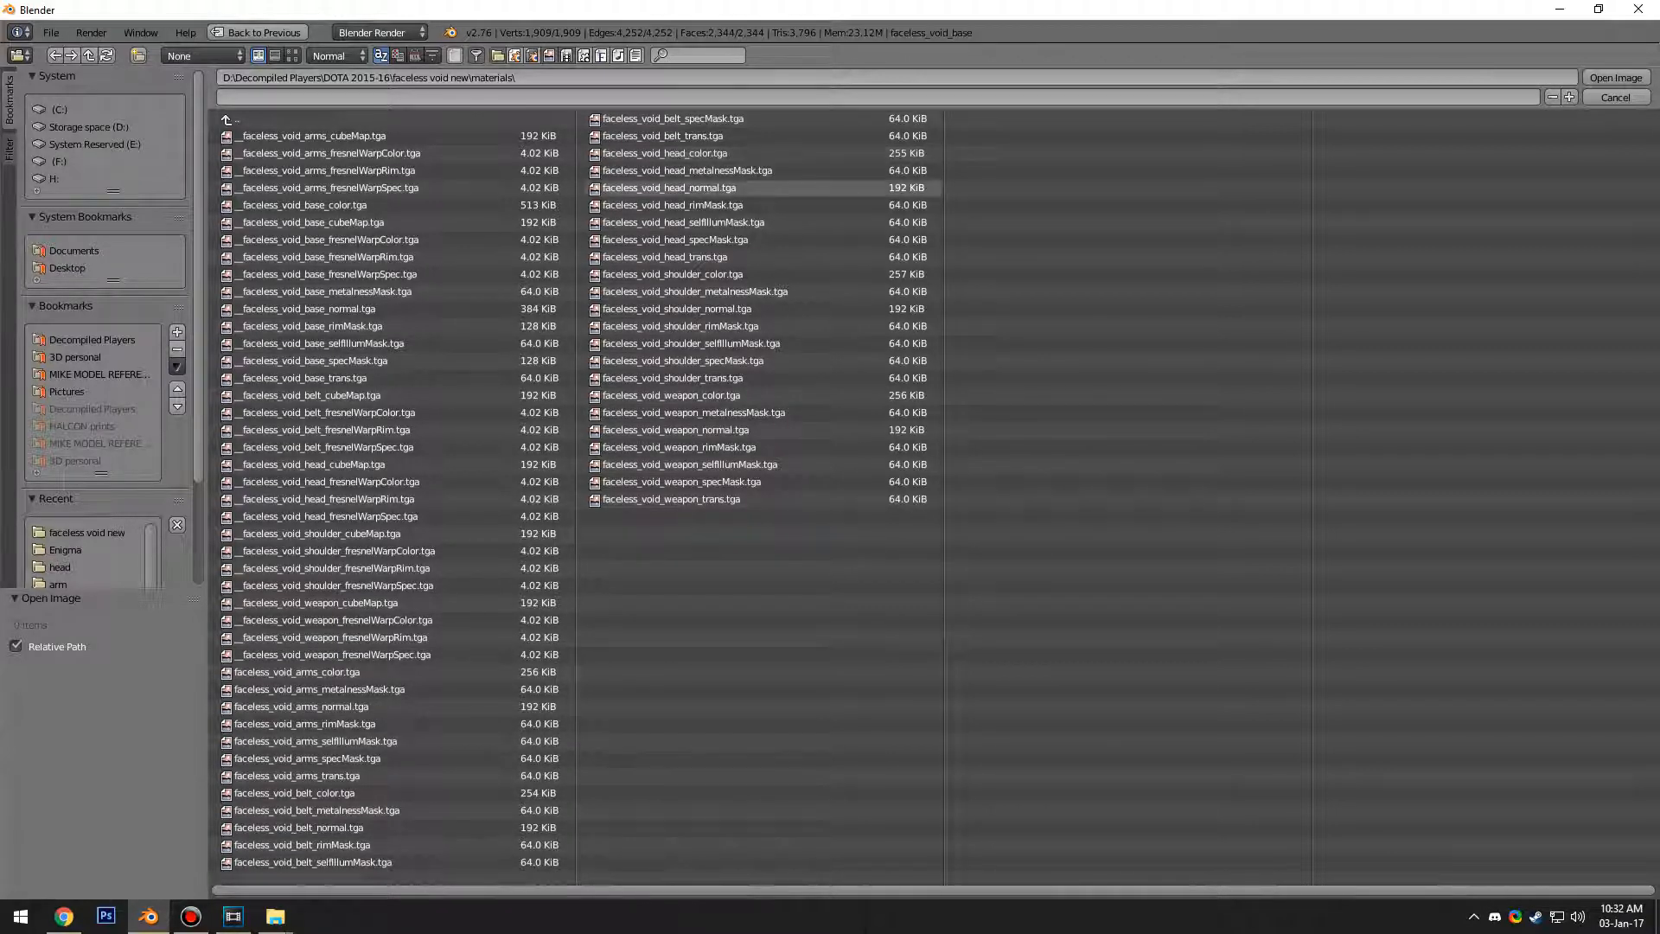
click(307, 758)
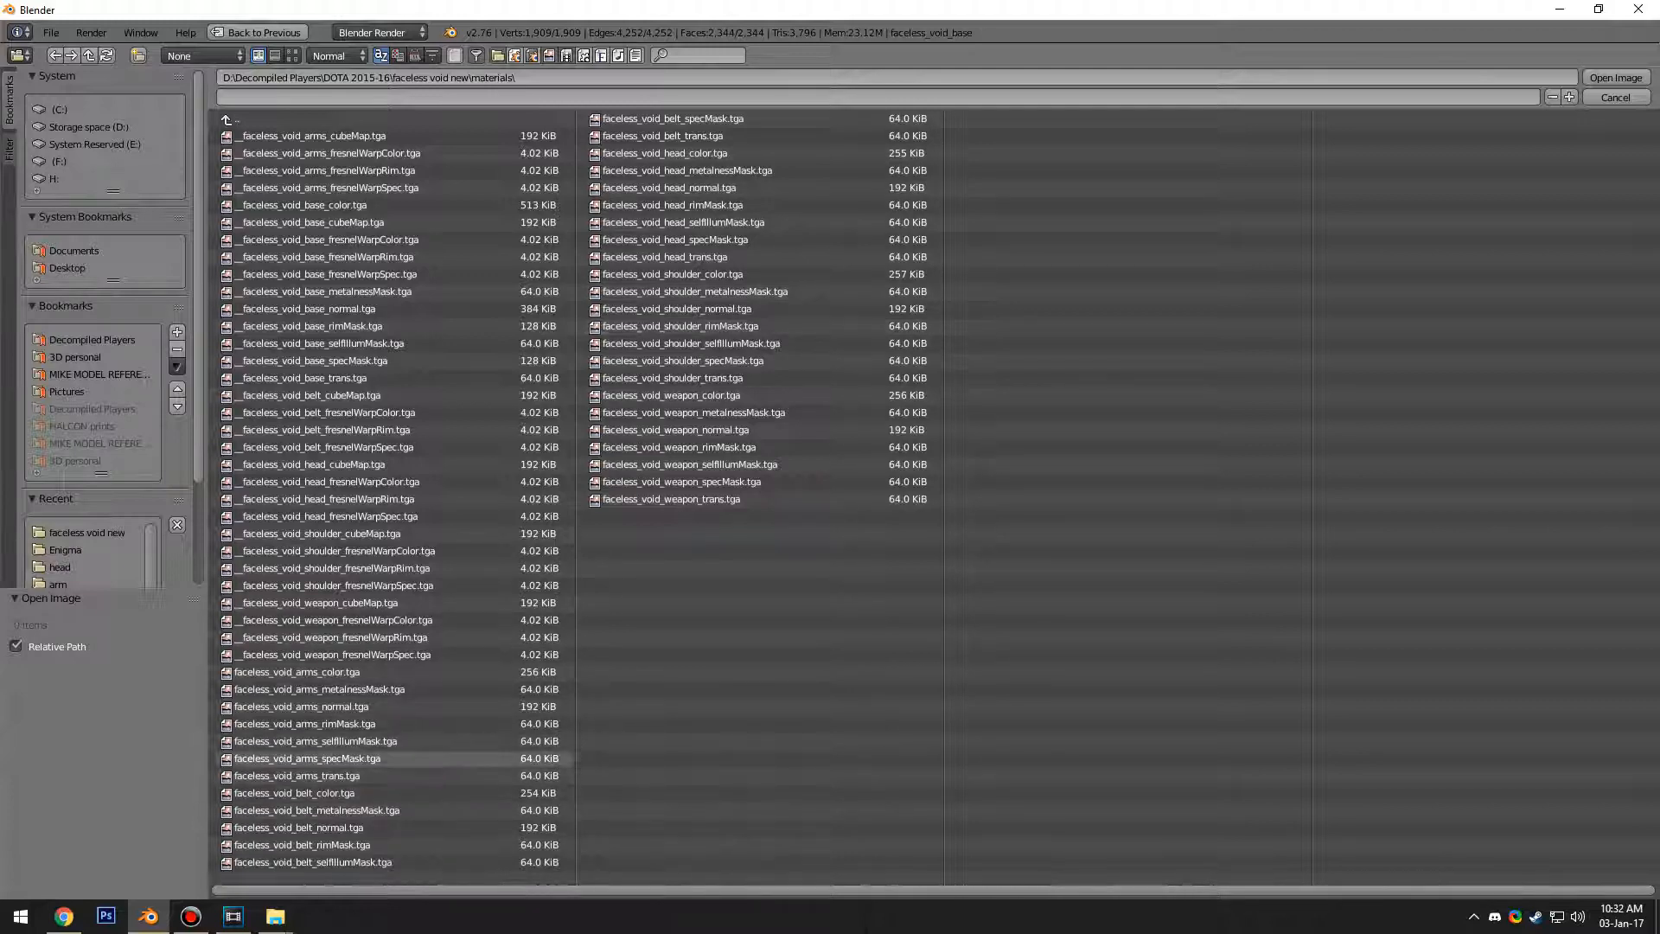
click(329, 256)
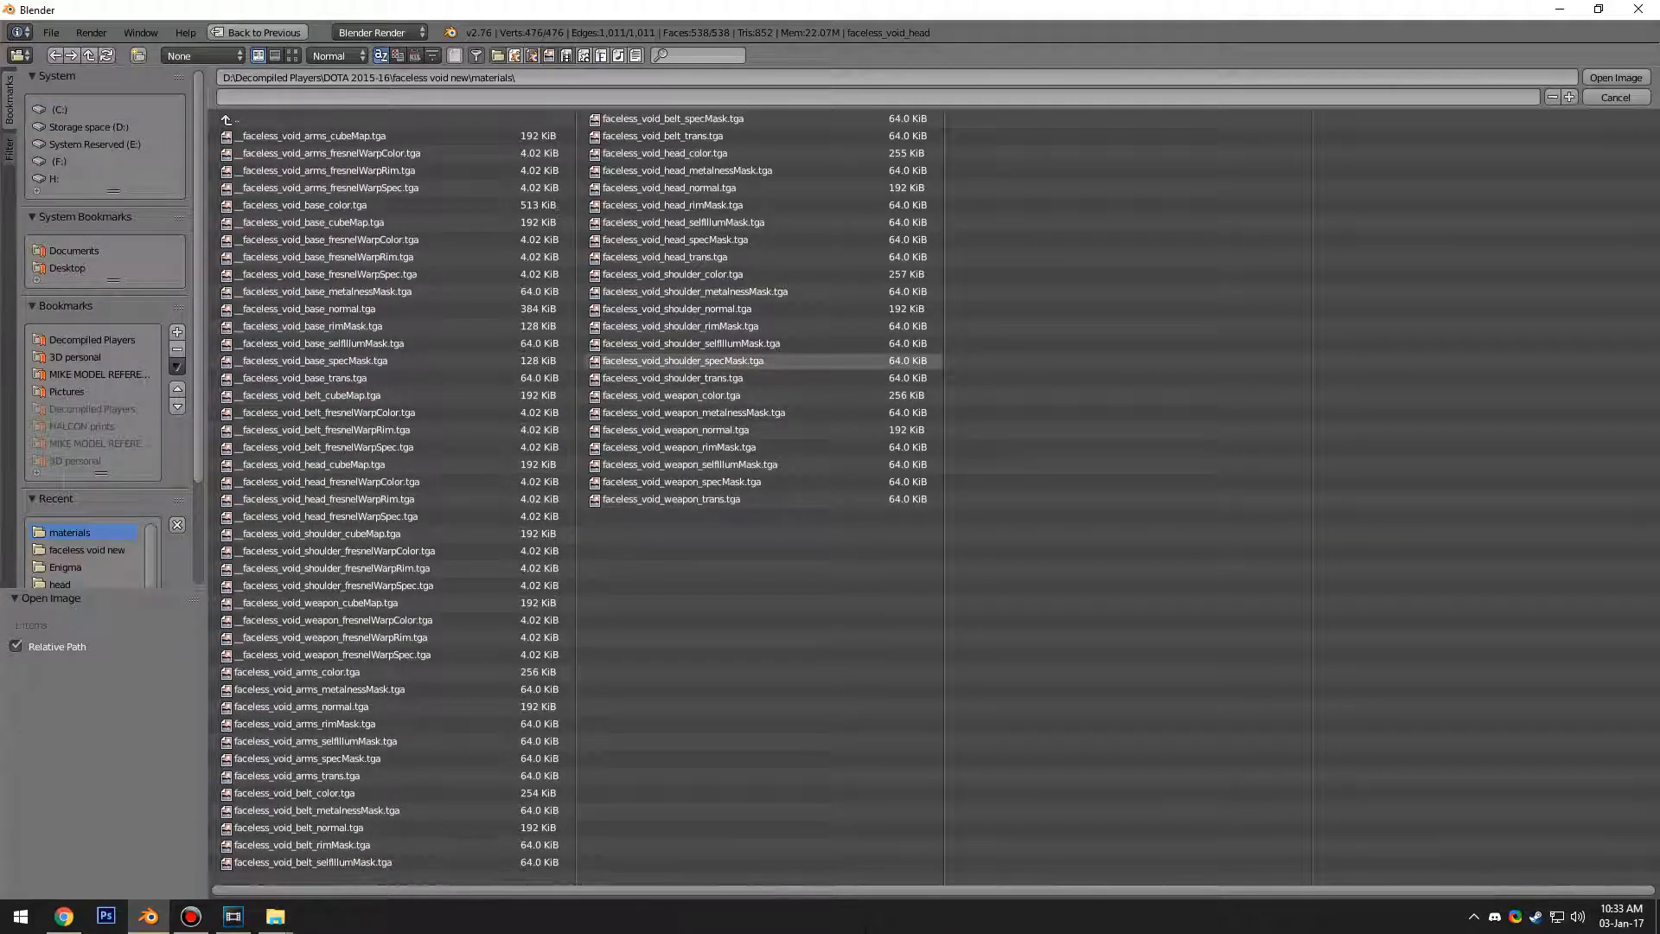
Step: Load the head and shoulder _color.tga textures from the materials folder
click(689, 171)
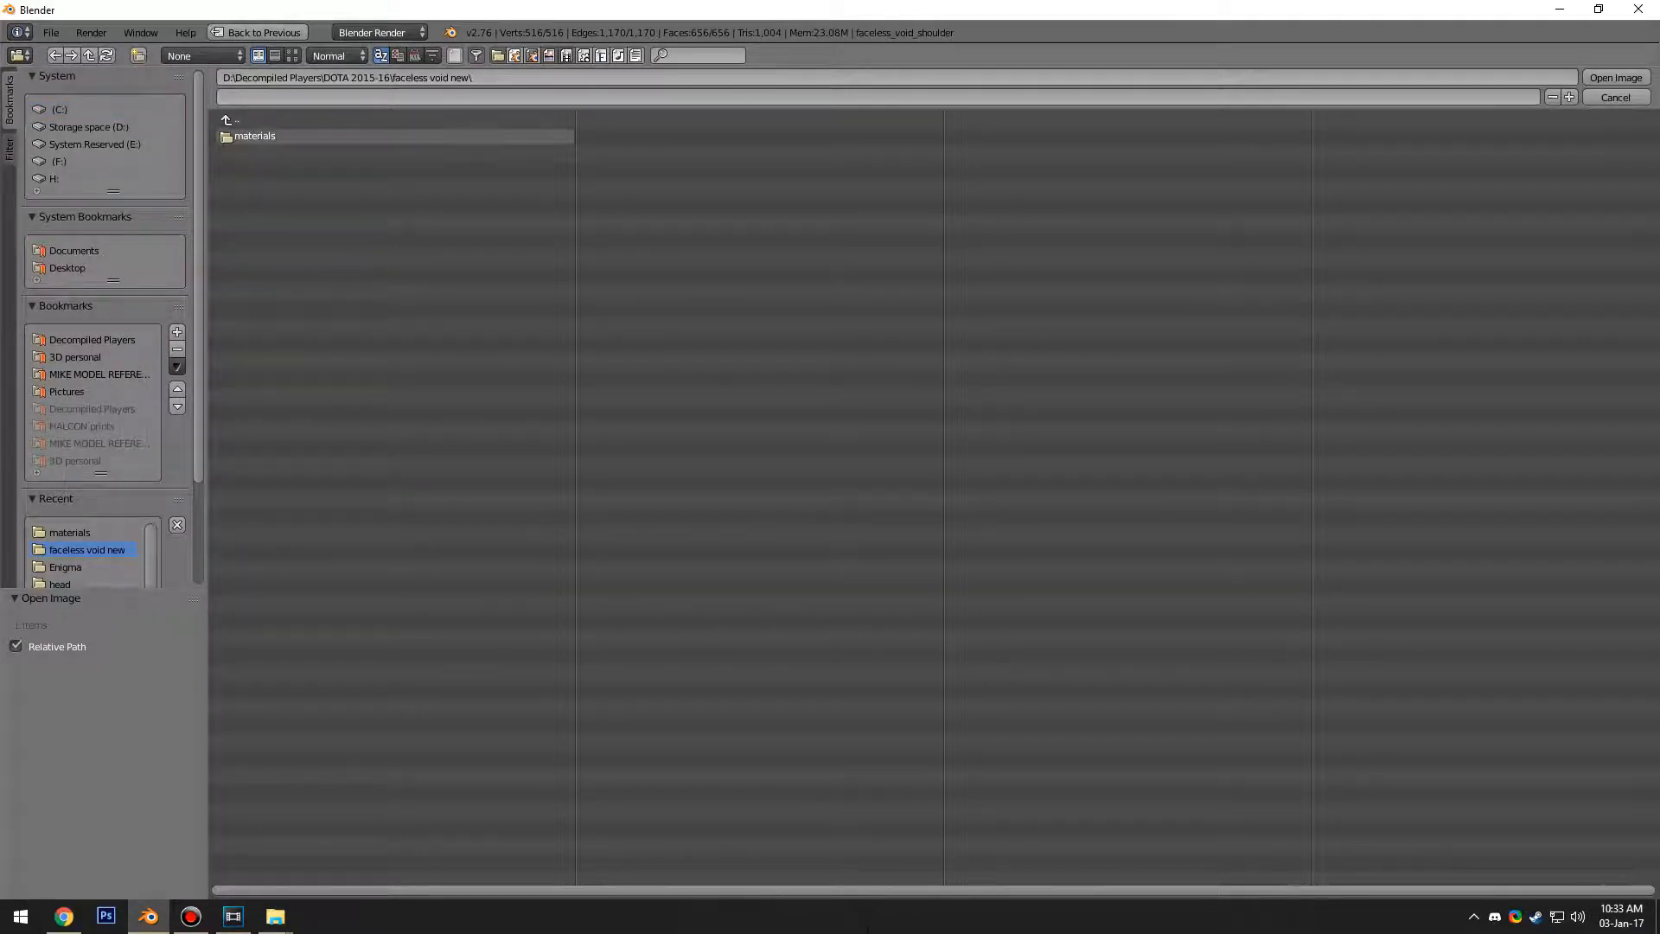
double_click(254, 136)
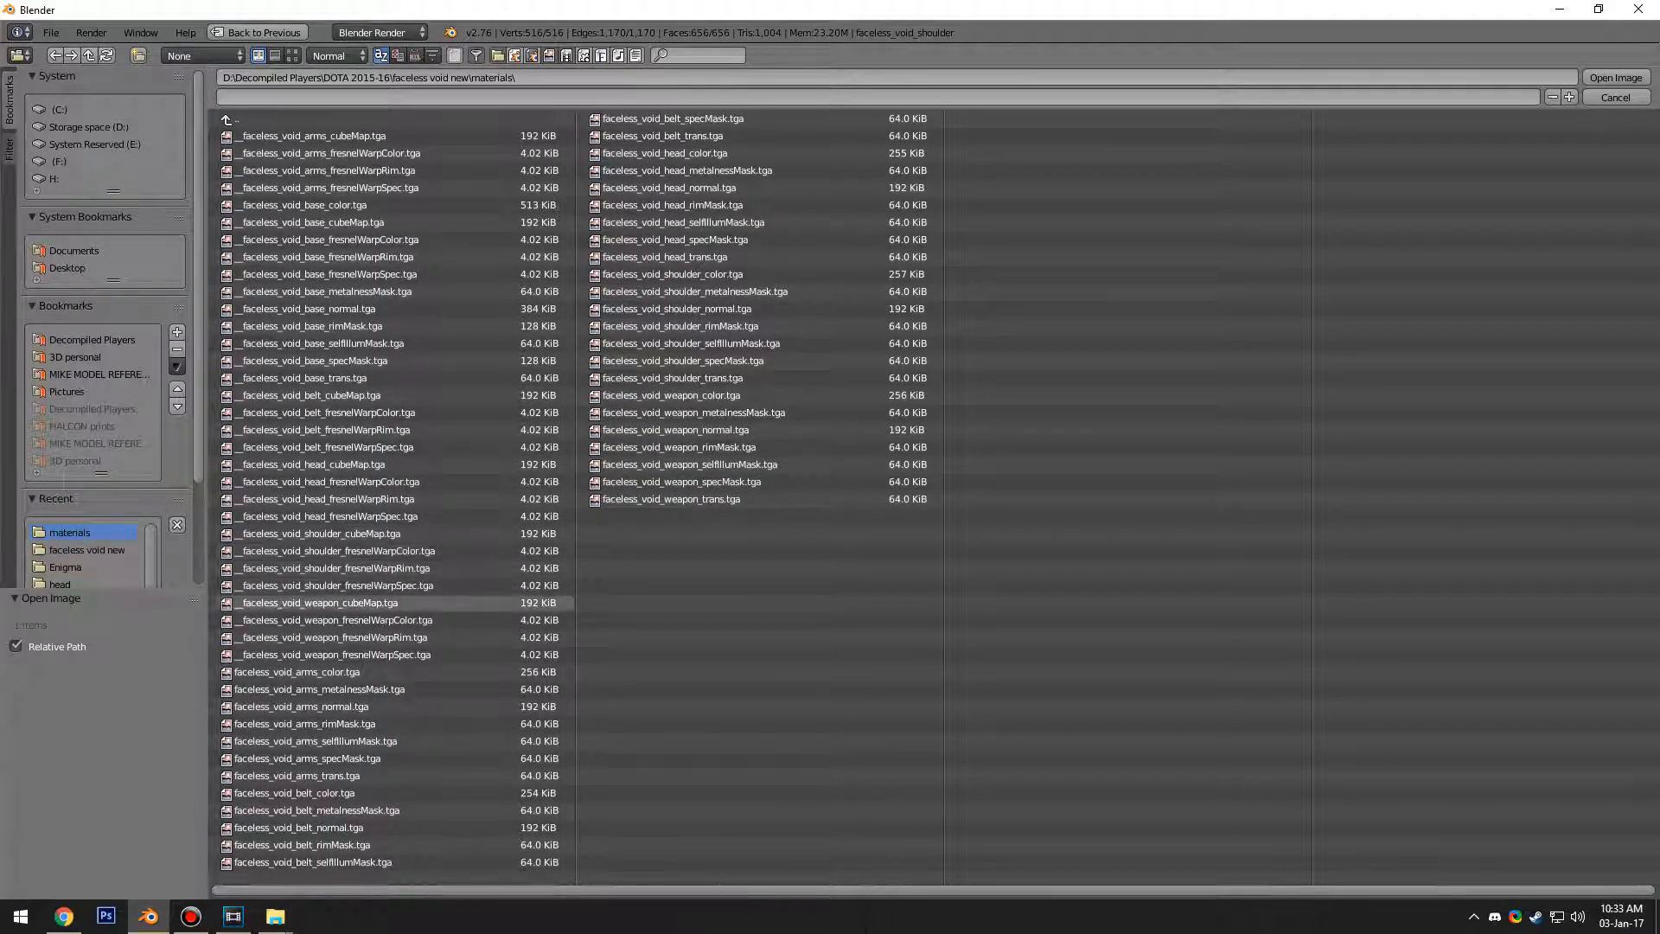
click(317, 533)
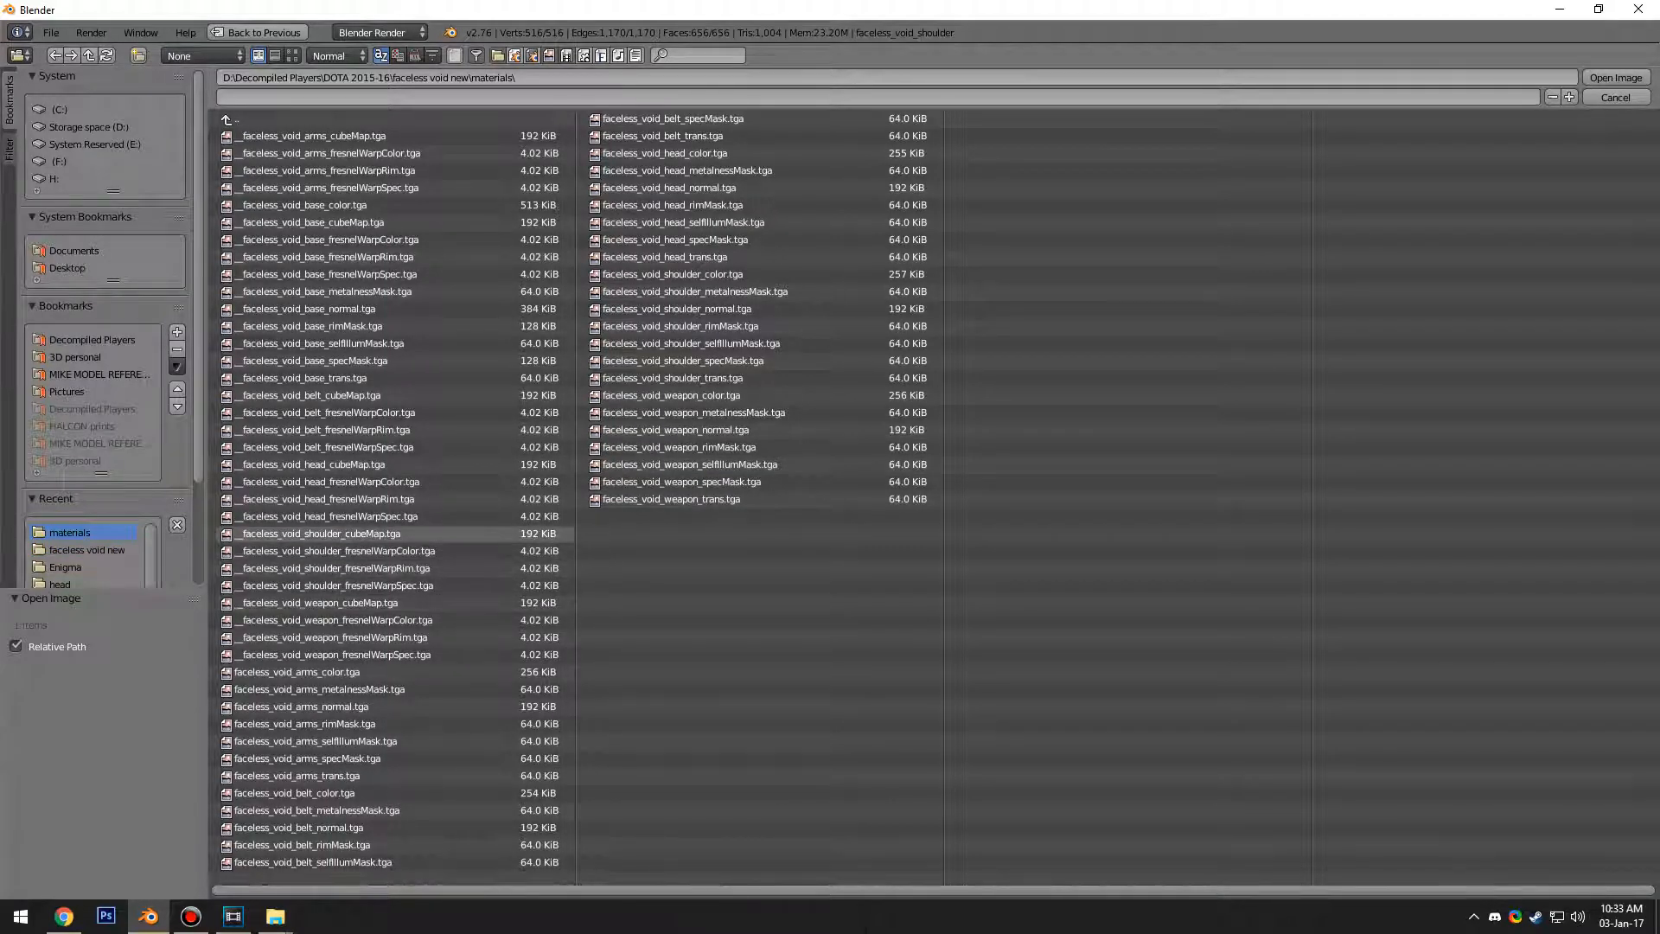
click(316, 741)
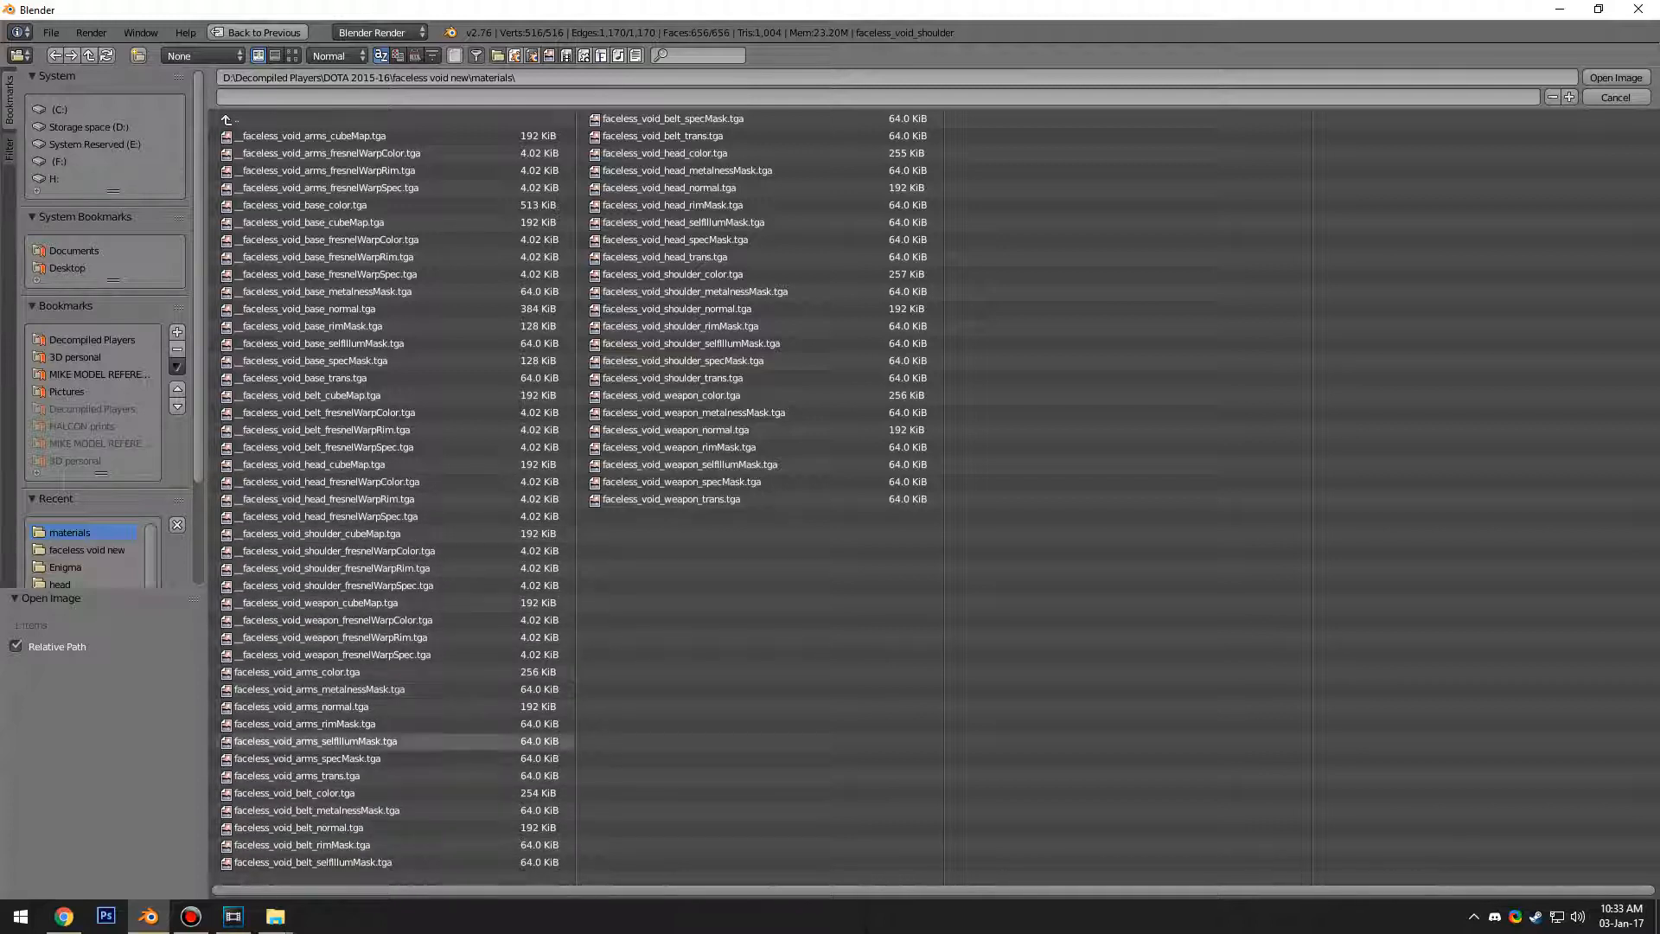
click(1613, 98)
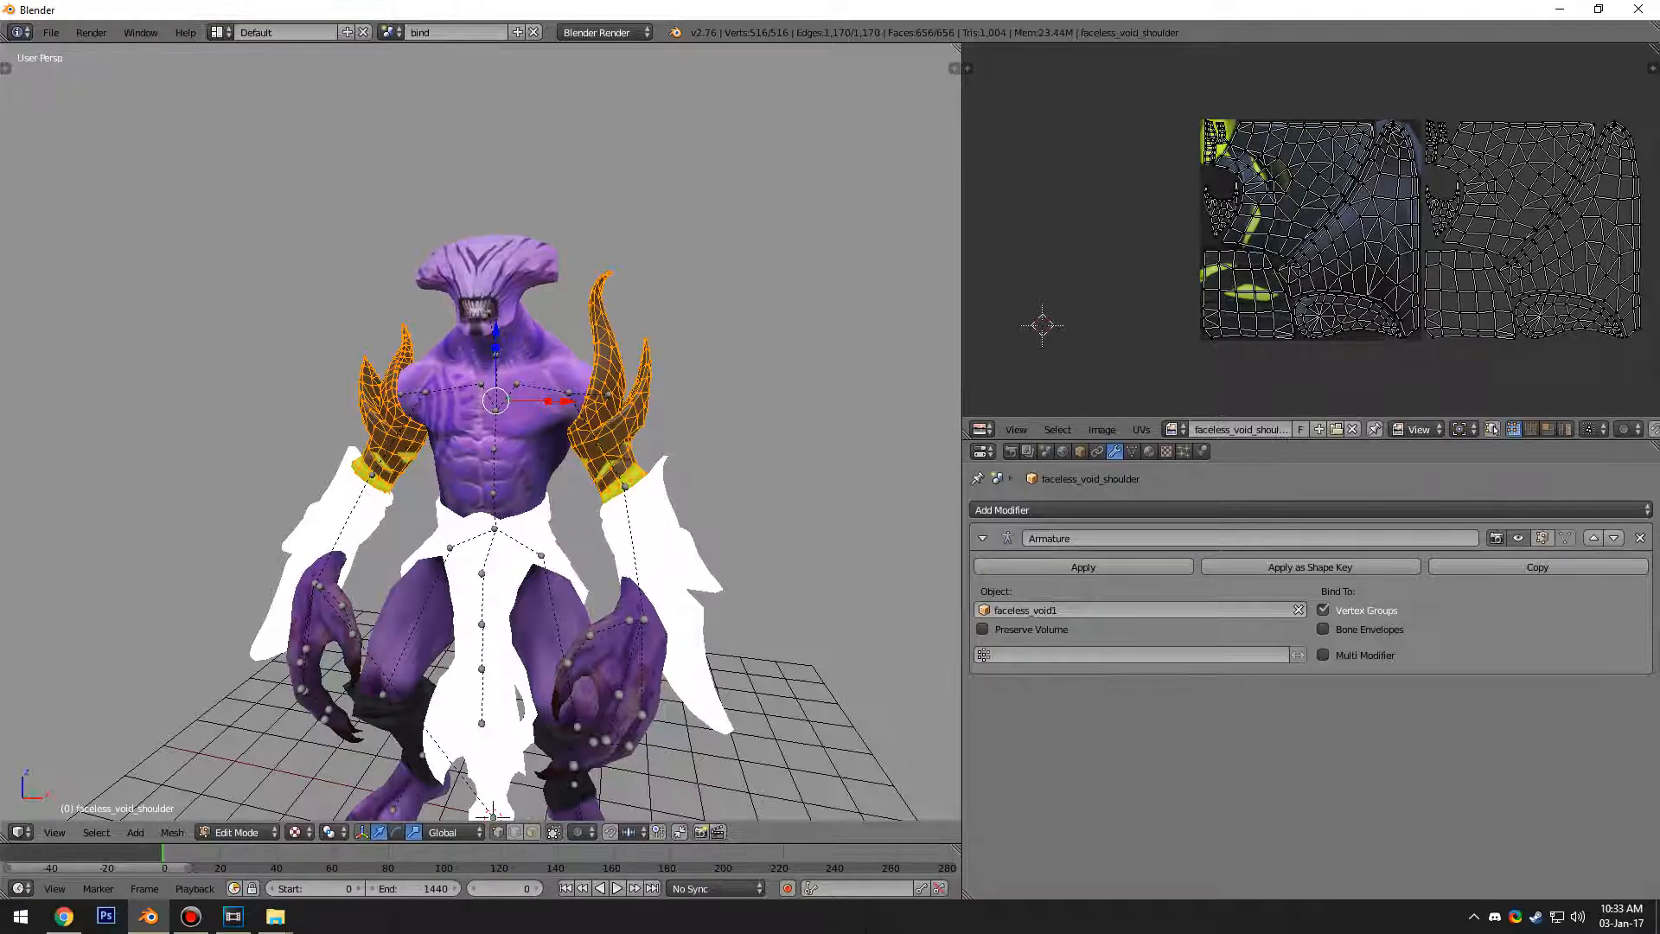
Step: Load the colour textures for the arms, belt and weapon parts
click(1100, 429)
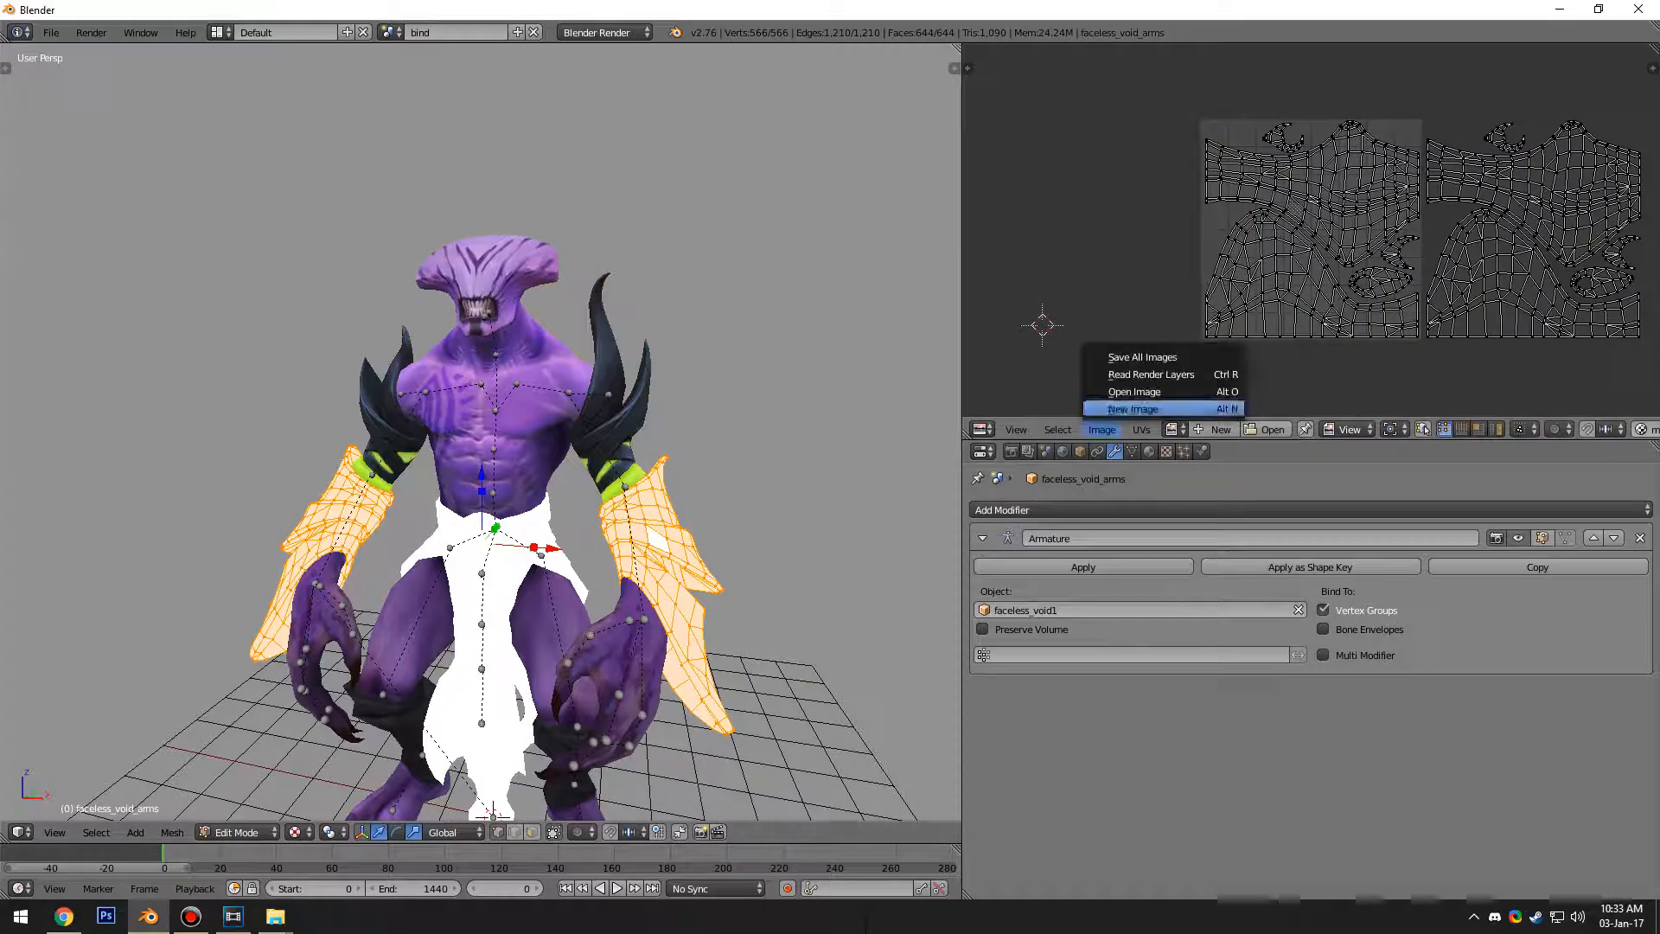
click(1133, 391)
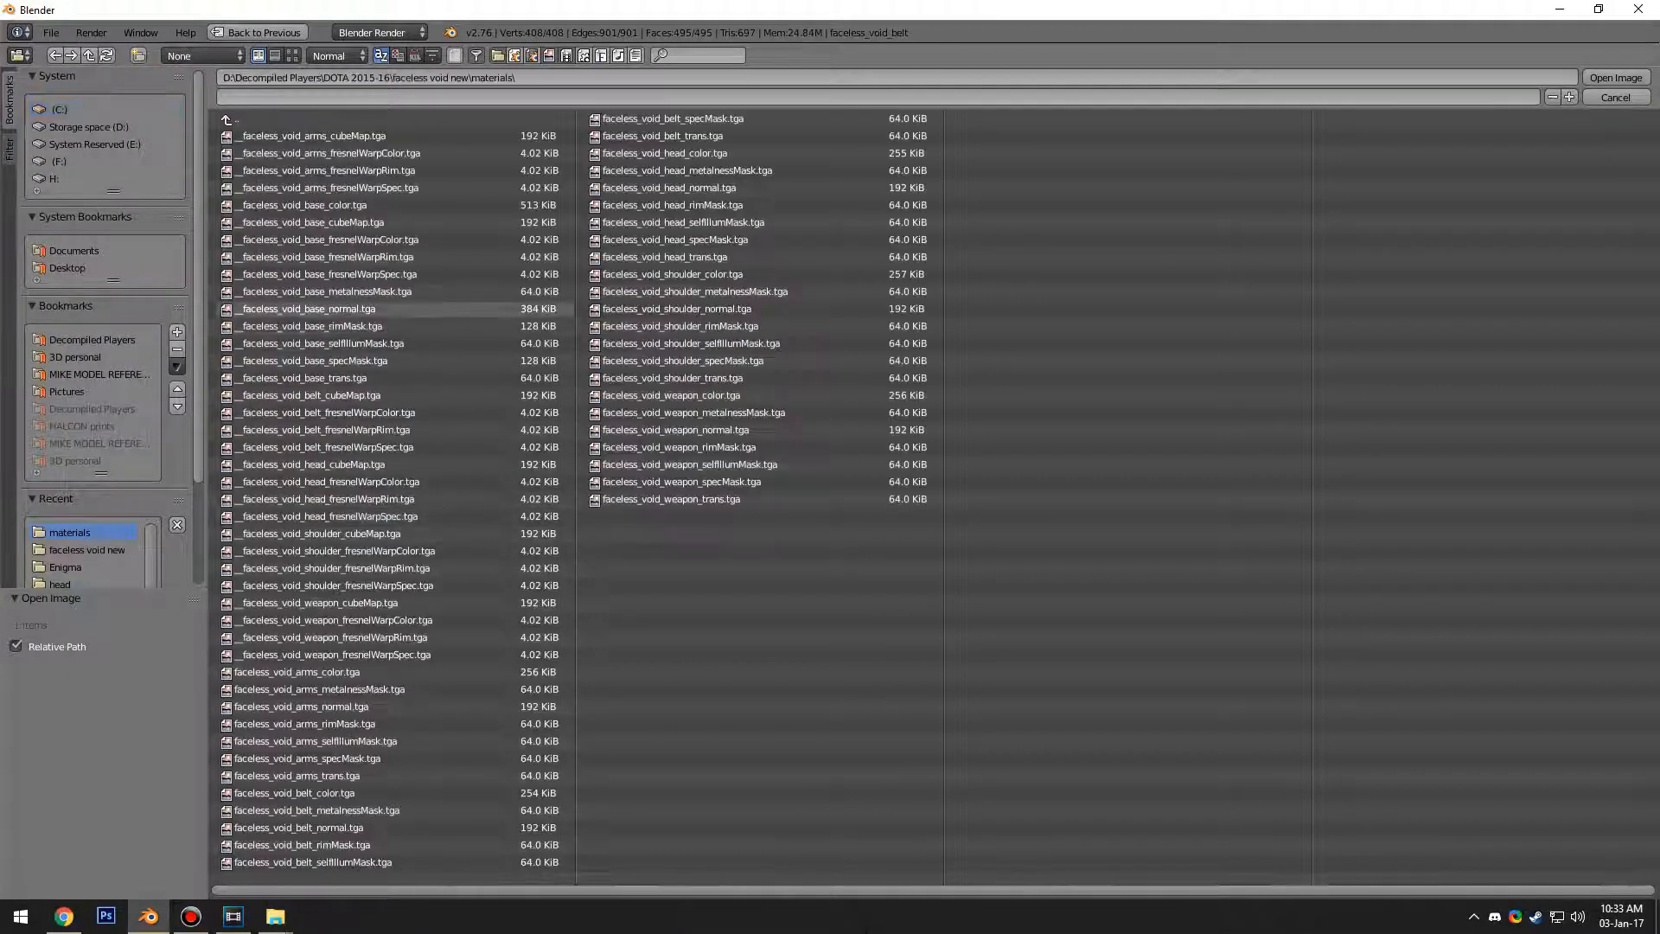
click(294, 792)
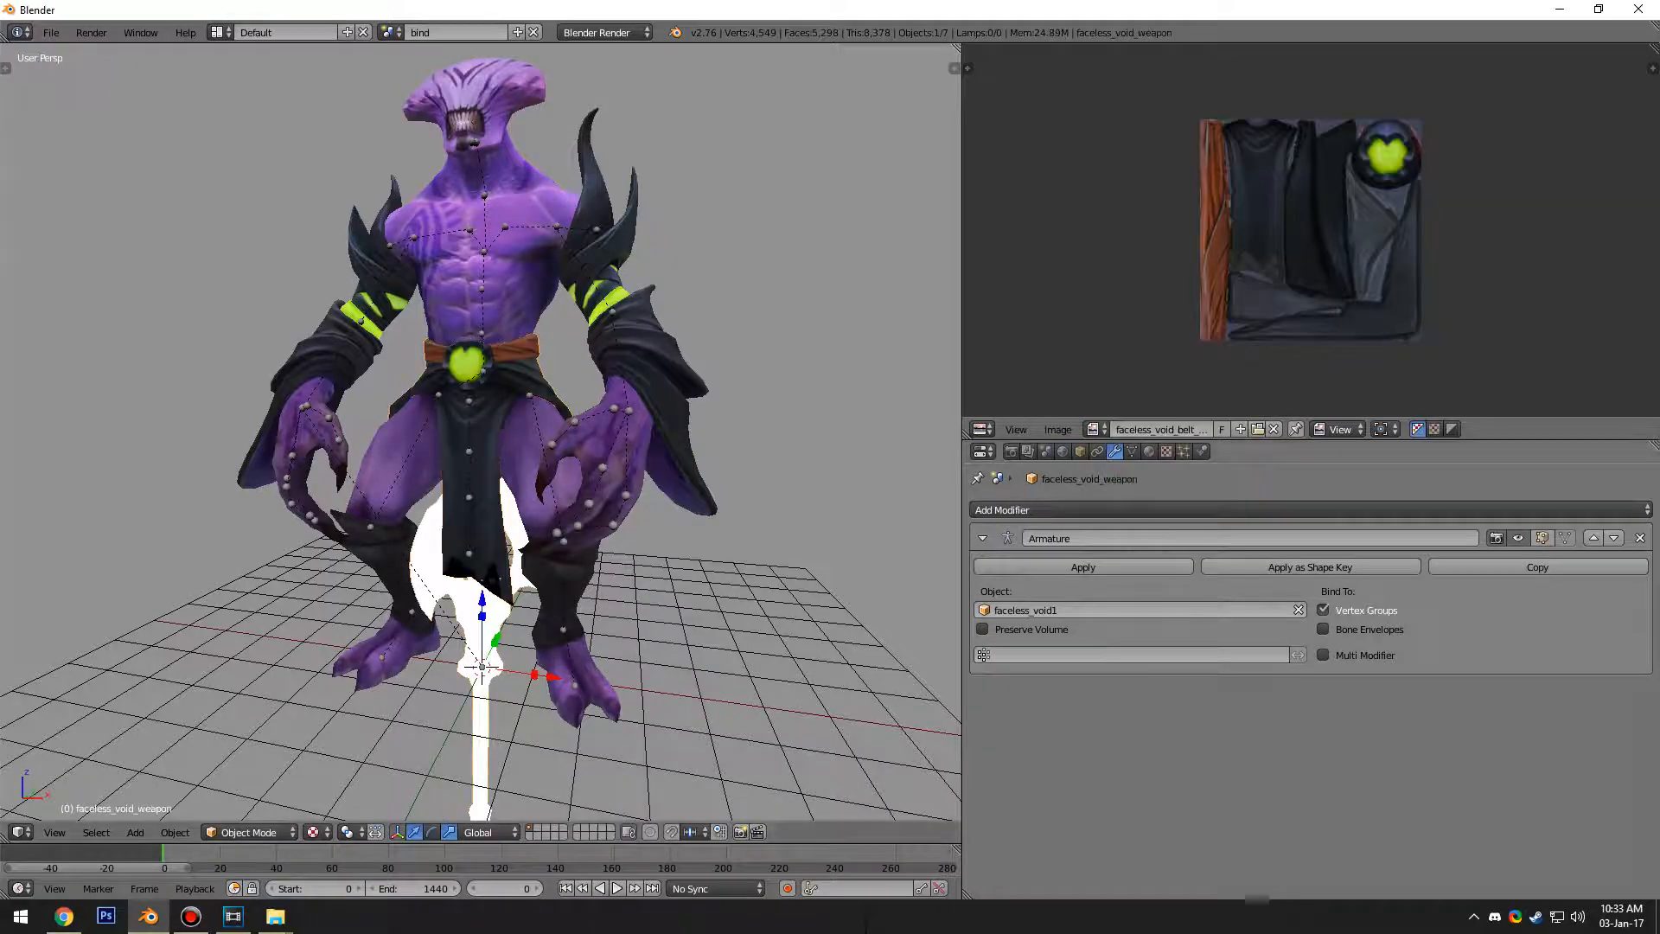
click(1102, 429)
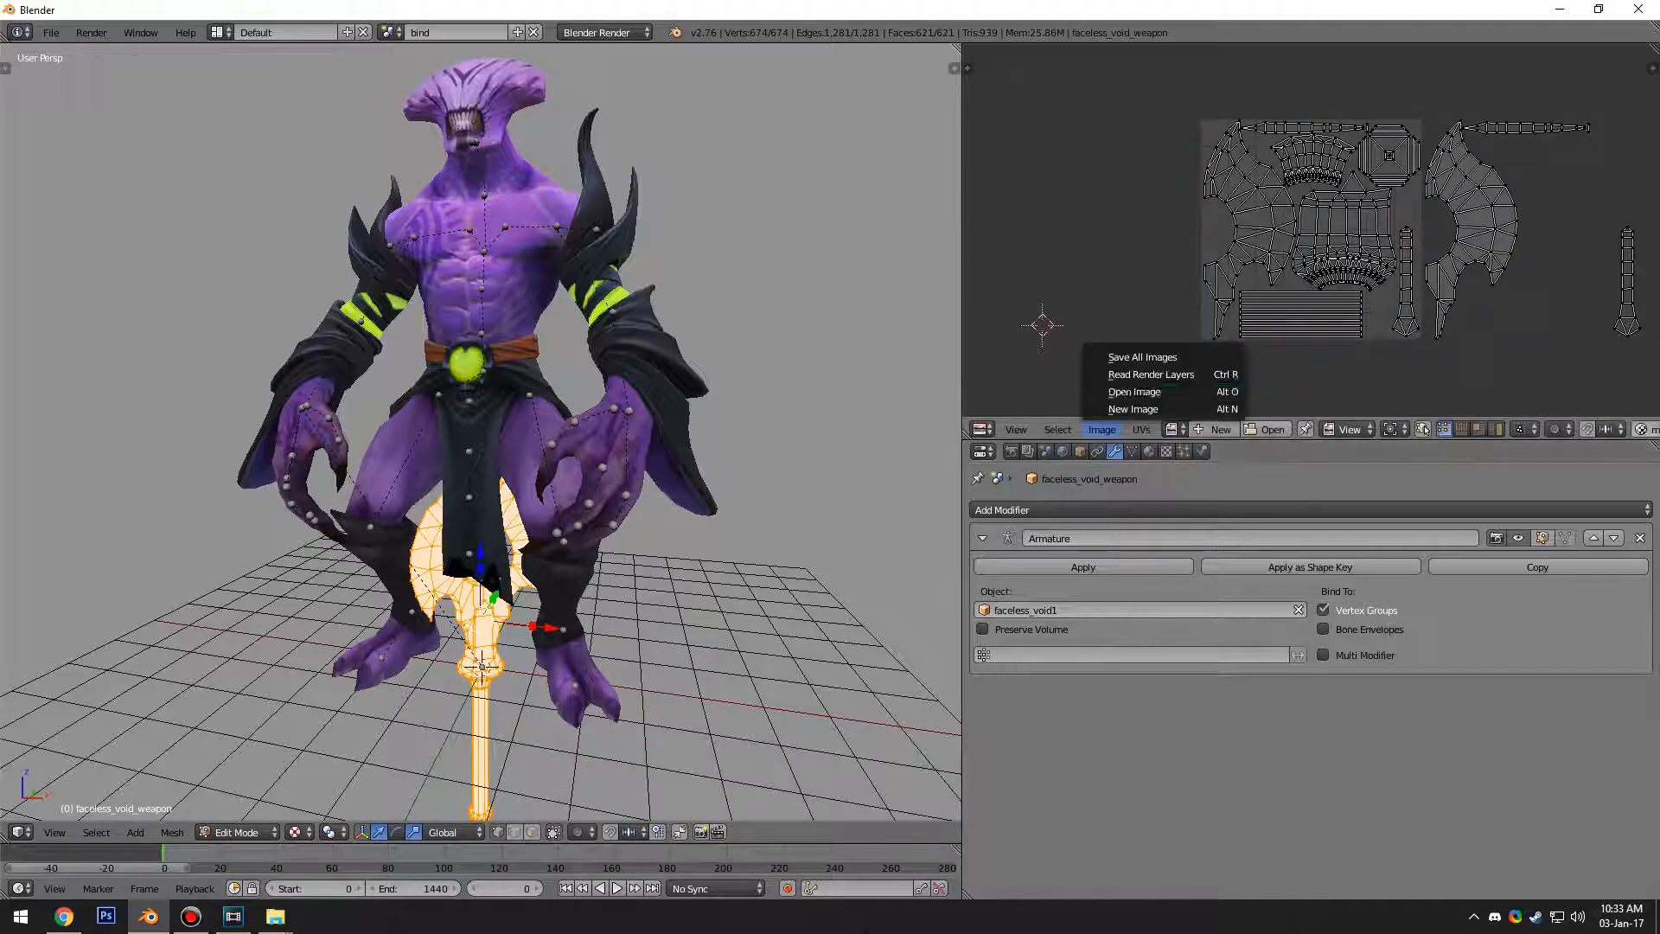
click(1132, 392)
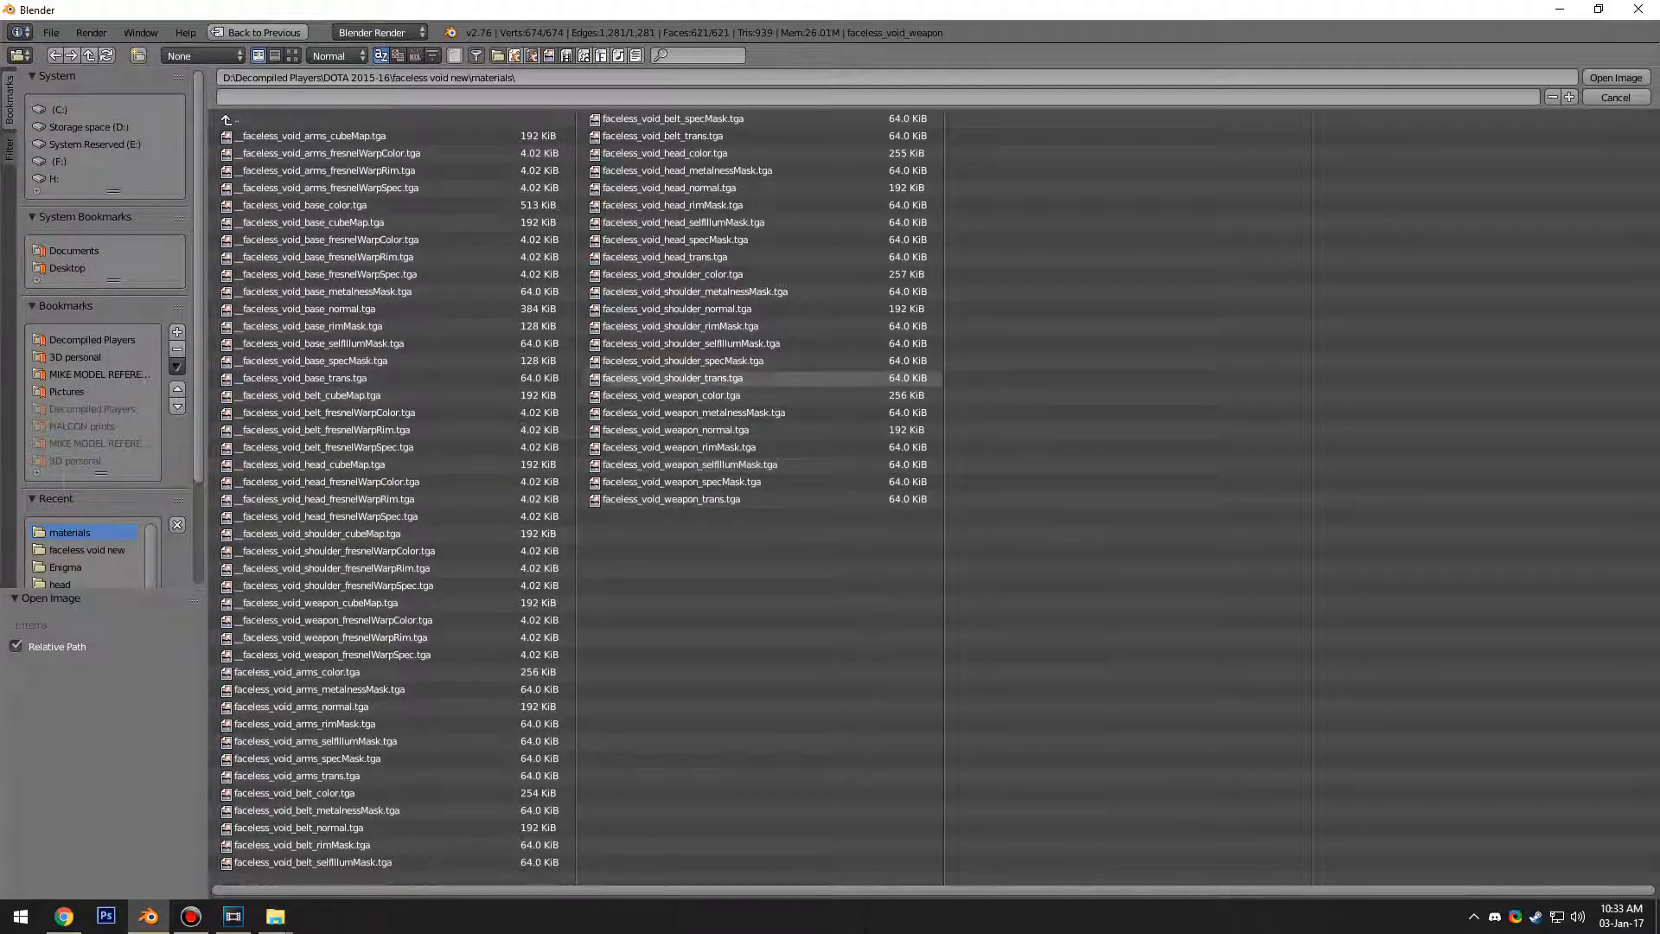
click(1613, 96)
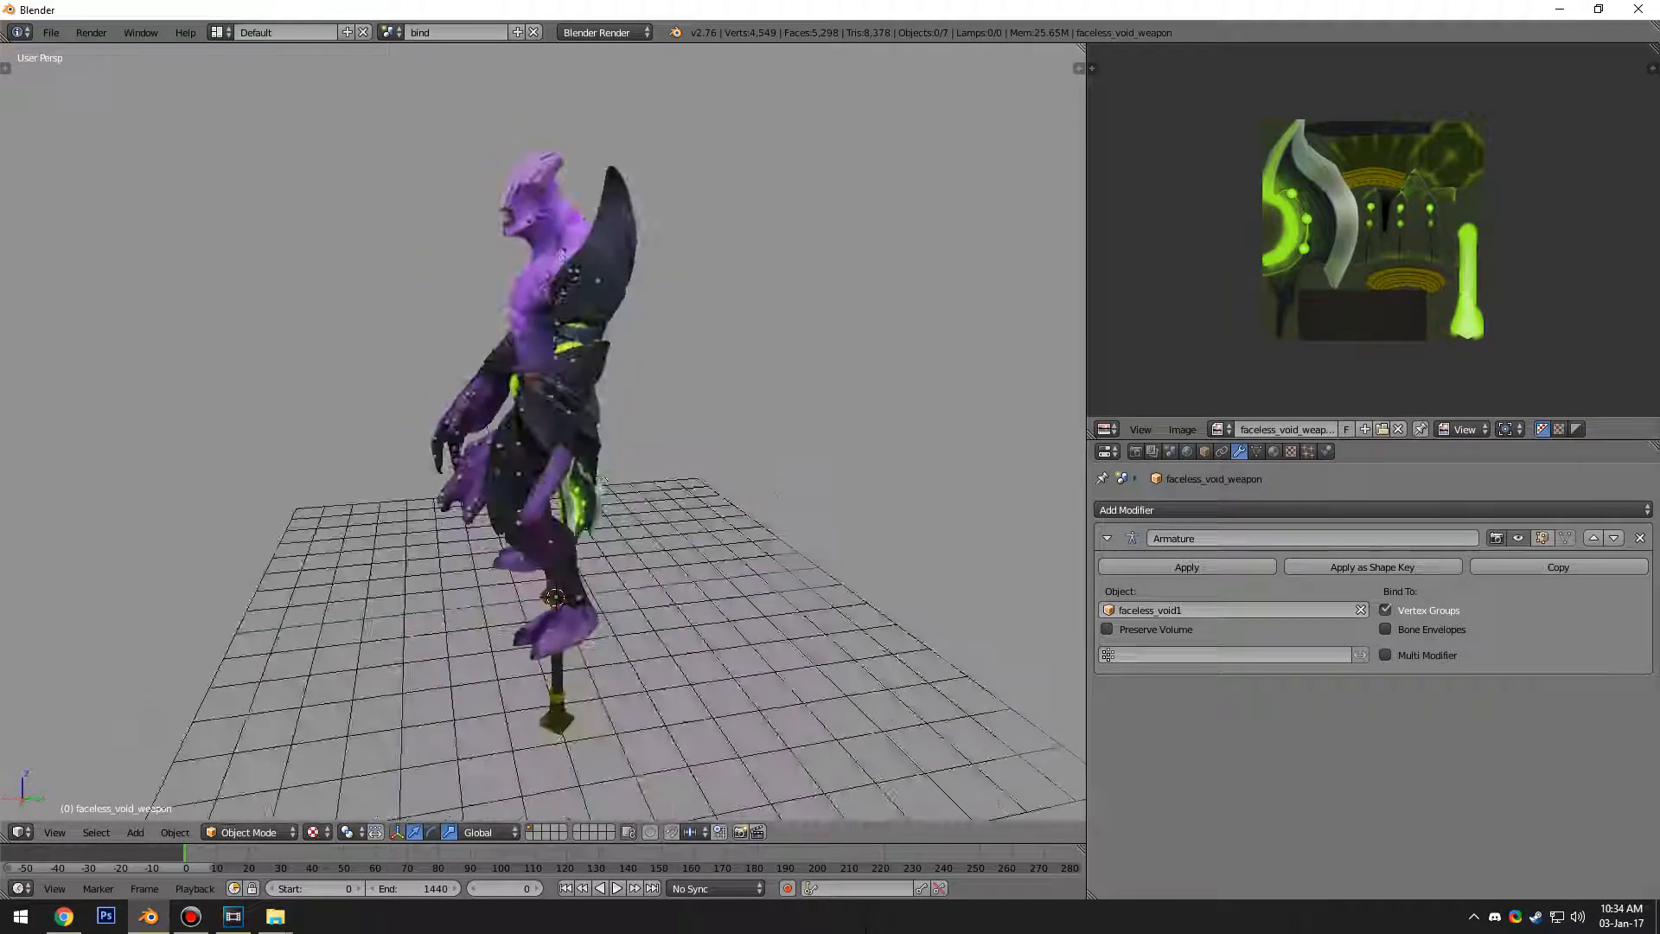
Step: Check the textured weapon and open the File menu to begin an import
click(50, 32)
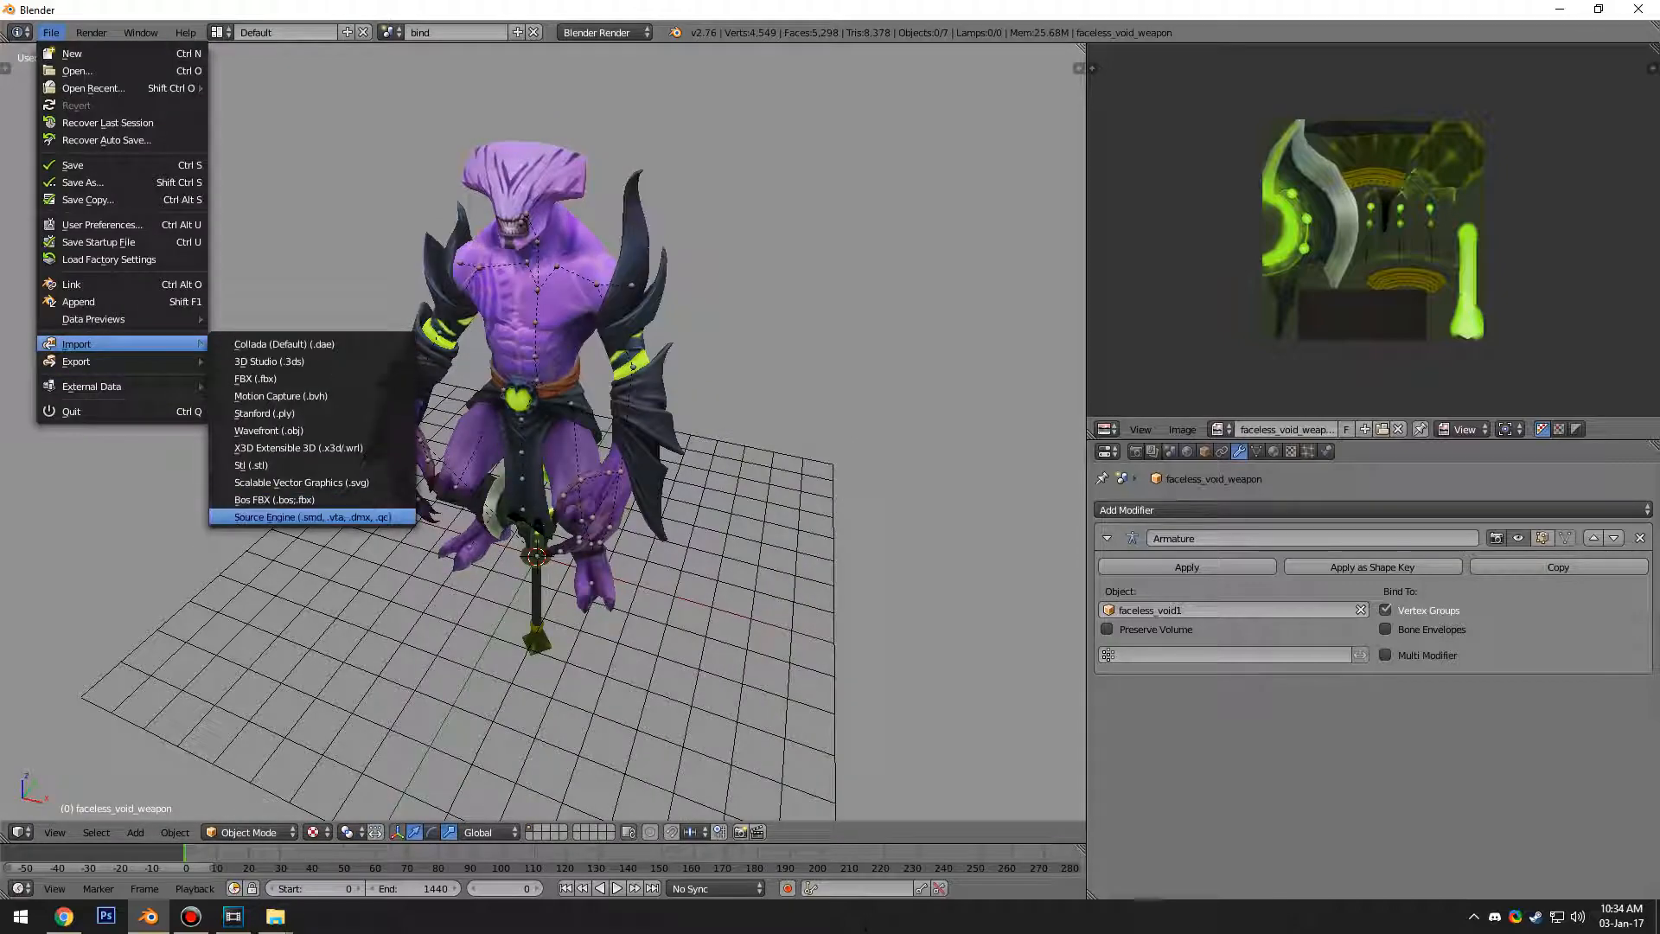
Step: Import idle.dmx with the Source Engine importer, play the idle animation, then stop it
click(308, 517)
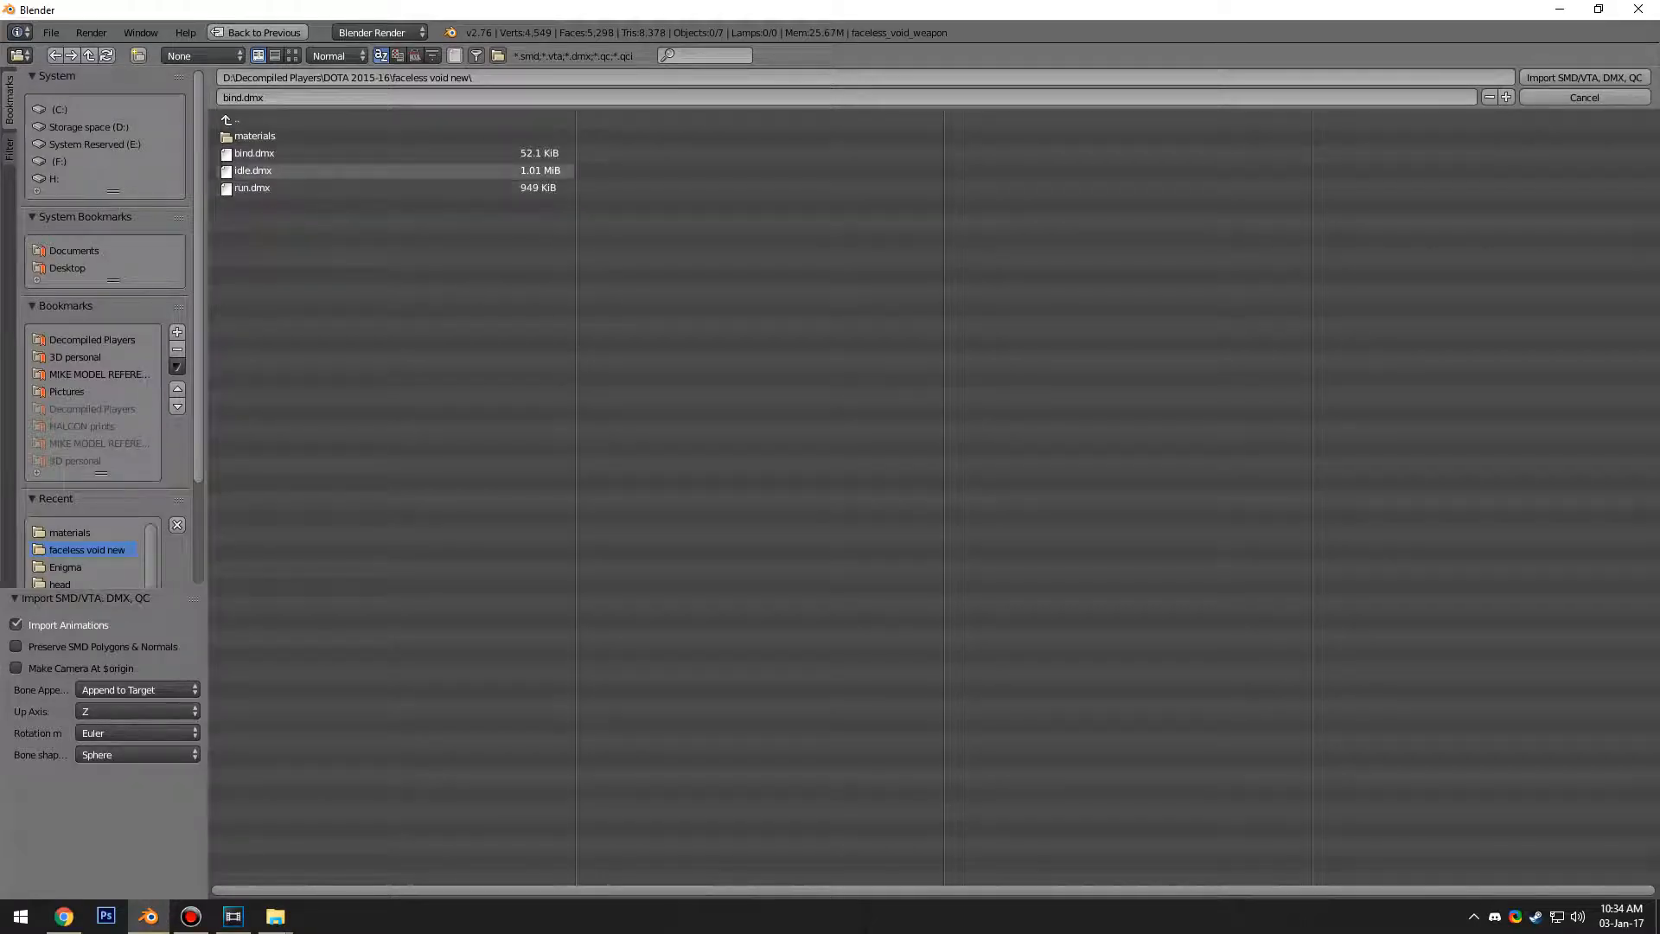
click(254, 170)
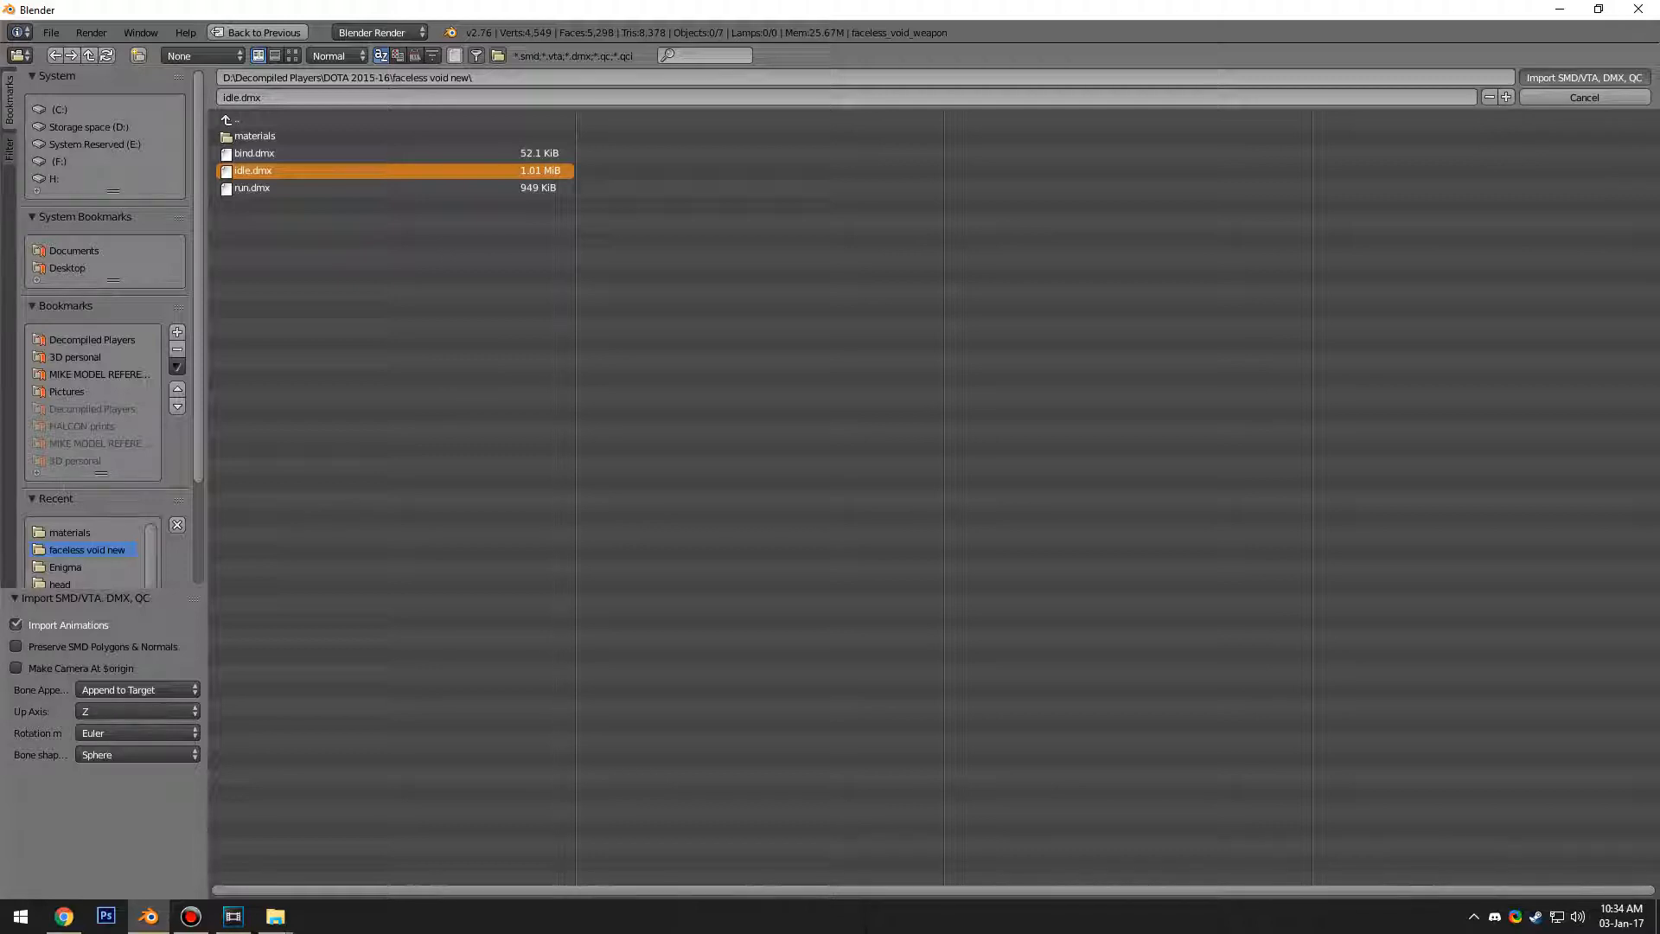
click(1581, 77)
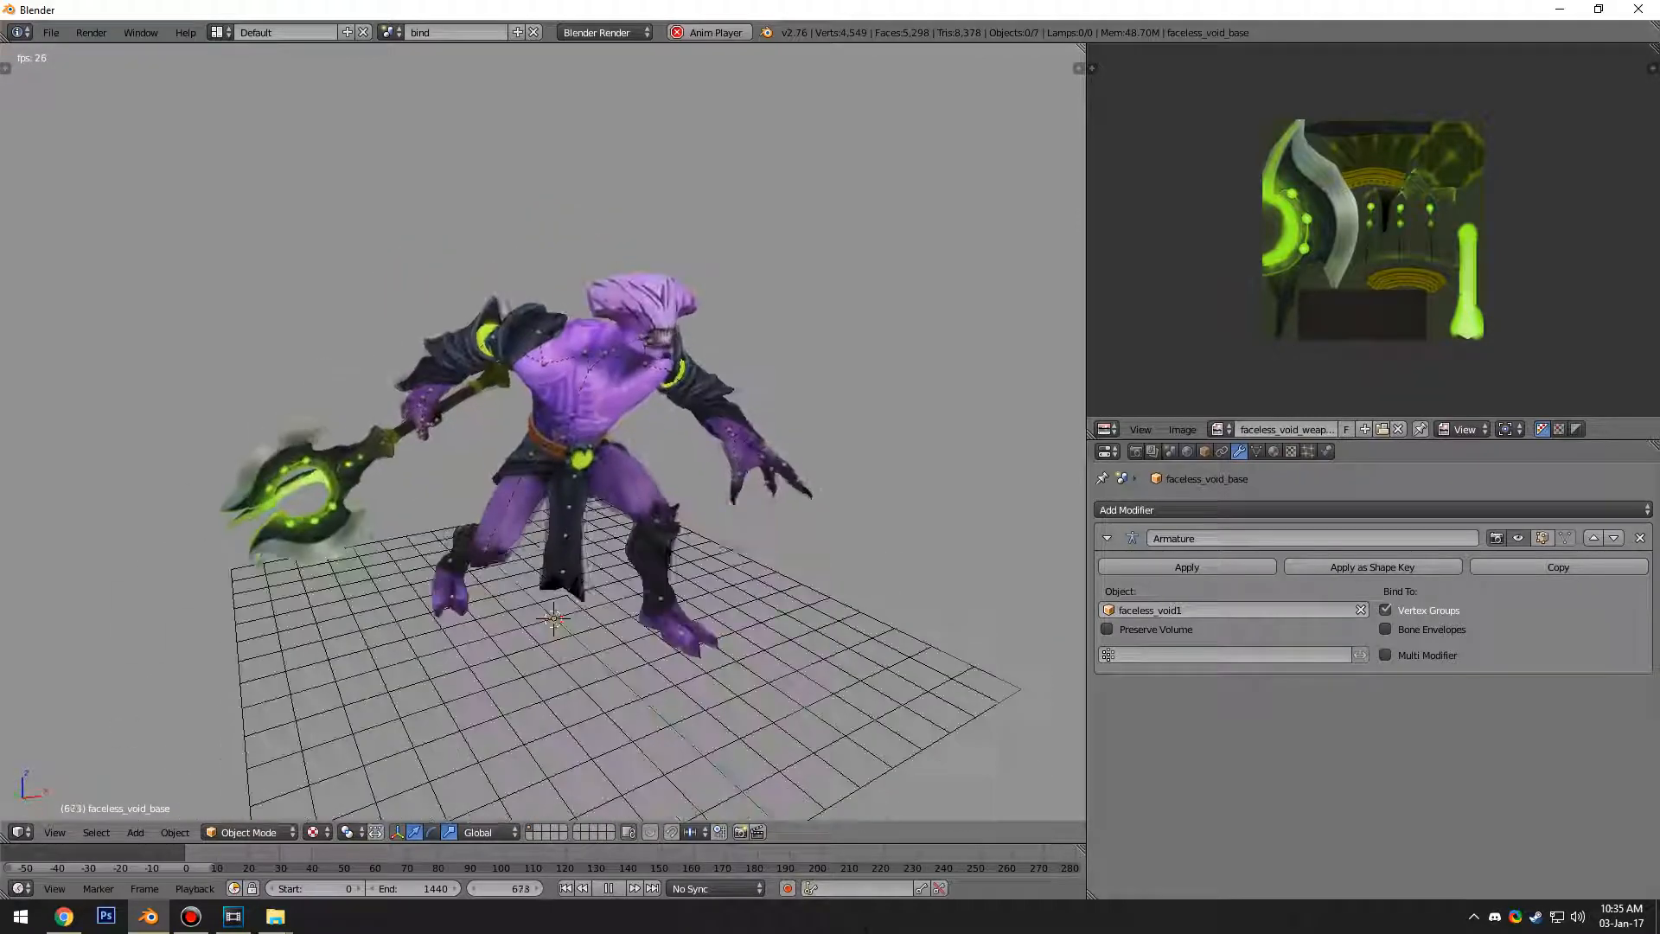
click(247, 831)
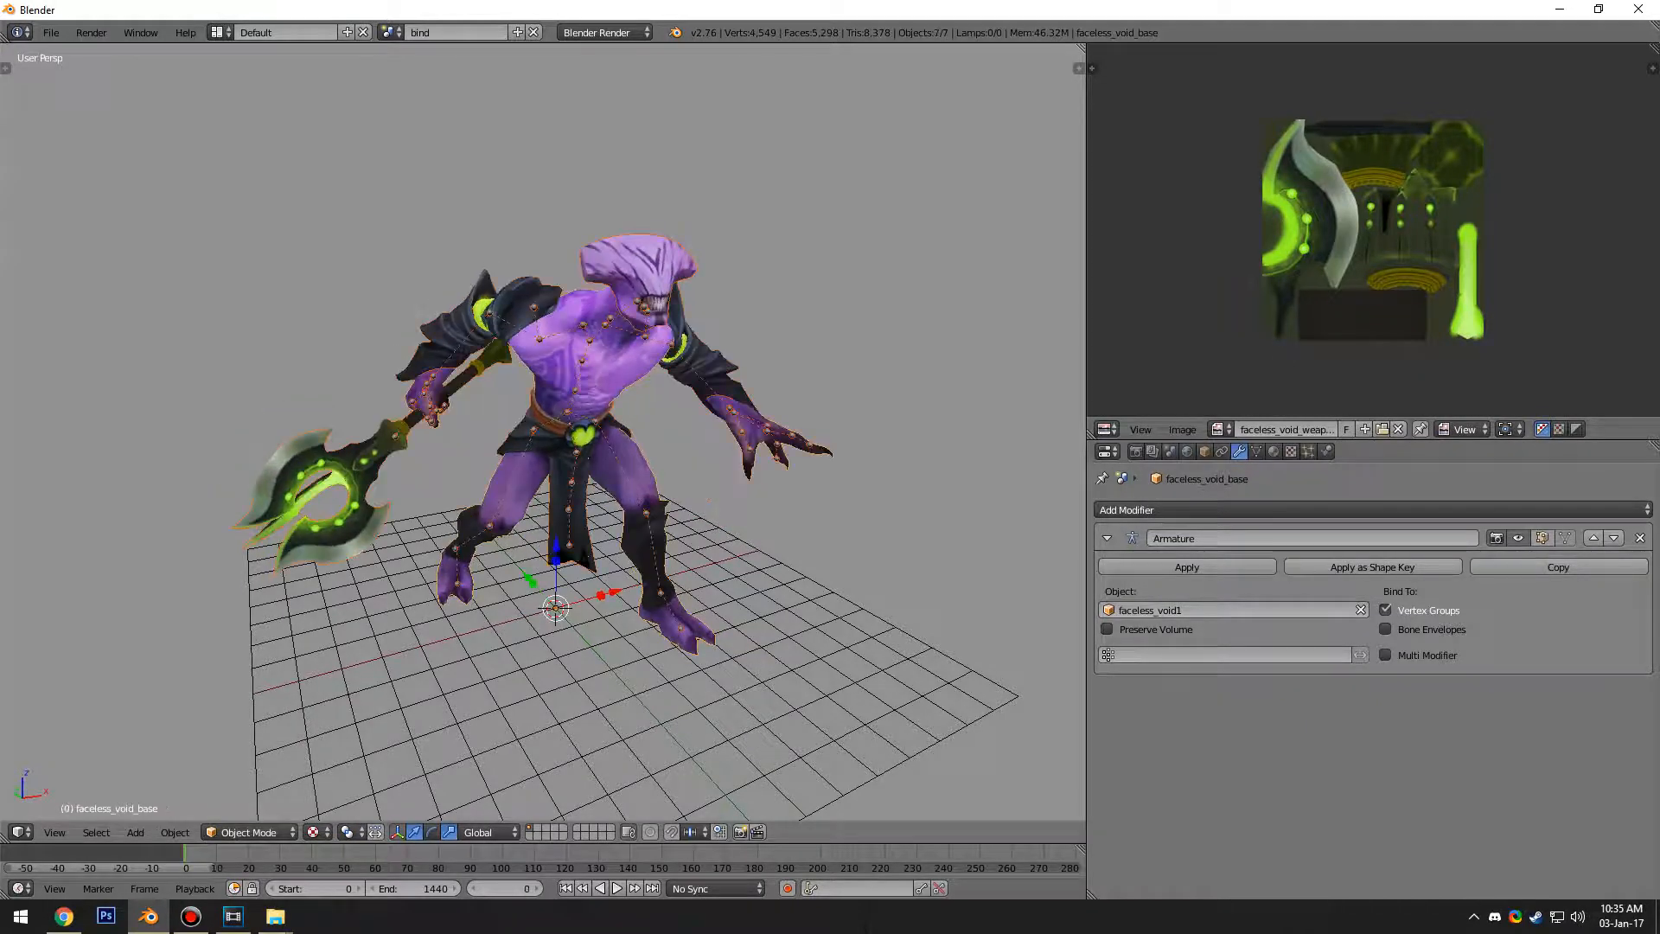
Step: Import run.dmx through the Source Engine importer and play the run animation
click(50, 32)
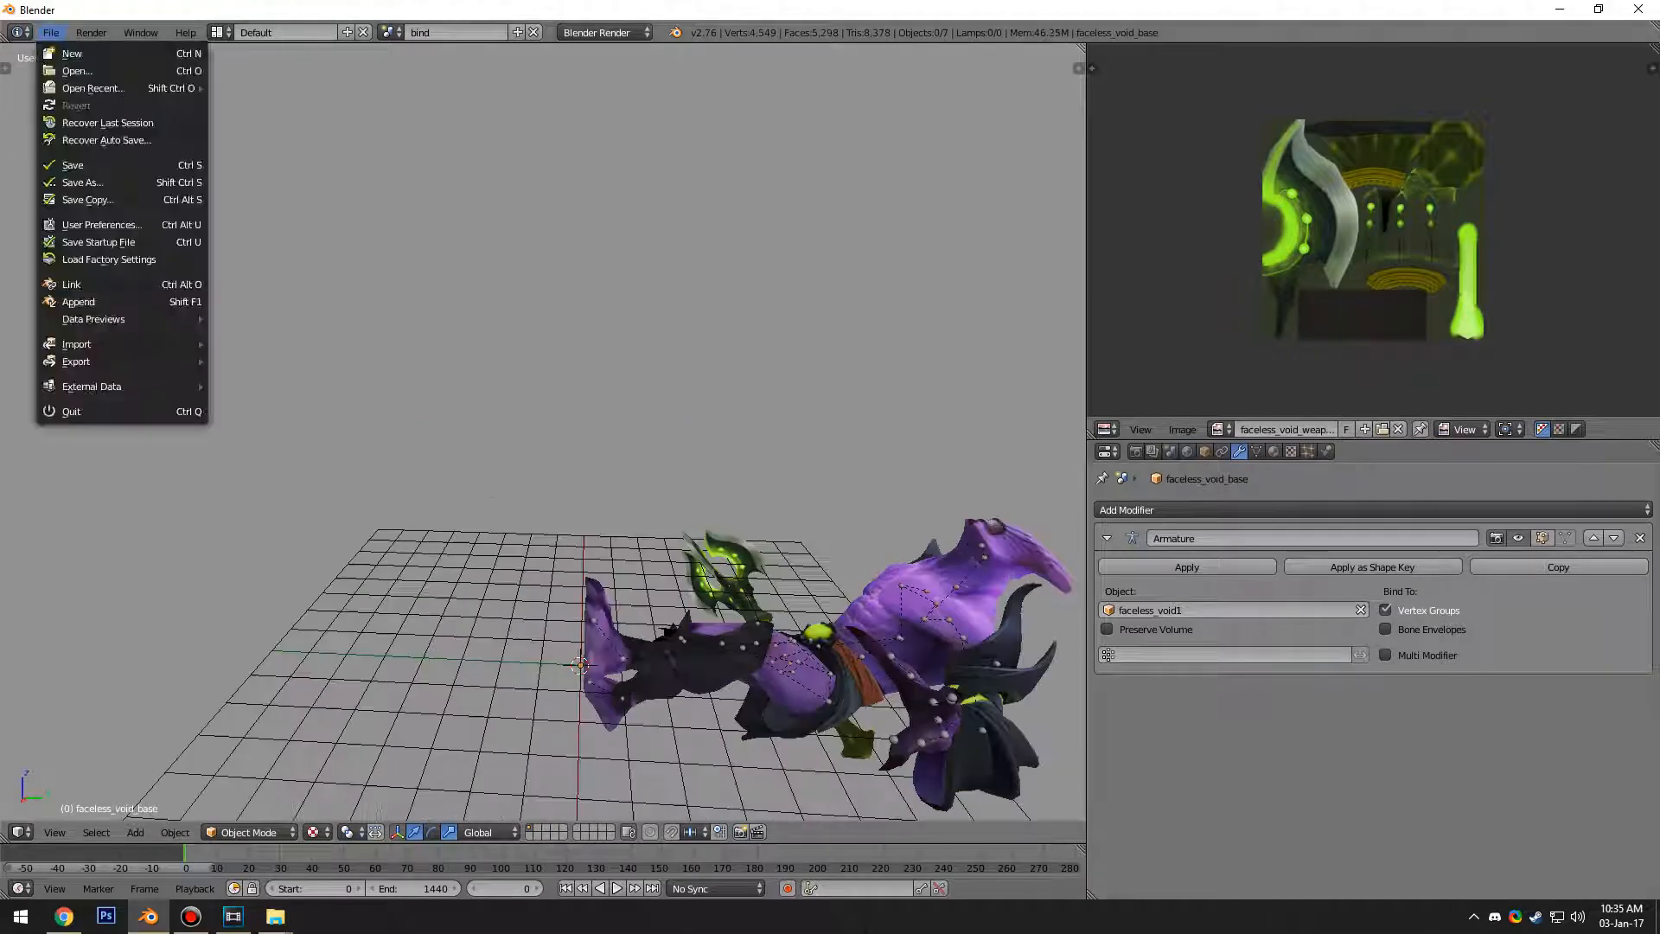
click(76, 343)
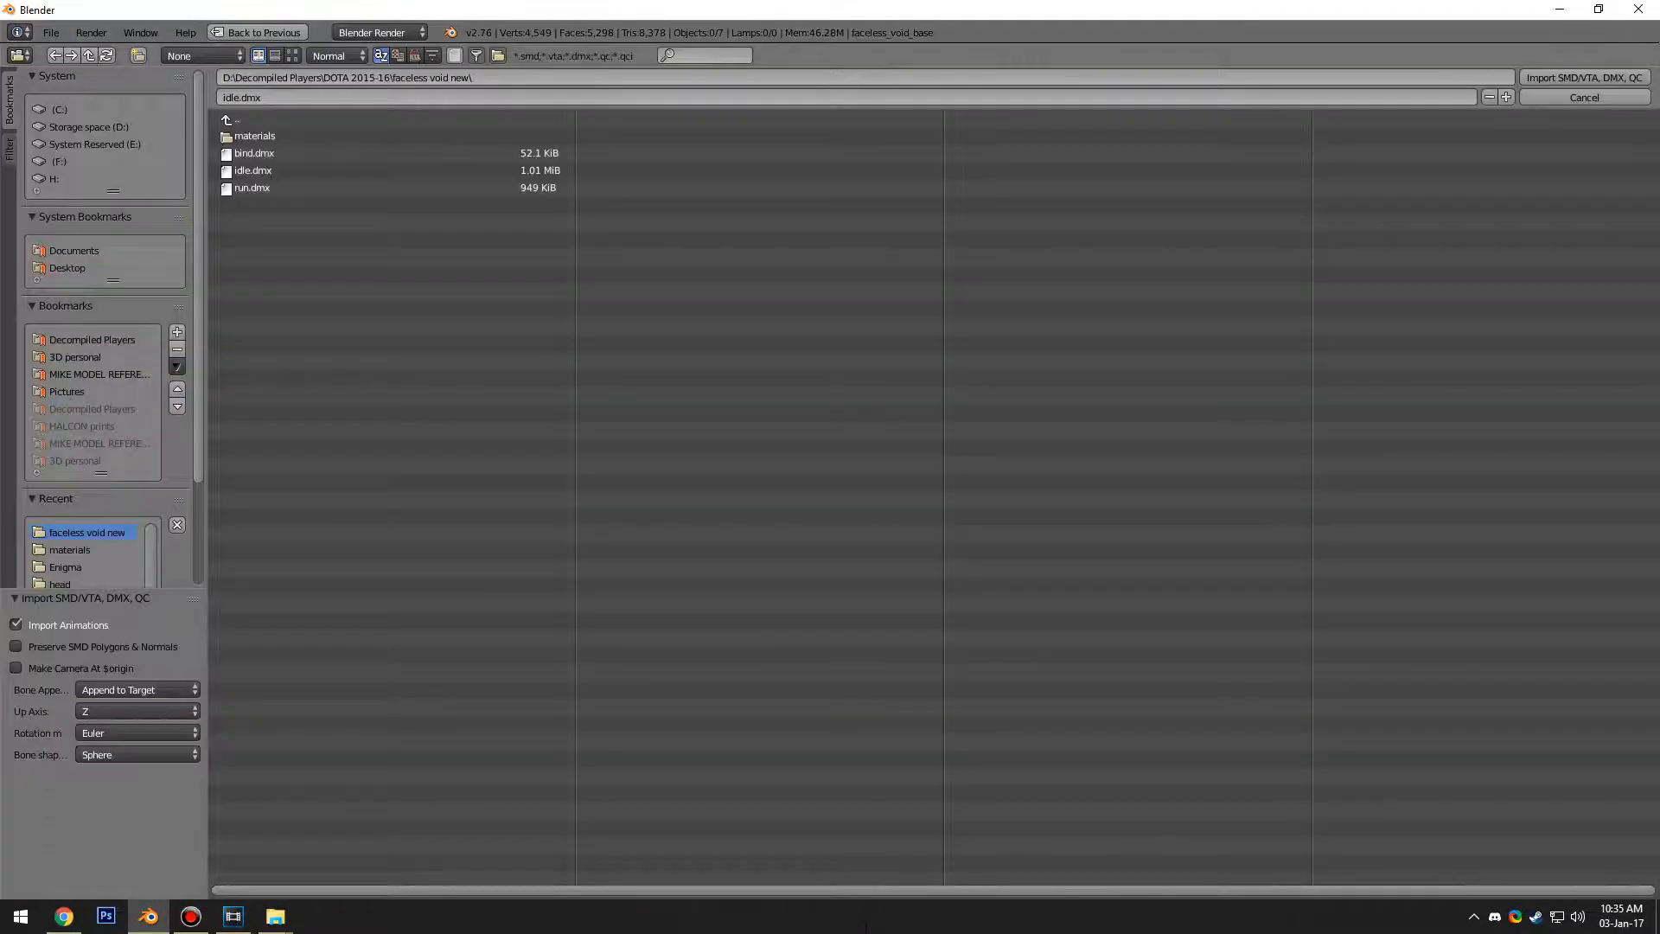
click(251, 188)
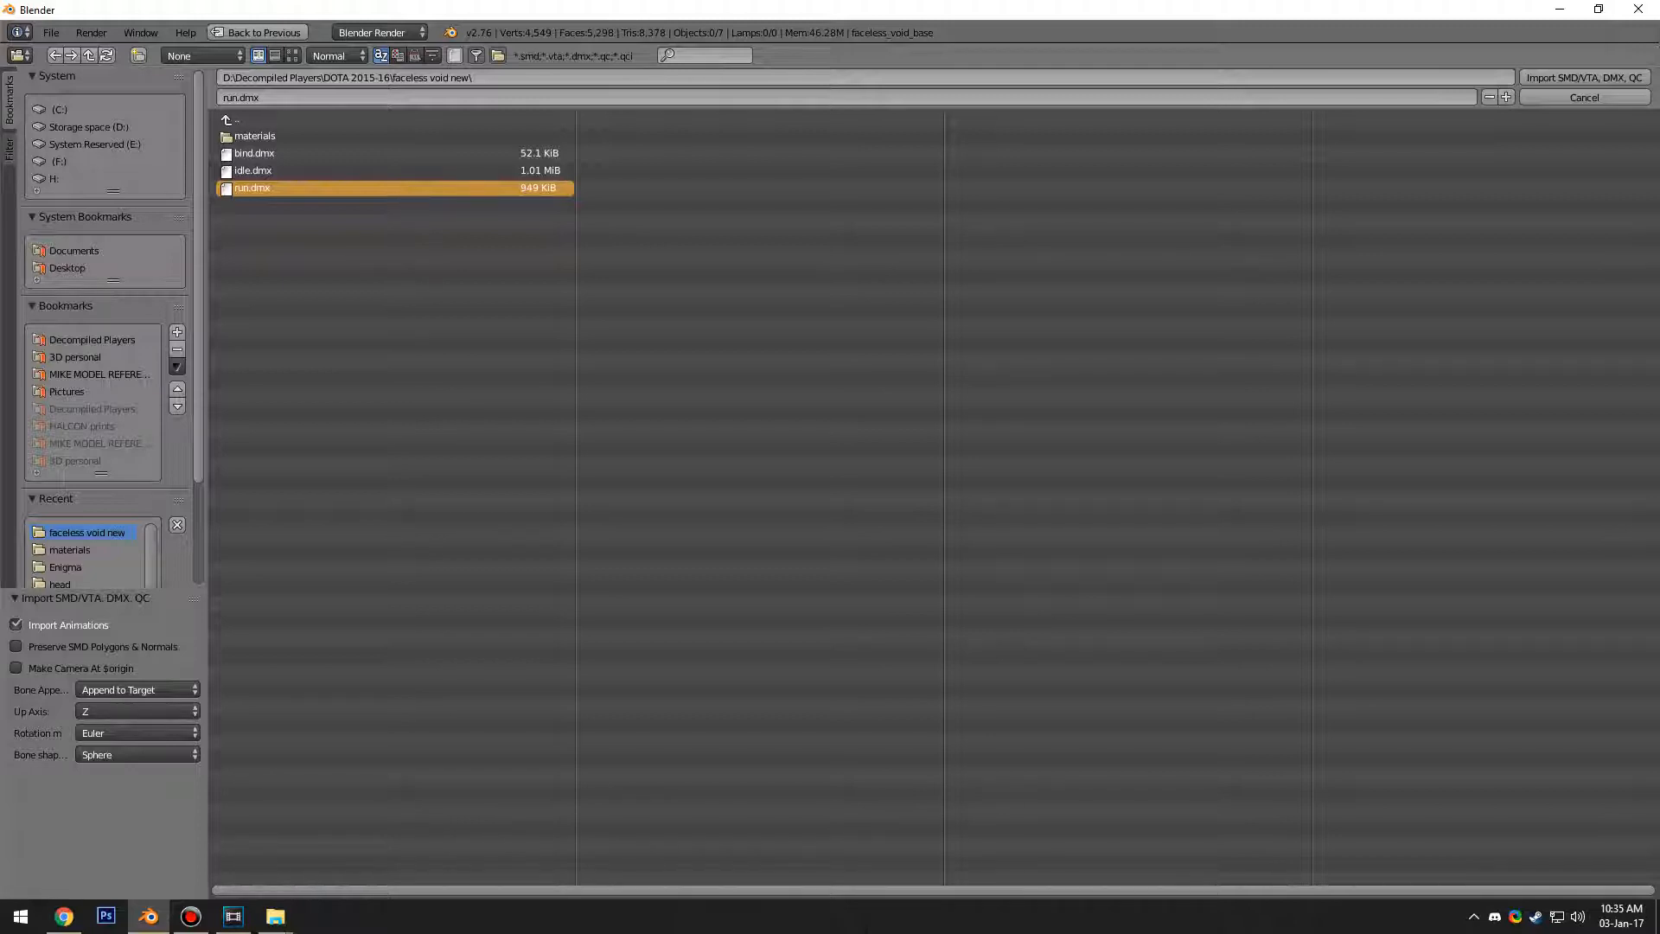
click(1583, 76)
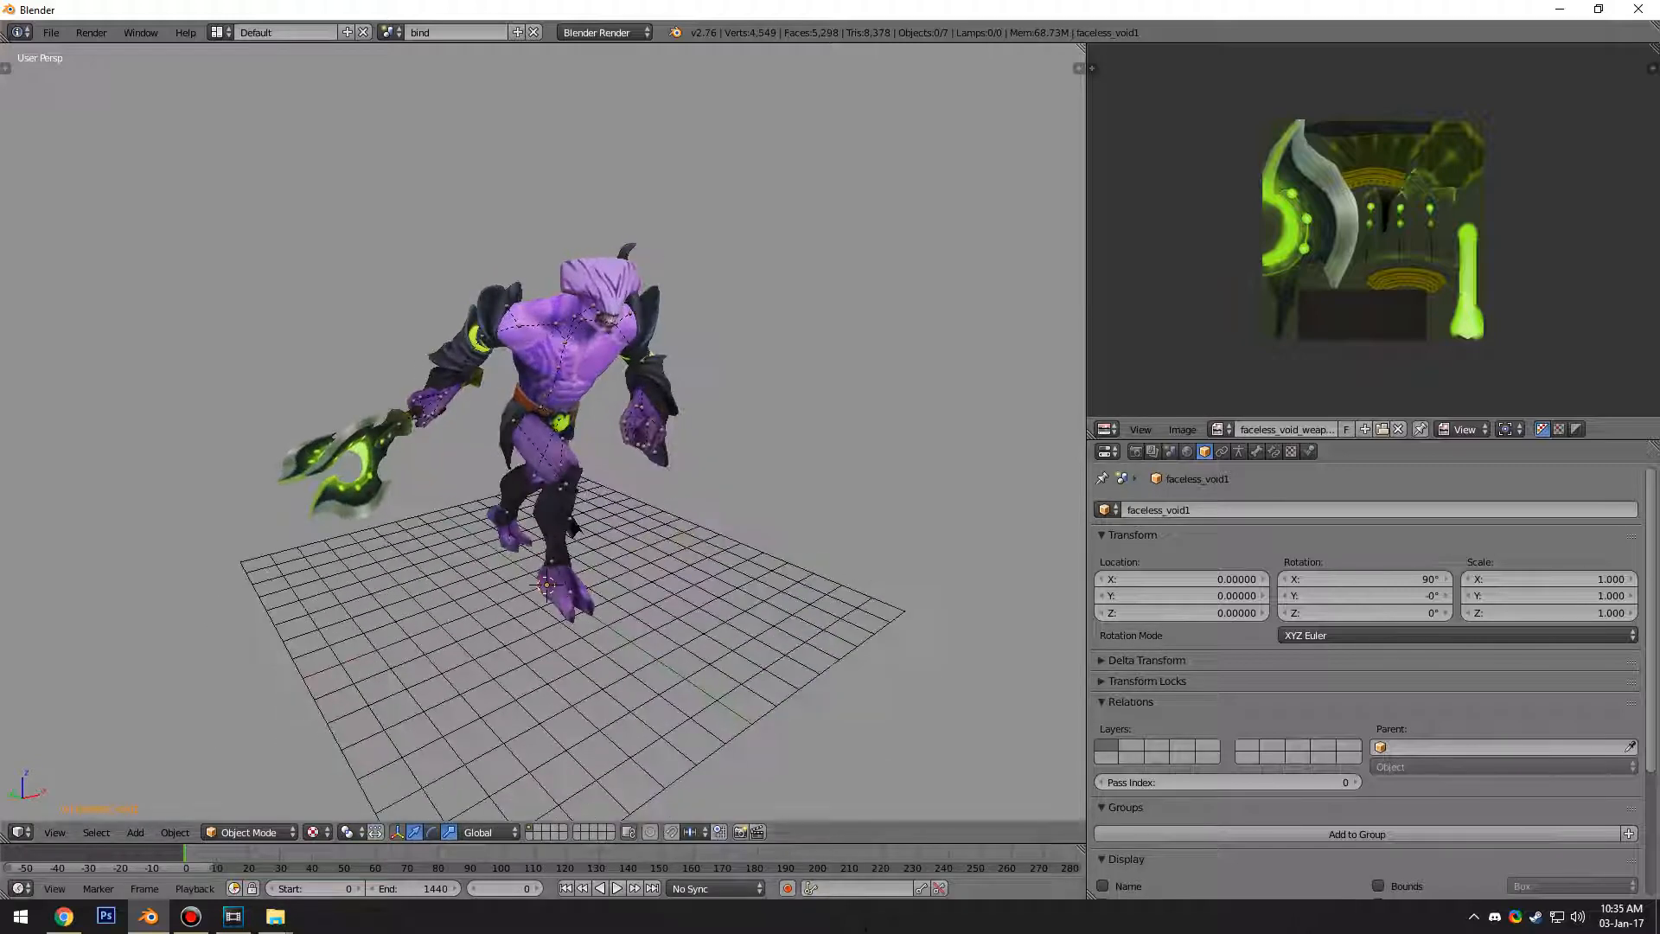
click(618, 887)
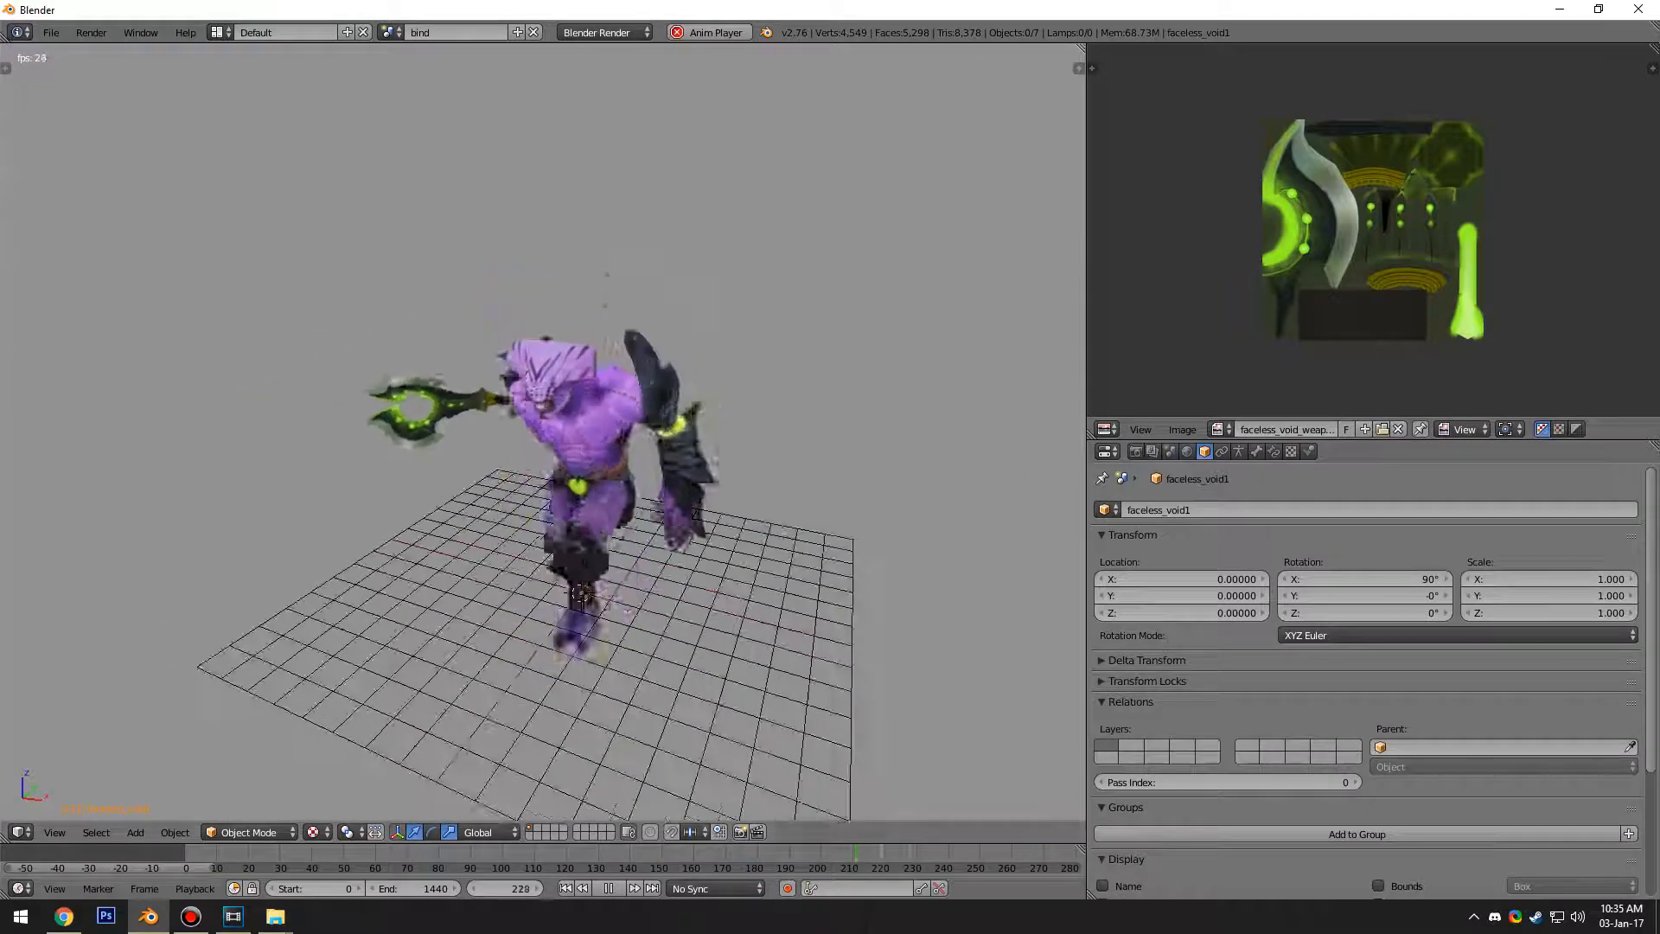
click(606, 887)
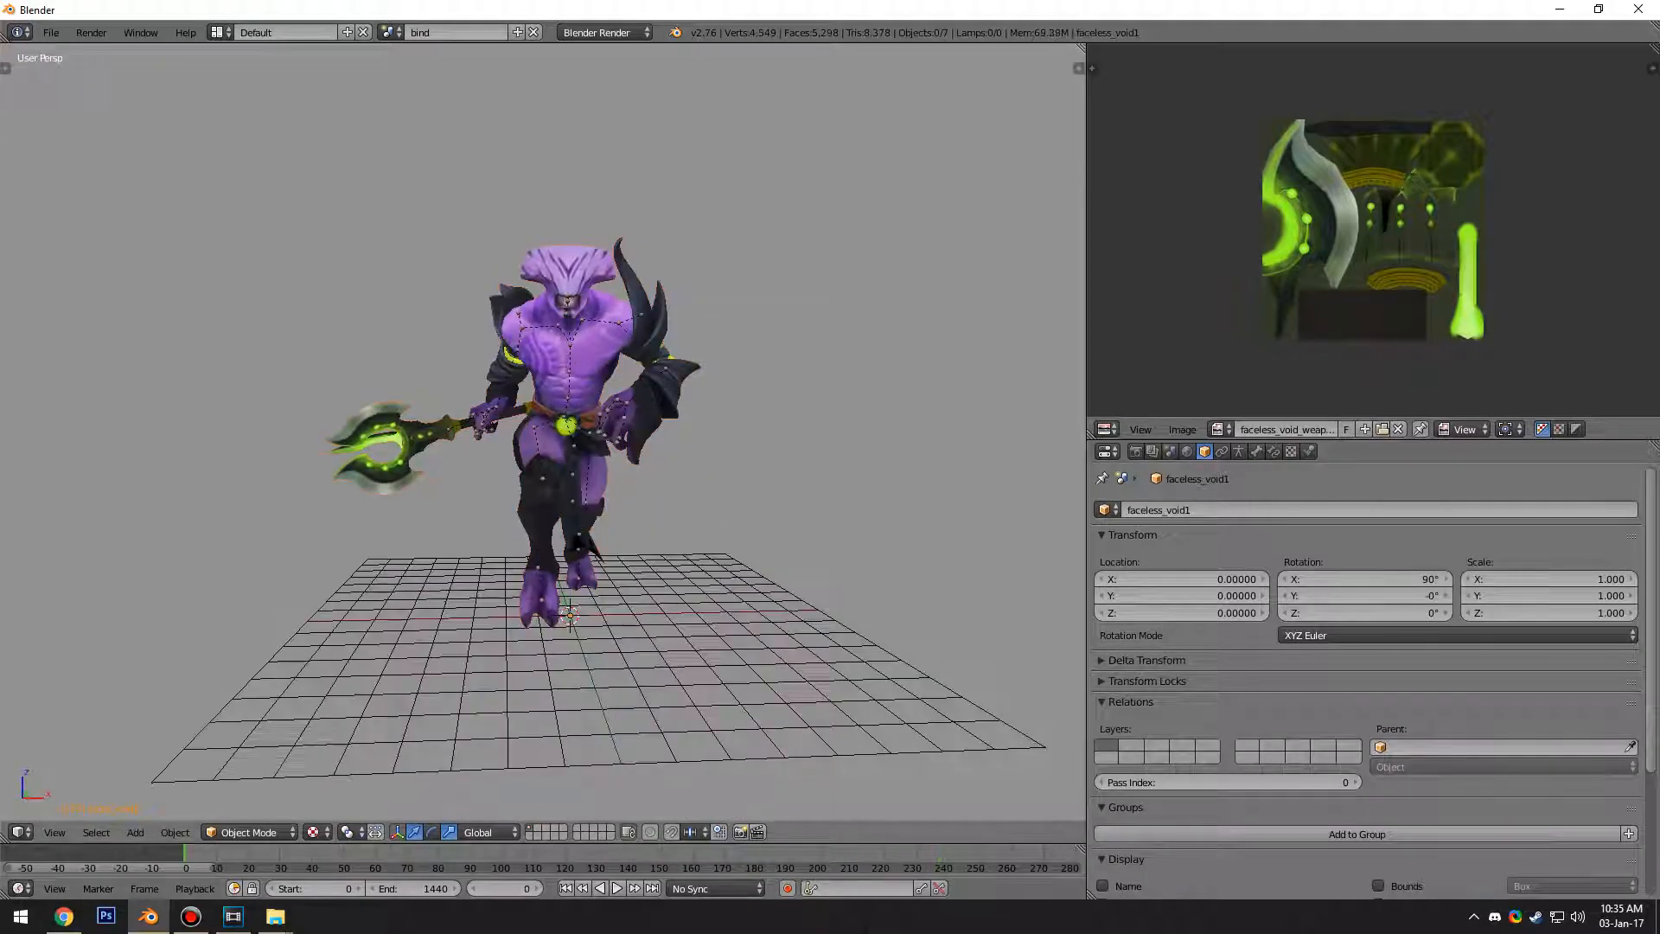